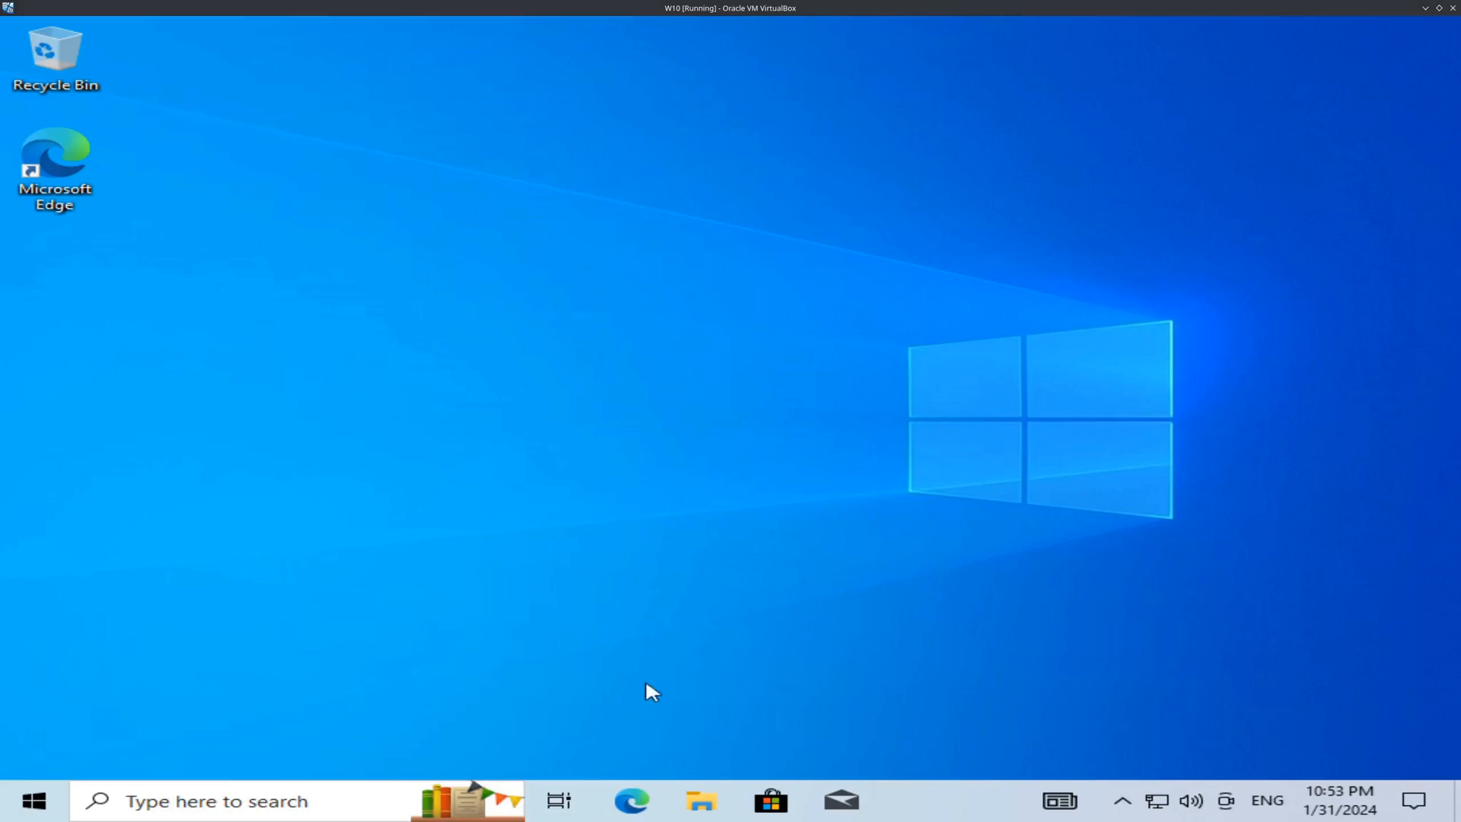
# Download rufus-4.4.exe from rufus.ie in Edge, then start a new tab for another search
pyautogui.click(628, 802)
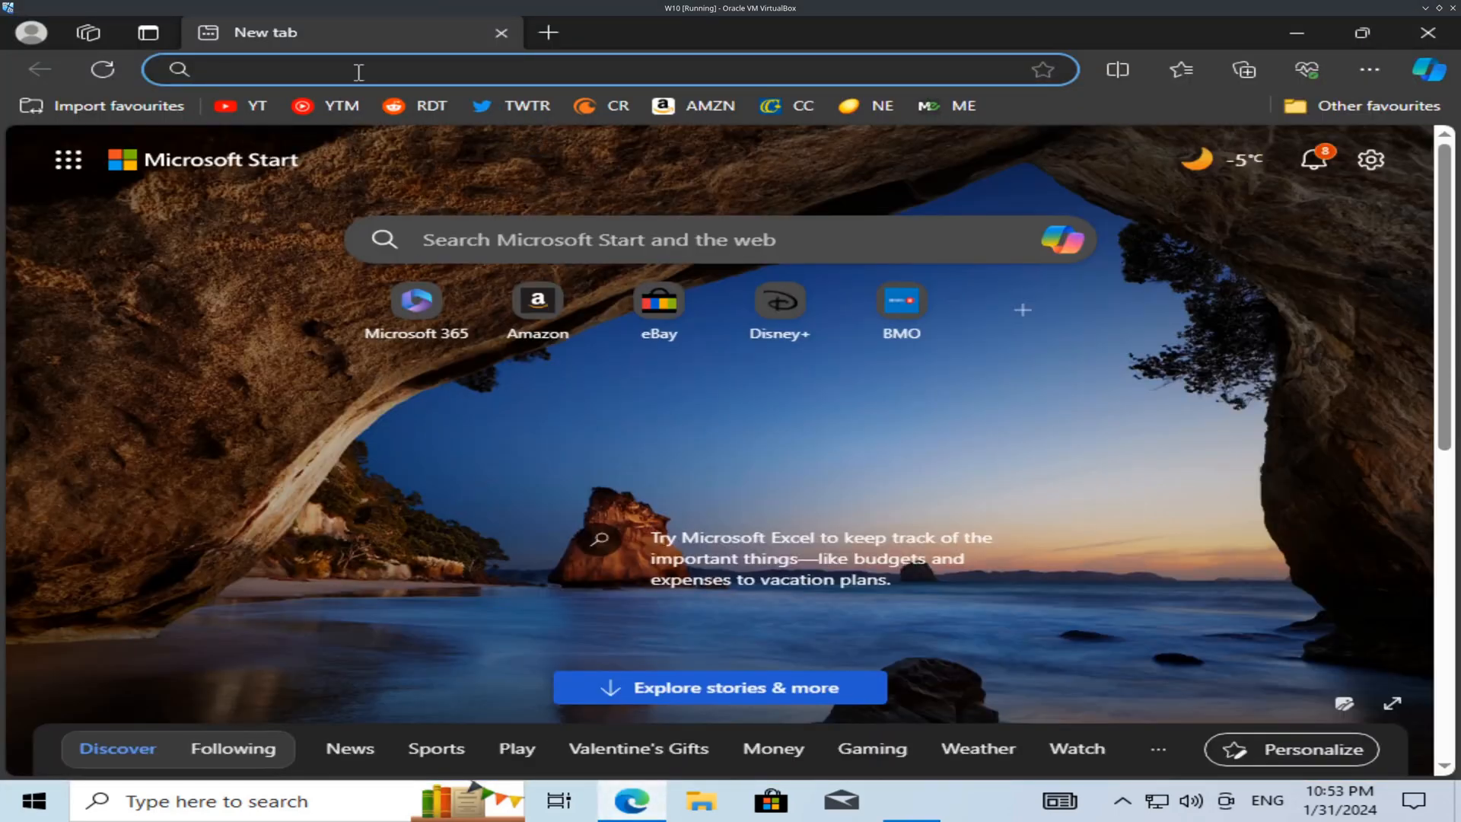
pyautogui.click(361, 72)
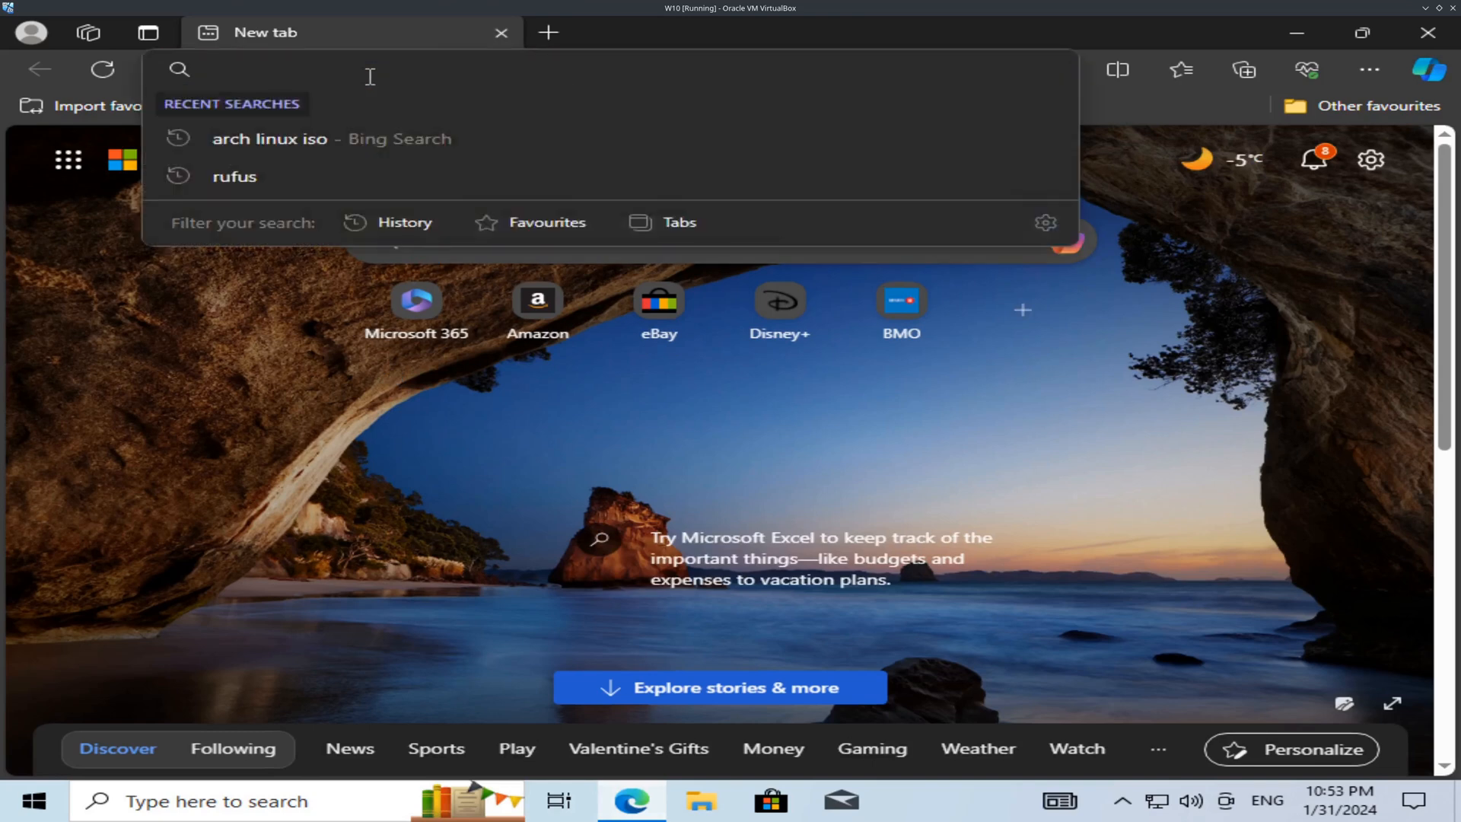
pyautogui.click(234, 176)
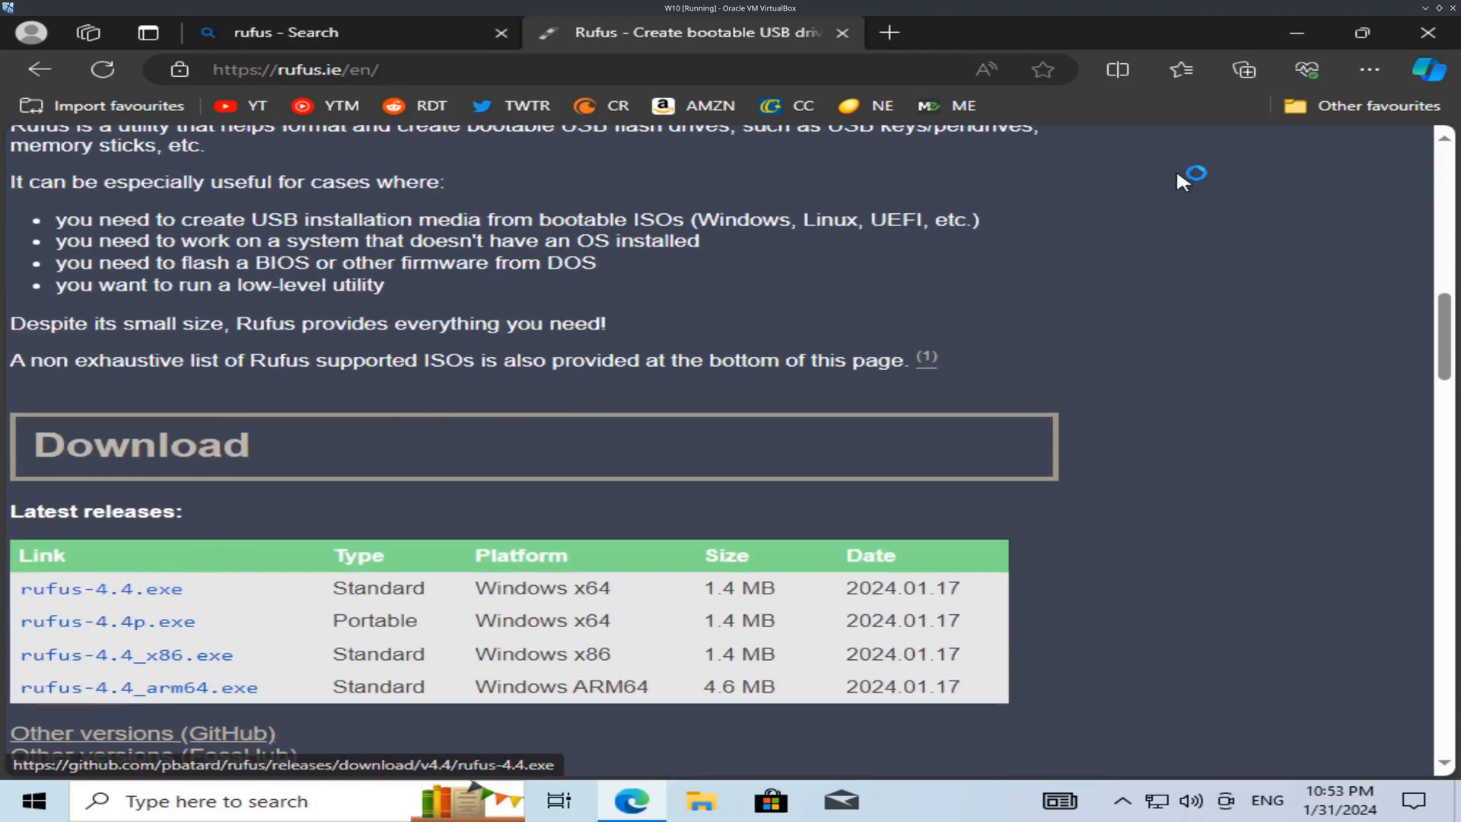
pyautogui.click(83, 589)
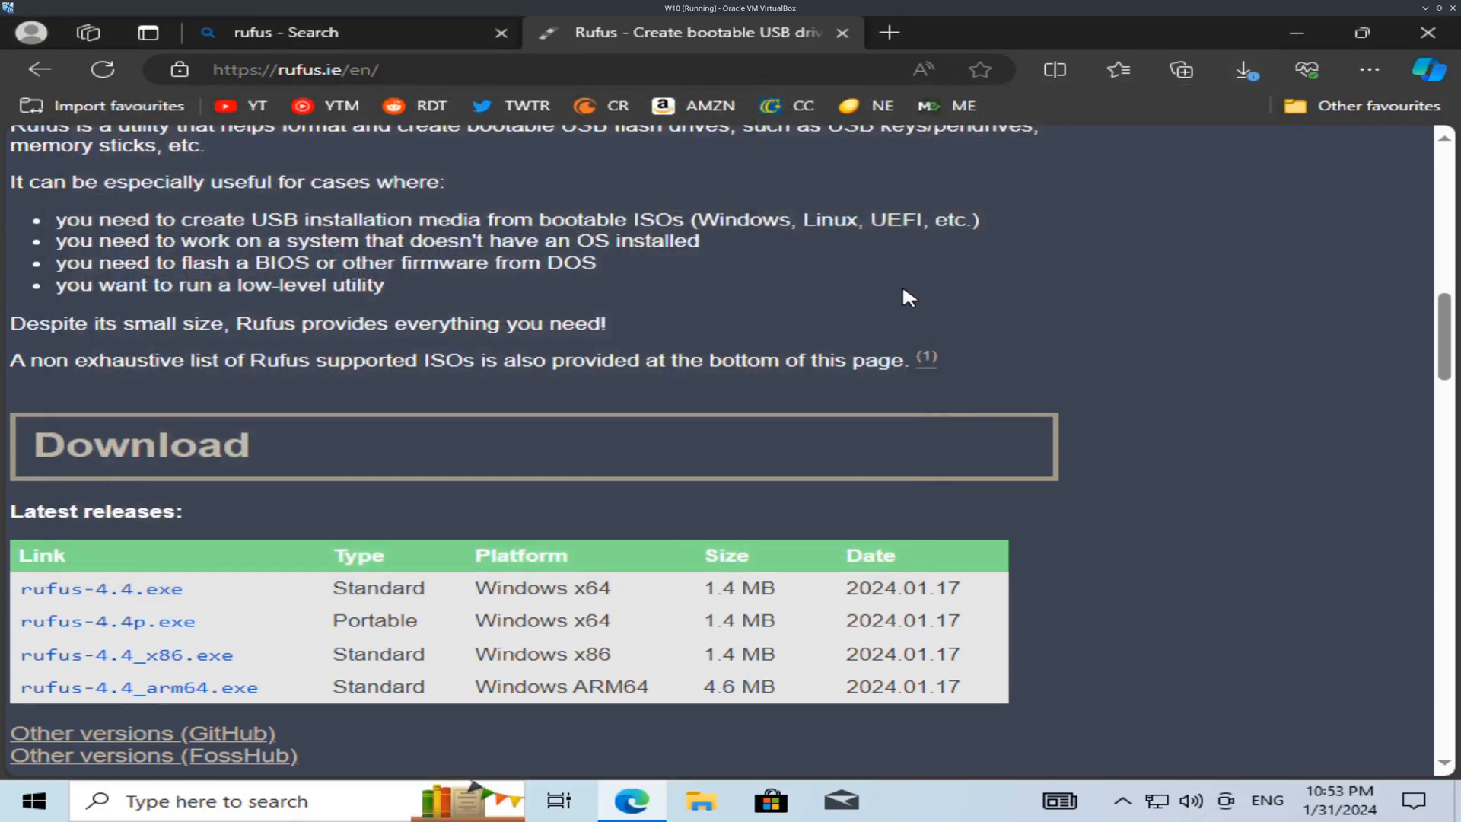
pyautogui.click(296, 69)
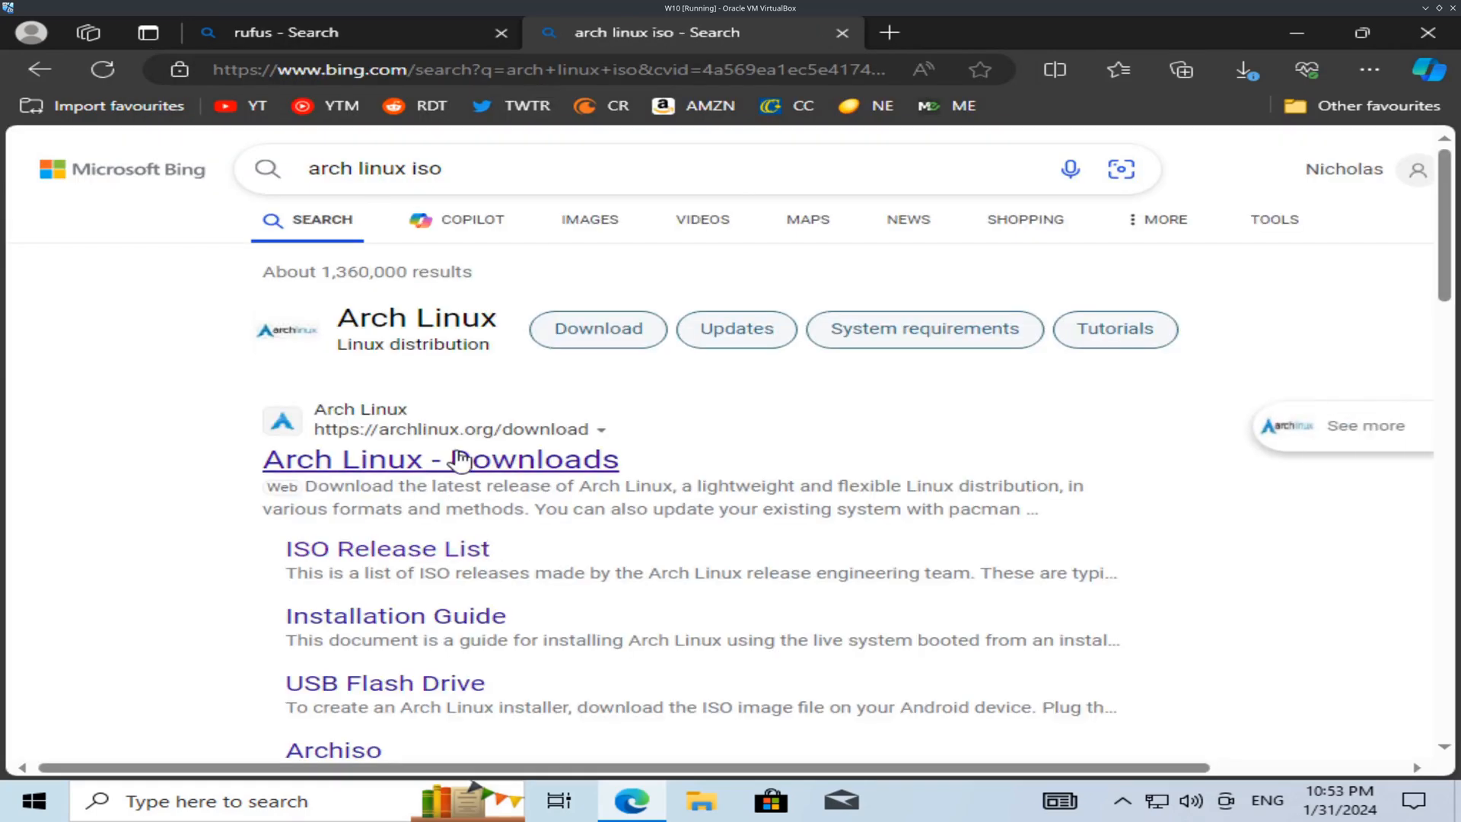
# Download archlinux-2024.01.01-x86_64.iso from the Canadian arch.mirror.winslow.cloud mirror
pyautogui.click(439, 460)
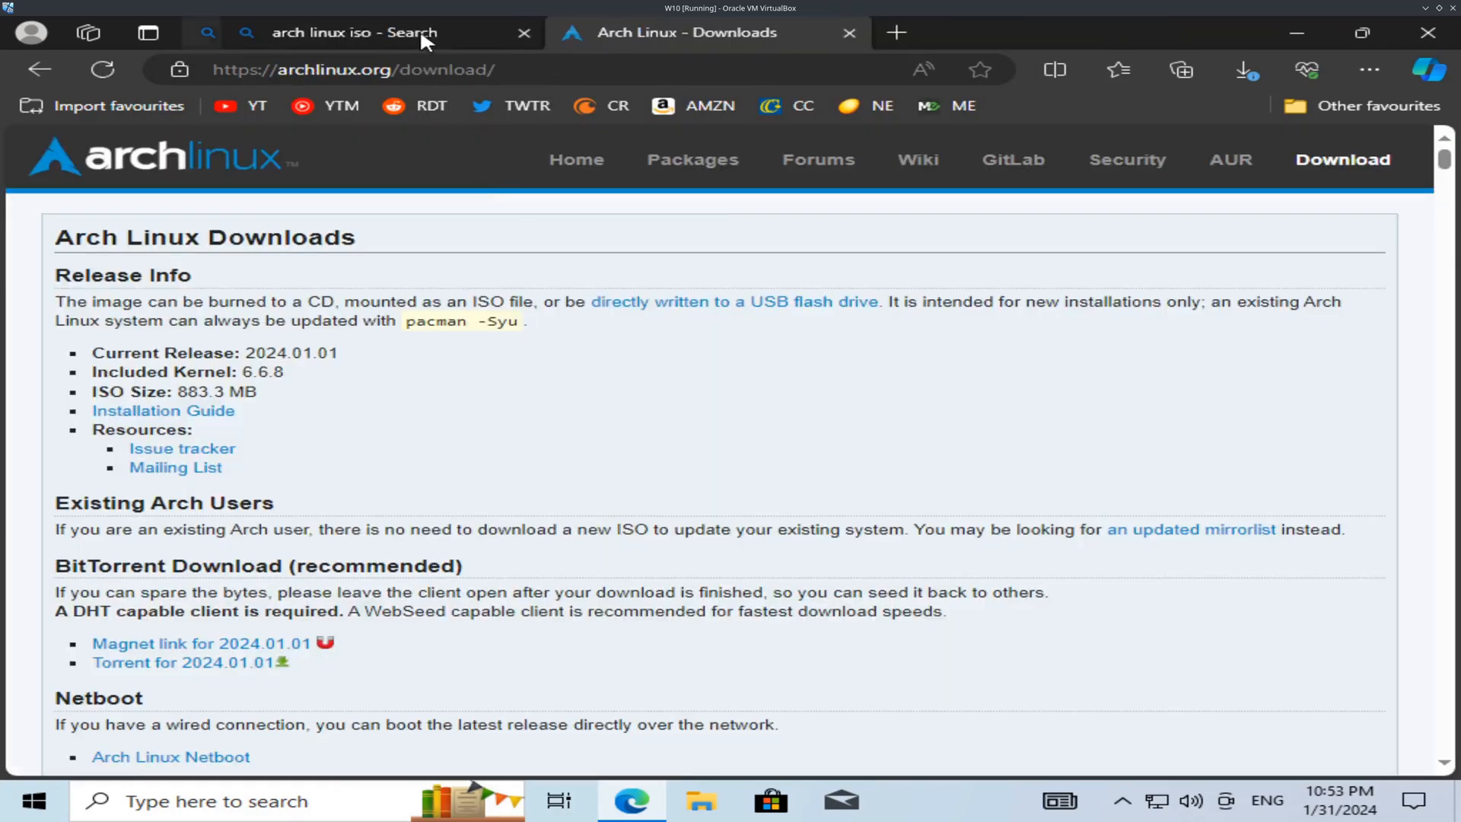
pyautogui.click(524, 32)
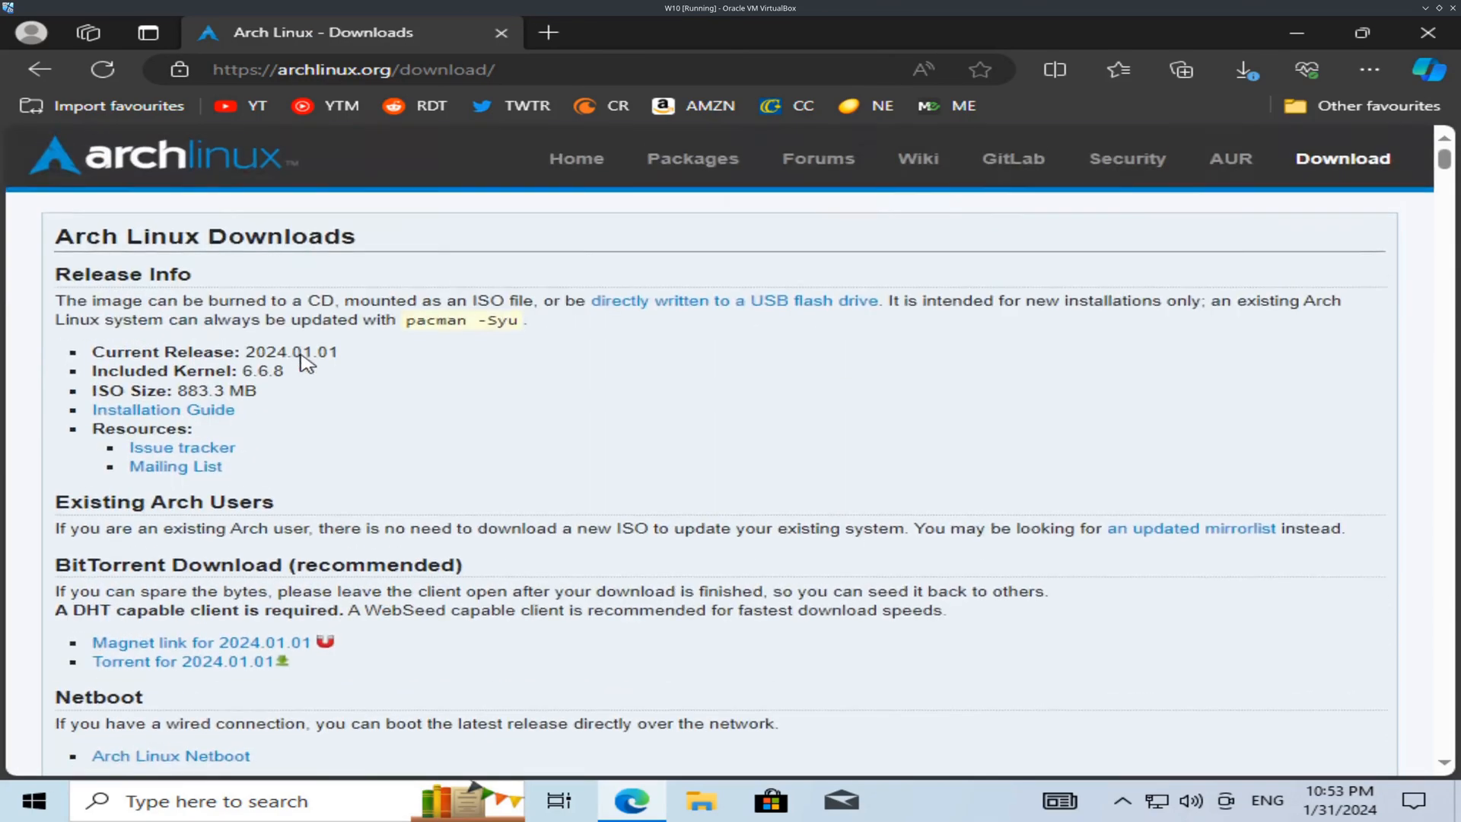
pyautogui.scroll(-3)
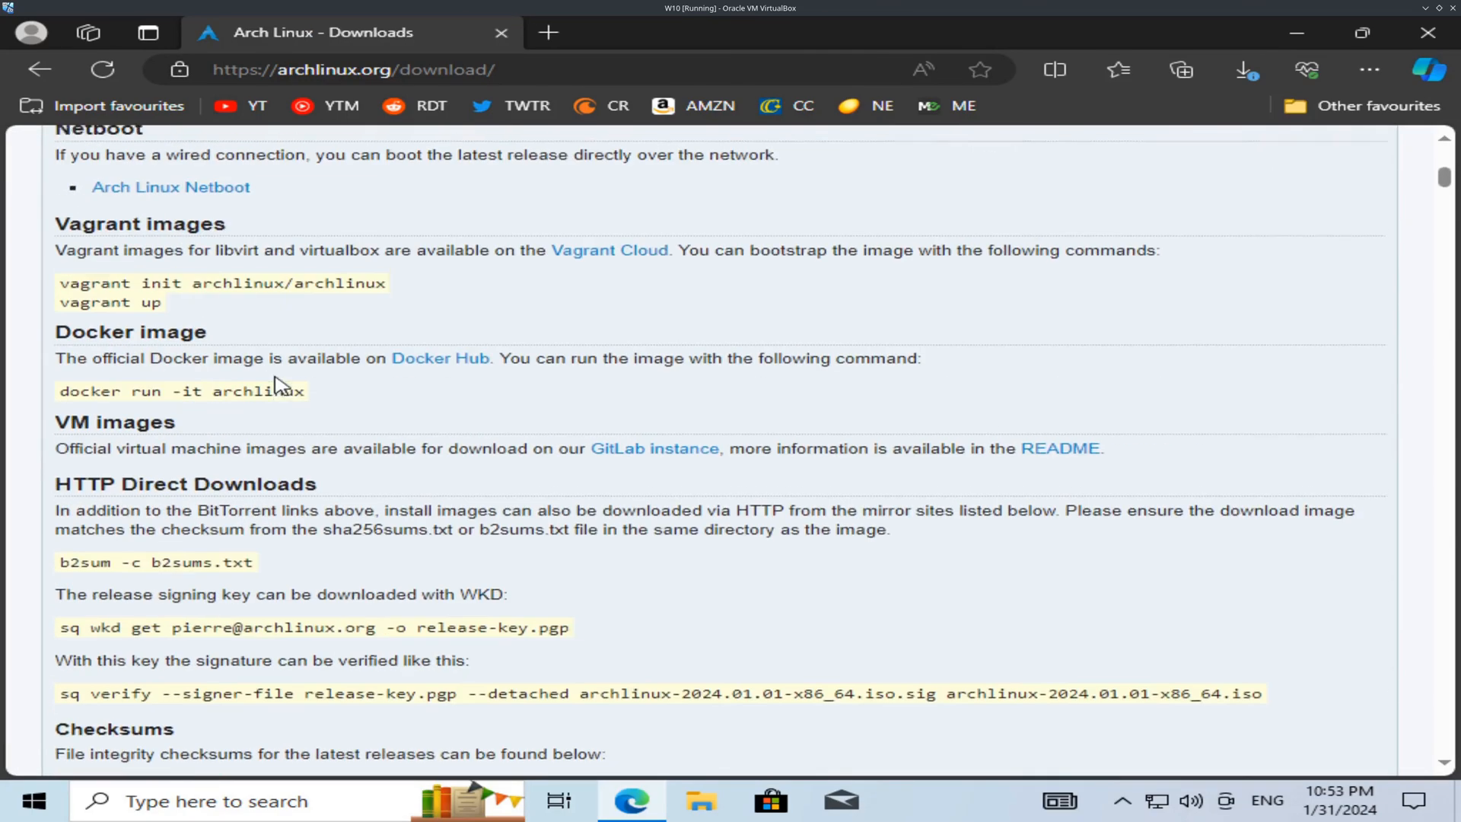
pyautogui.scroll(-3)
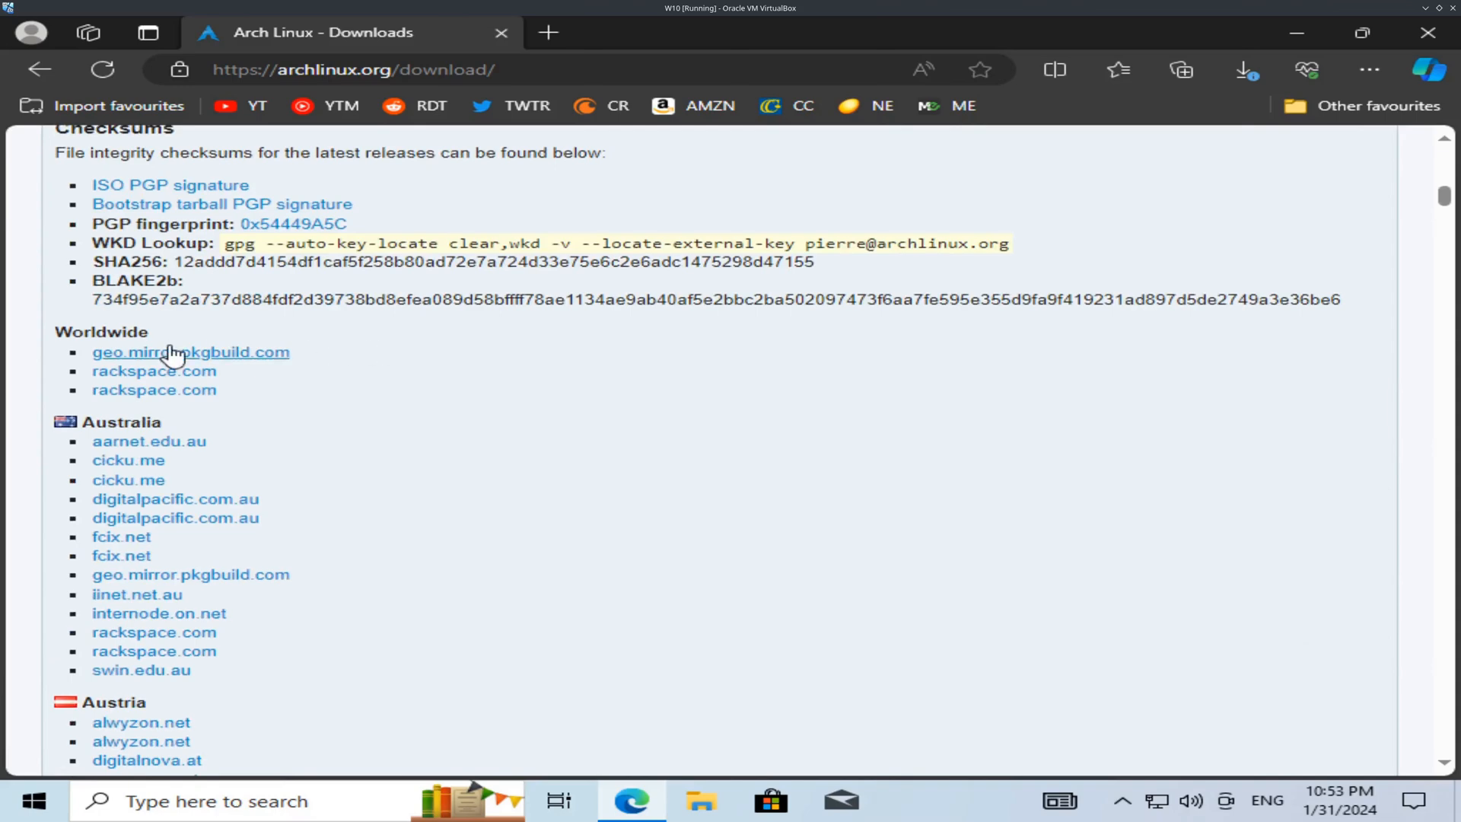
pyautogui.scroll(-3)
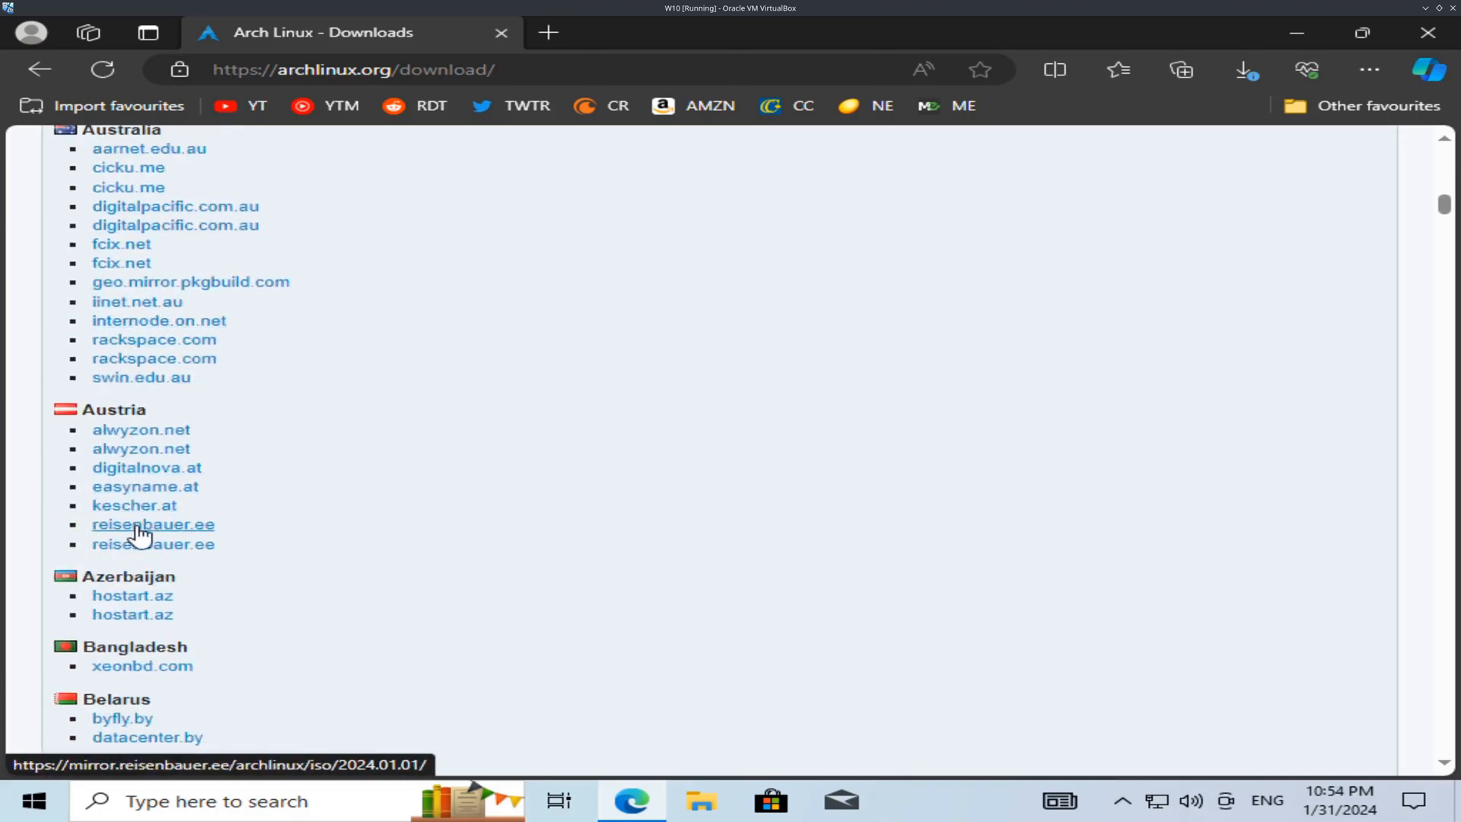
pyautogui.scroll(-3)
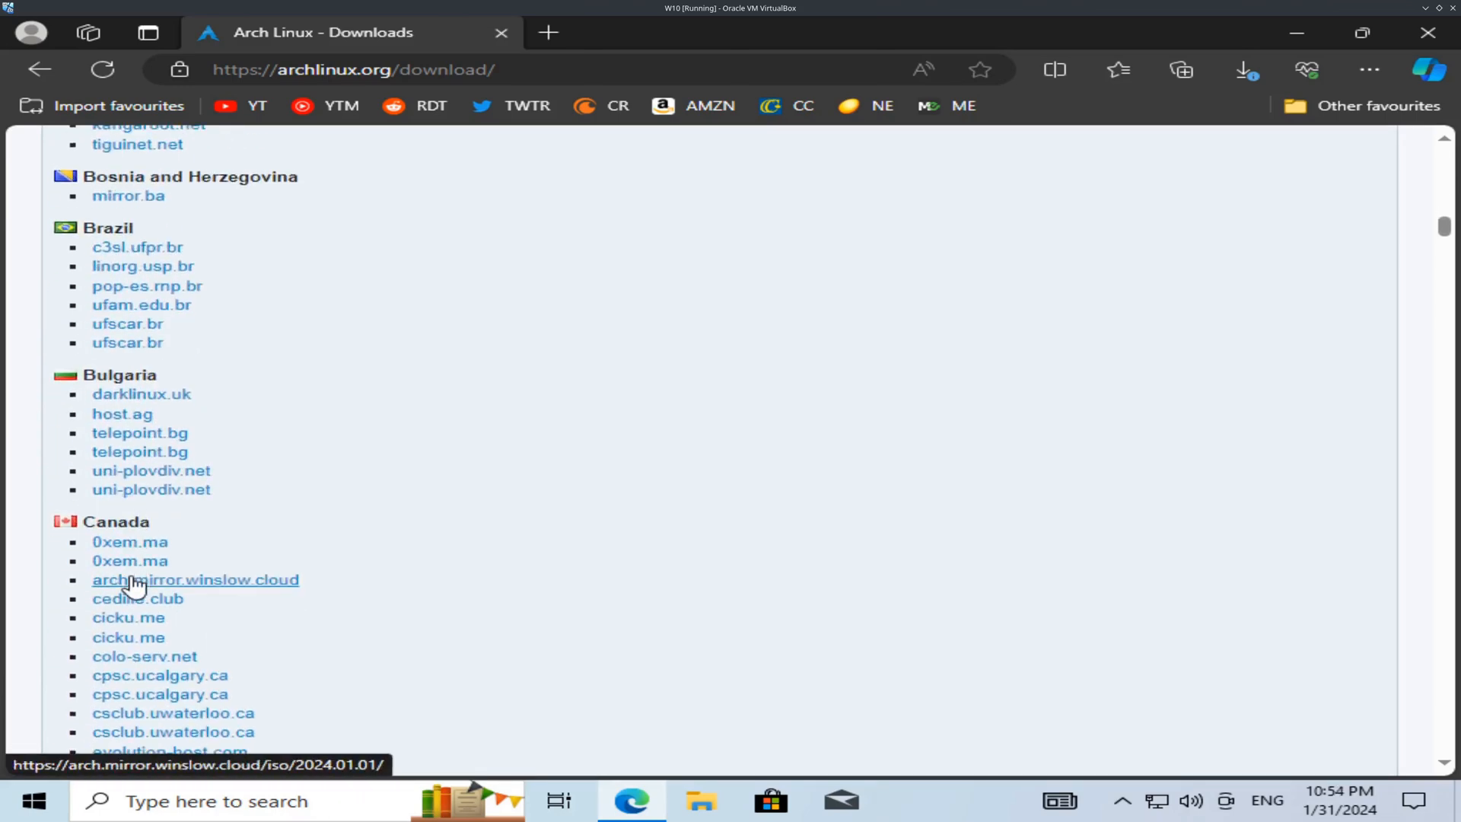
pyautogui.click(194, 580)
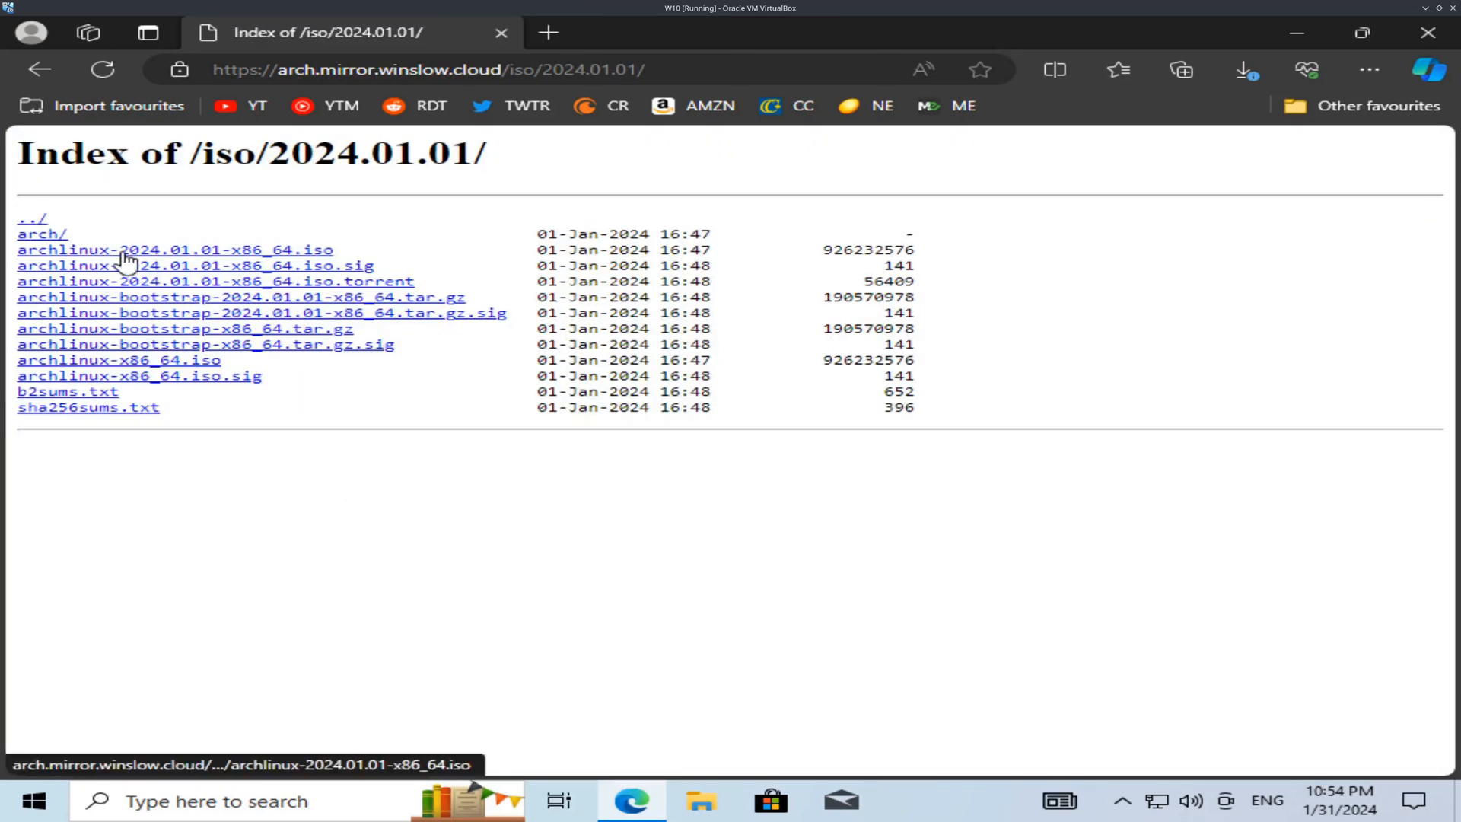
pyautogui.click(1247, 69)
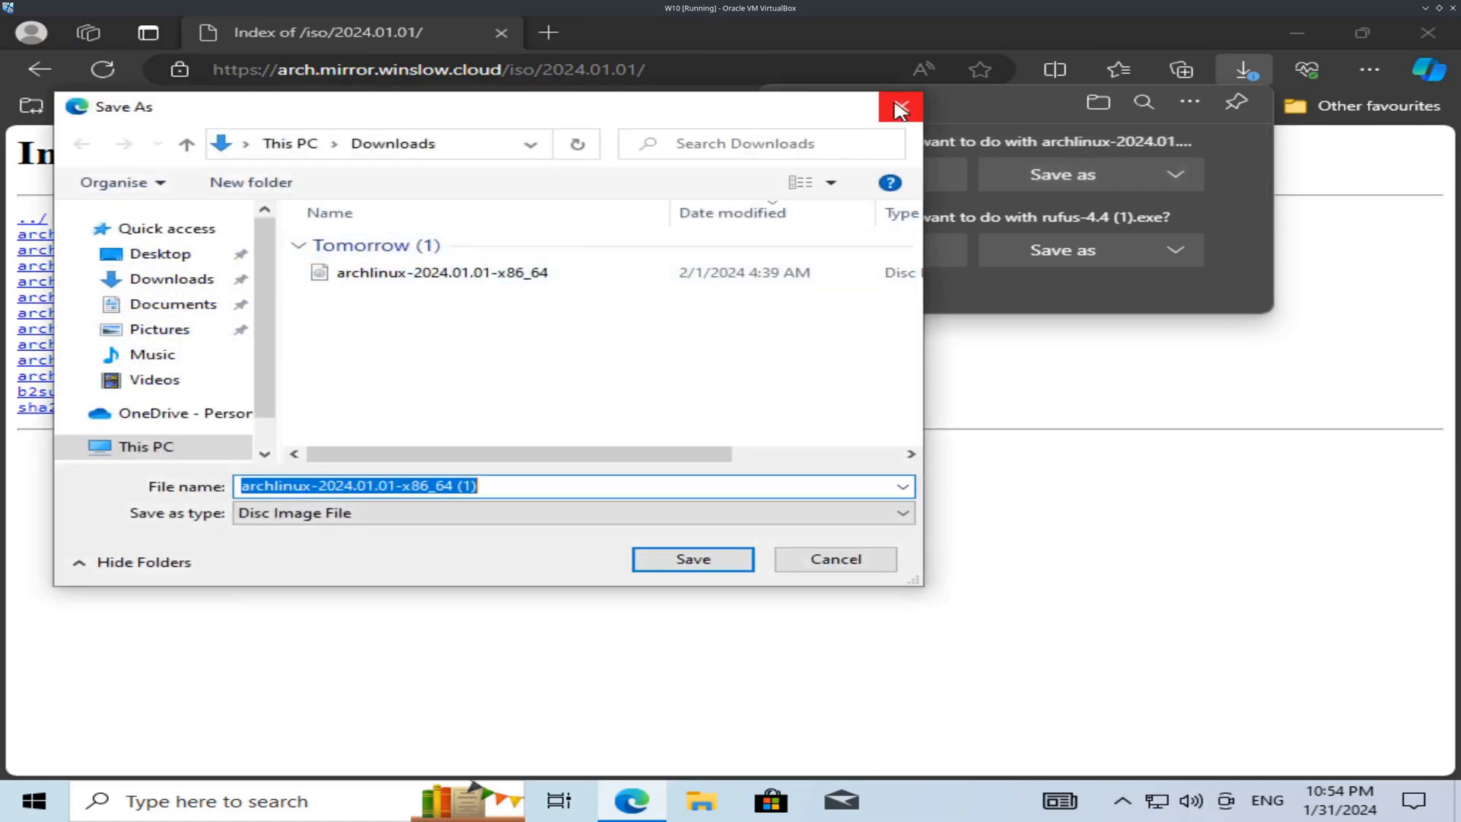
# Cancel the duplicate Save As prompt and close Edge despite running downloads
pyautogui.click(899, 109)
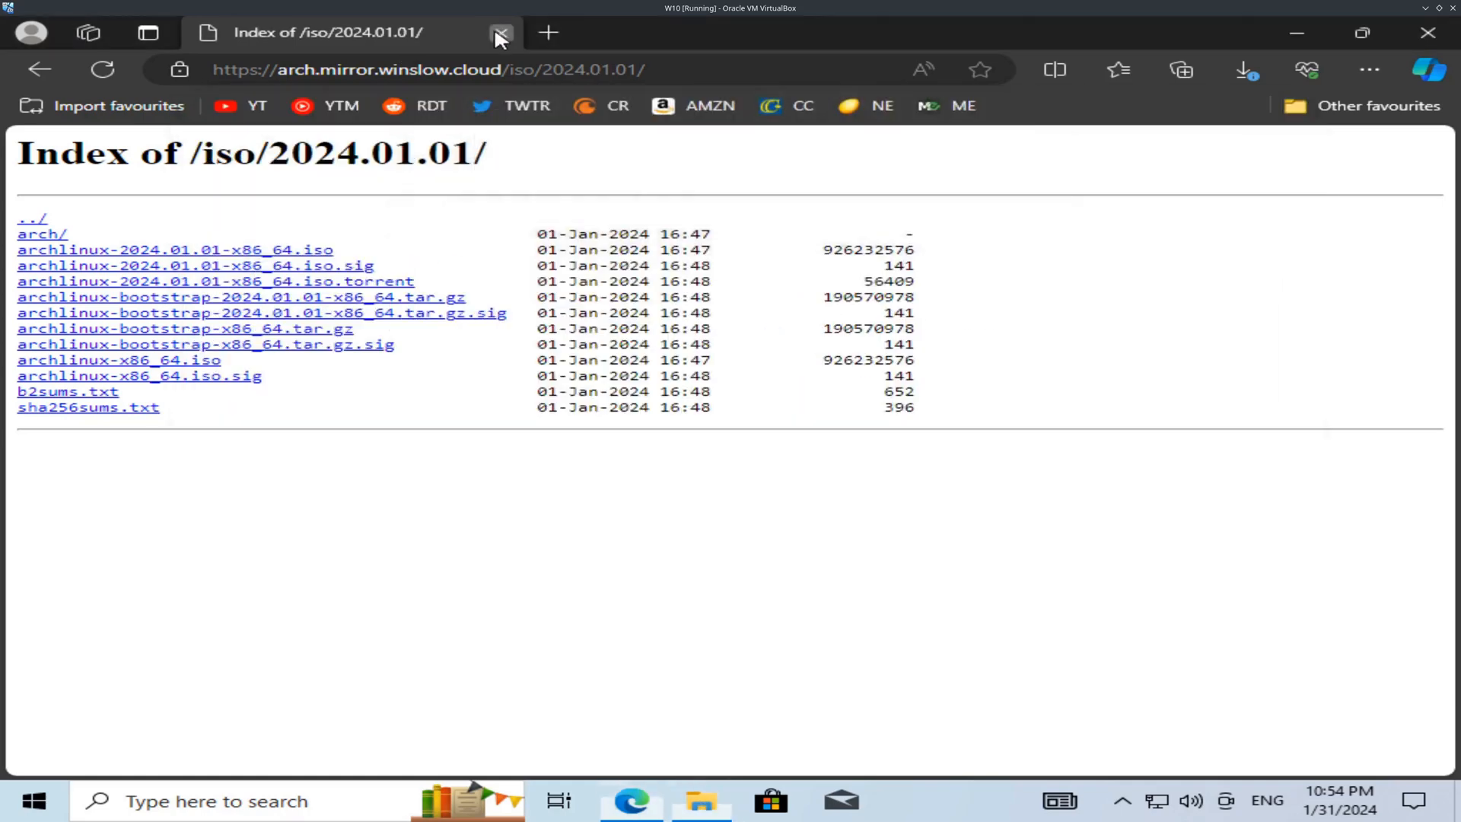
pyautogui.click(499, 32)
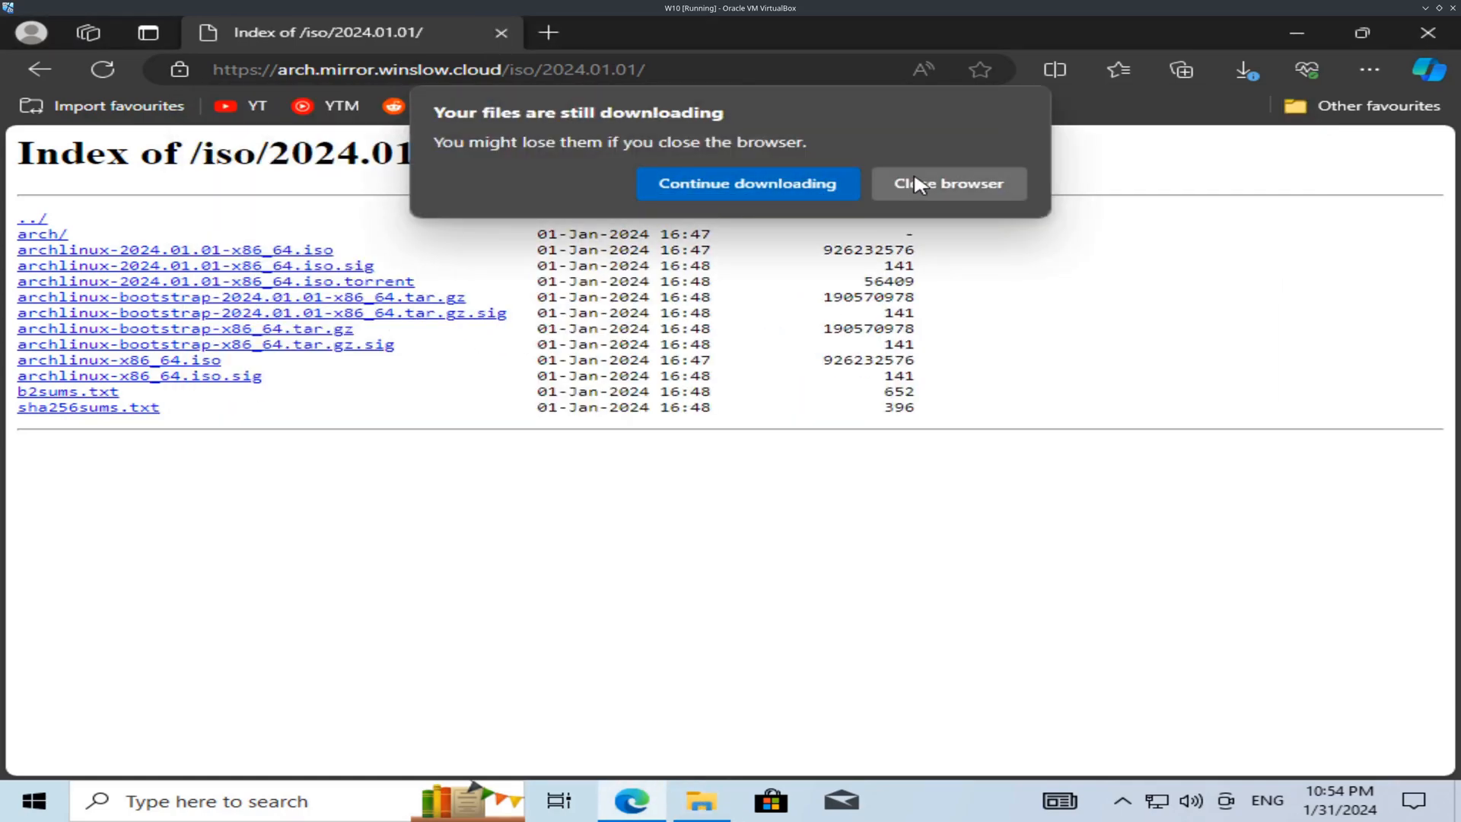
pyautogui.click(700, 801)
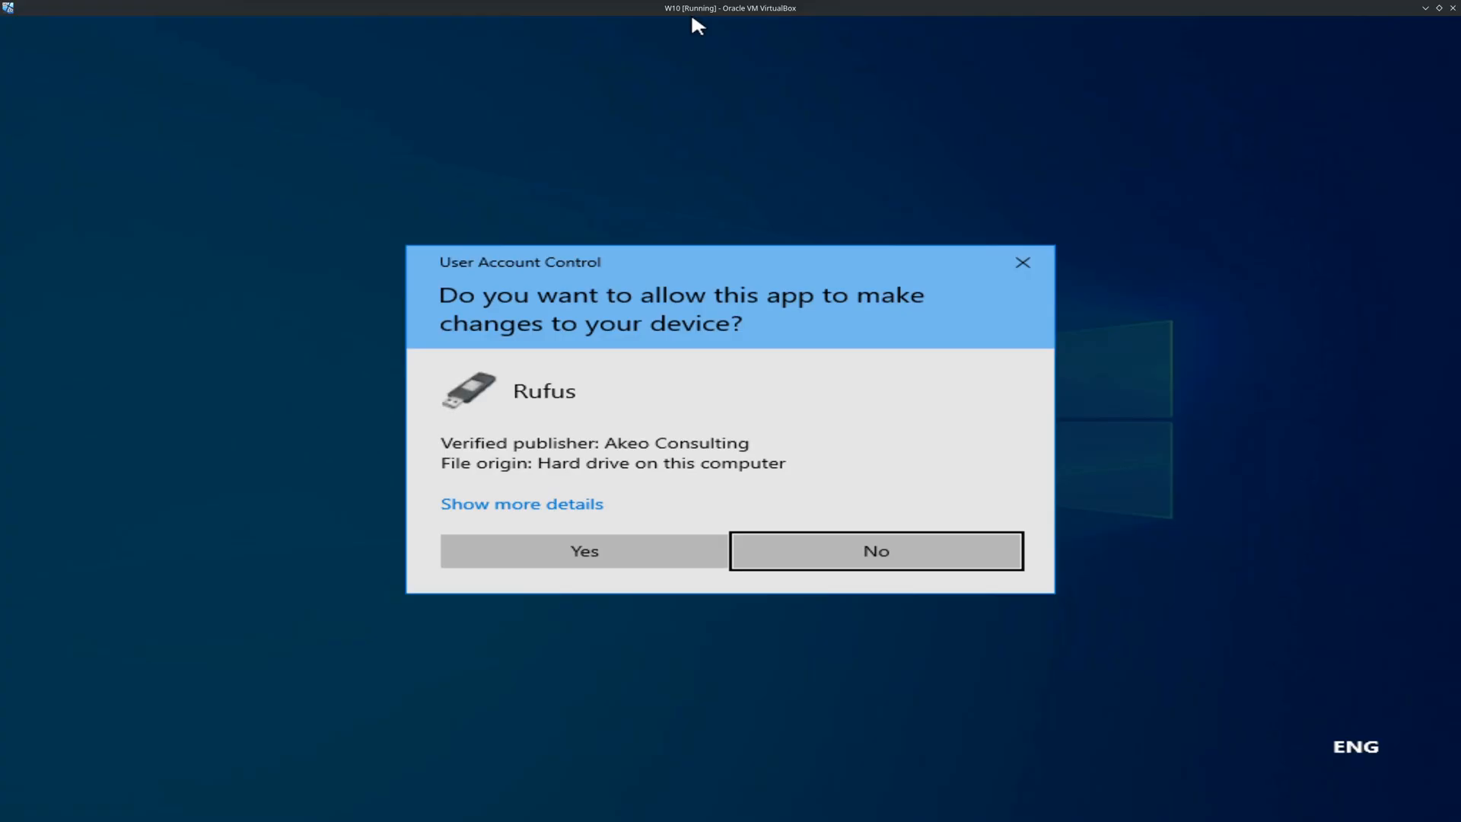
pyautogui.moveTo(596, 559)
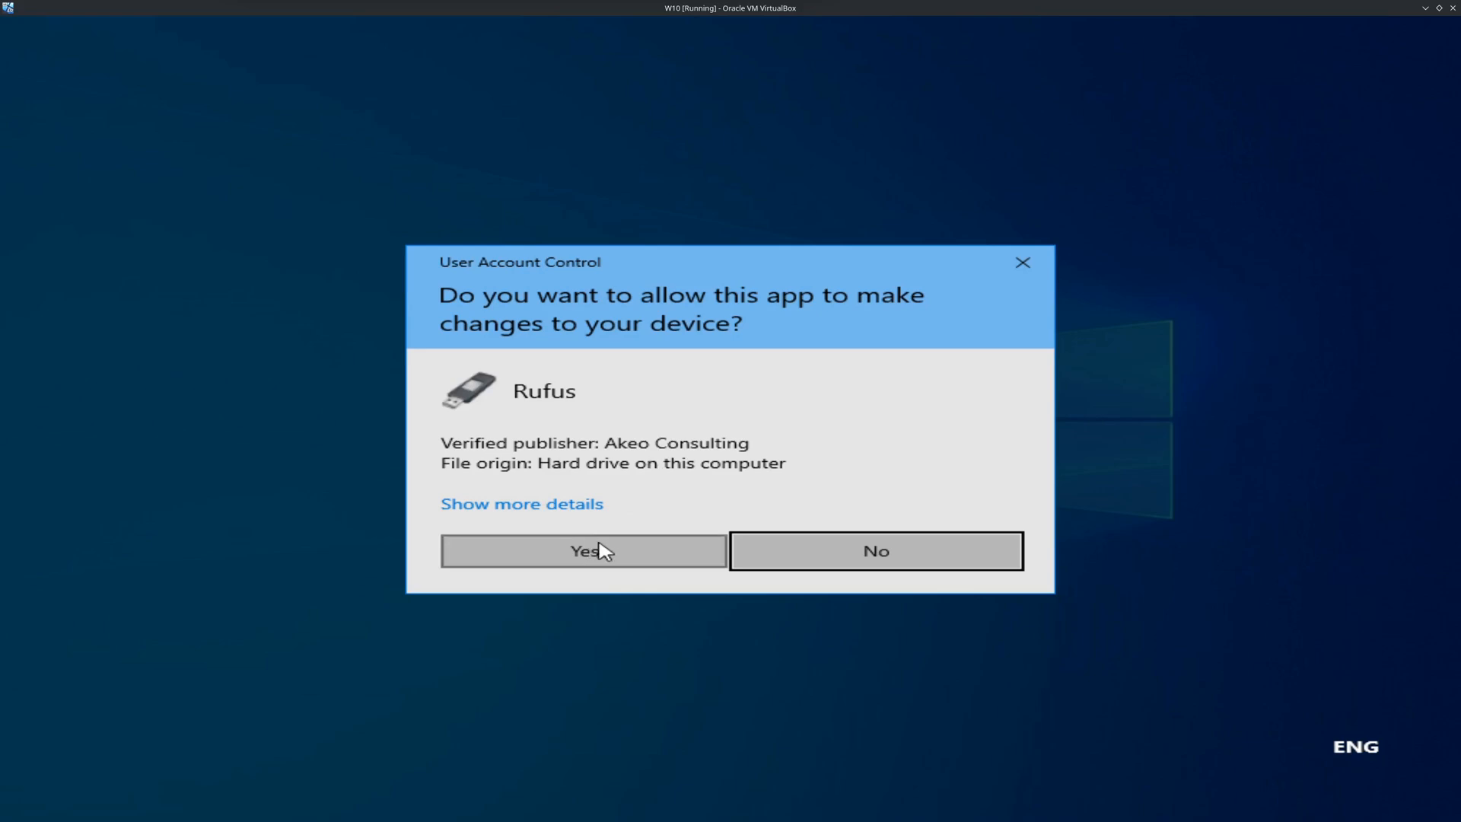
# Approve the User Account Control prompt so Rufus can make changes
pyautogui.click(583, 551)
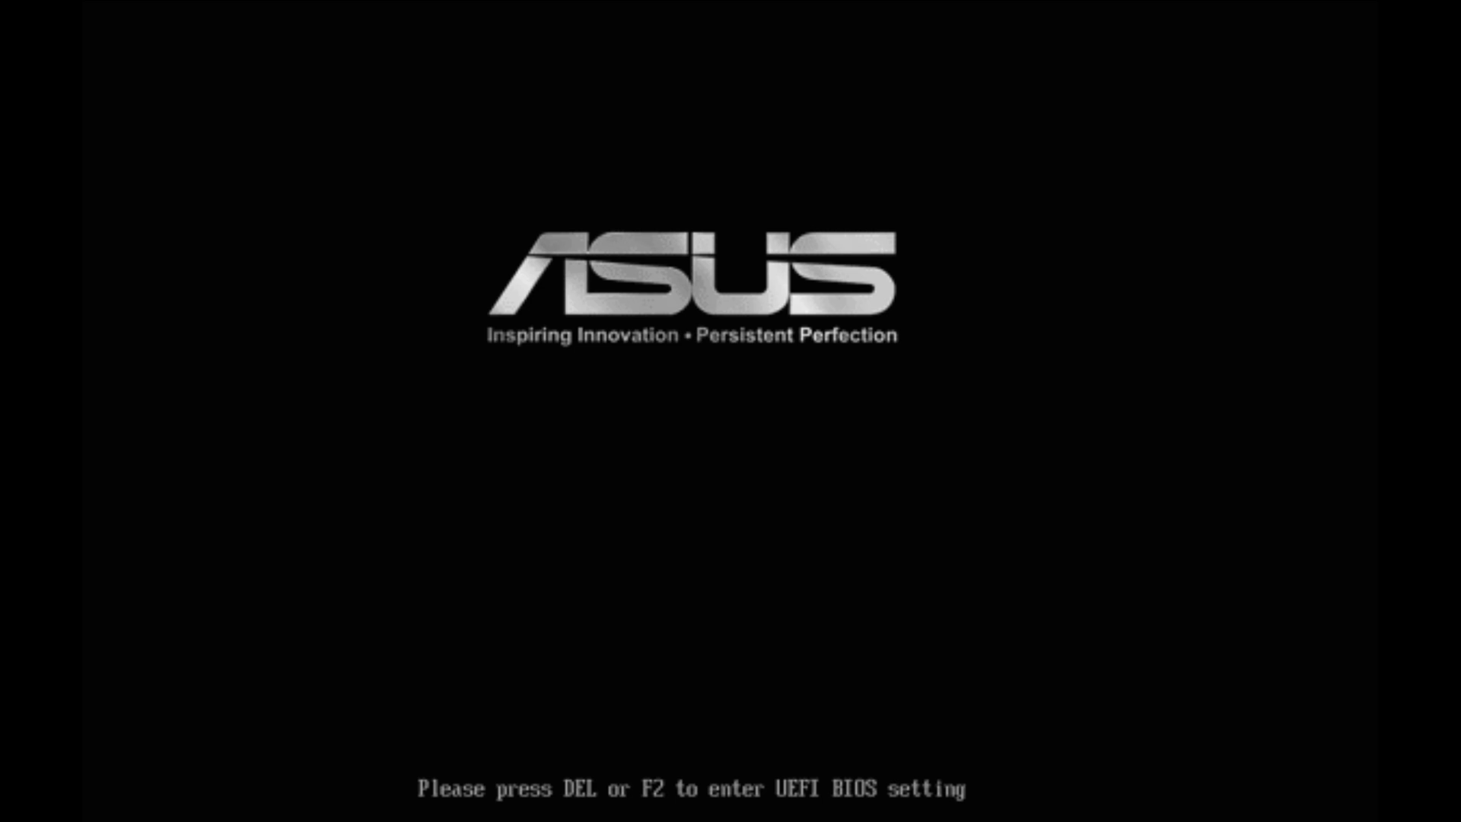
# Interrupt the ASUS startup with DEL to boot from the Arch USB drive
pyautogui.press('DEL')
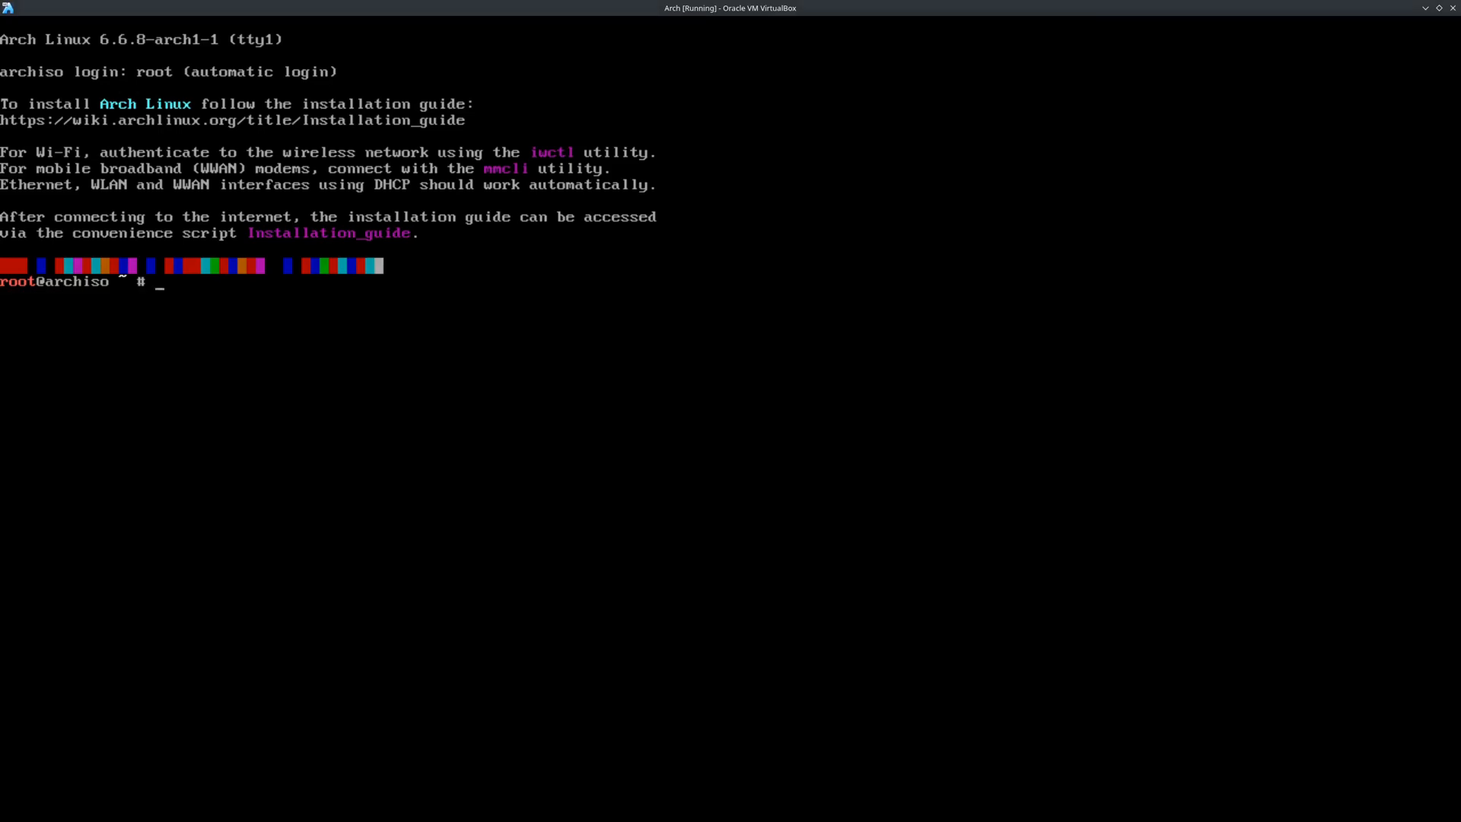
# Launch the guided installer with the archinstall command
pyautogui.write('arch')
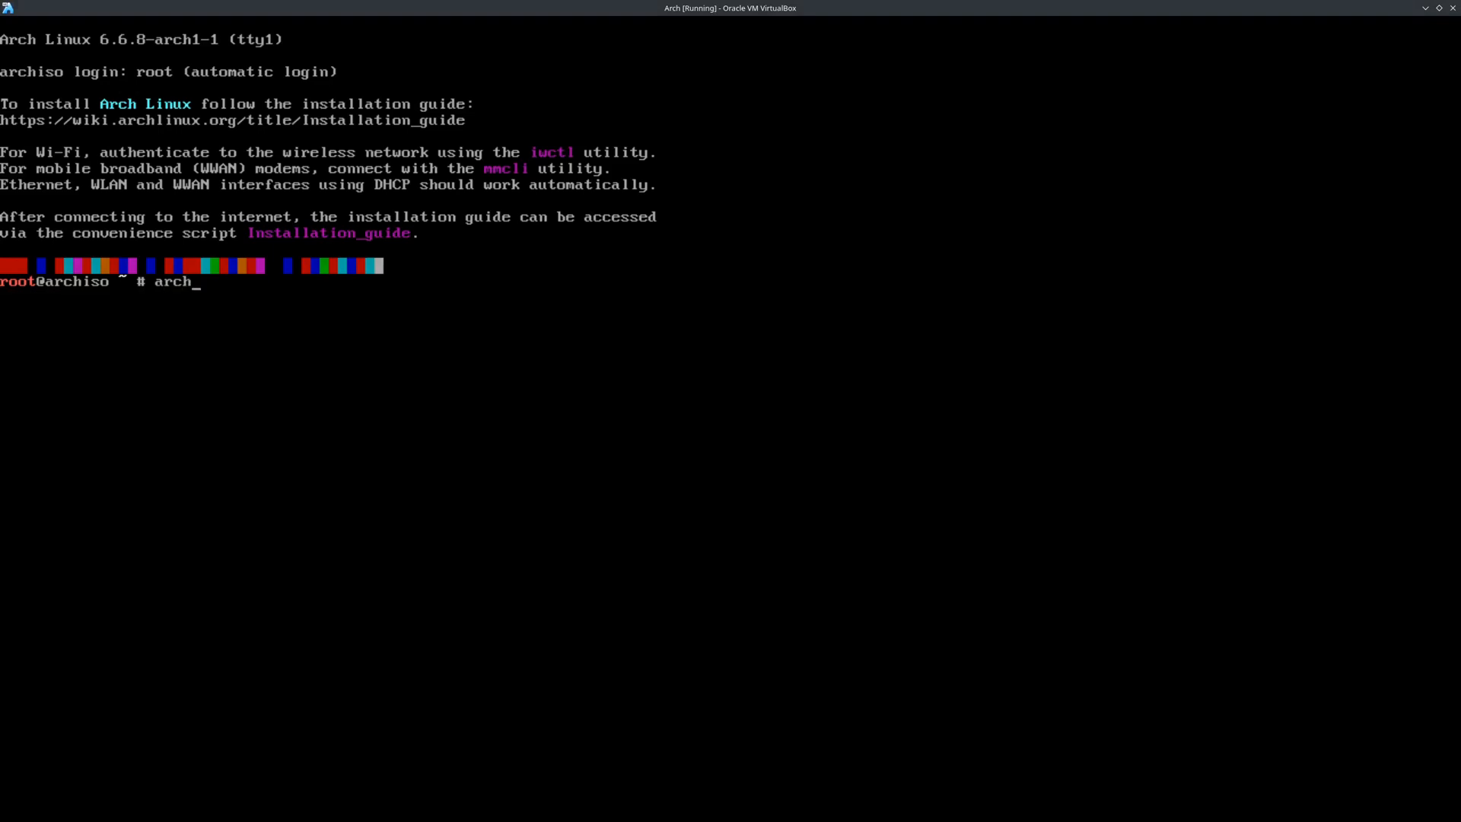
pyautogui.write('install')
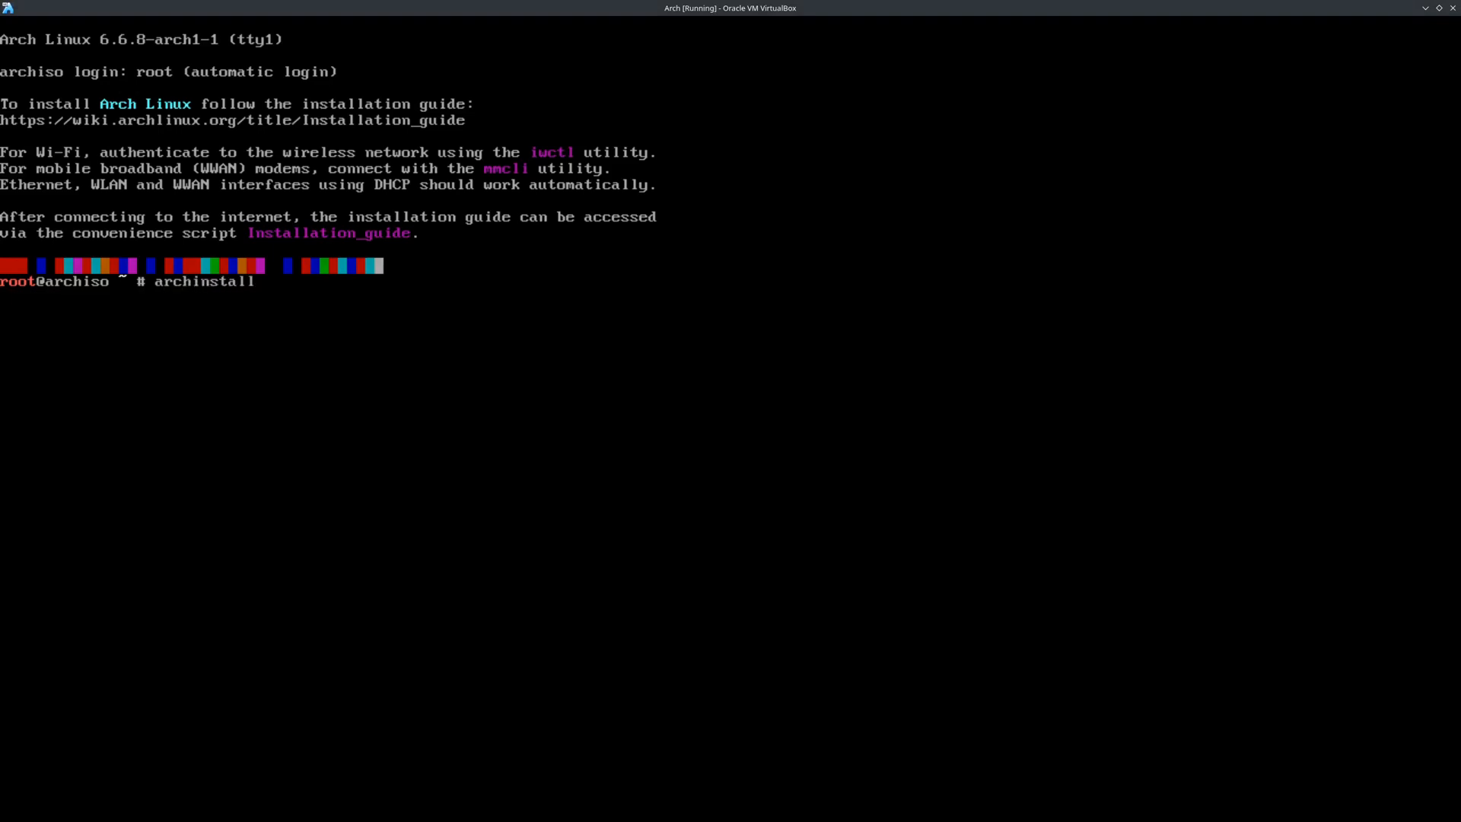
pyautogui.press('Return')
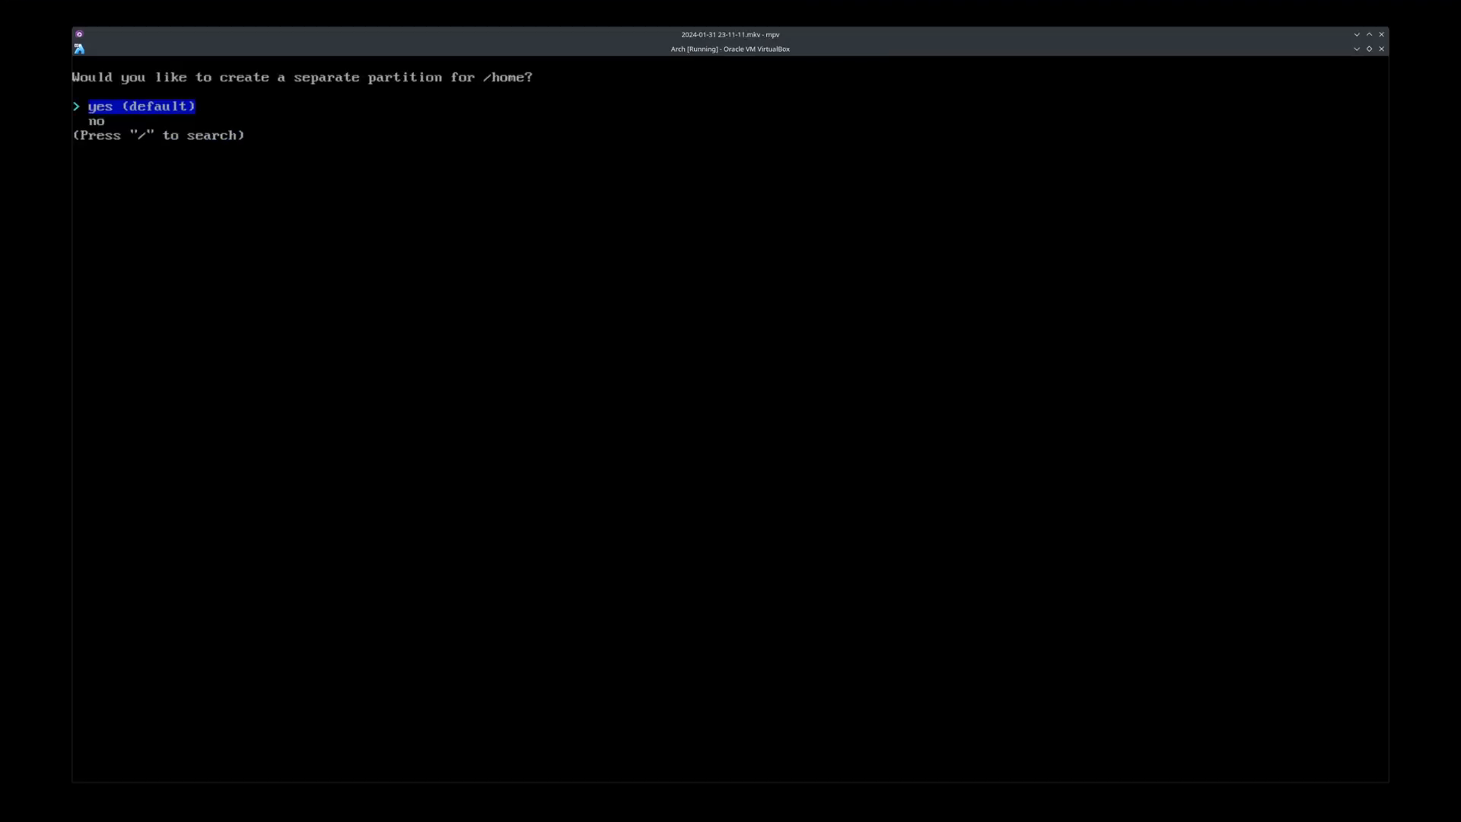
# Decline a separate /home partition and move through the installer settings
pyautogui.press('Down')
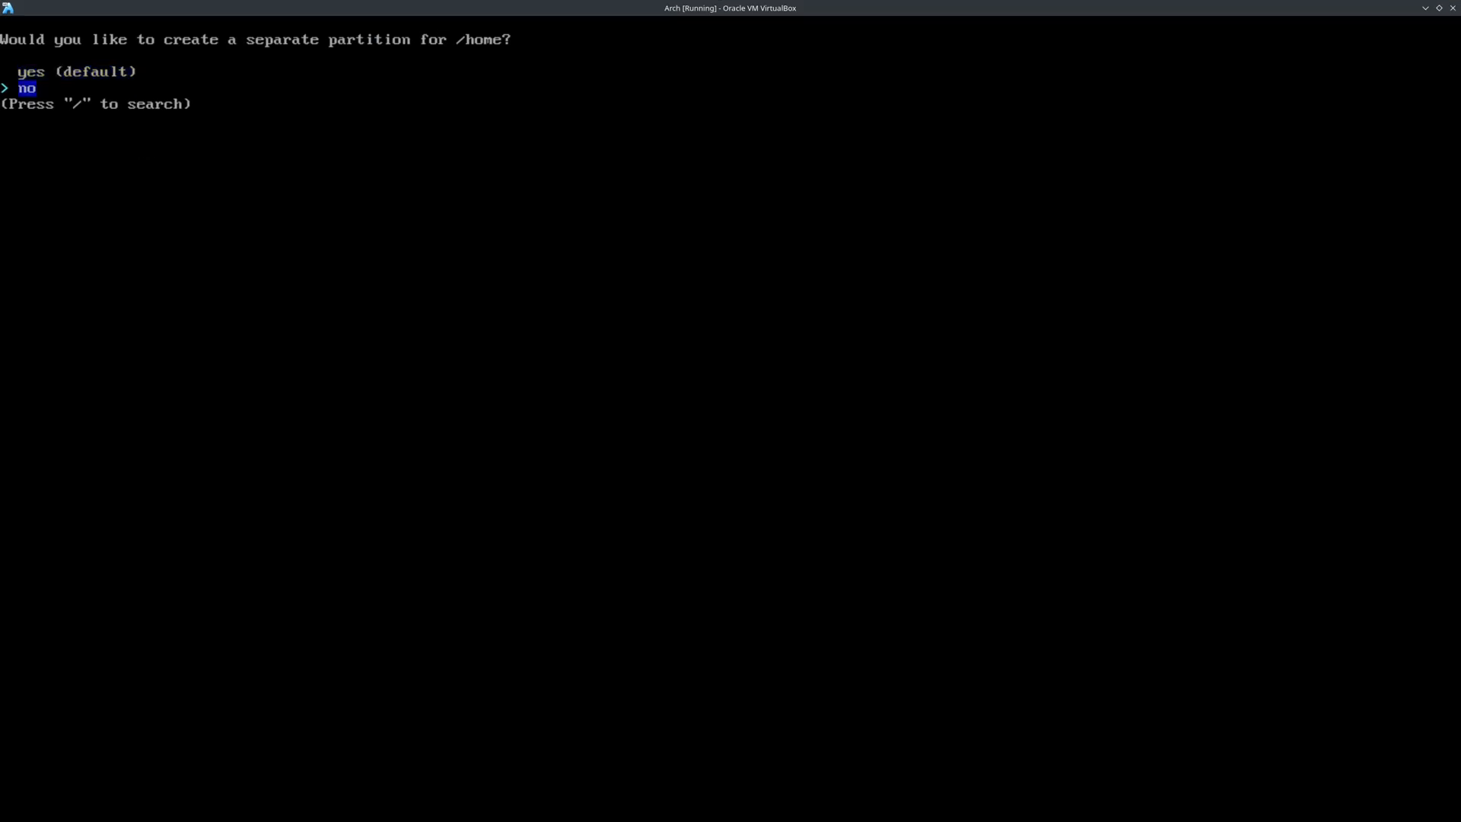
pyautogui.press('Enter')
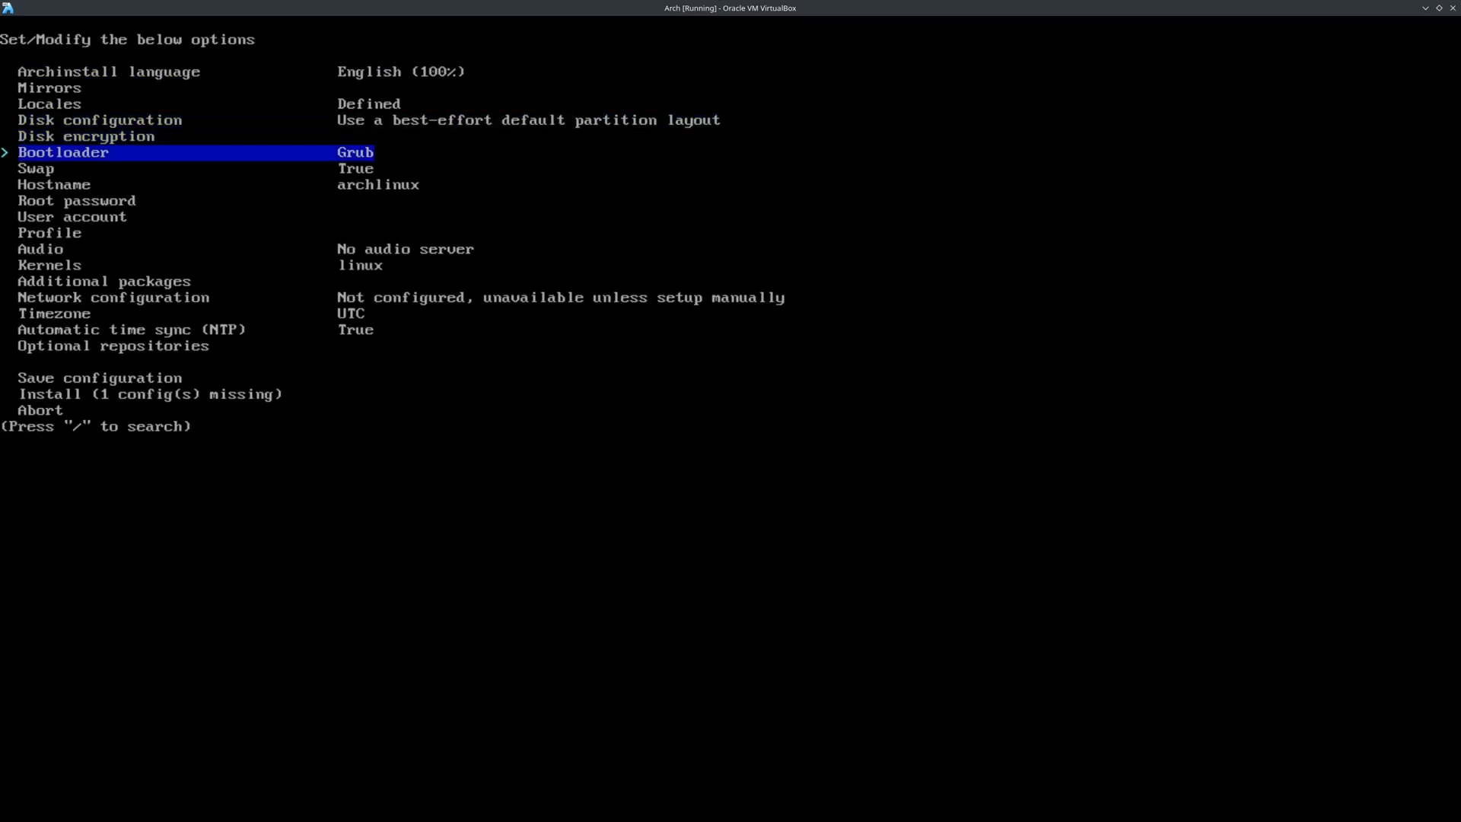
pyautogui.press('Down')
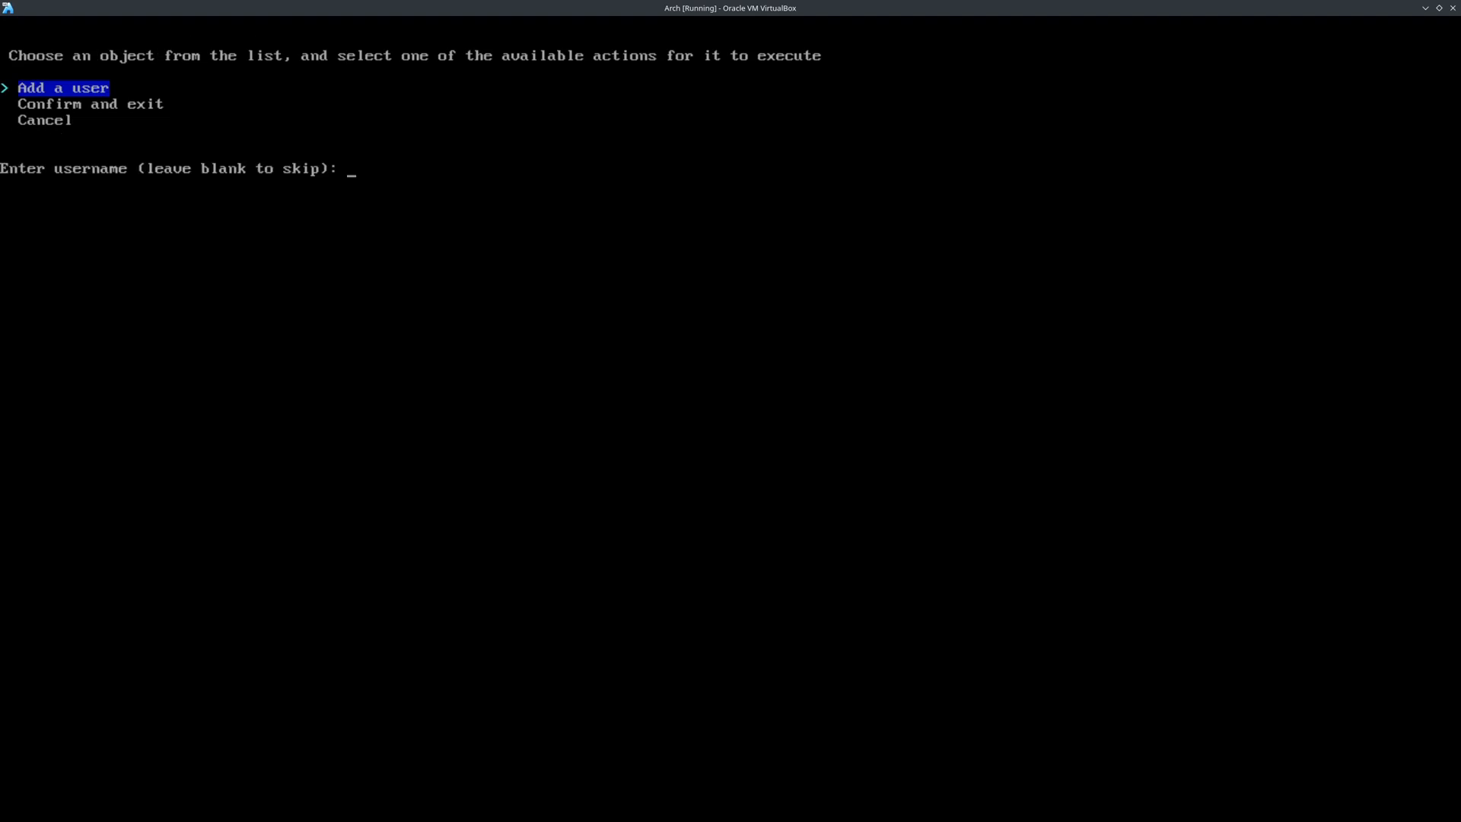
# Make the new user a superuser, finish the user list, and keep the linux kernel
pyautogui.write('user')
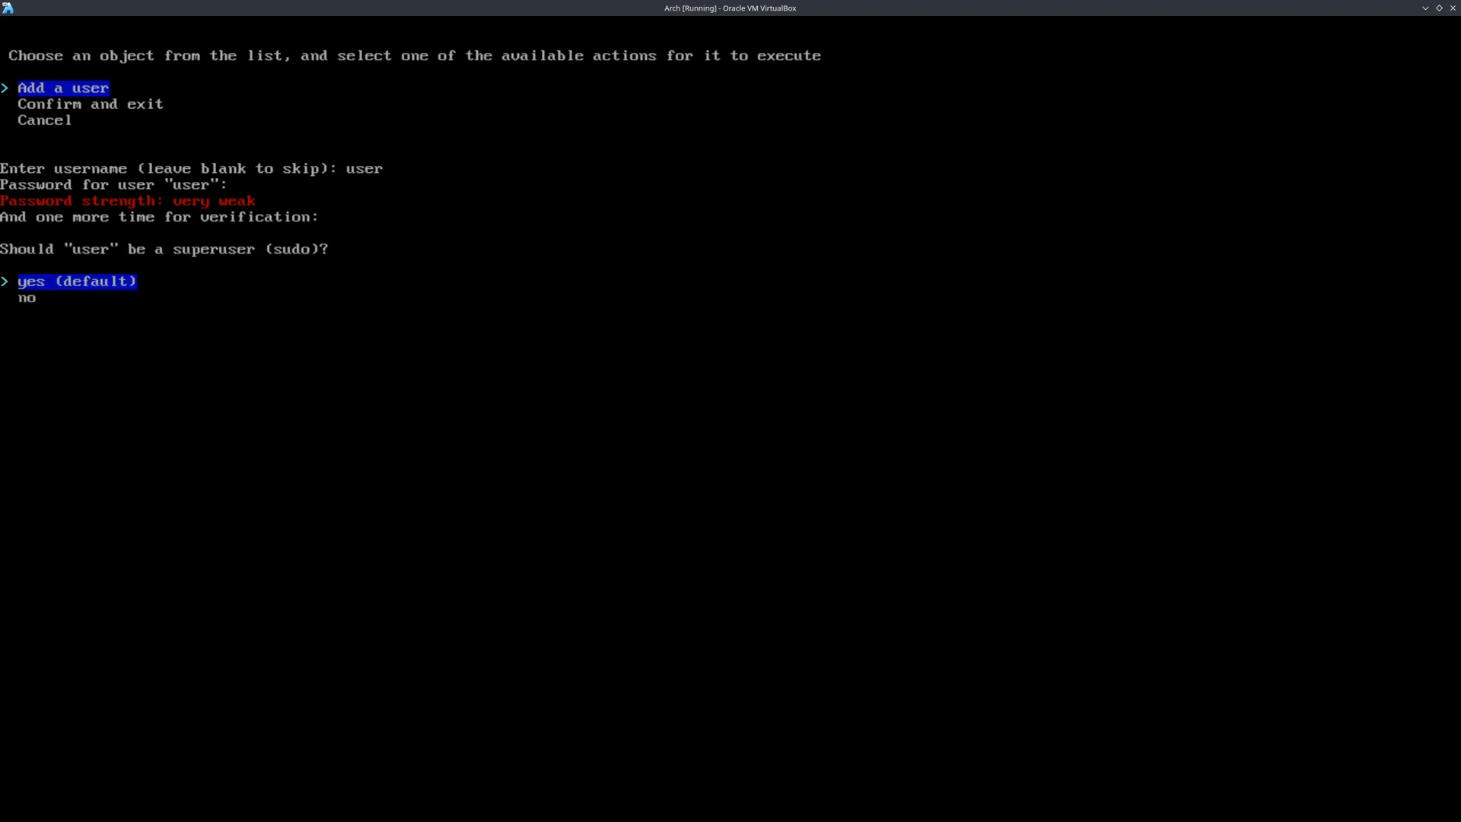
pyautogui.press('Enter')
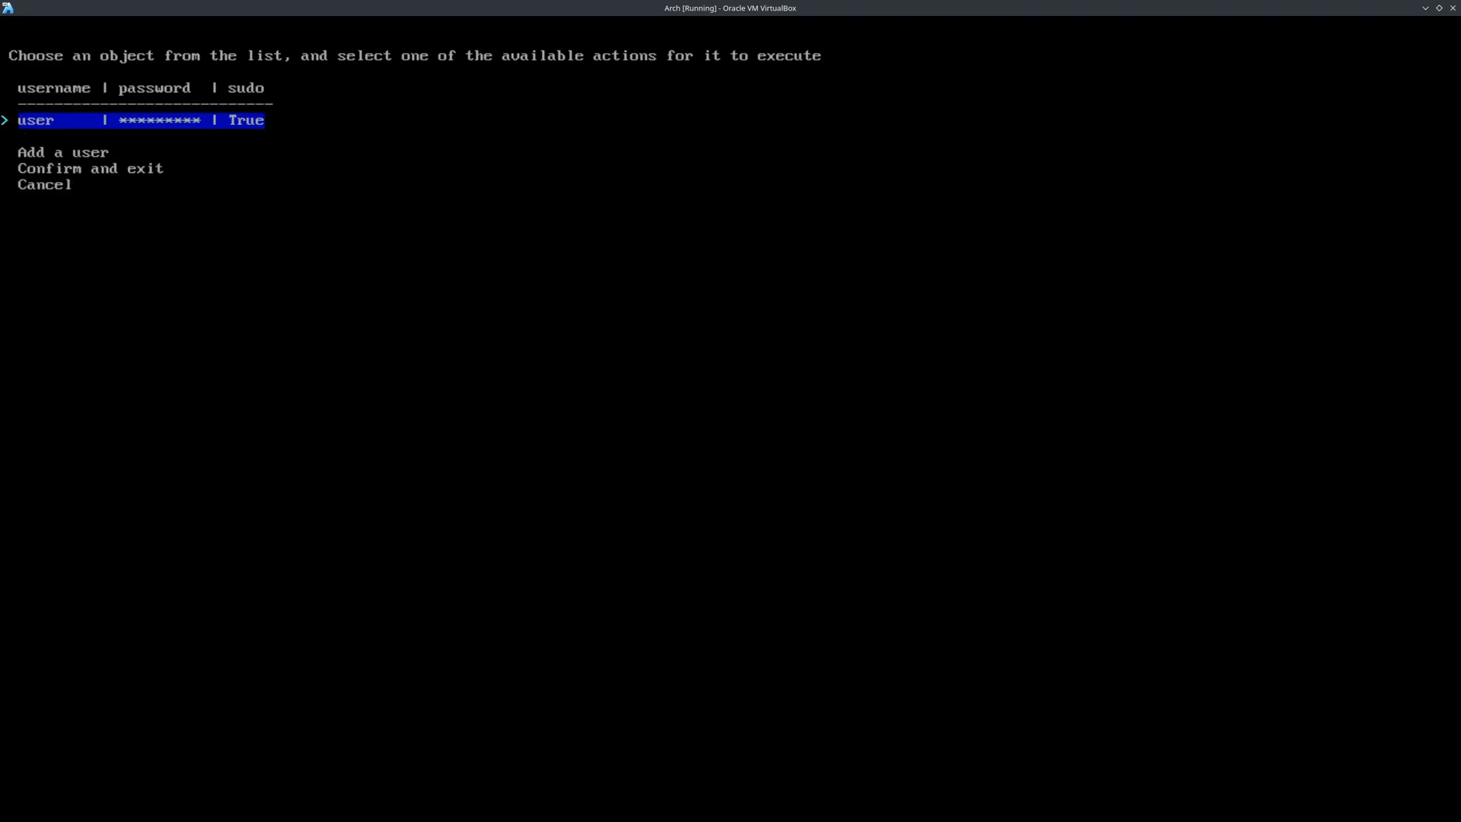
pyautogui.press('Down')
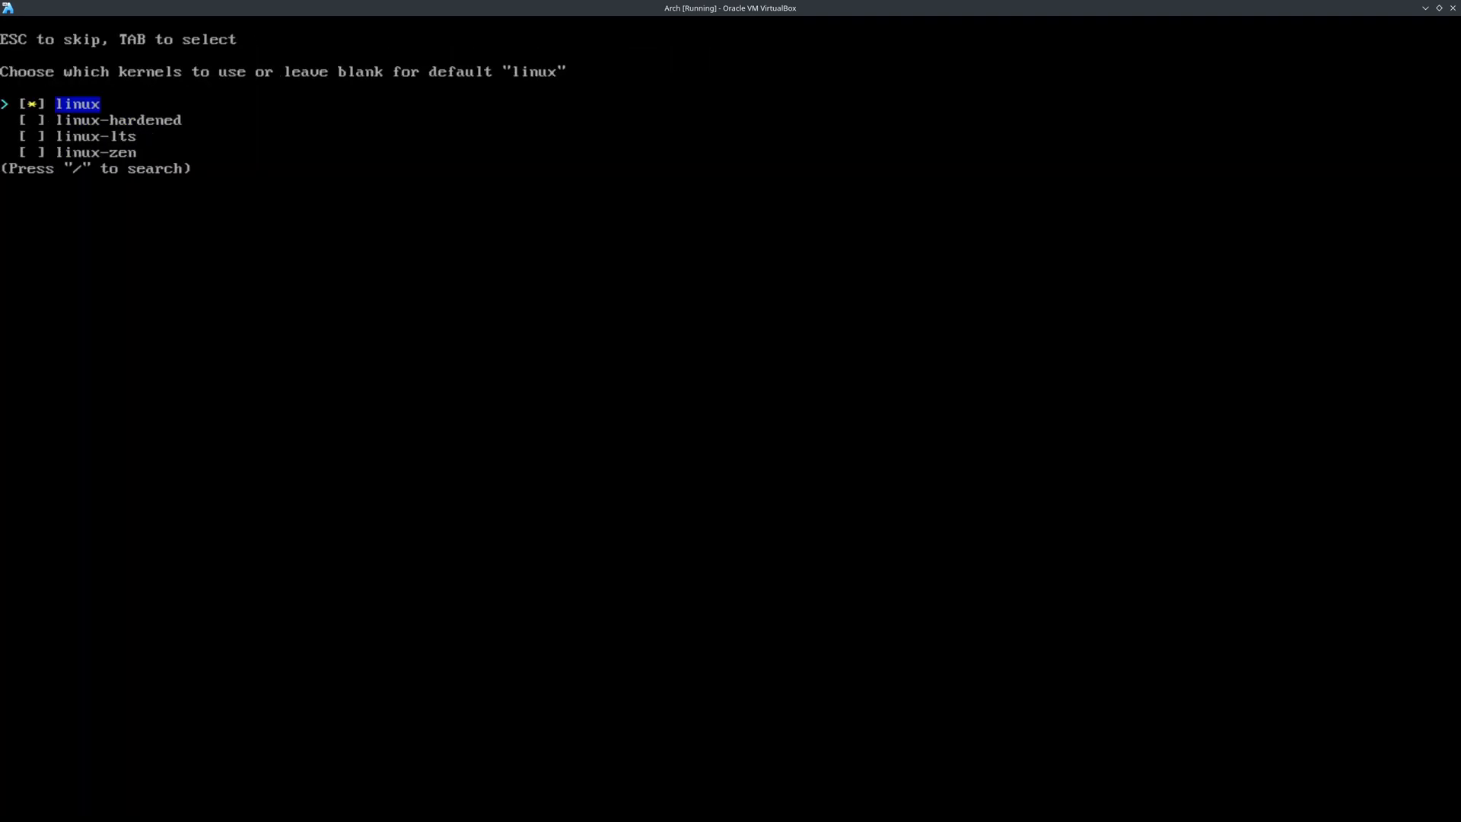
pyautogui.press('Enter')
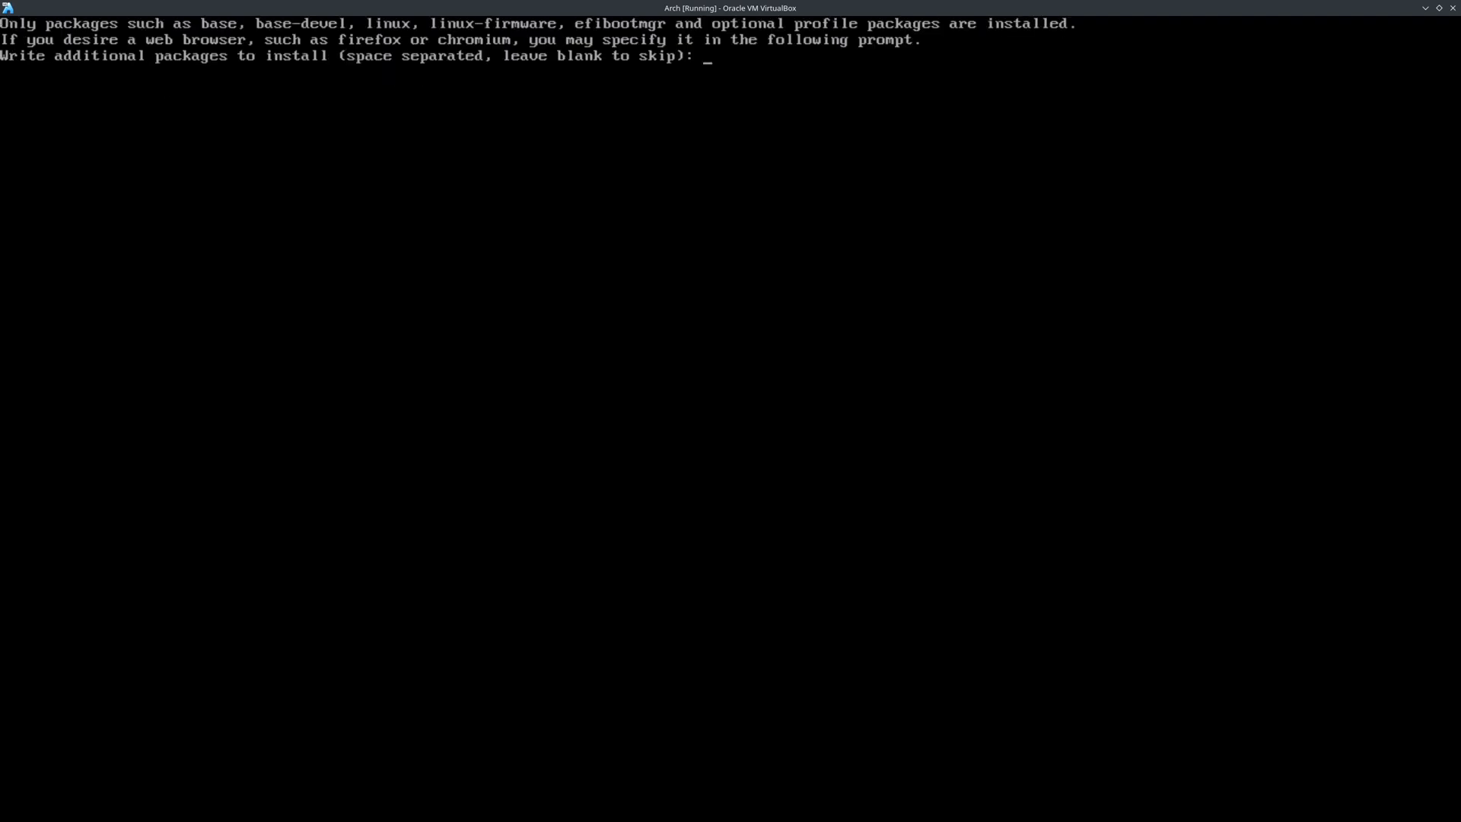
# Enter extra packages go, base-devel, git, mpv, steam, firefox and nano
pyautogui.write('go ba')
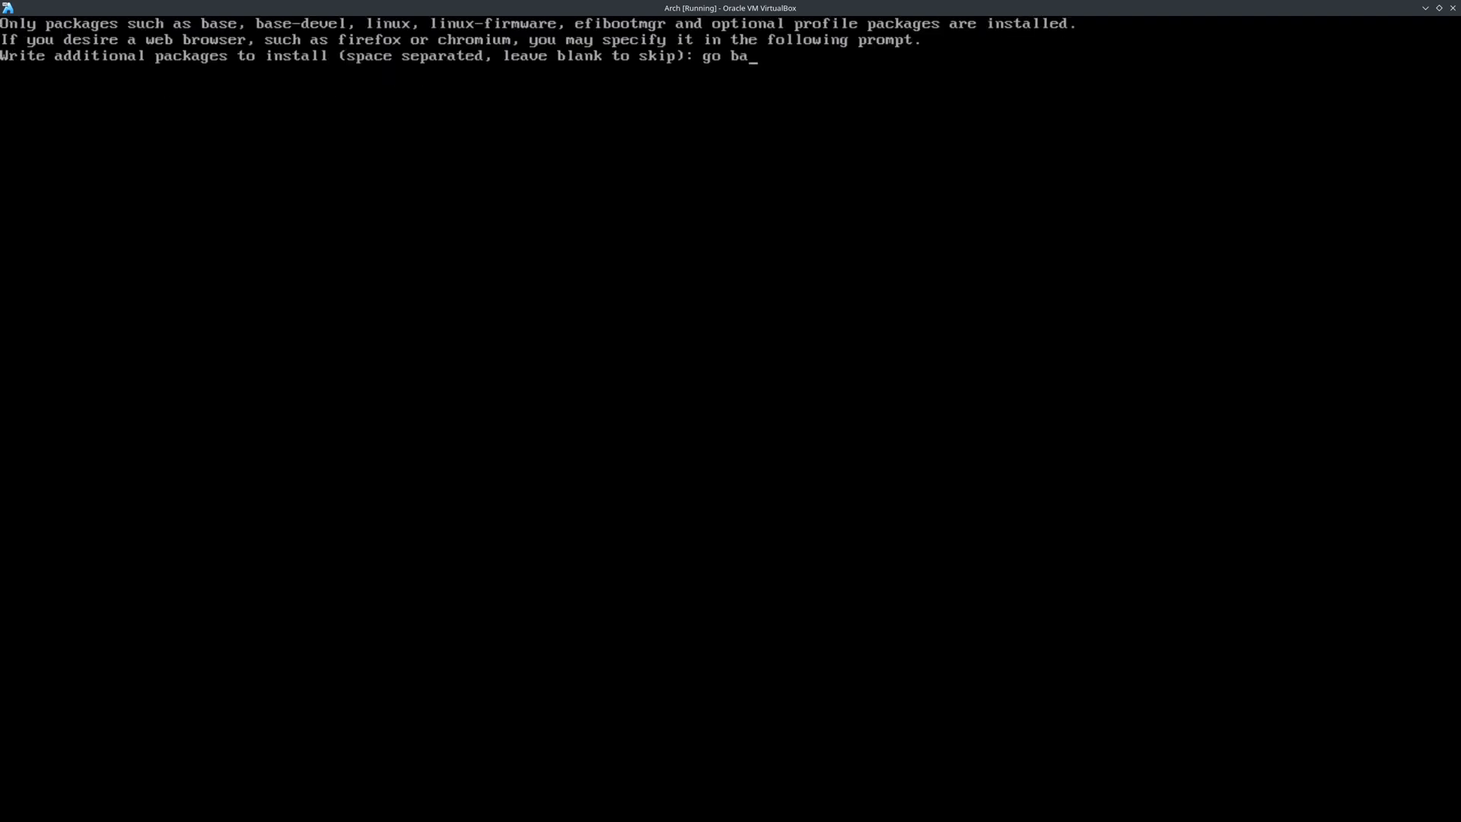
pyautogui.write('se-devel')
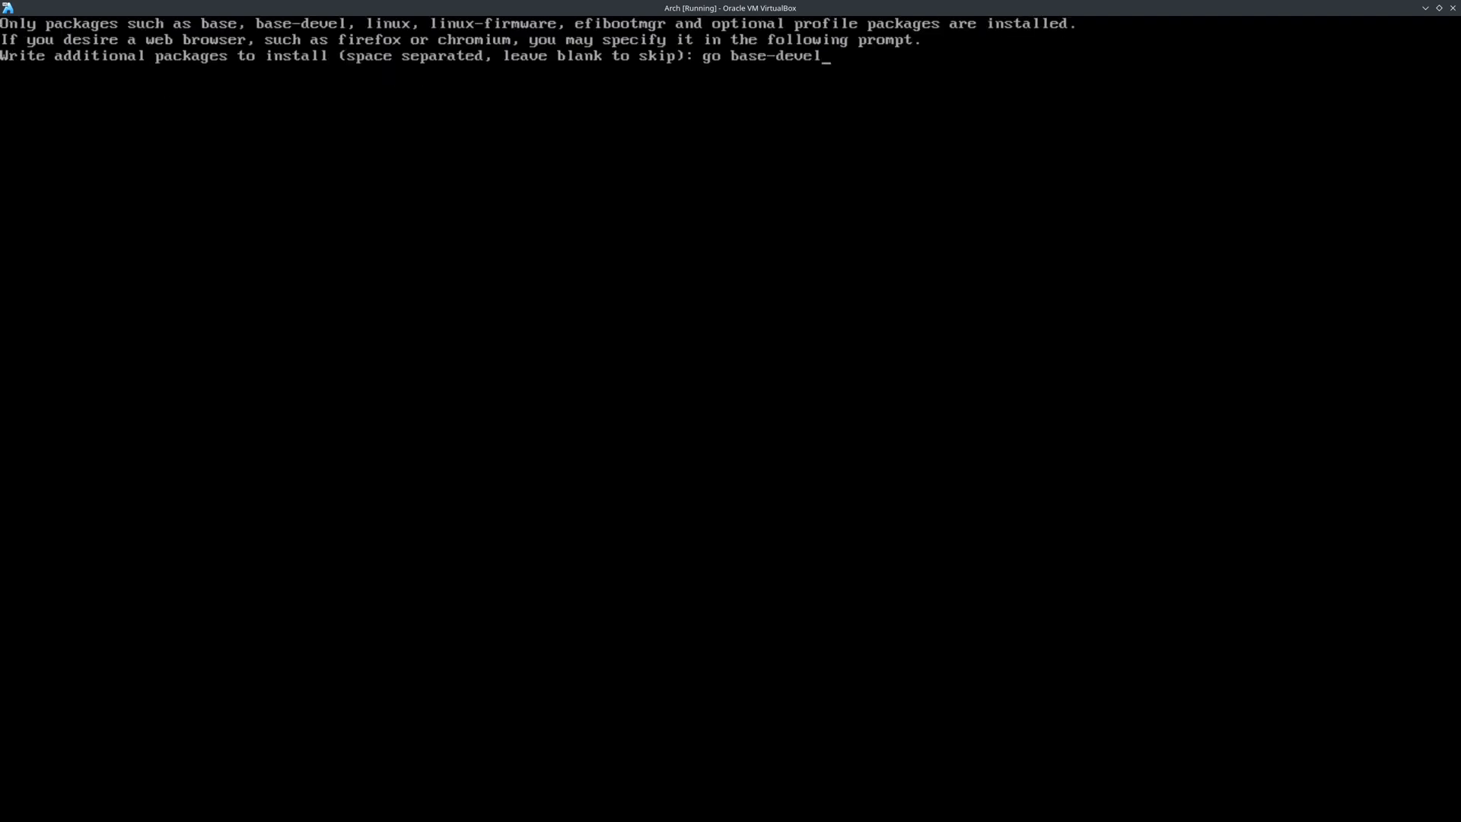
pyautogui.write('git mpv steam')
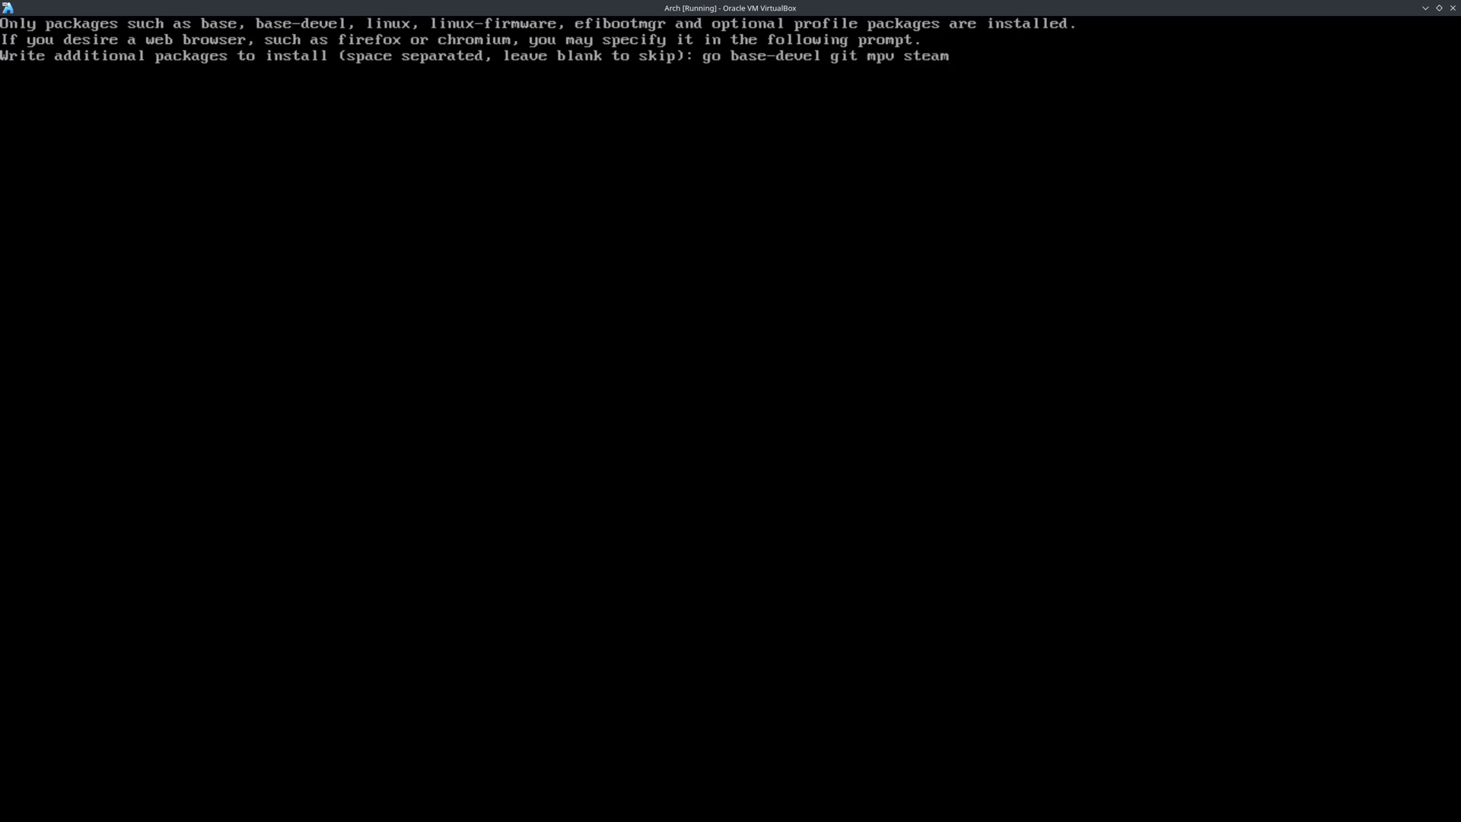
pyautogui.write('firefox')
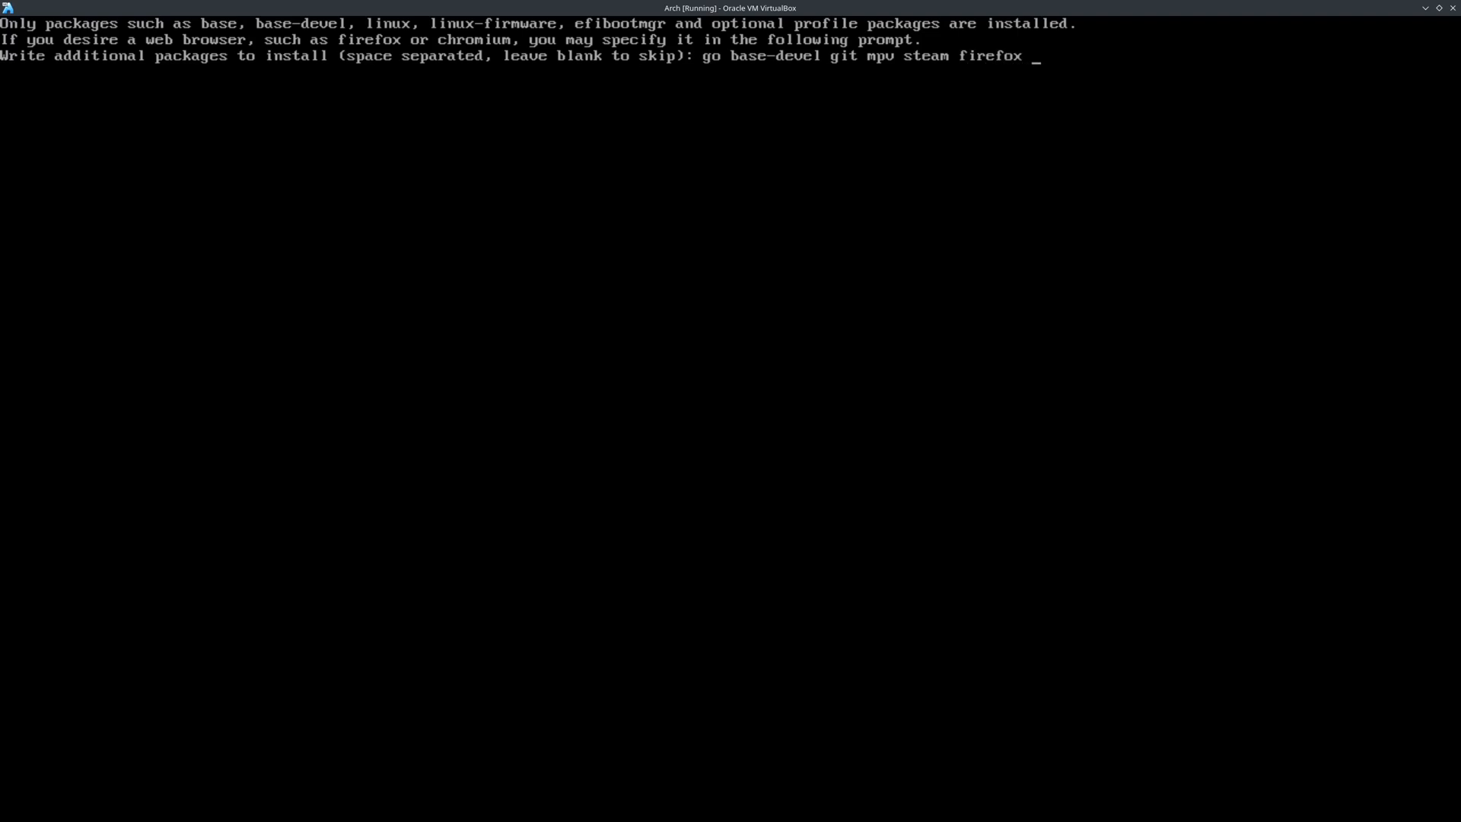
pyautogui.write('nano man')
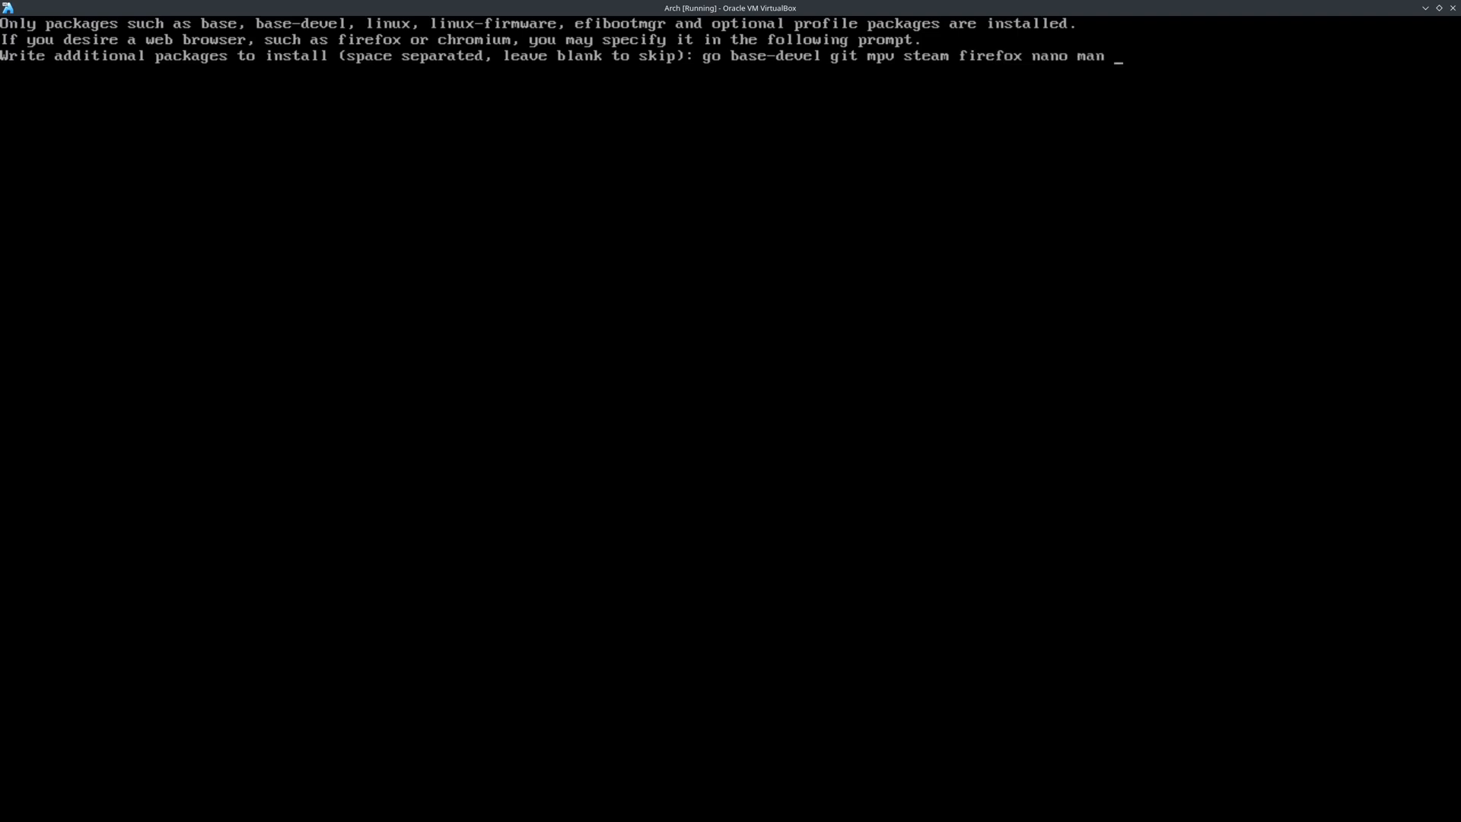
pyautogui.press('Return')
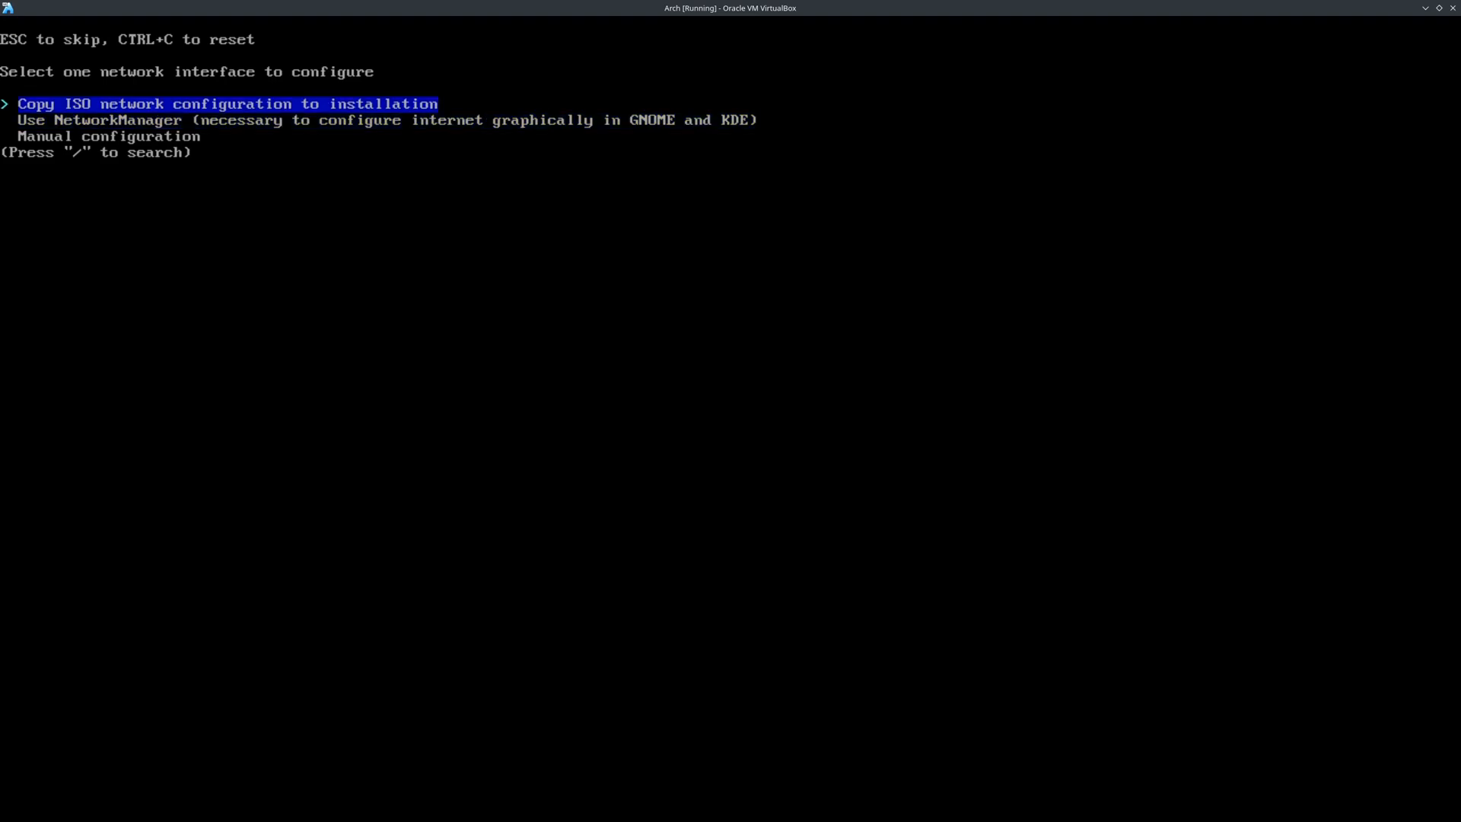
# Choose 'Use NetworkManager' and tick the multilib and testing repositories
pyautogui.press('Down')
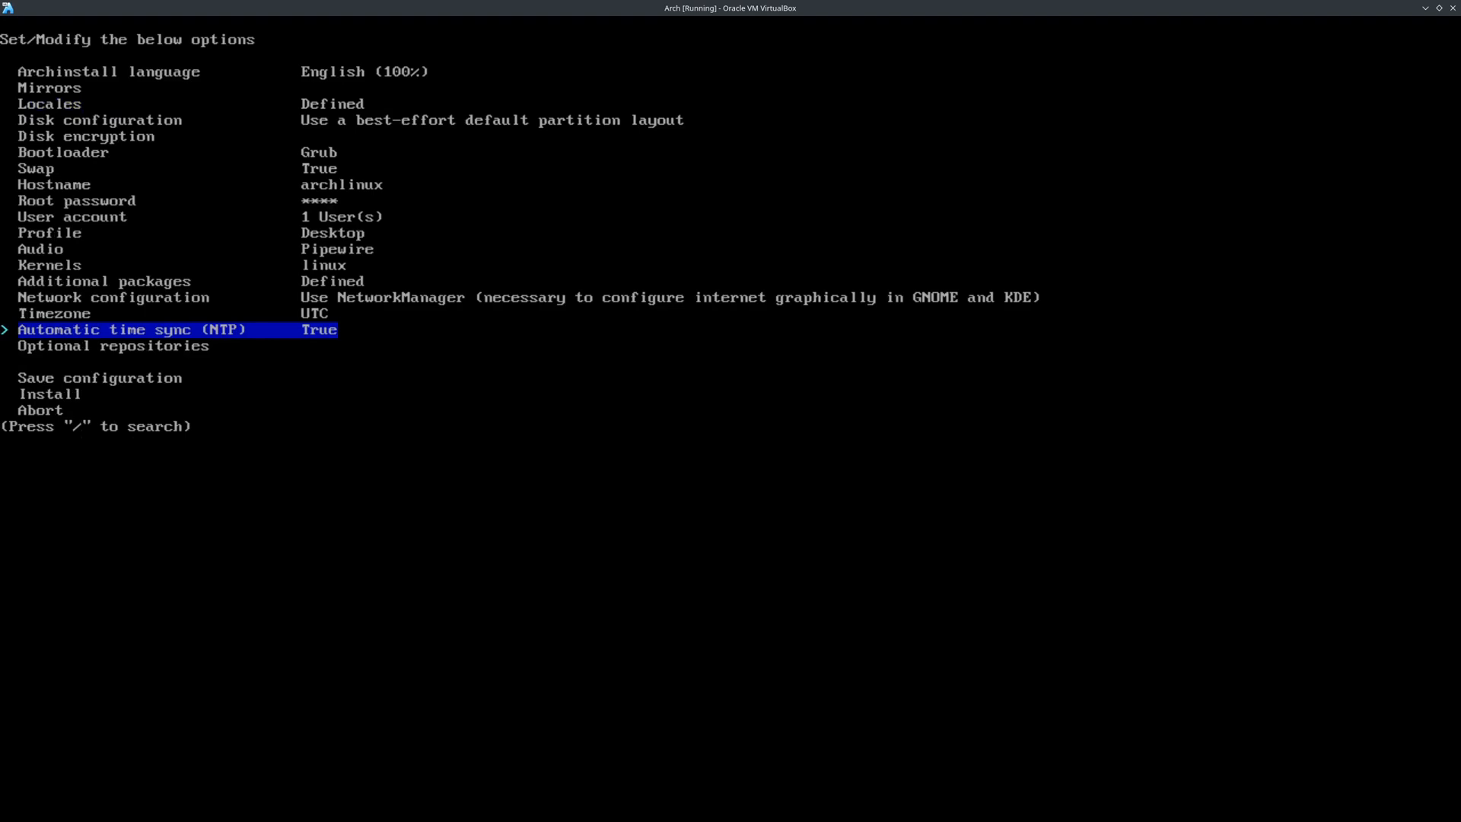
pyautogui.press('Down')
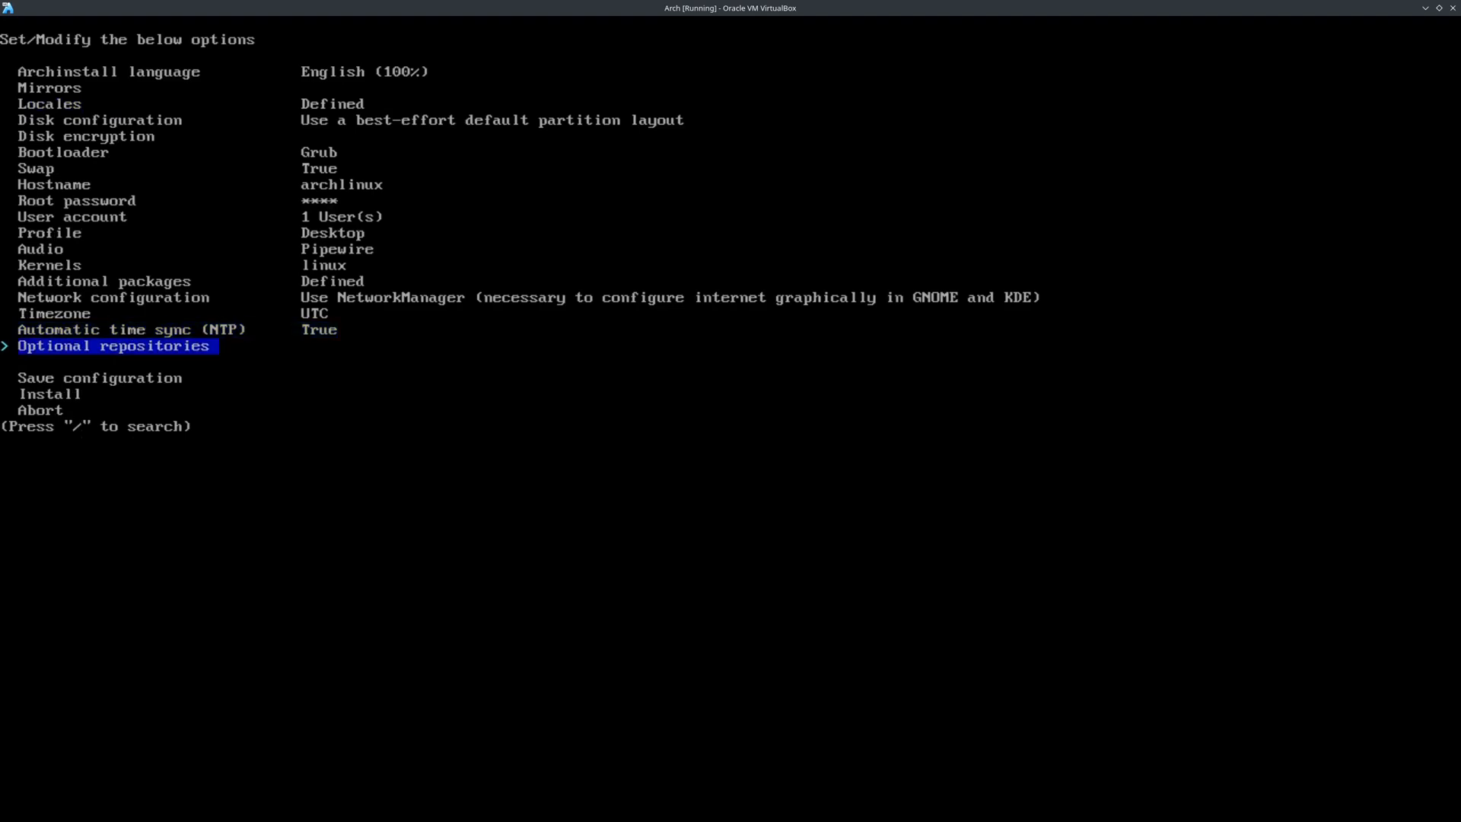
pyautogui.press('Up')
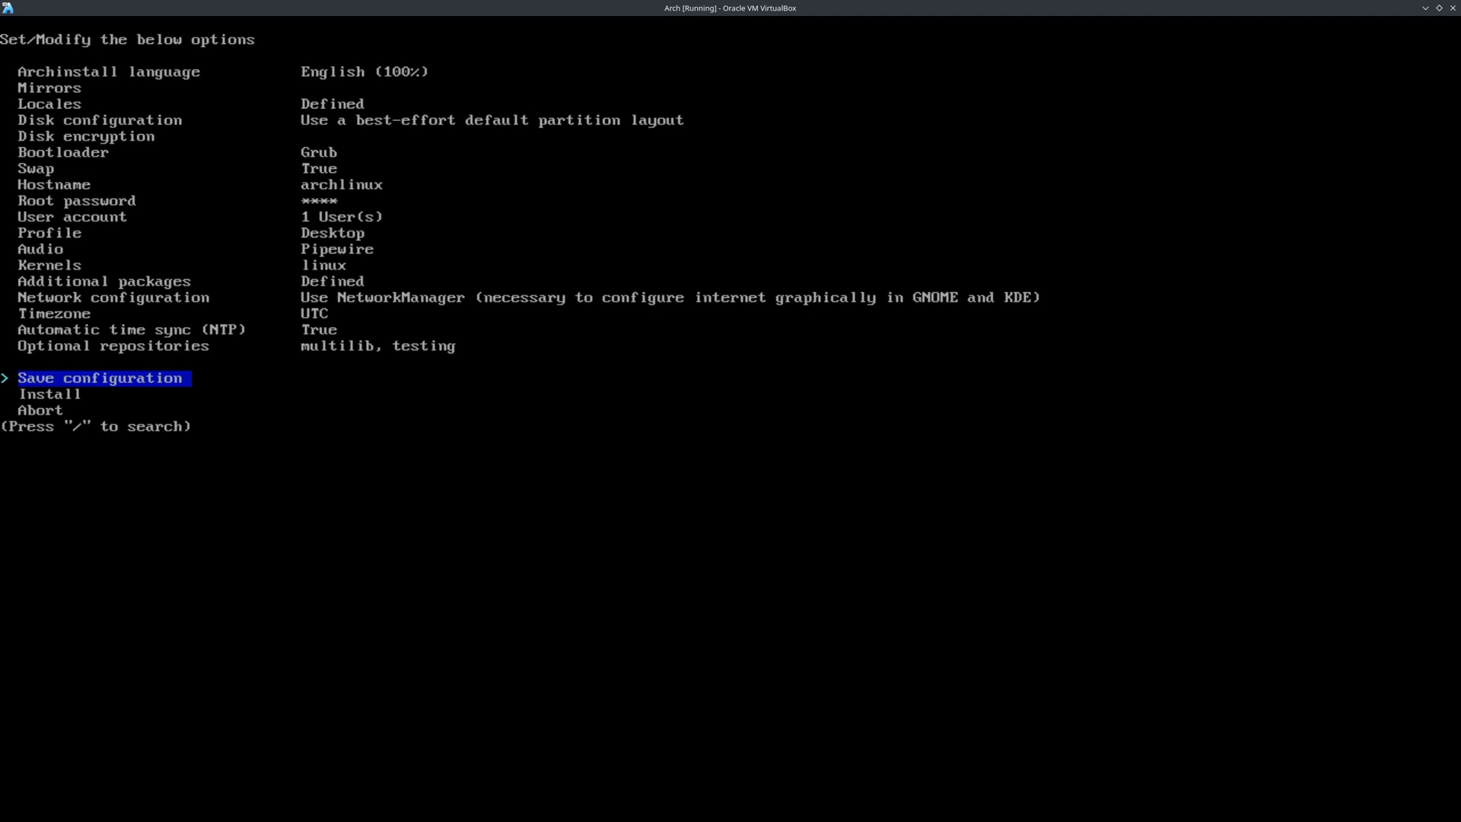
# Run the install to /dev/sda past the summary and answer 'no' to chroot
pyautogui.press('Down')
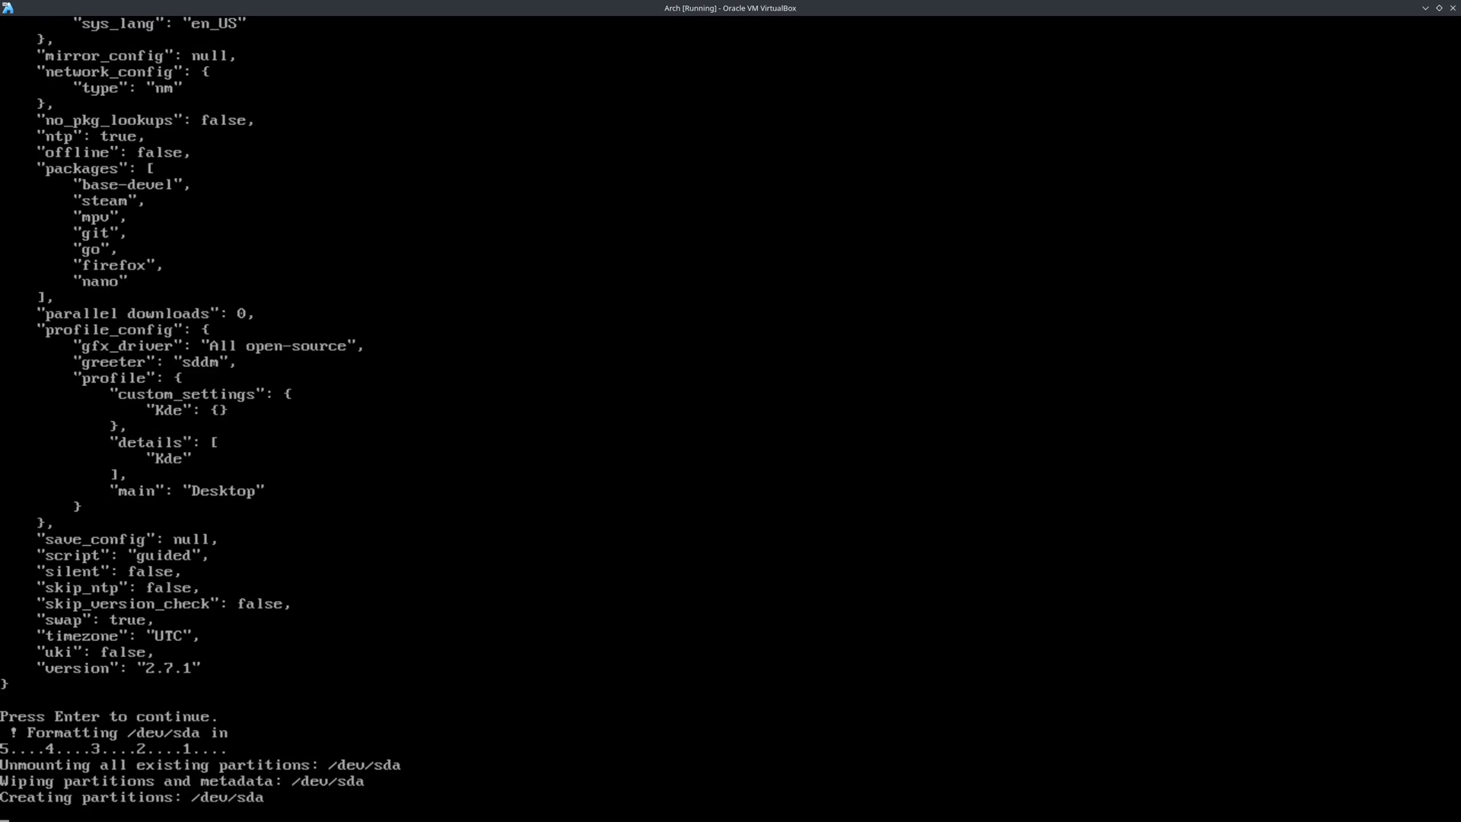
pyautogui.press('Enter')
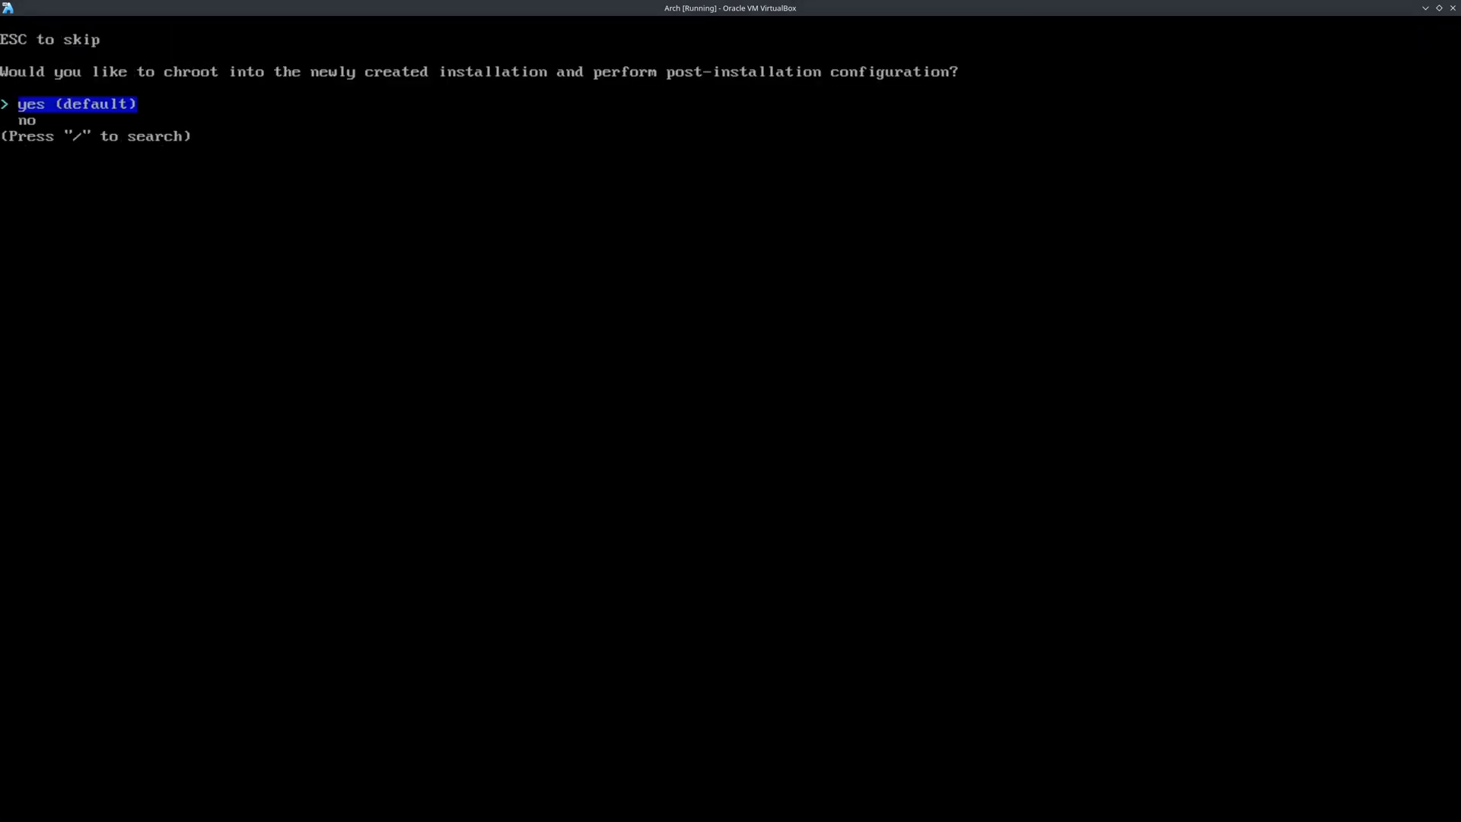
pyautogui.press('Down')
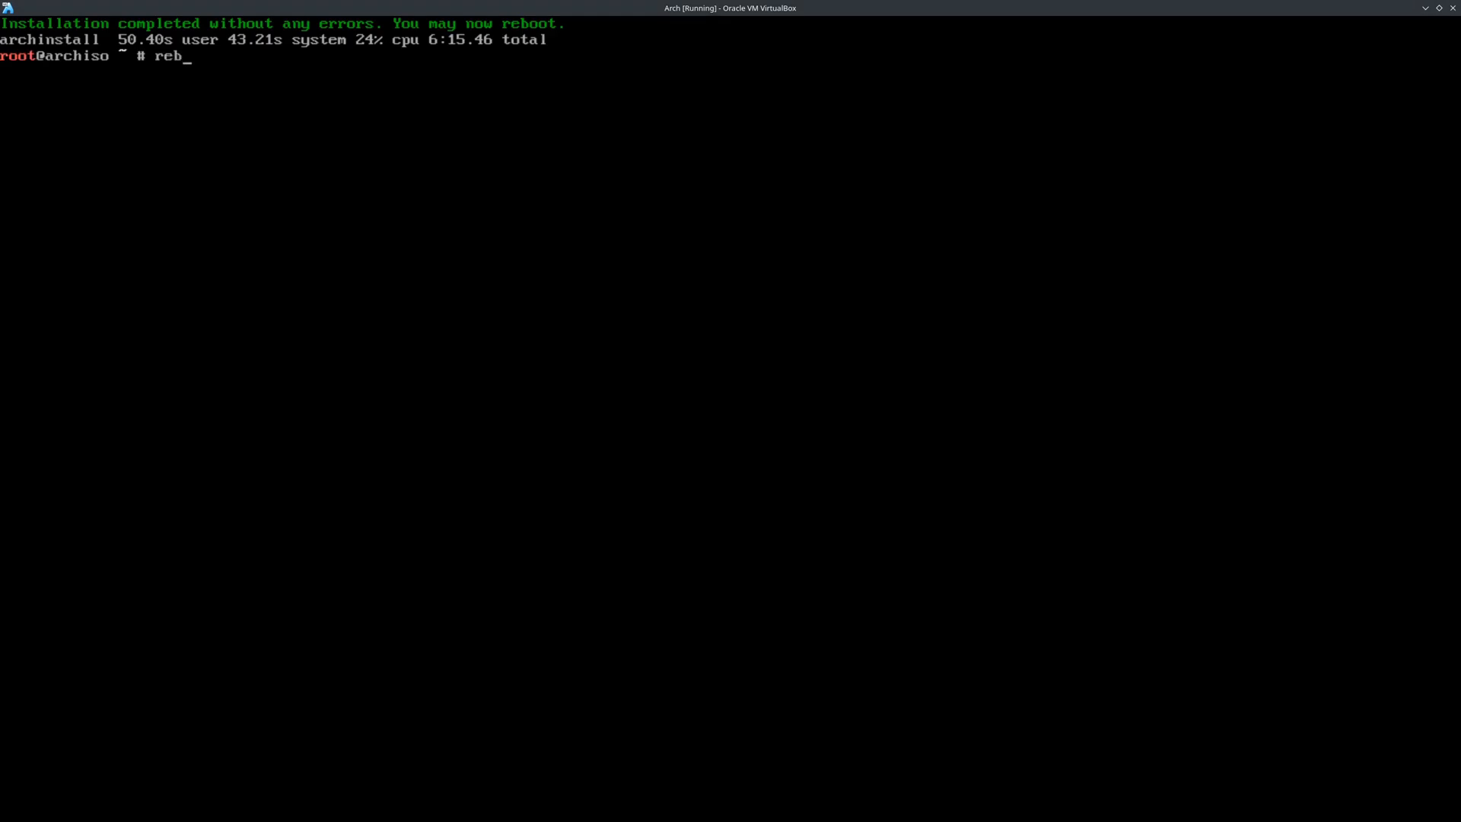
# Reboot the live system and select 'Boot existing OS' in the boot menu
pyautogui.press('Enter')
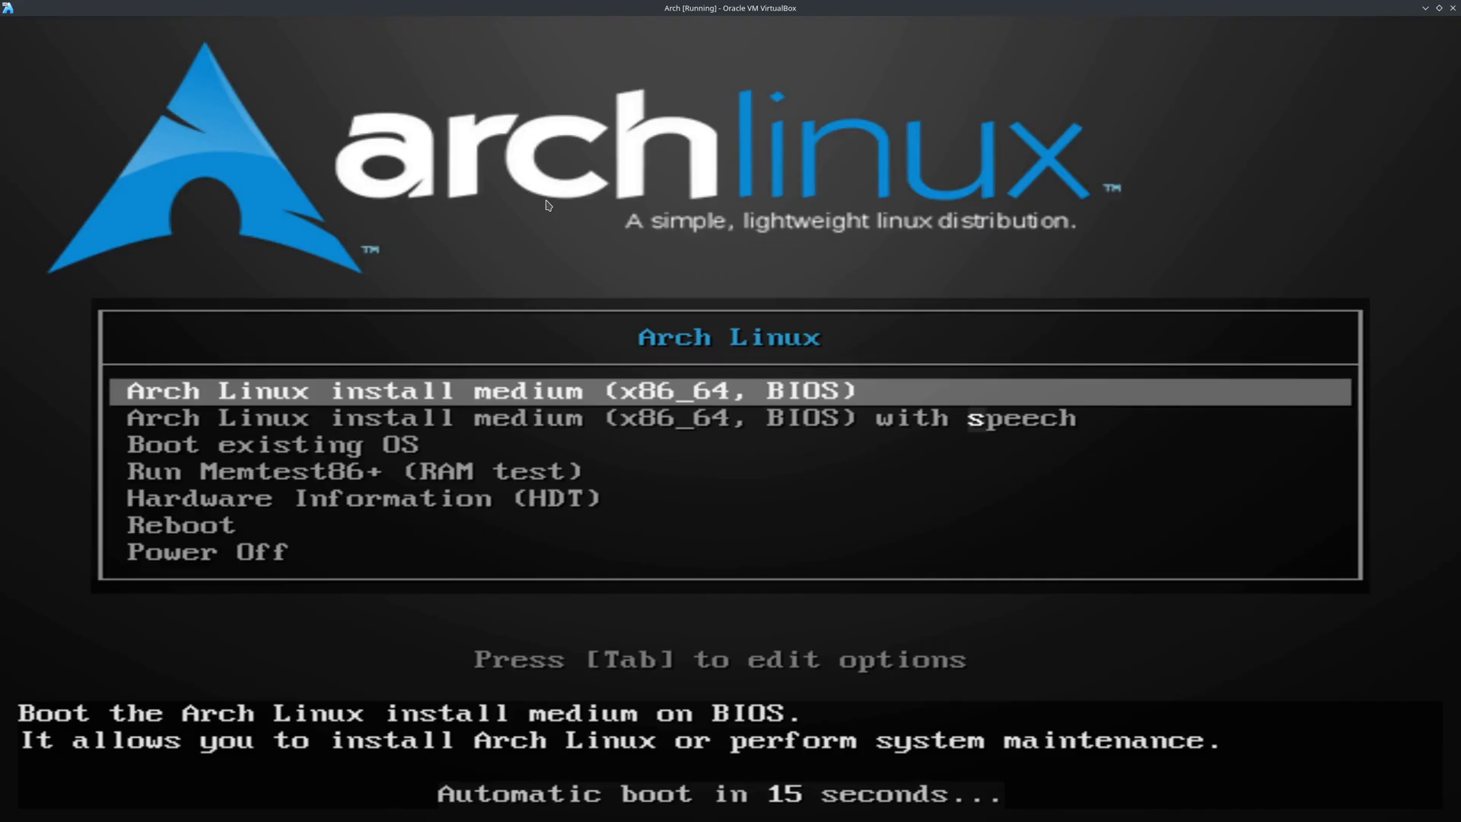
pyautogui.press('Down')
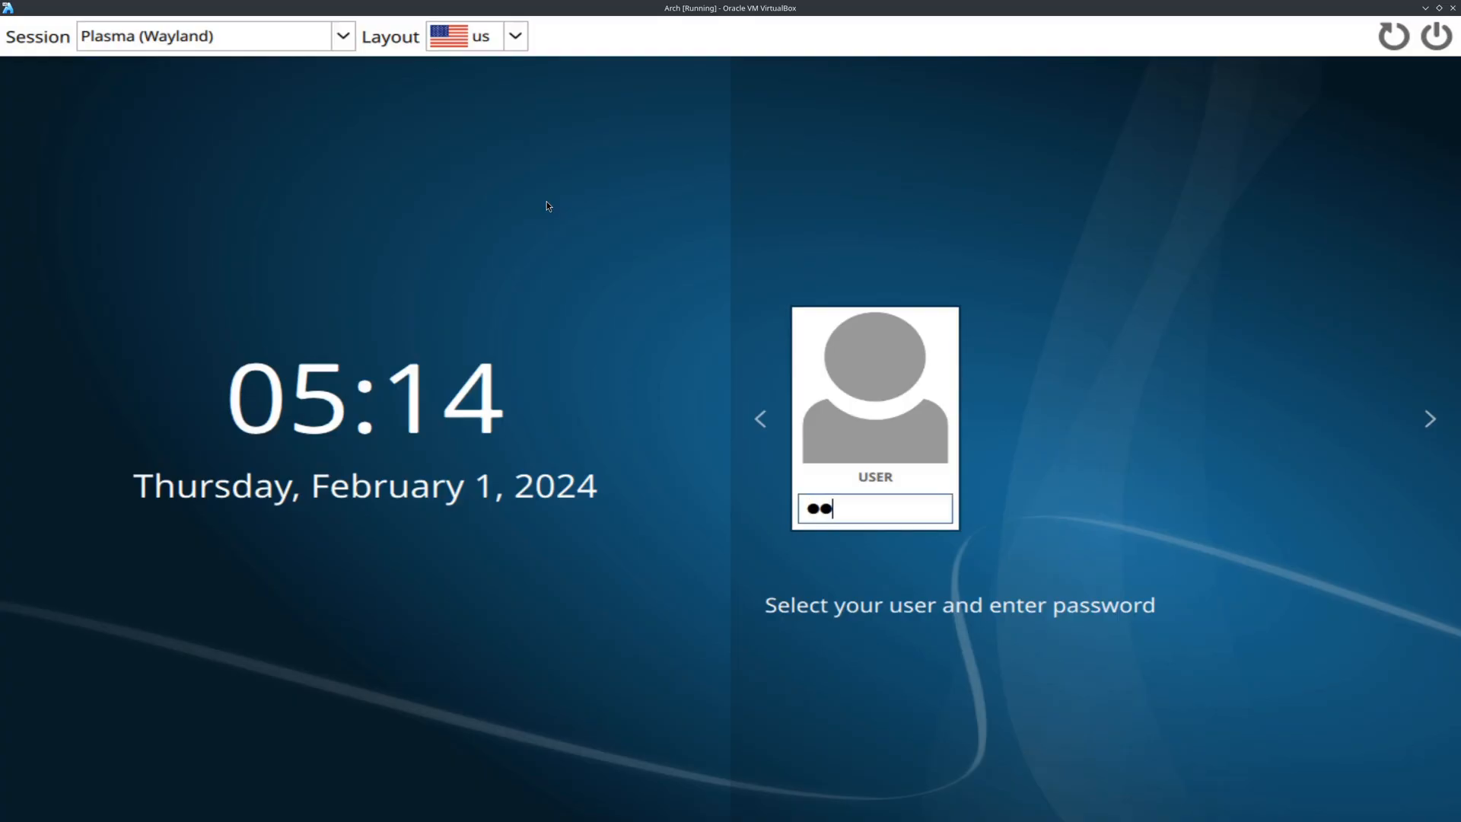
# Submit the password, skip the Welcome tour, and start Konsole from the launcher
pyautogui.press('Return')
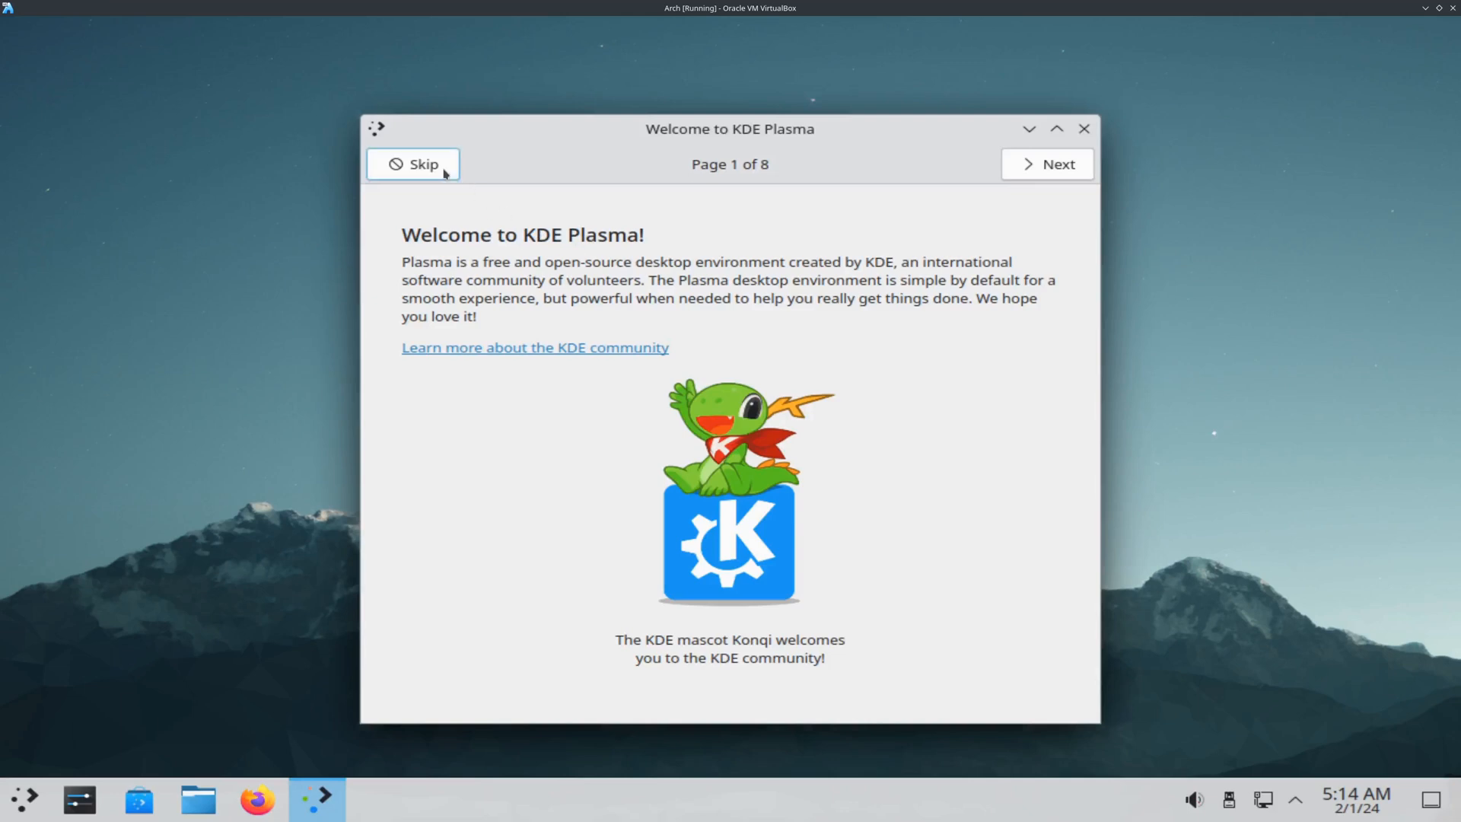
pyautogui.click(421, 164)
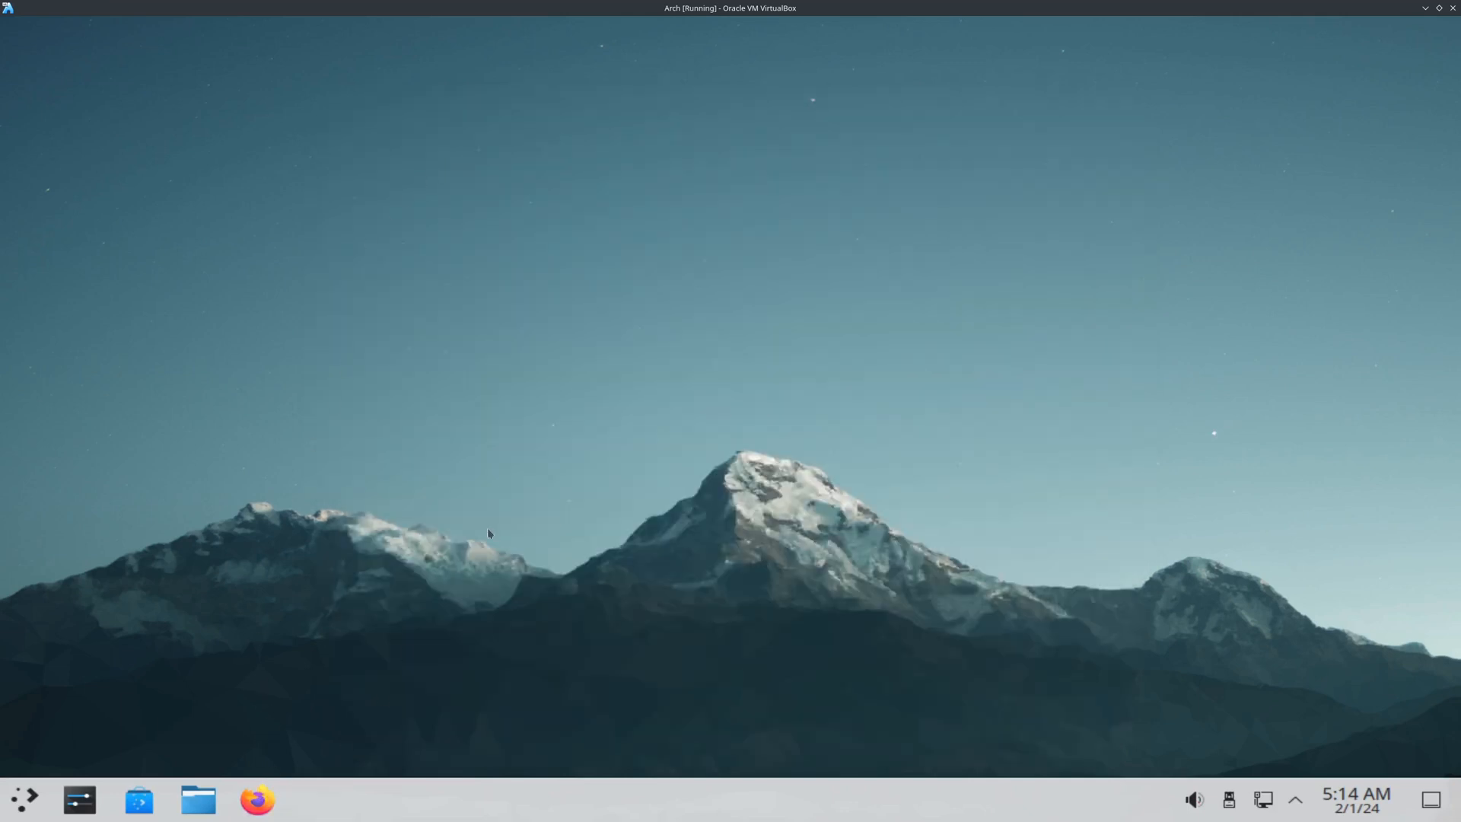
pyautogui.click(23, 796)
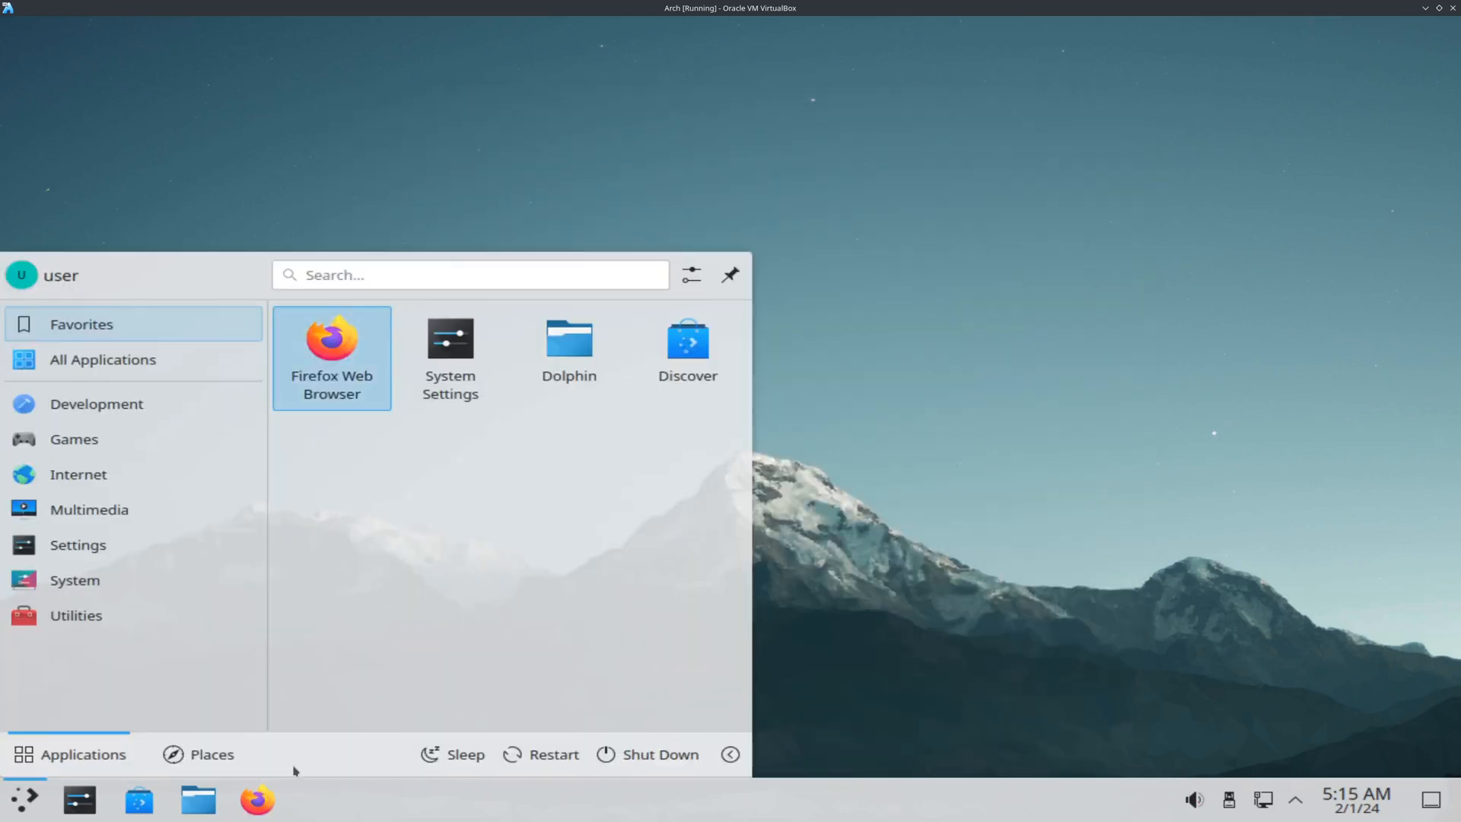
pyautogui.moveTo(256, 798)
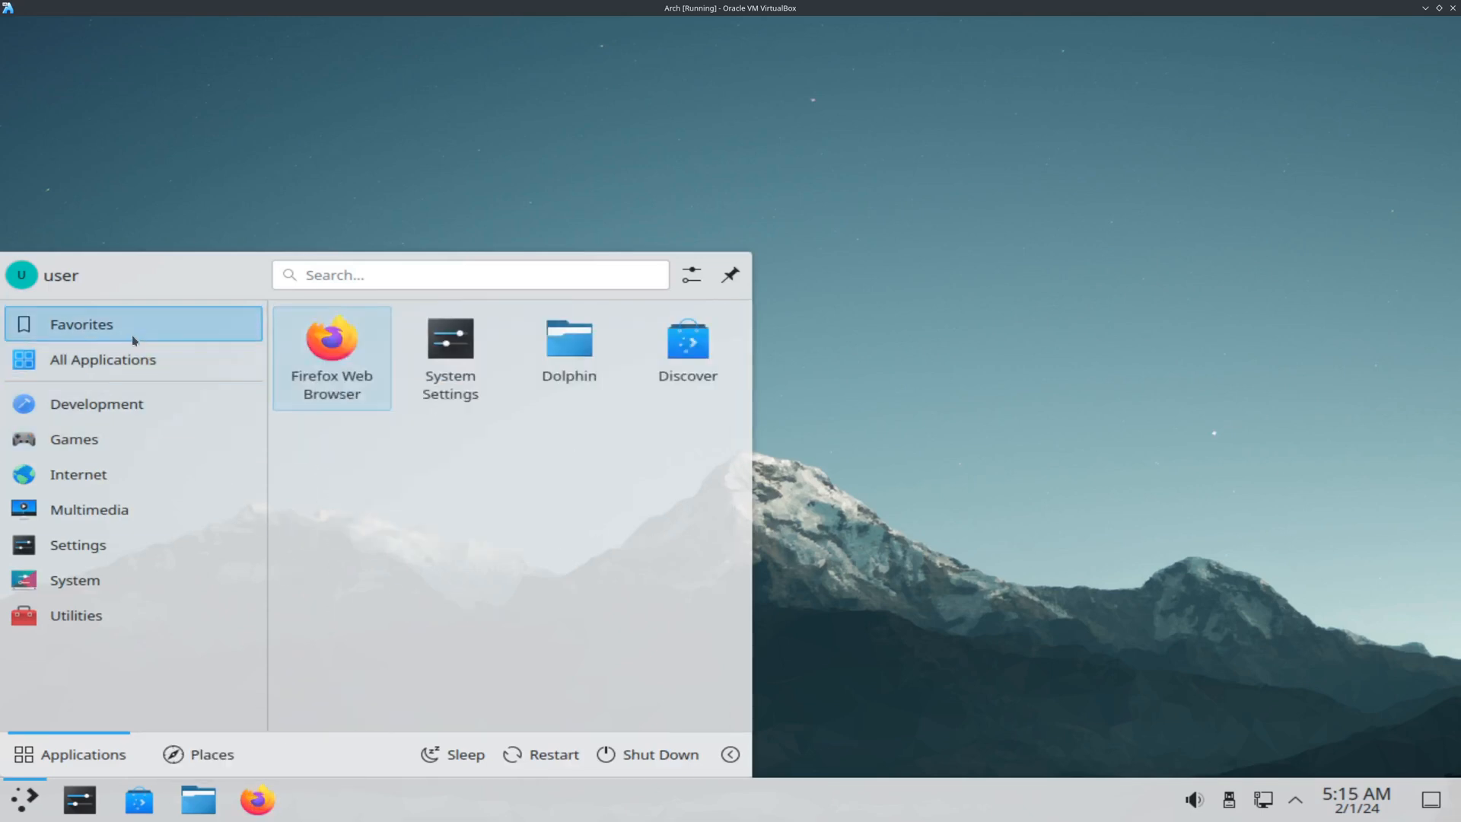
pyautogui.click(89, 509)
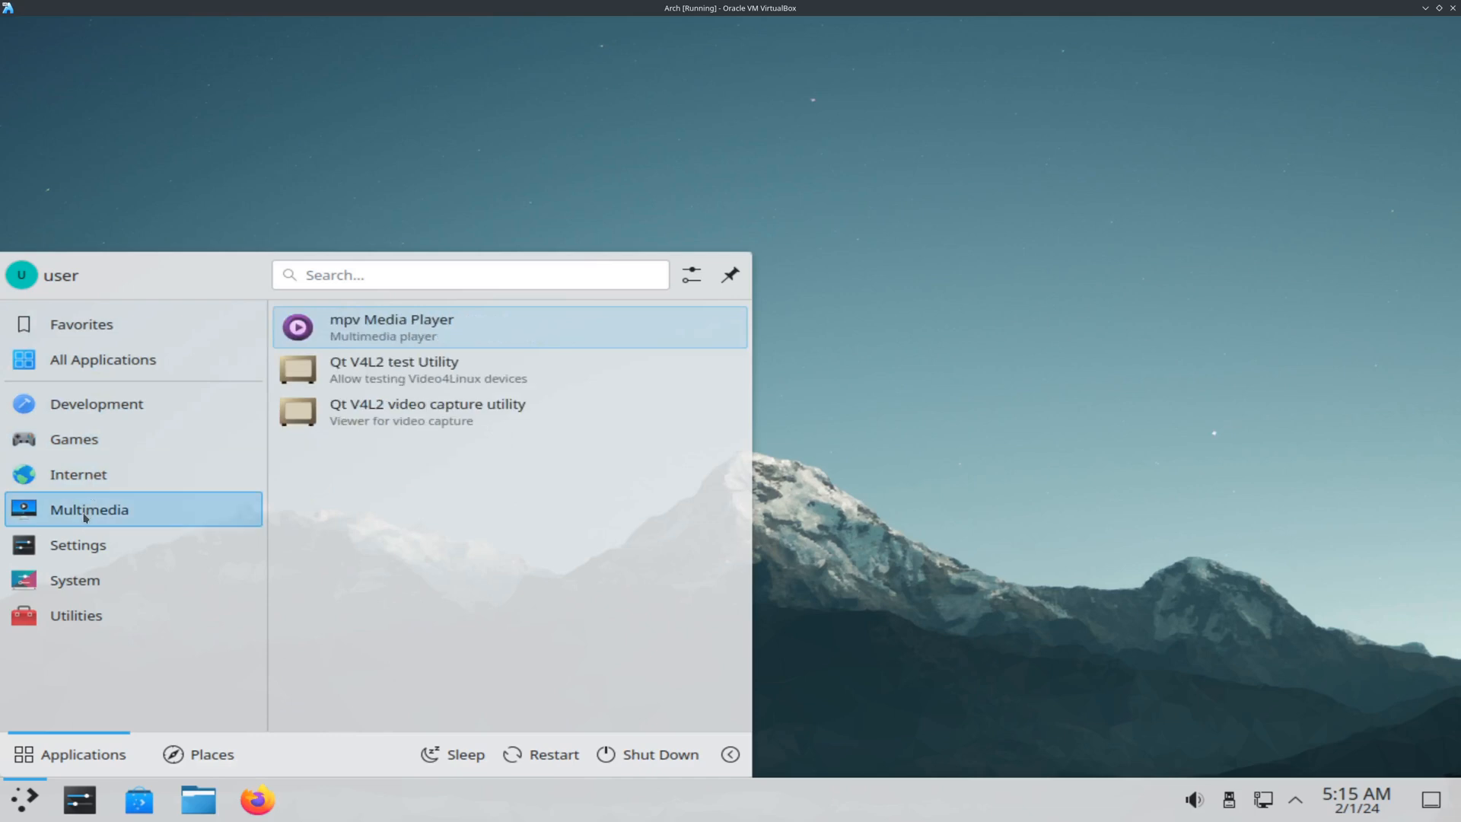
pyautogui.click(75, 615)
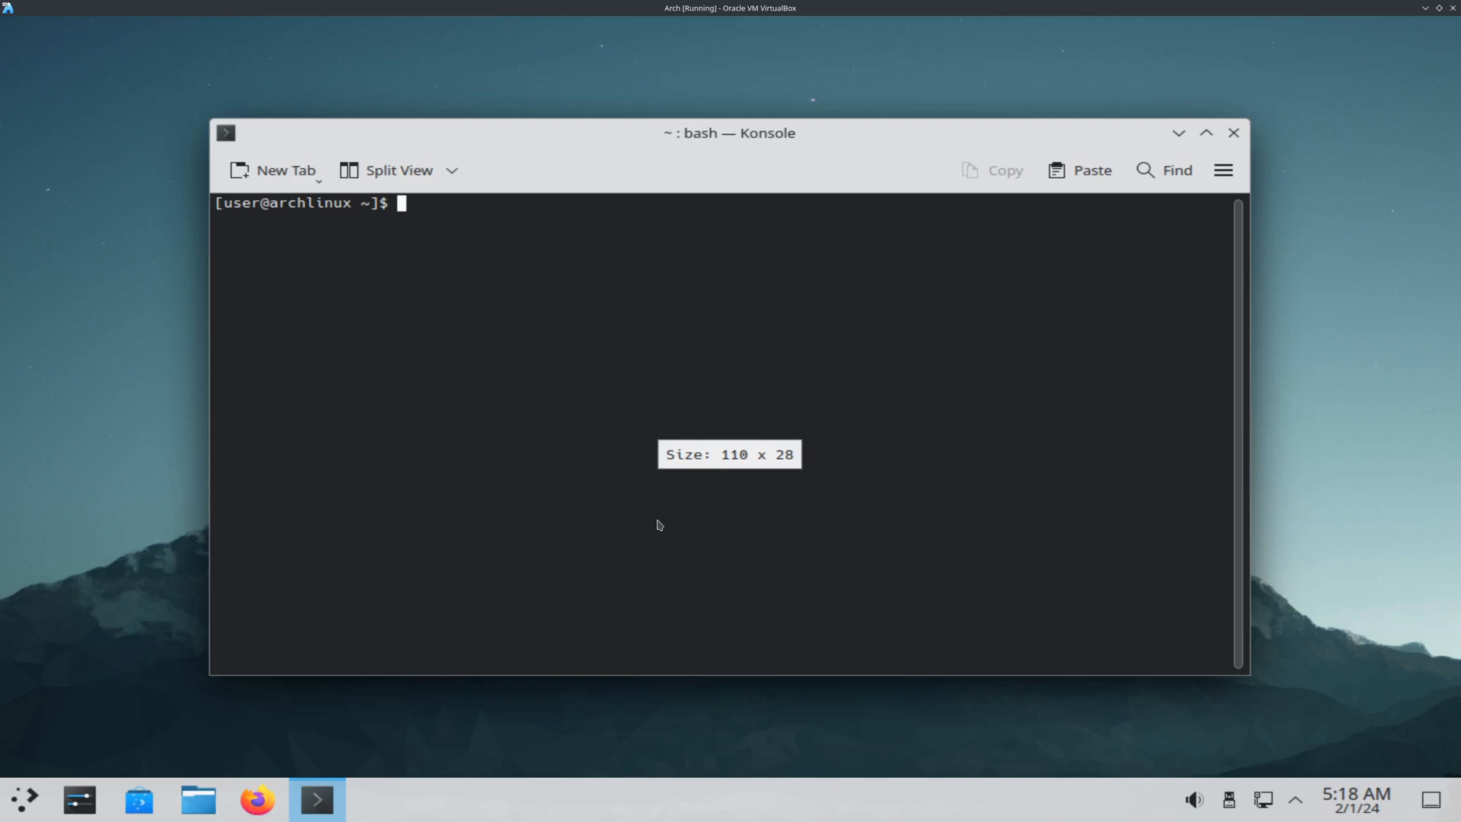
# Install speedcrunch with 'sudo pacman -Sy speedcrunch', entering the sudo password
pyautogui.write('sudo')
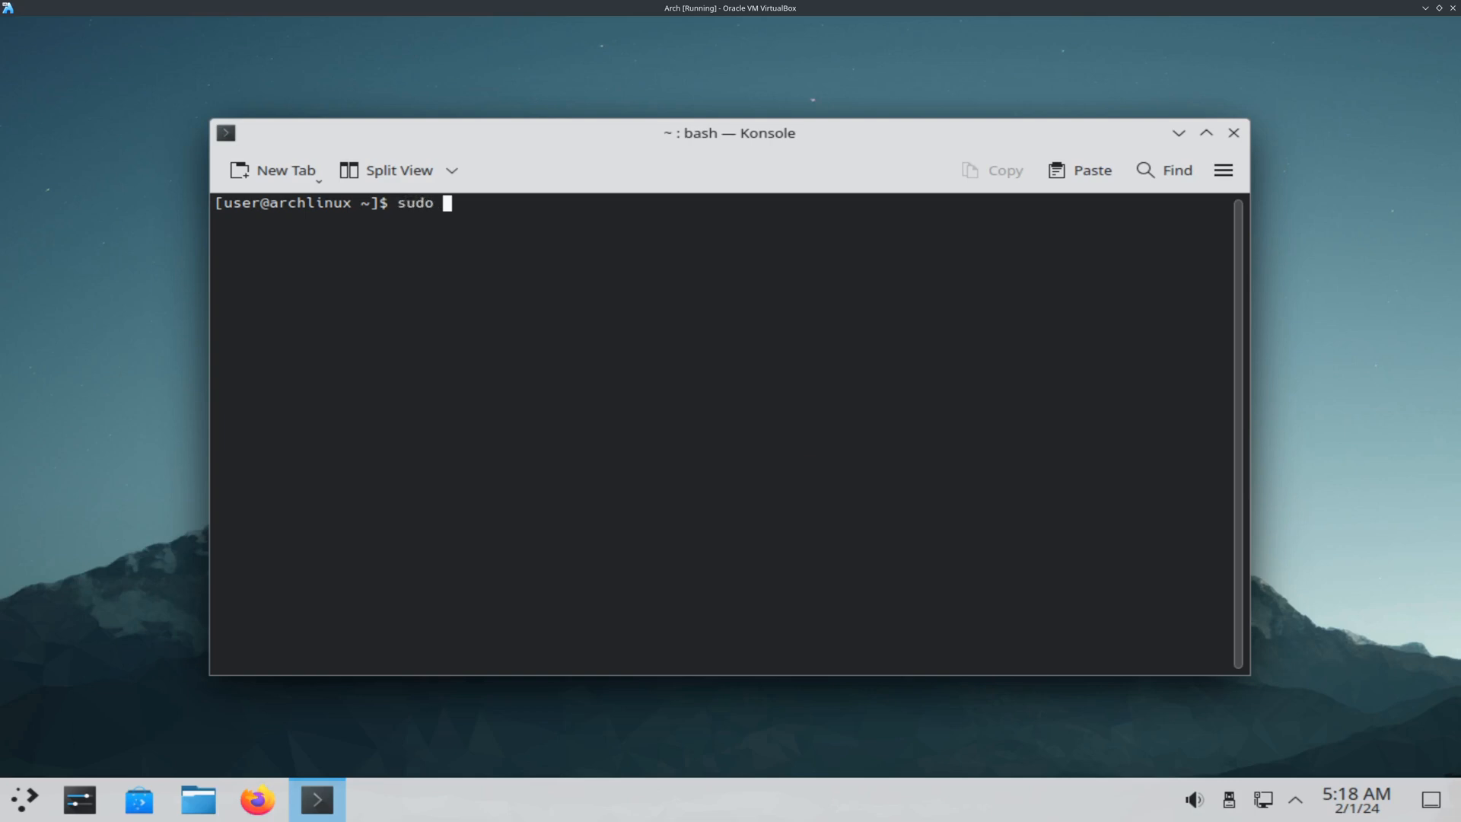
pyautogui.write('pacman -S')
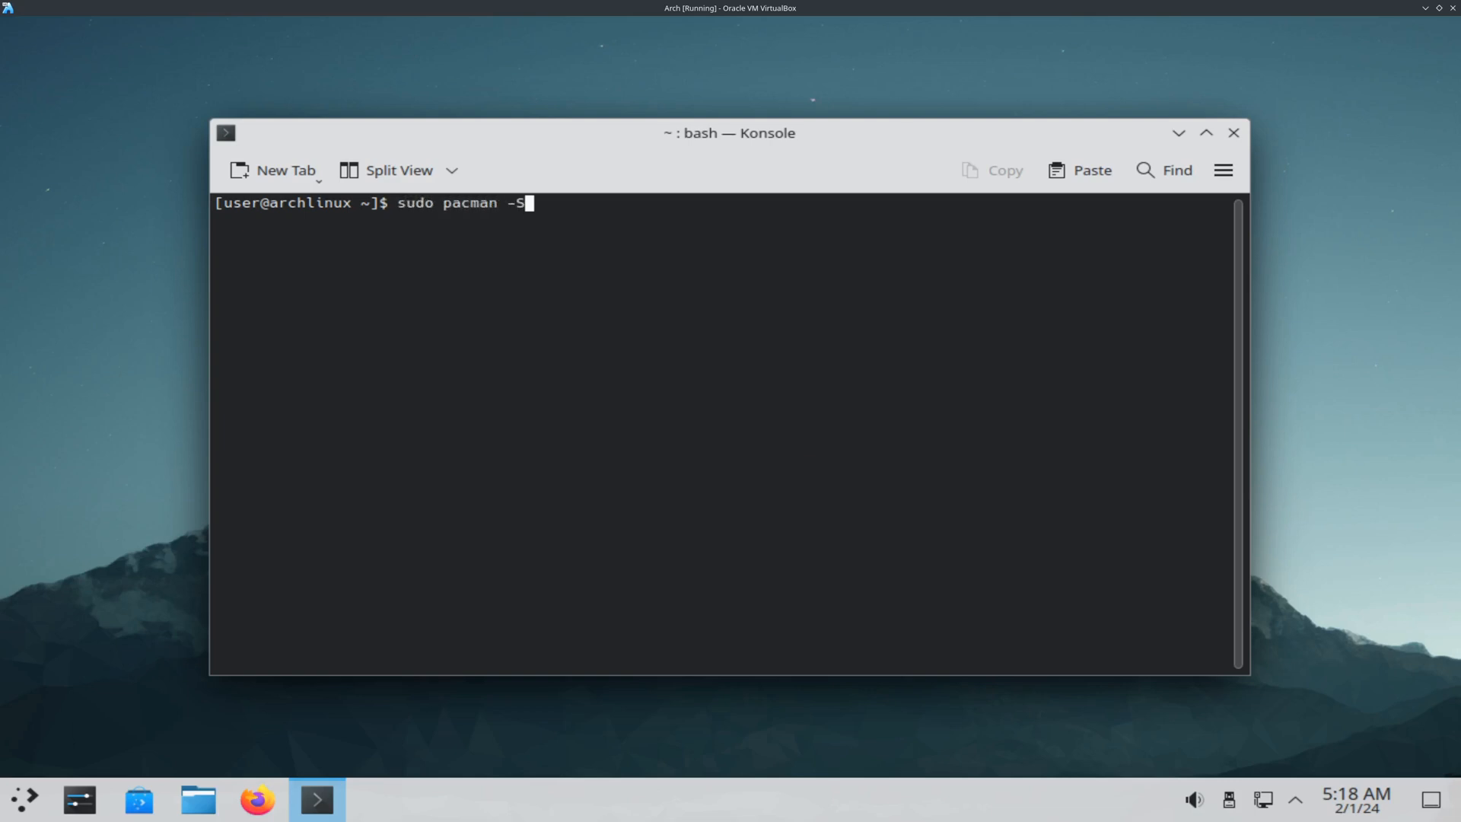
pyautogui.write('y sp')
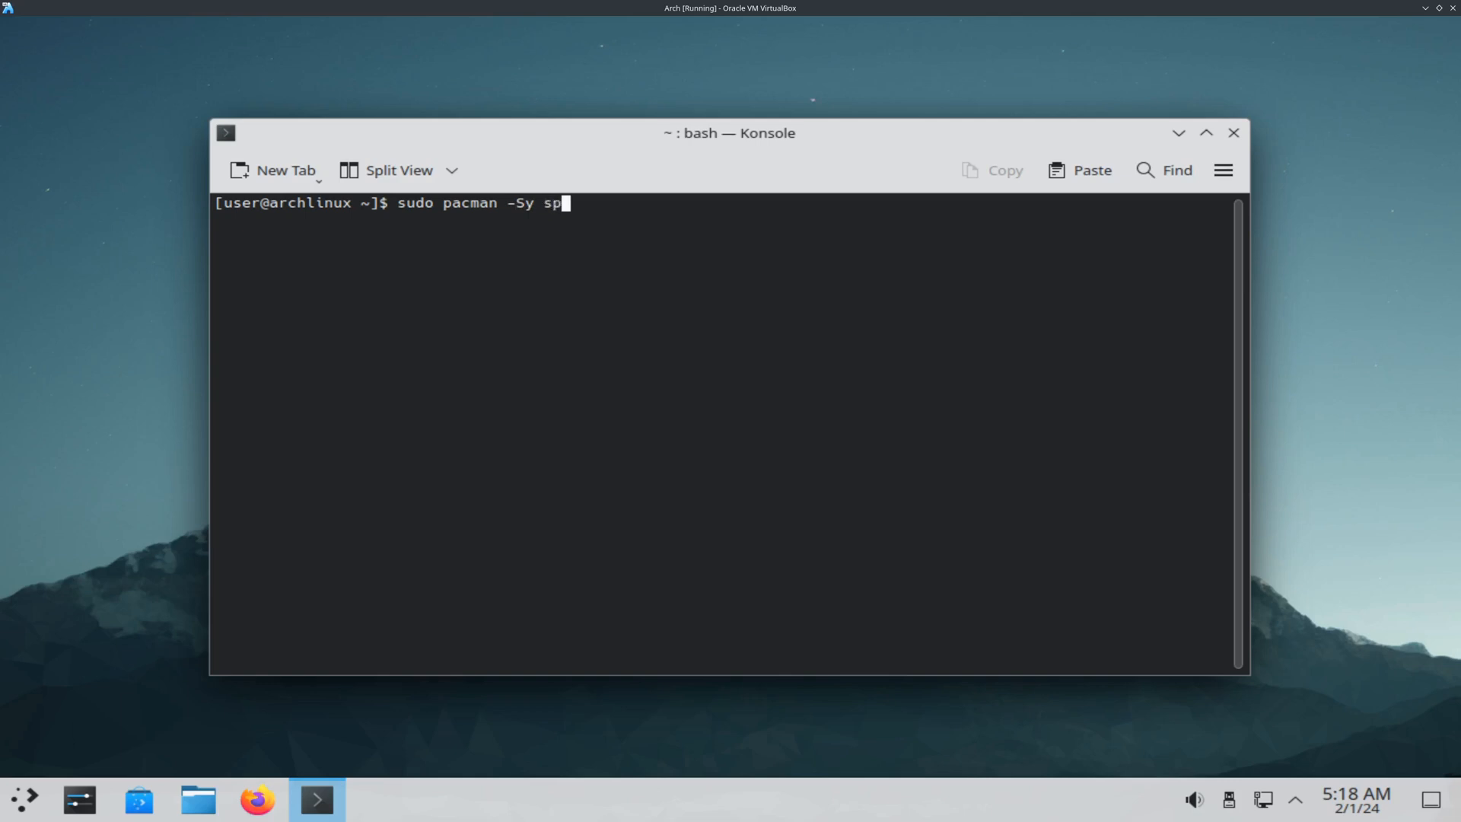
pyautogui.write('eedcrunch')
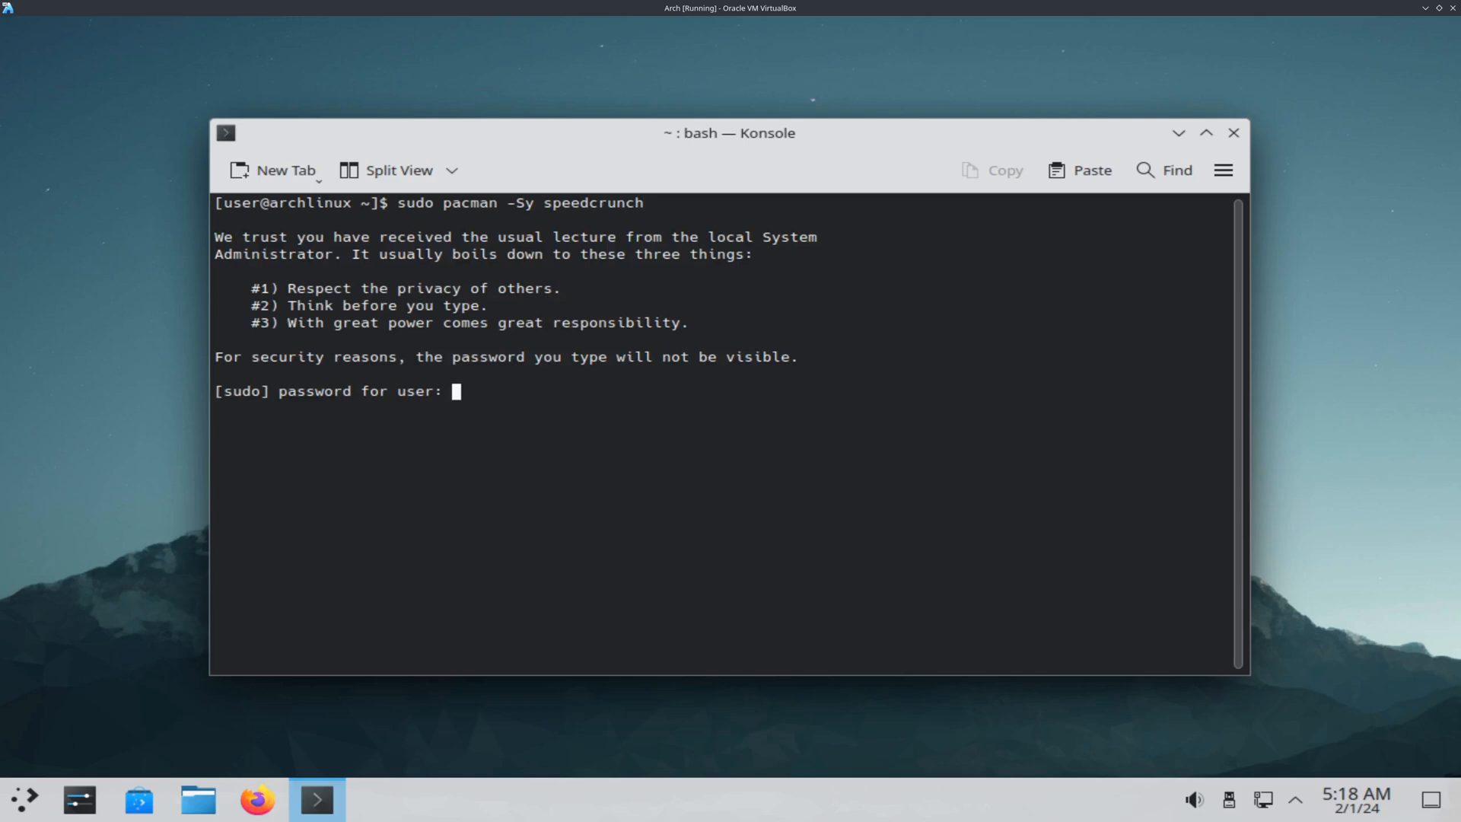
pyautogui.press('Enter')
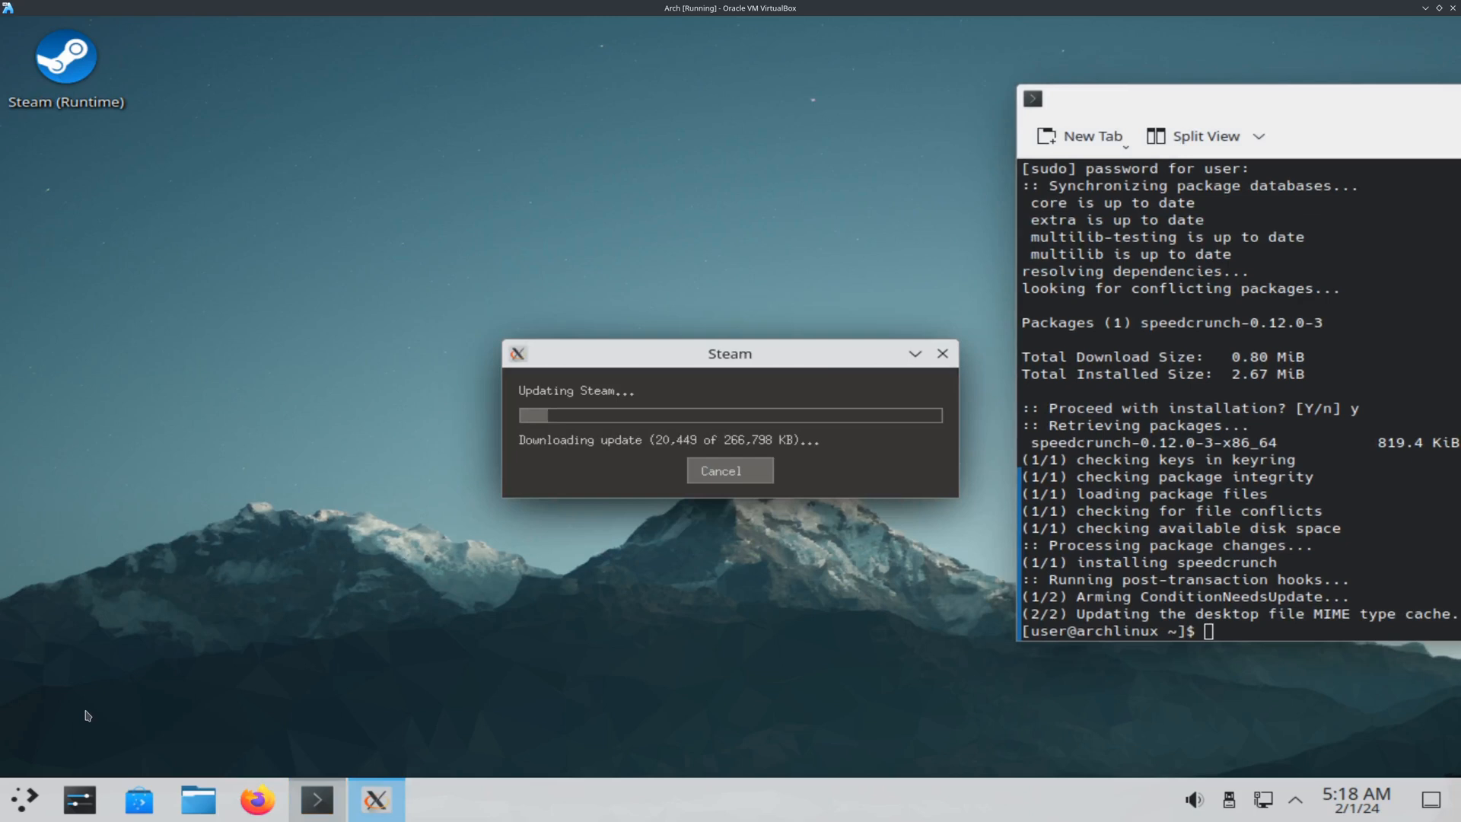
# Close the stray Dolphin window and begin typing a blkid command
pyautogui.click(33, 796)
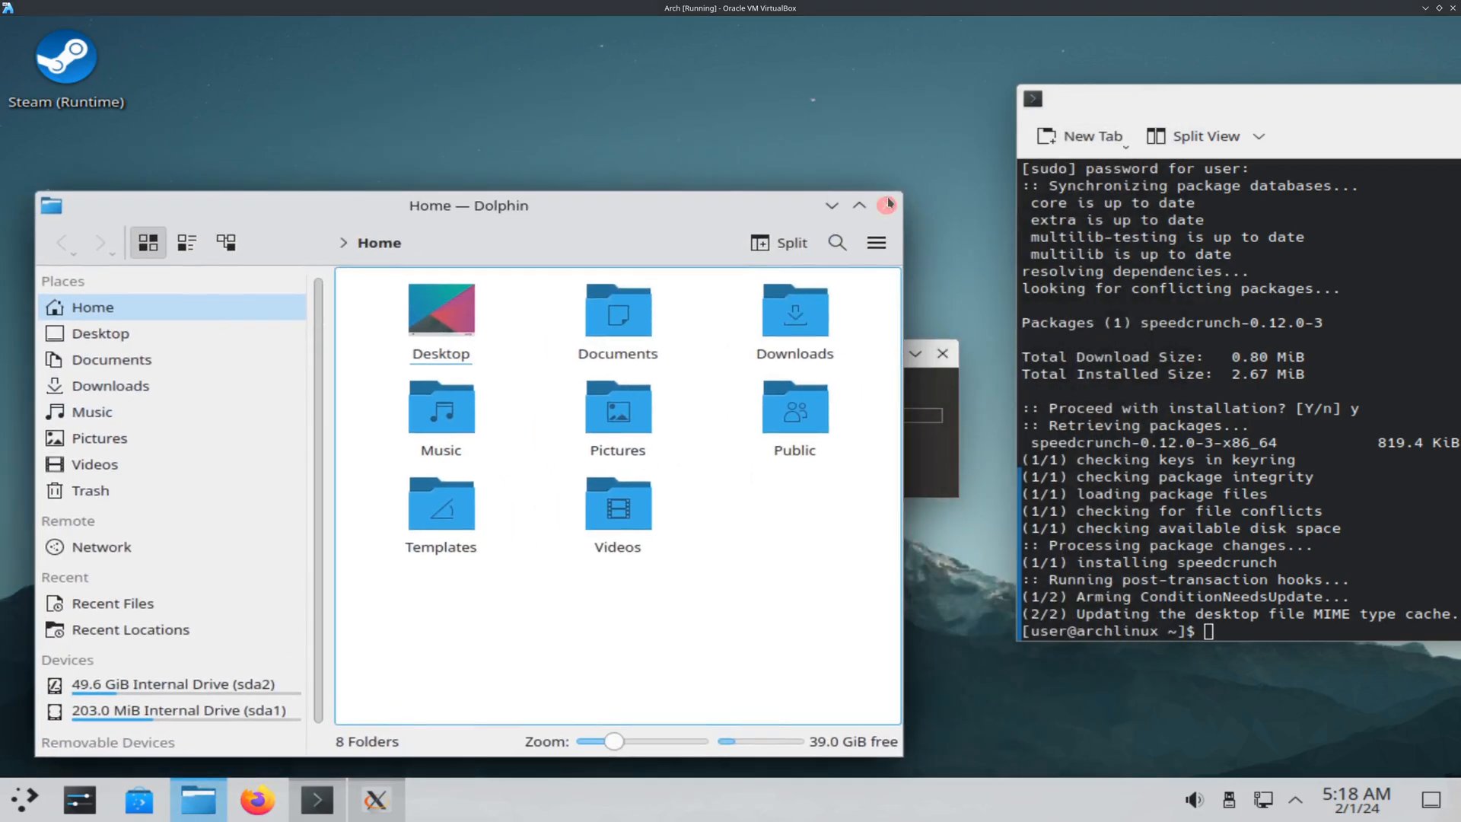
pyautogui.click(886, 204)
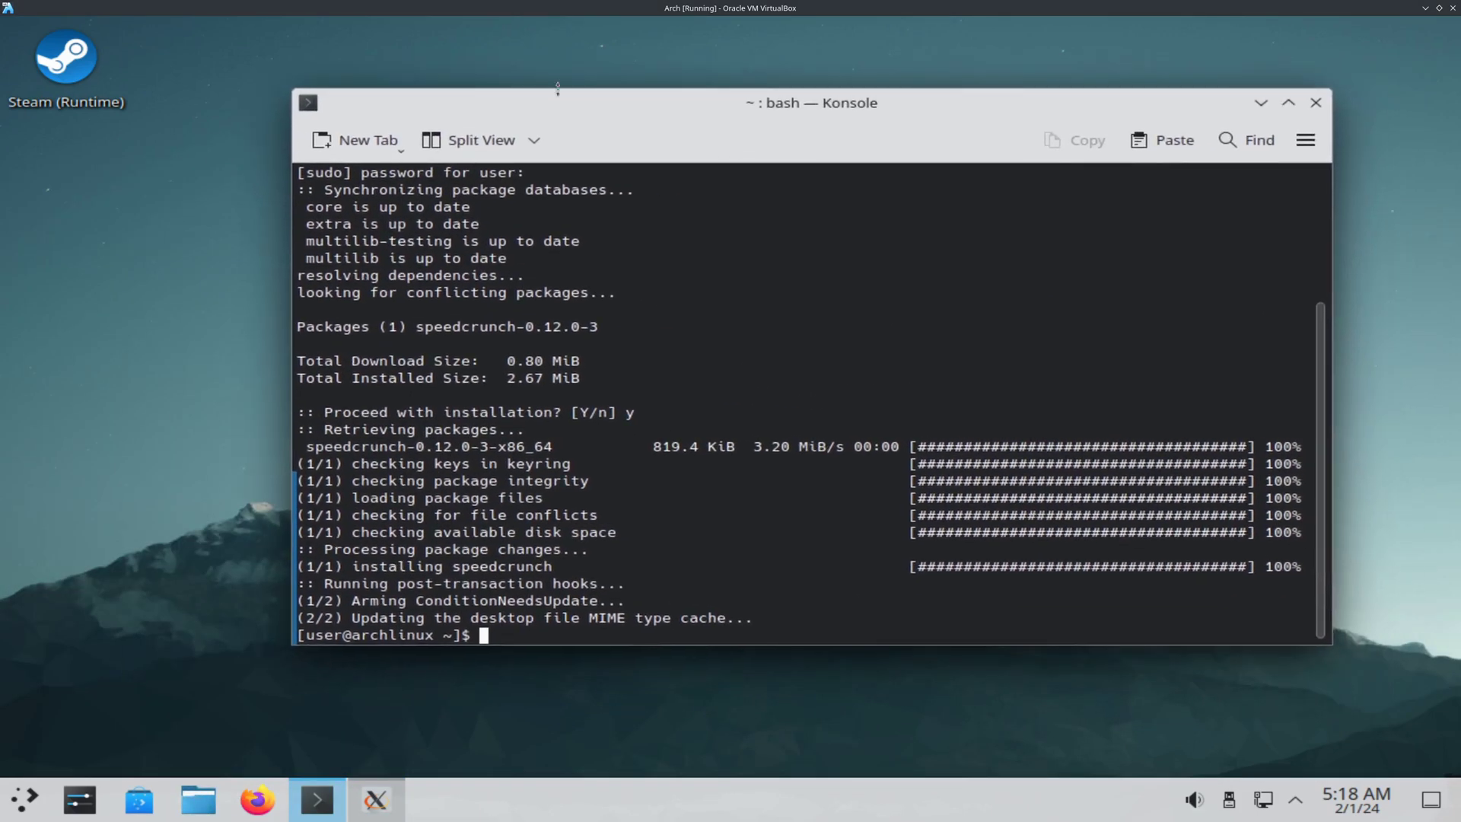
pyautogui.write('blkuid')
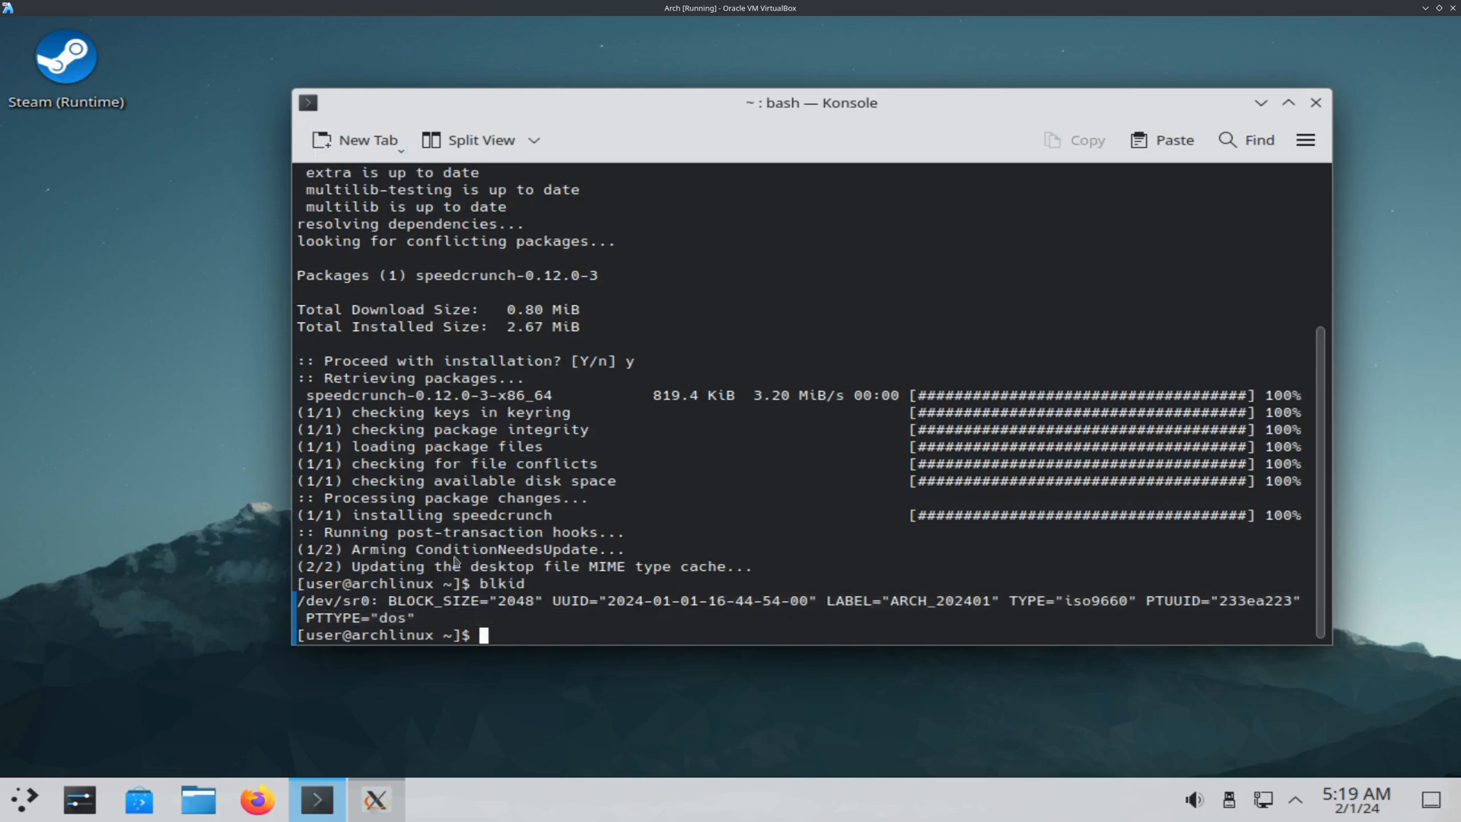
pyautogui.moveTo(633, 480)
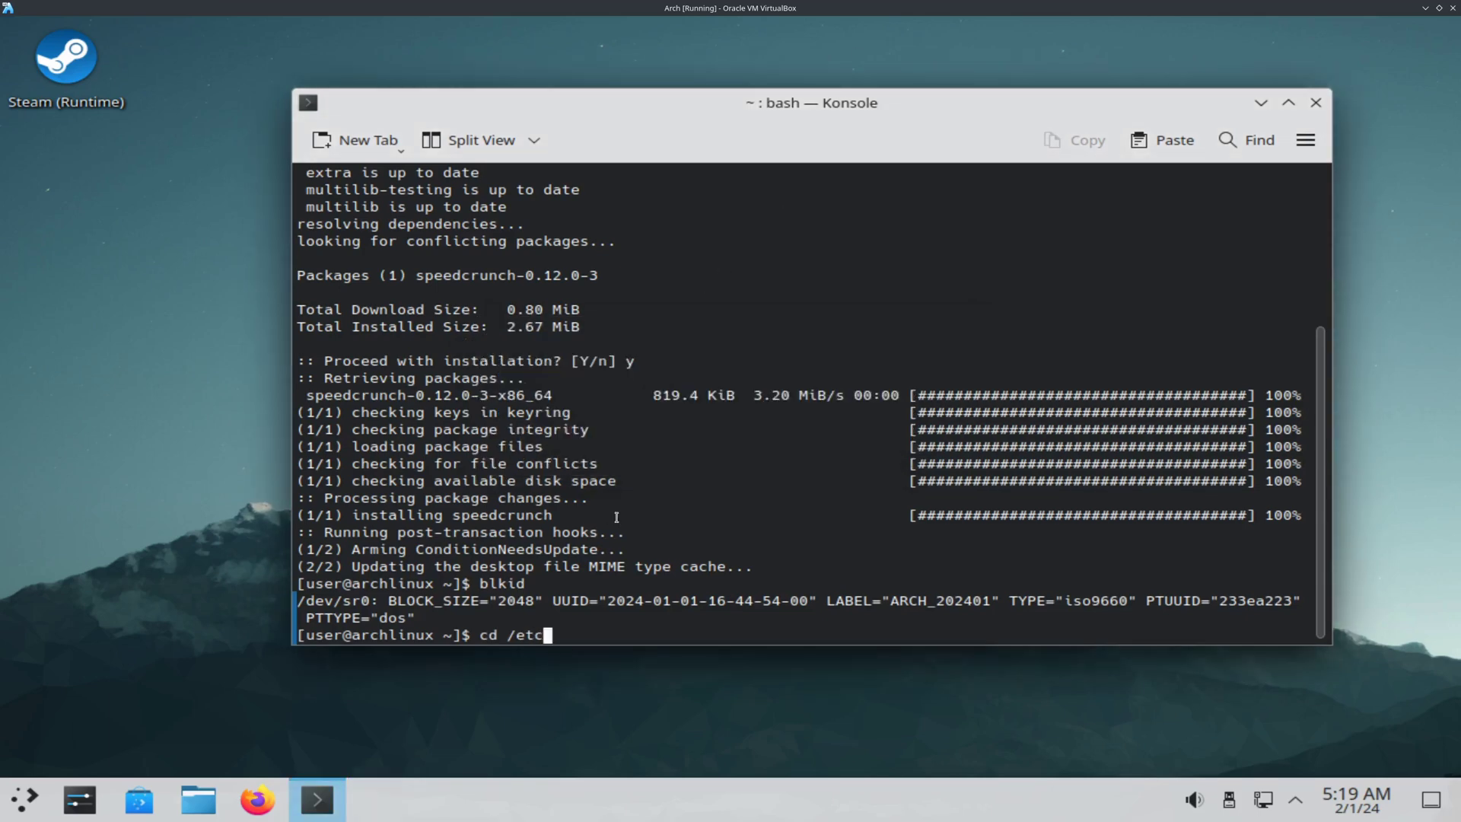
# Change into /etc, dismiss the Steam sign-in window, and run 'sudo nano fstab'
pyautogui.press('Return')
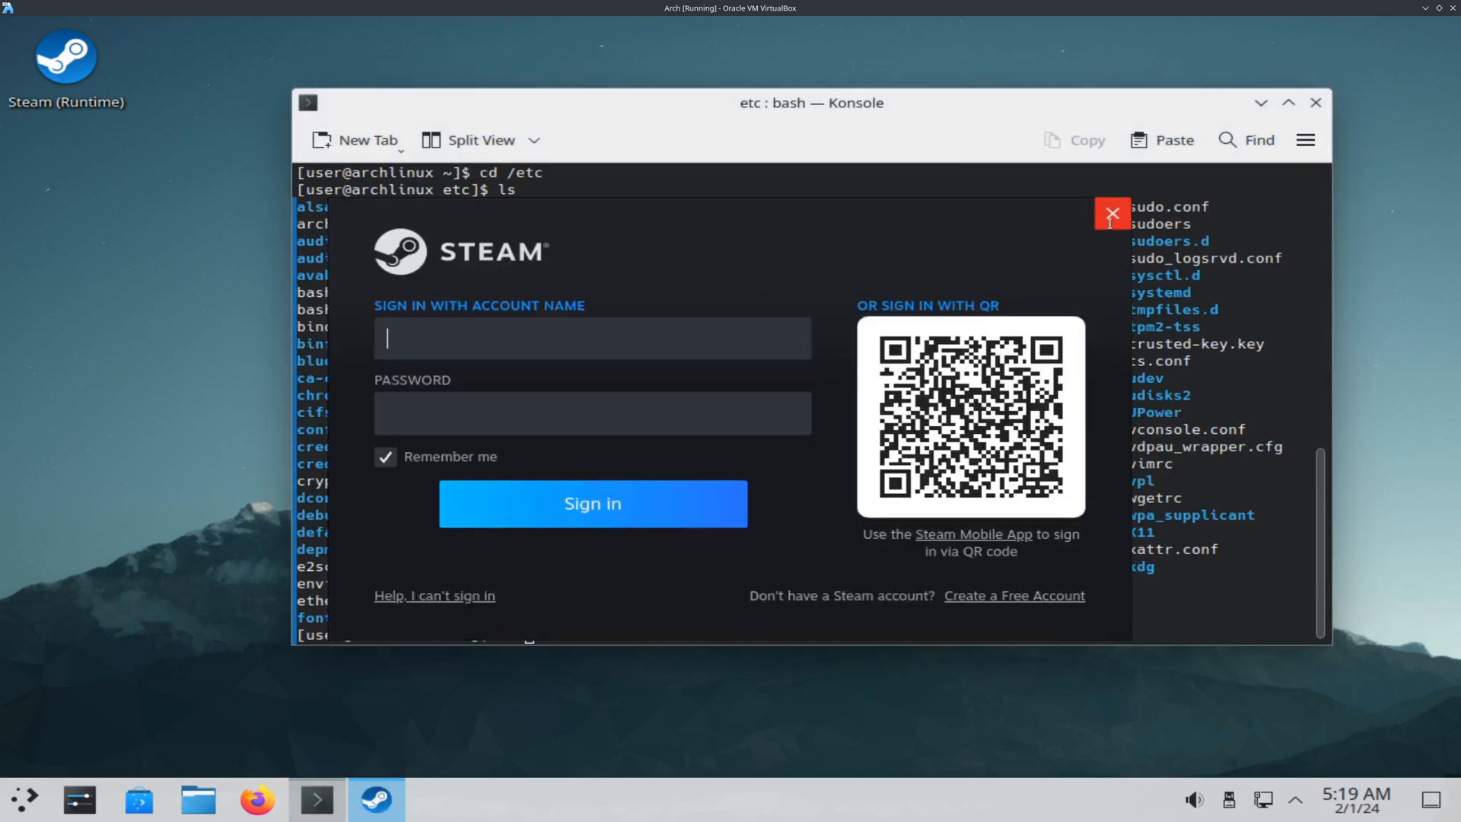
pyautogui.click(1112, 214)
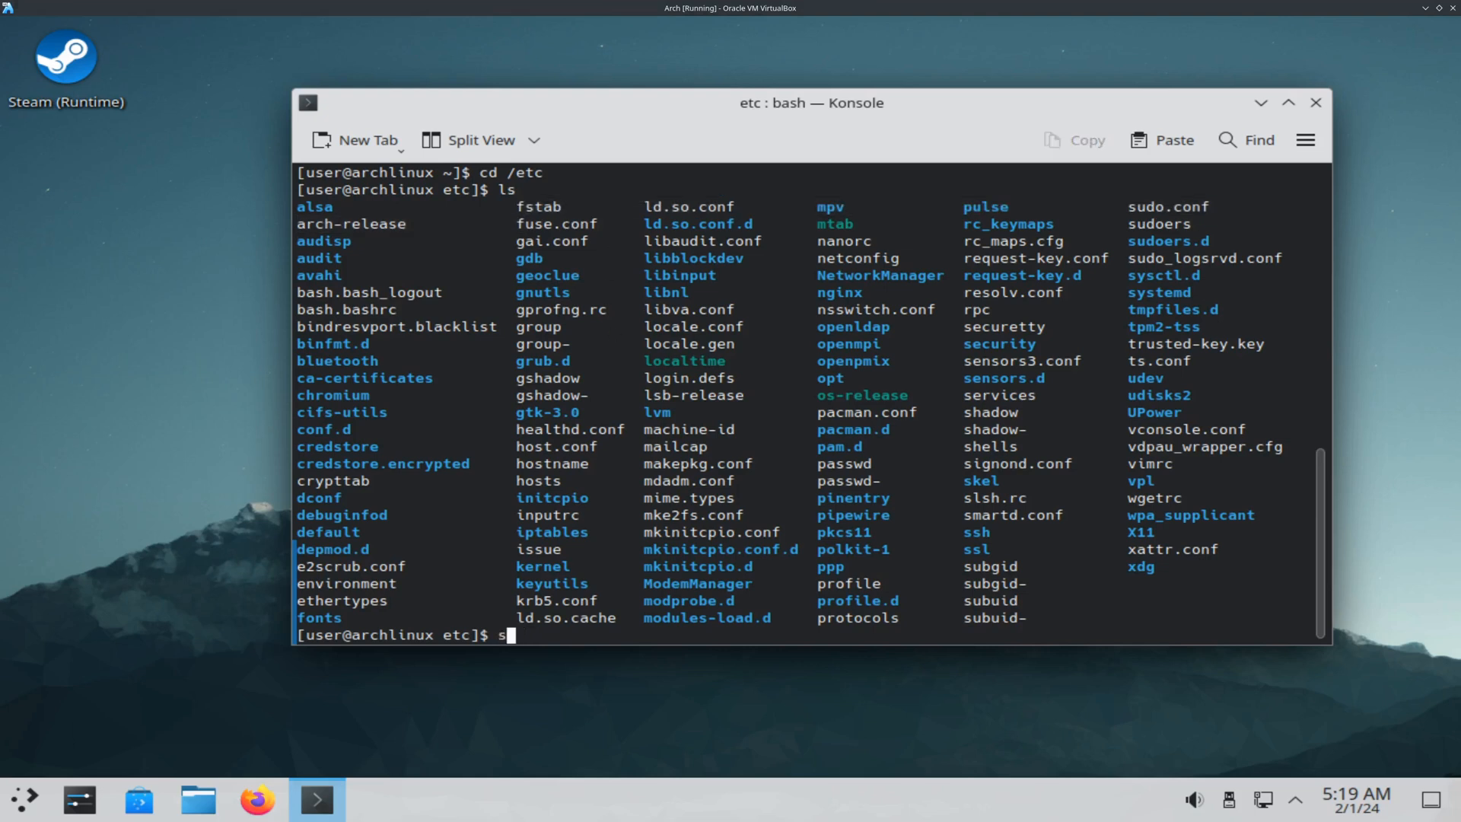
pyautogui.write('udo nano f')
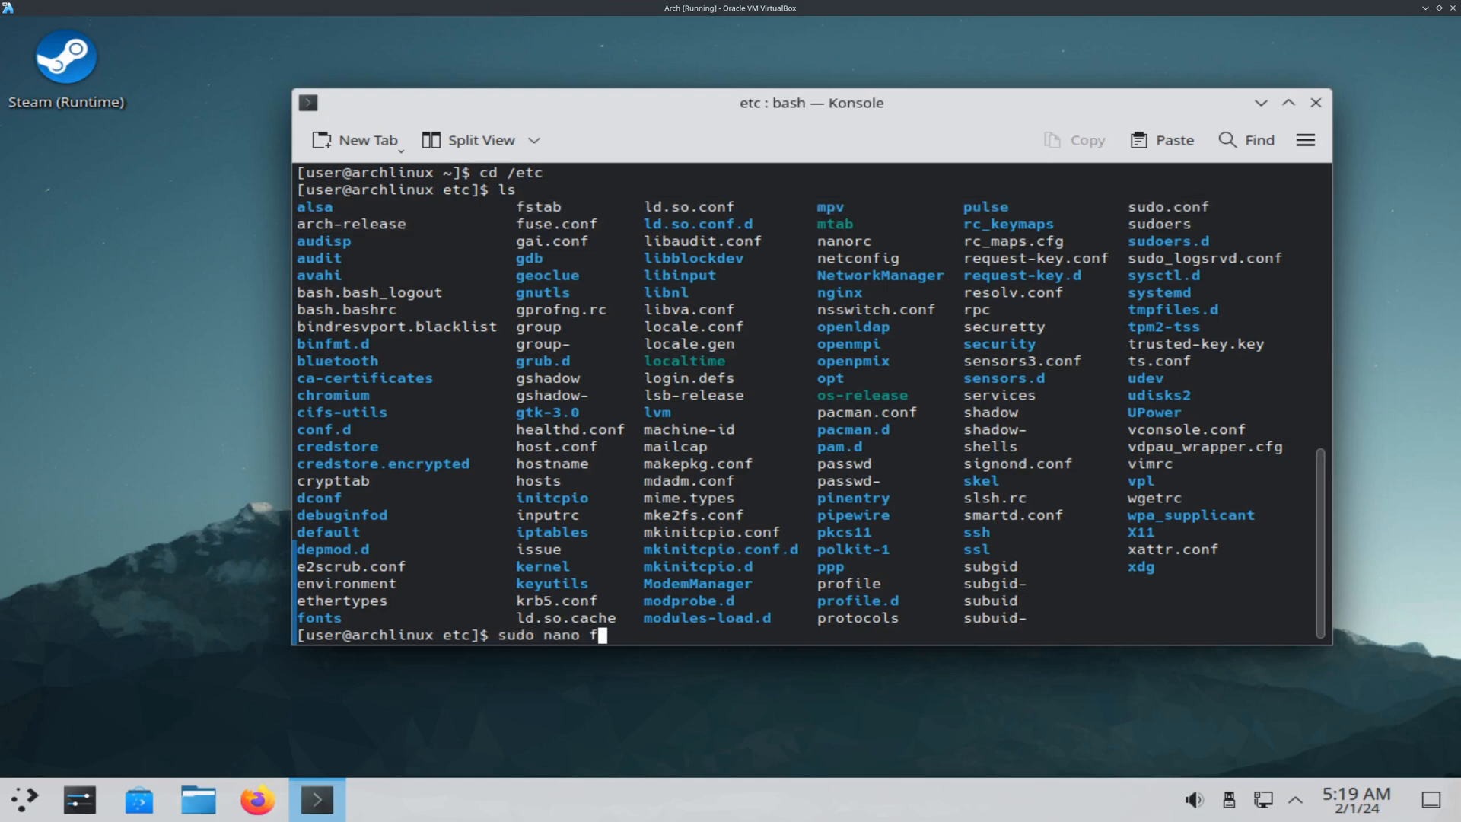
pyautogui.write('sta')
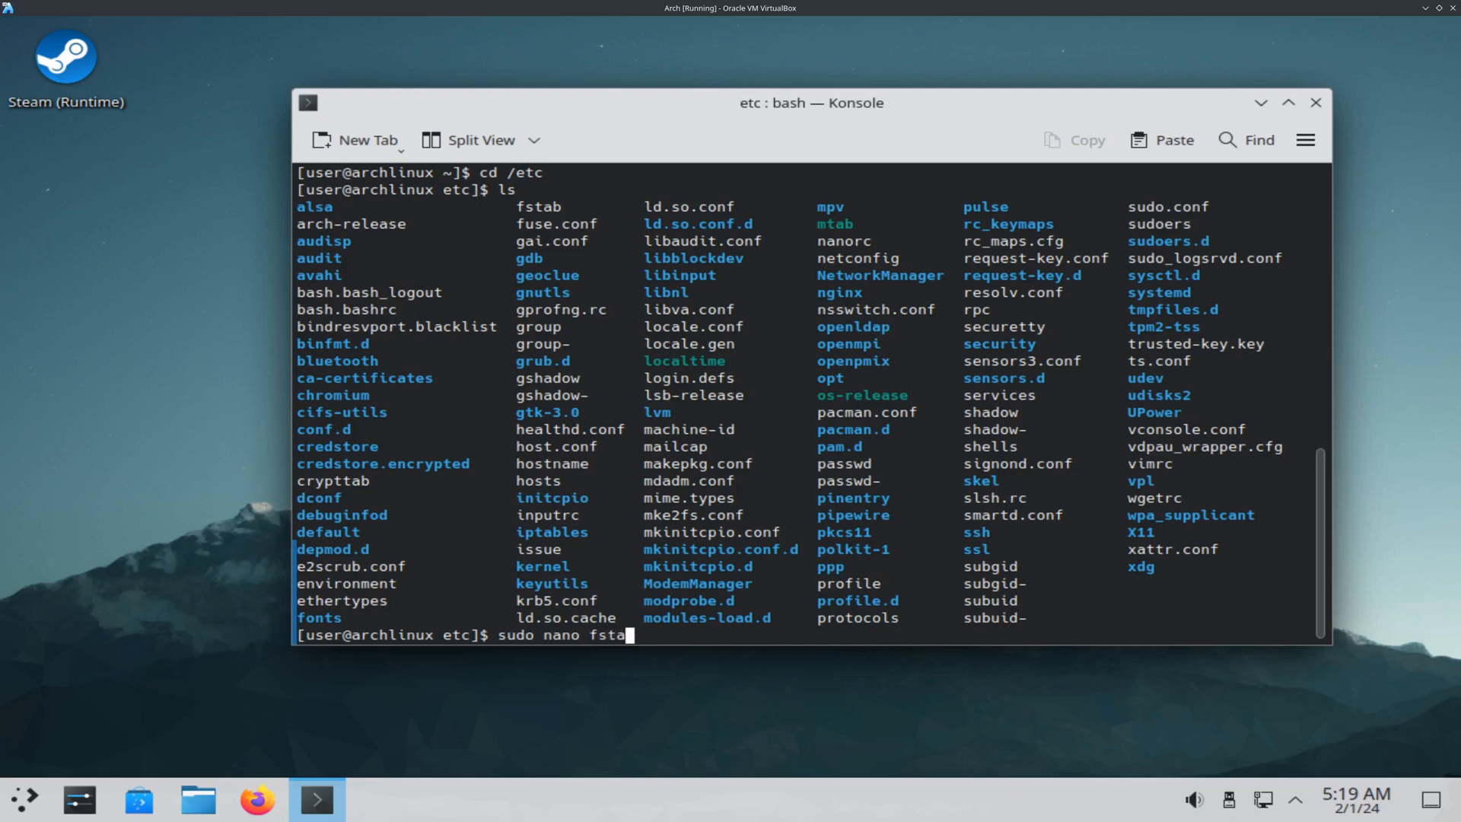
pyautogui.write('b')
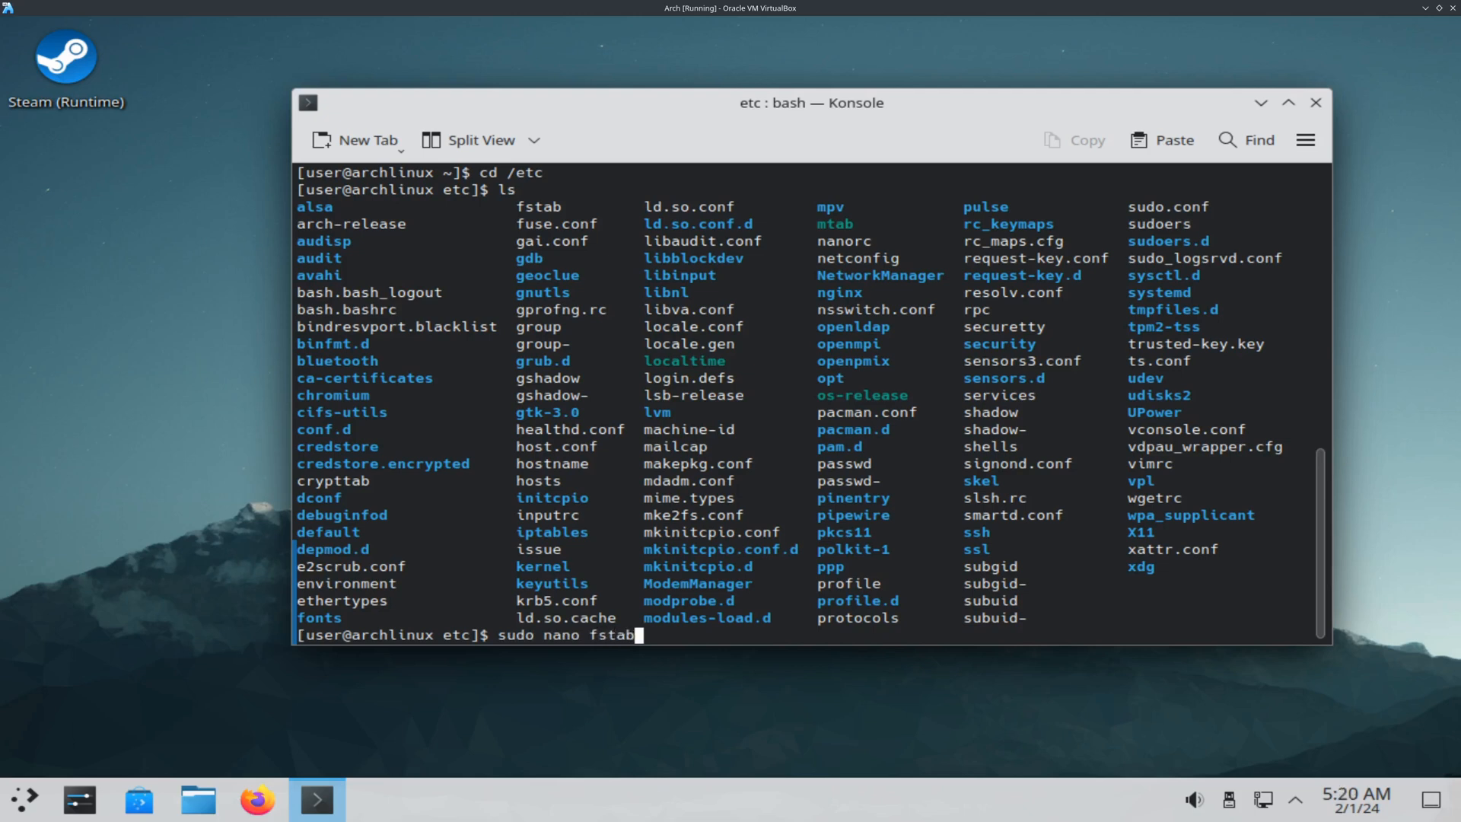
pyautogui.press('Return')
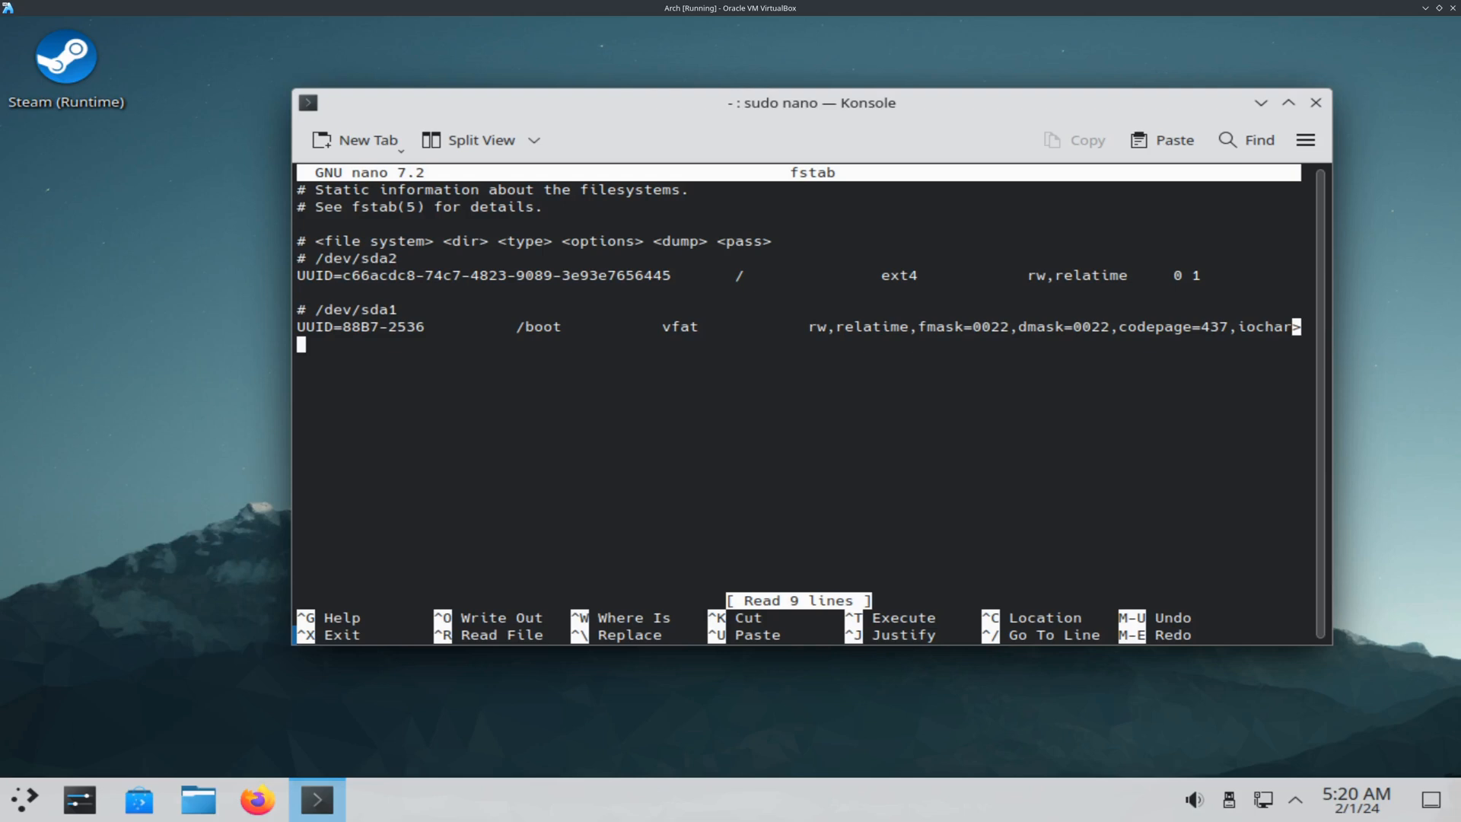
# Type the comment '# /dev/nvme1n1' on the blank line below the /boot entry
pyautogui.write('#')
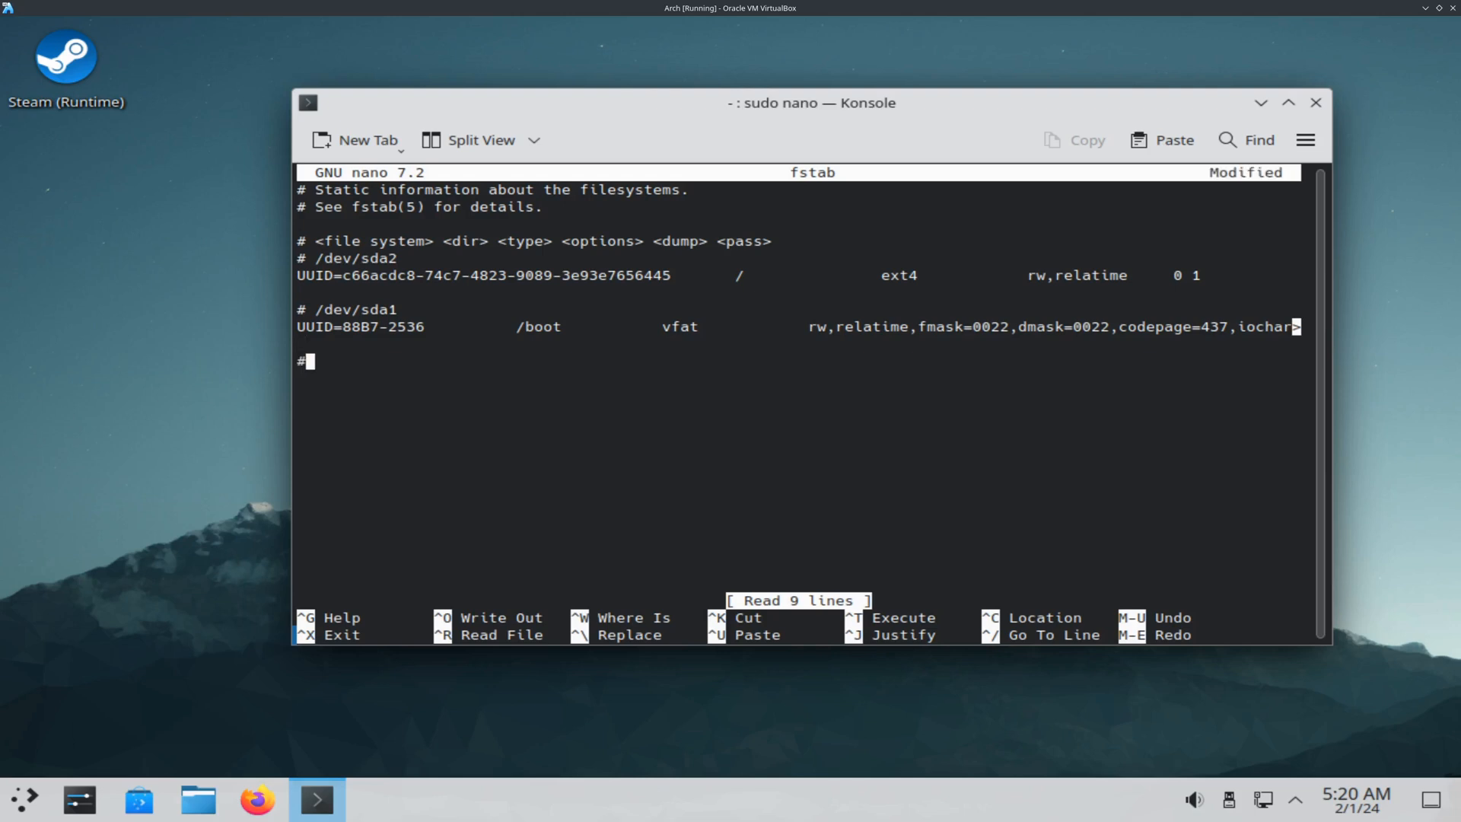
pyautogui.write('/dev')
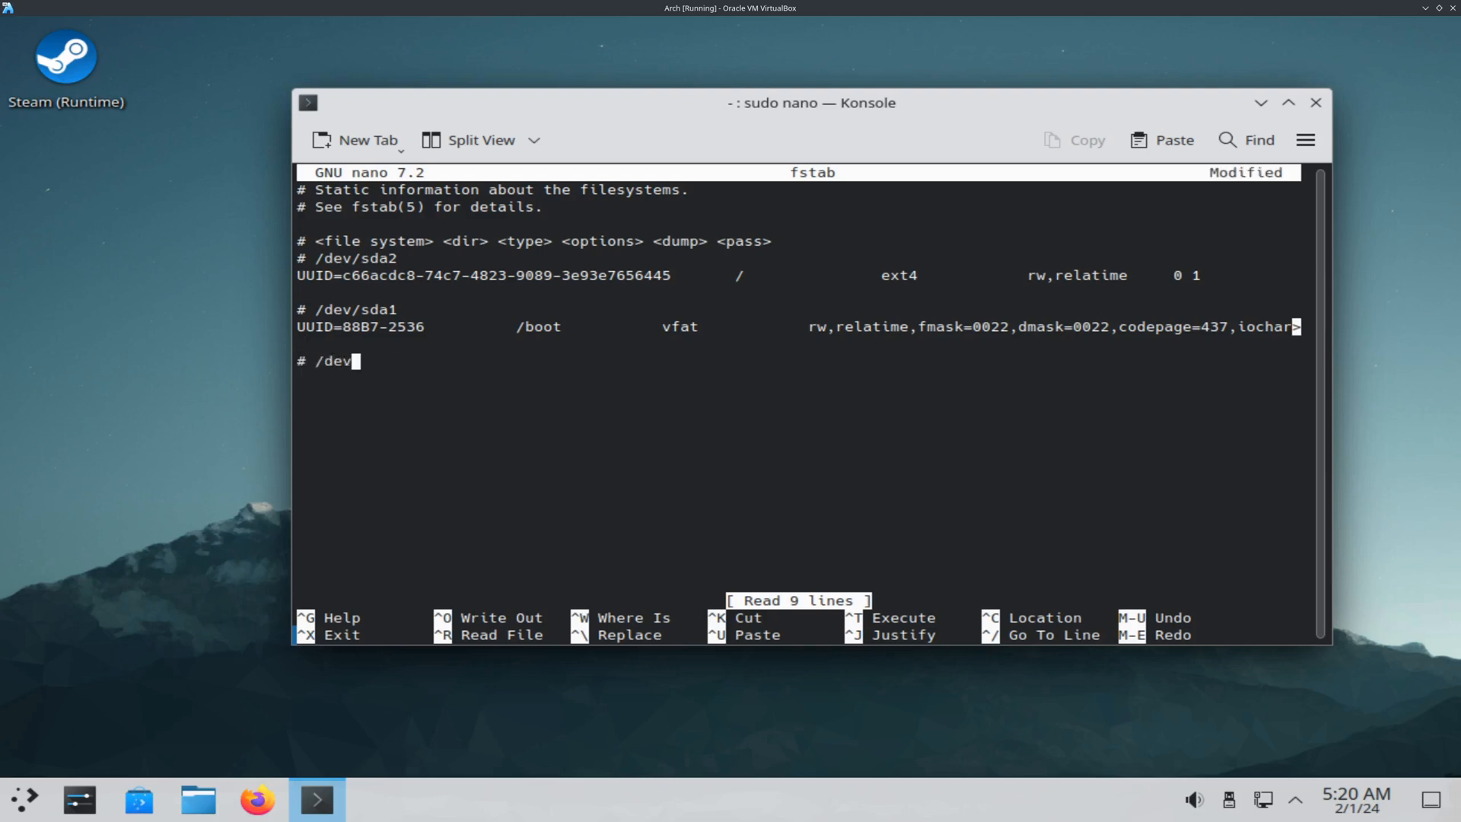
pyautogui.write('/nv')
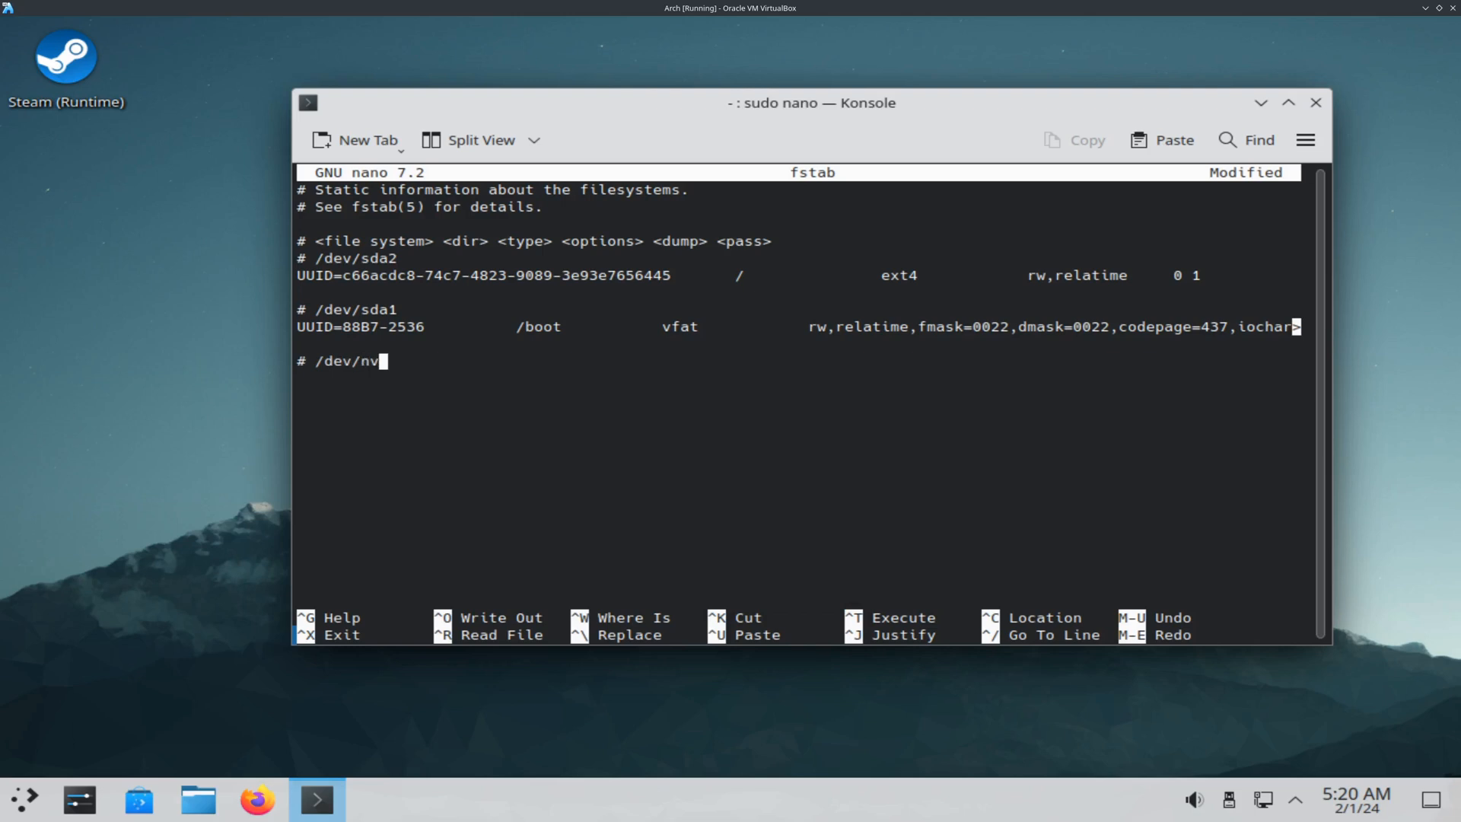
pyautogui.write('me')
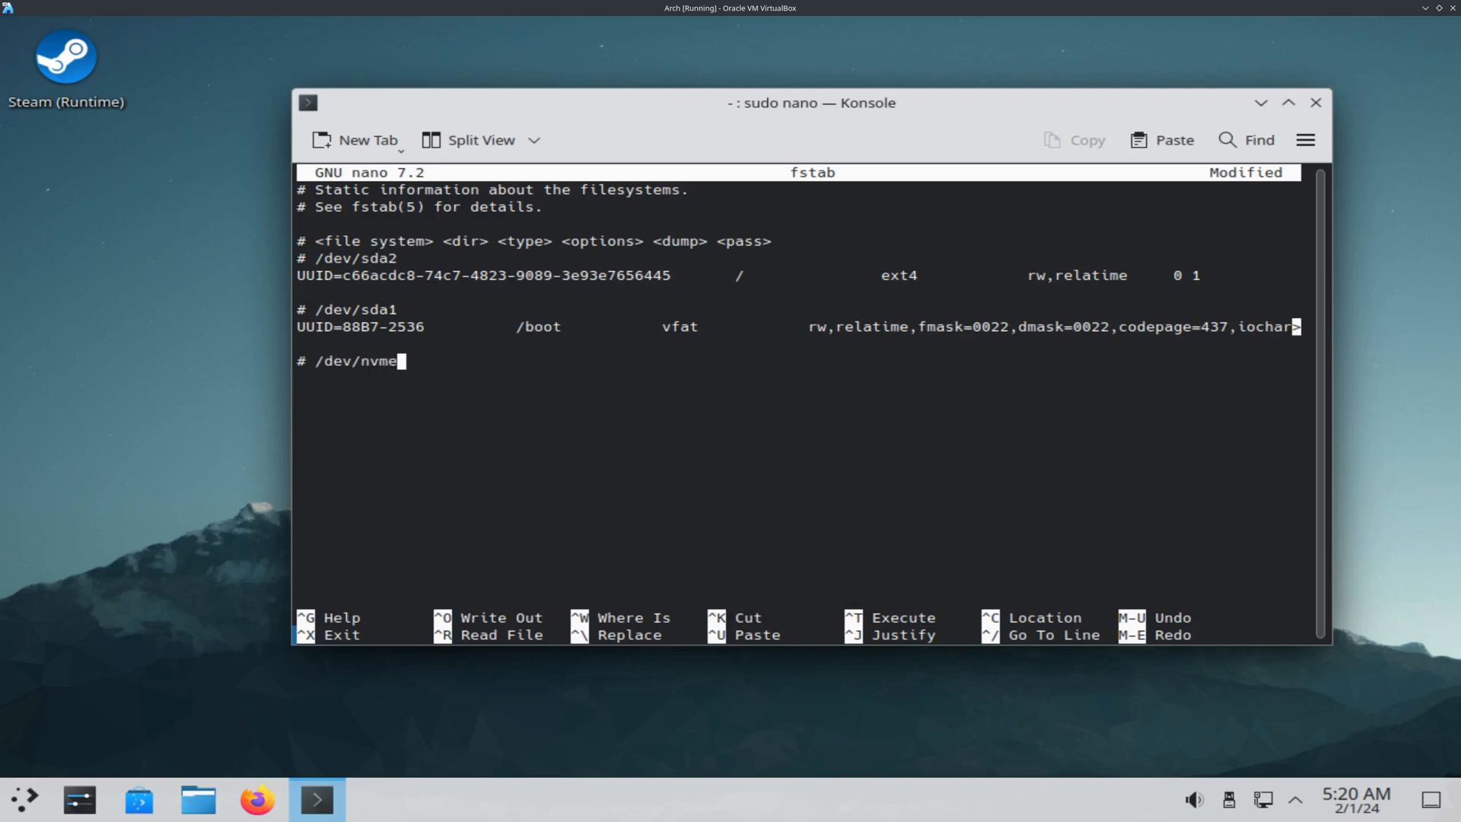
pyautogui.write('1n1')
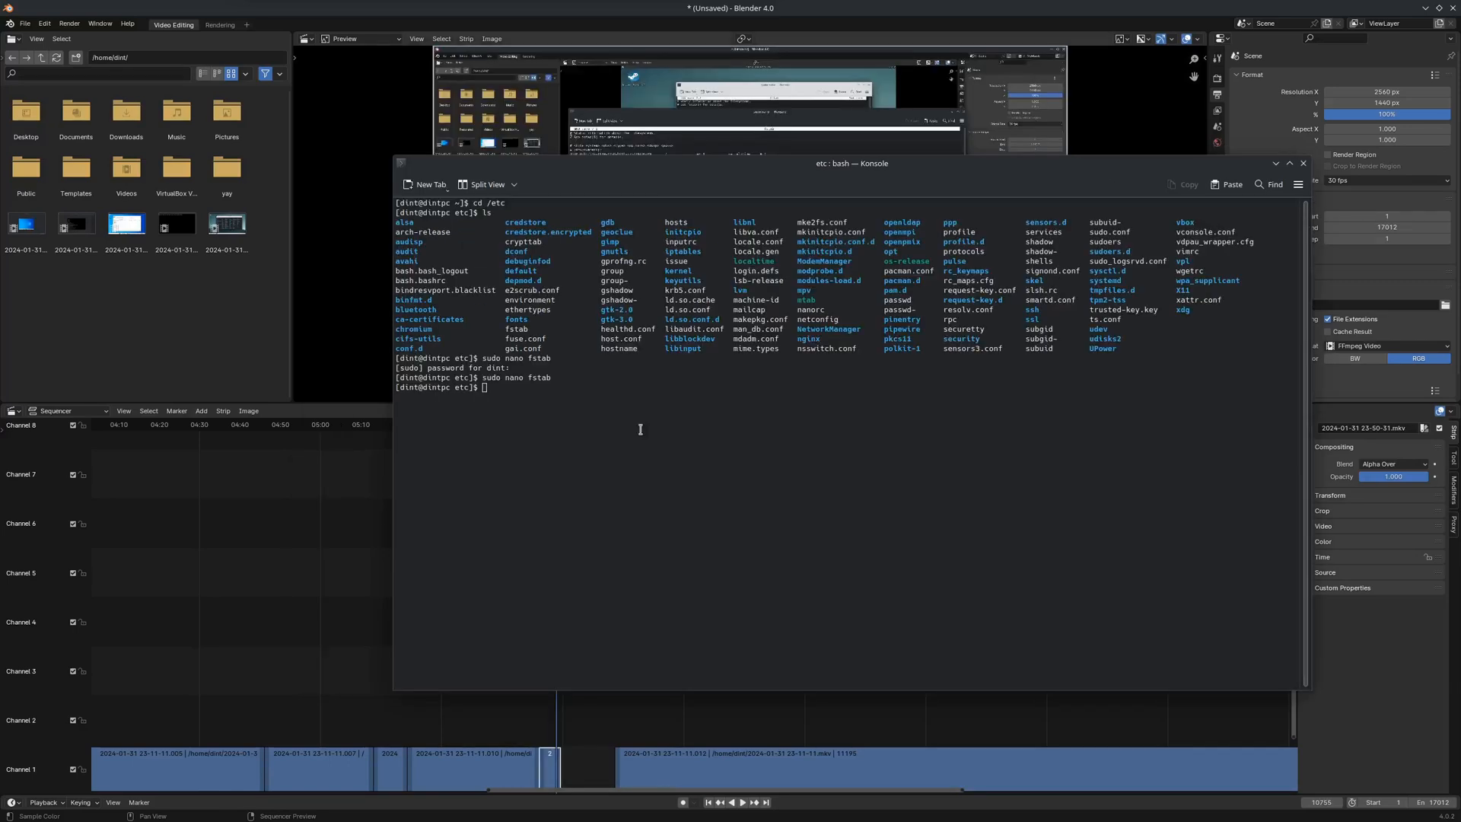
# Create a drive1 folder in /mnt with sudo mkdir, then remove it with 'sudo rmdir drive1'
pyautogui.write('cd /mt')
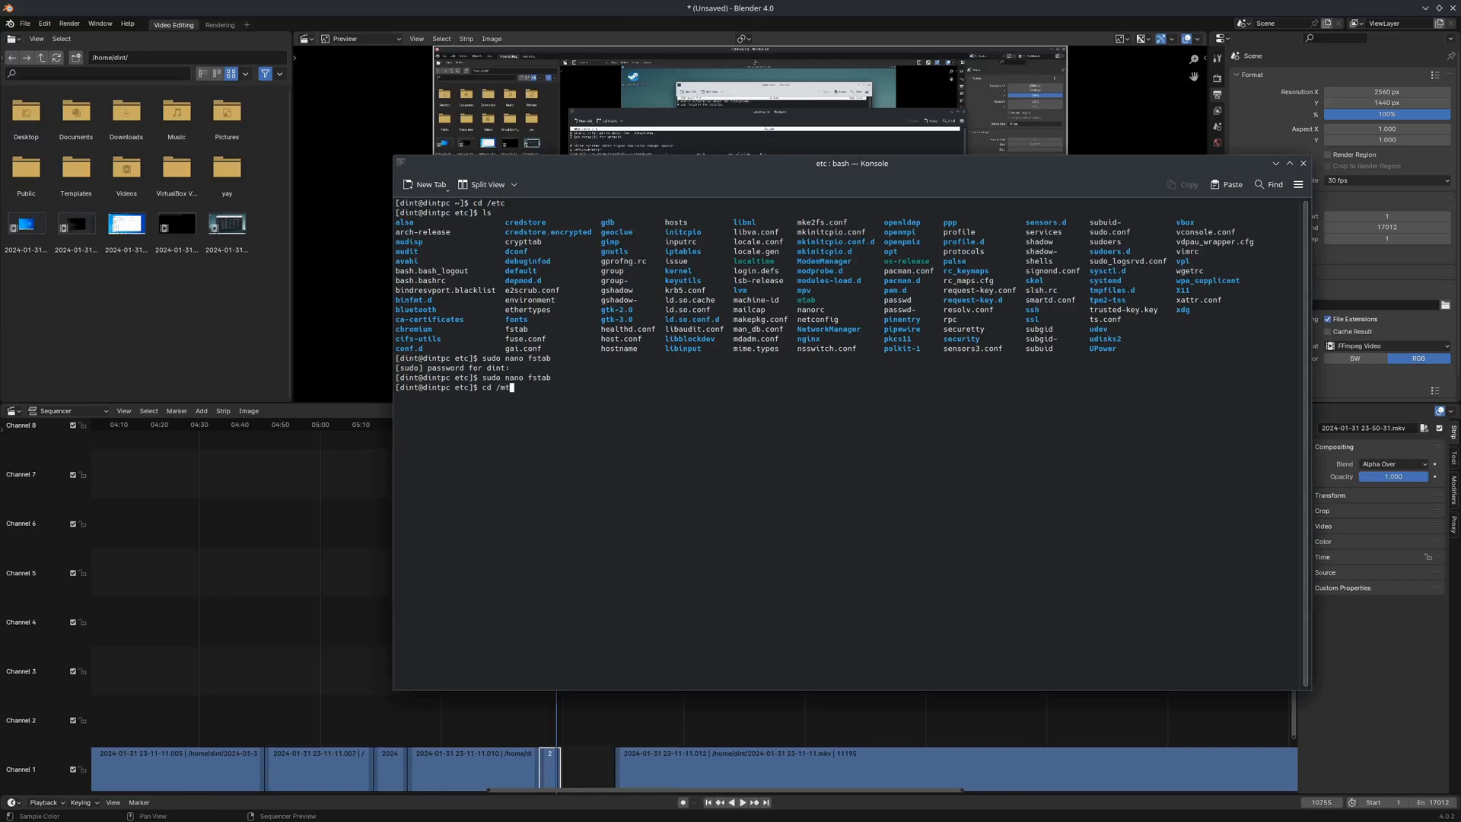
pyautogui.press('Return')
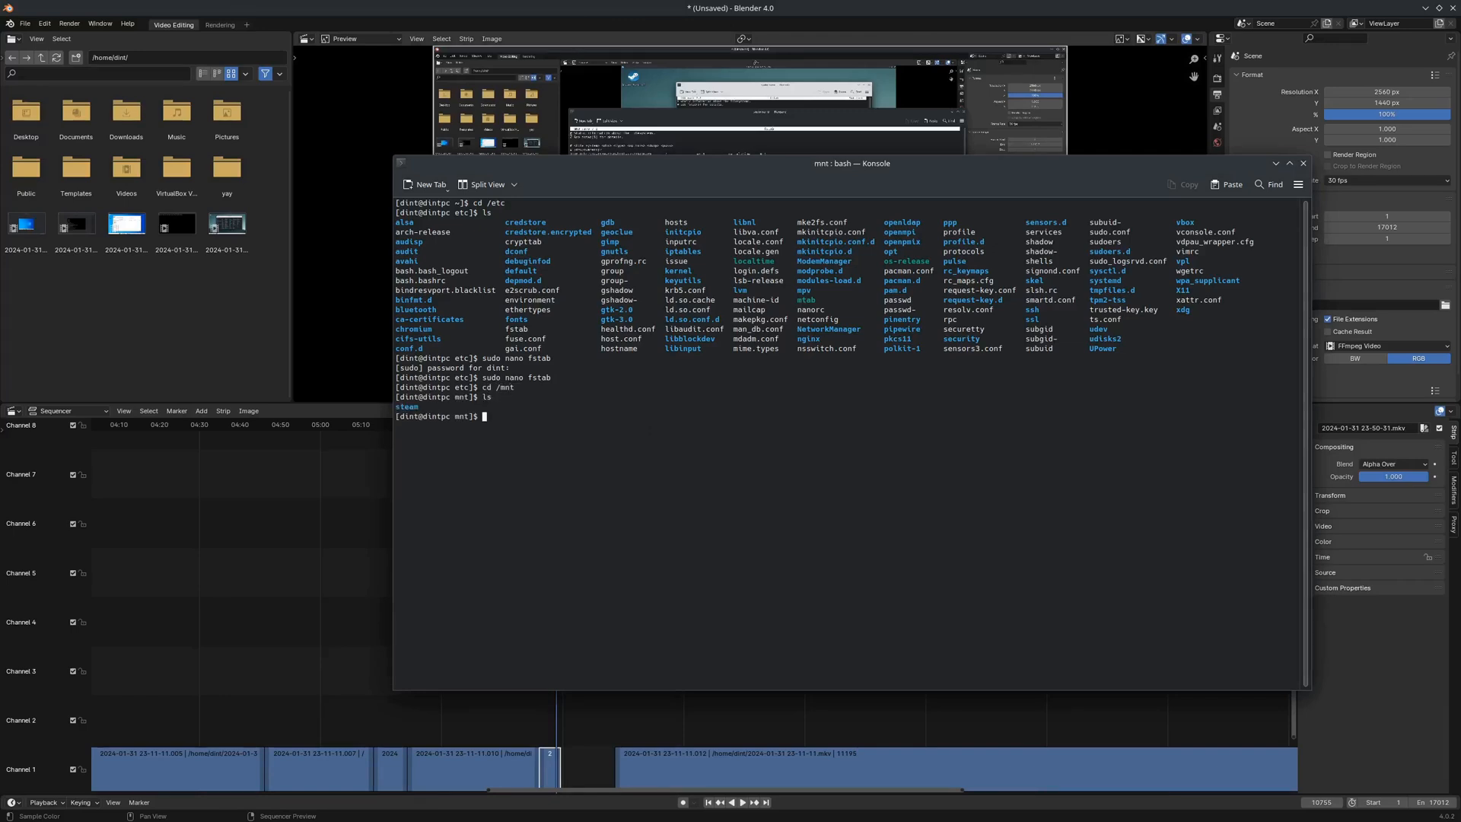
pyautogui.write('mkdir')
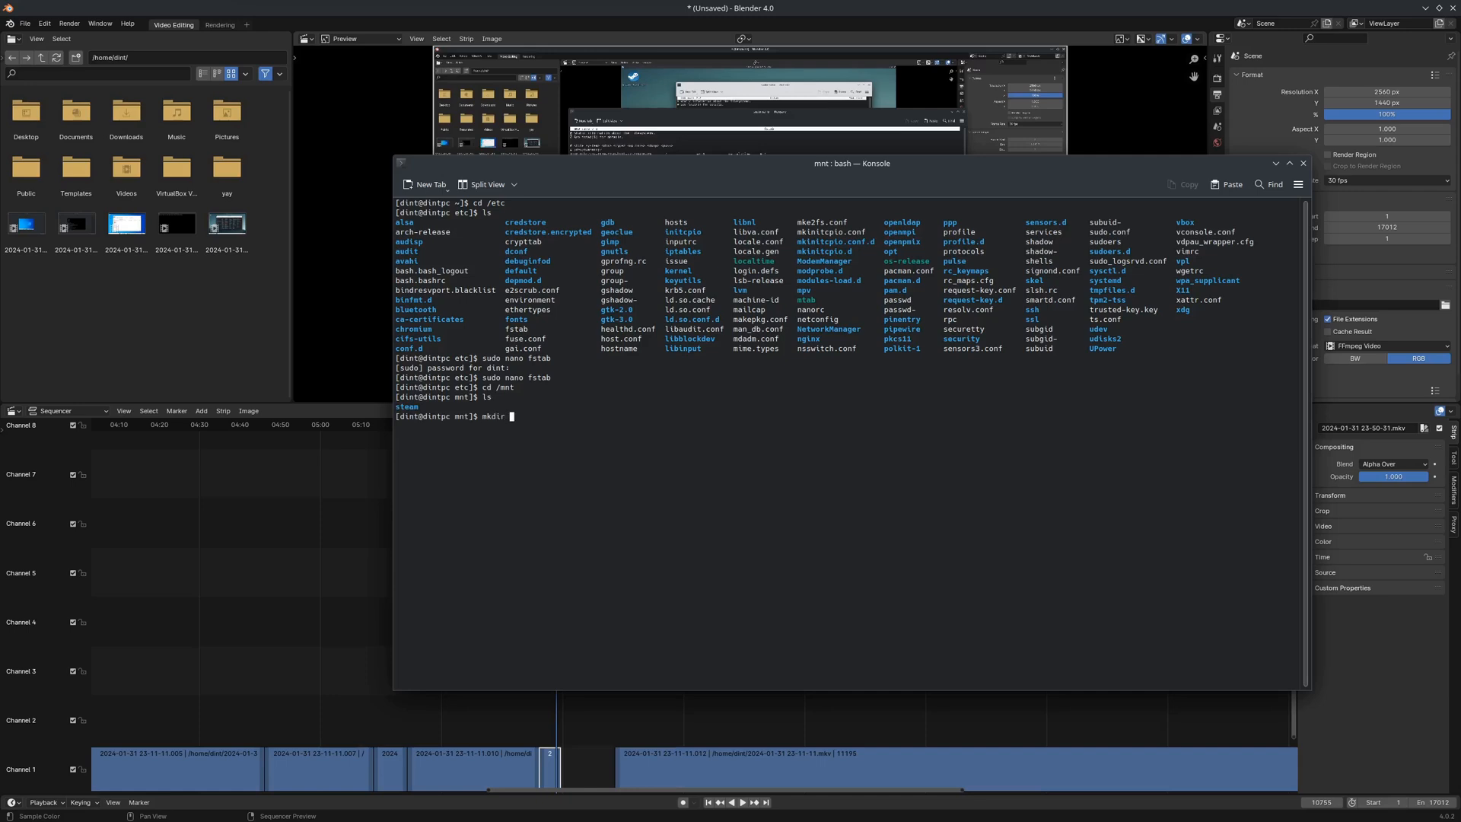
pyautogui.write('sudo')
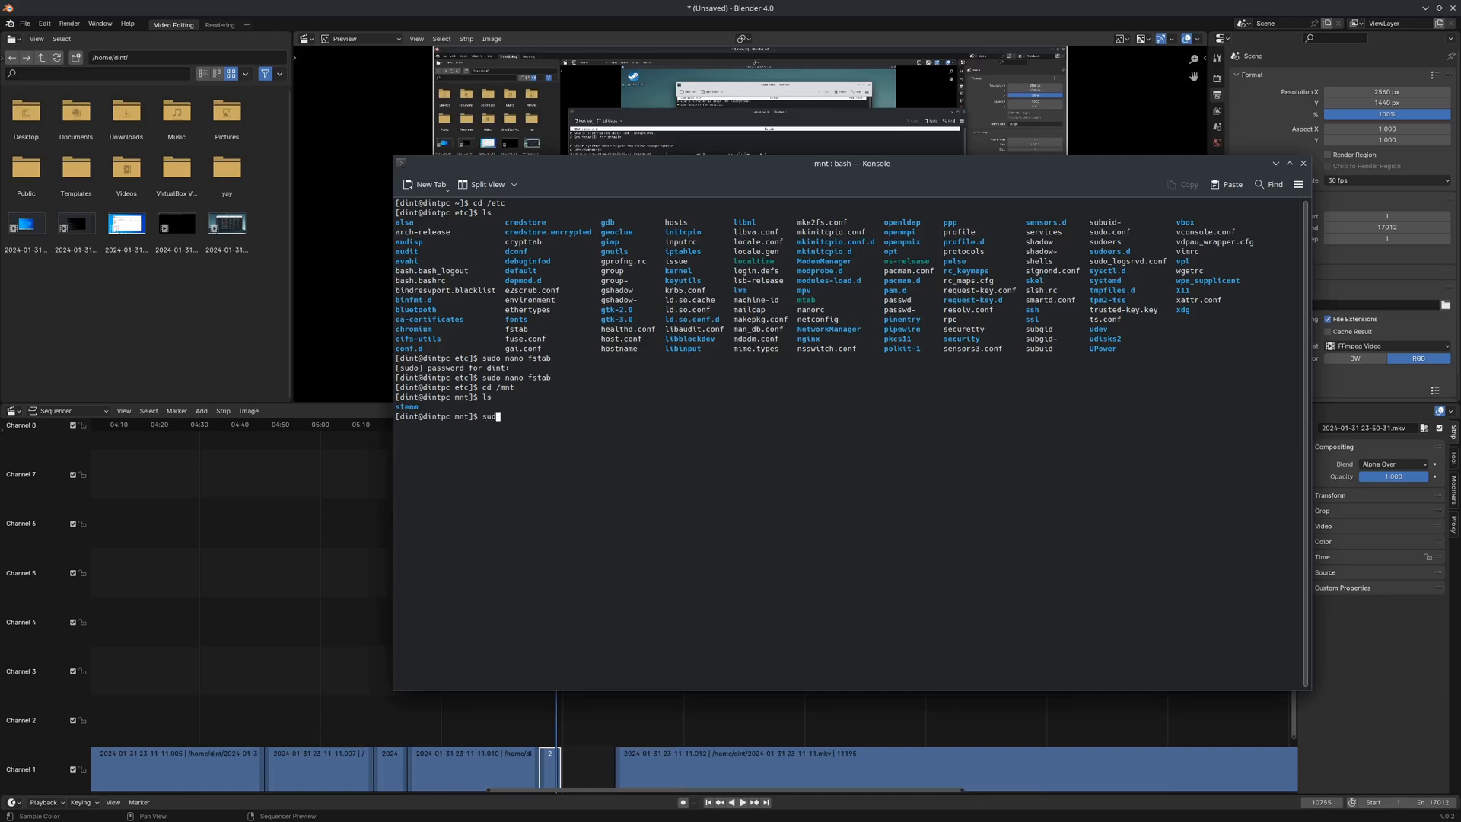
pyautogui.write('mkdir')
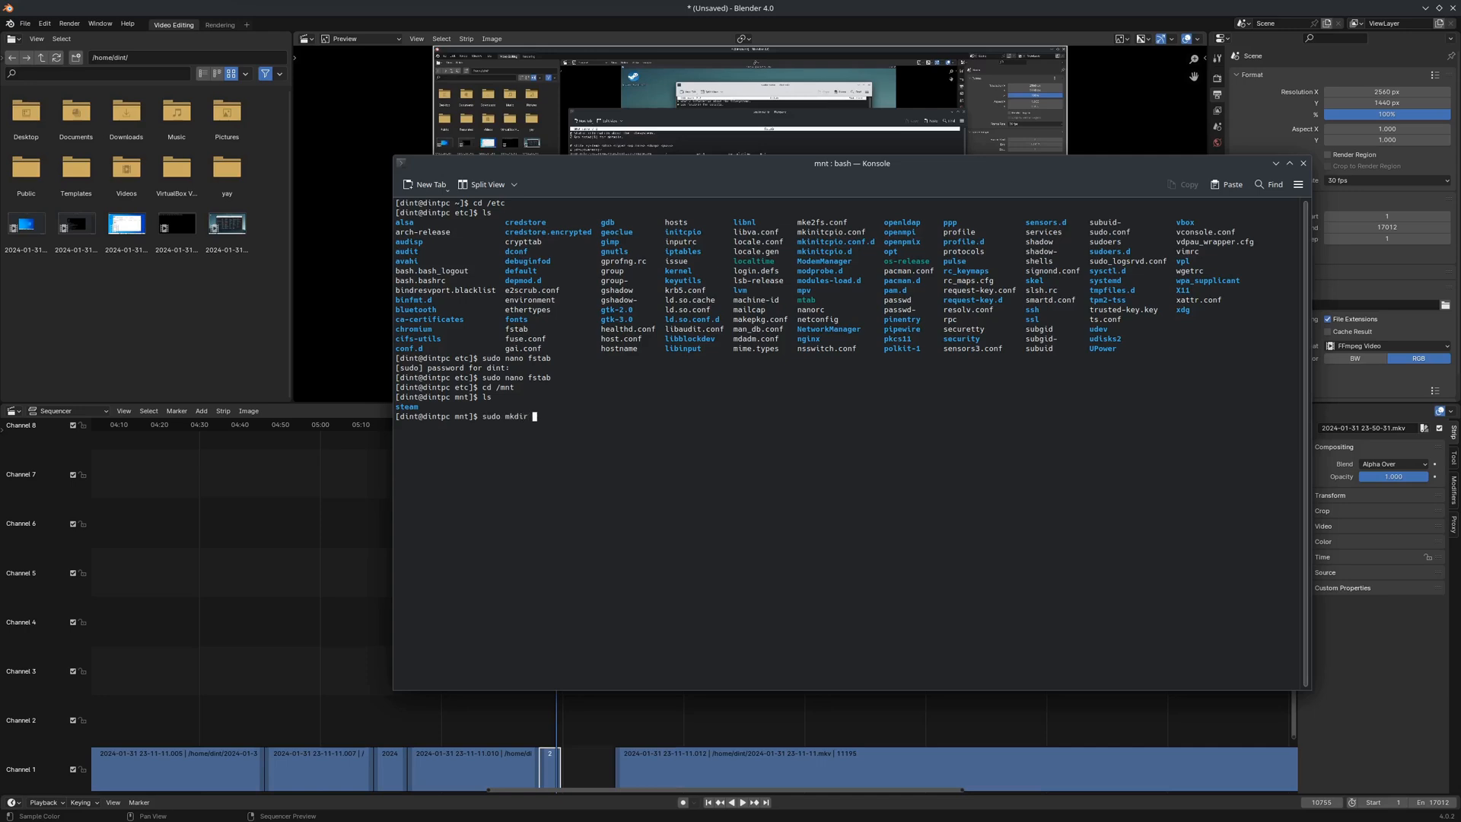
pyautogui.write('di')
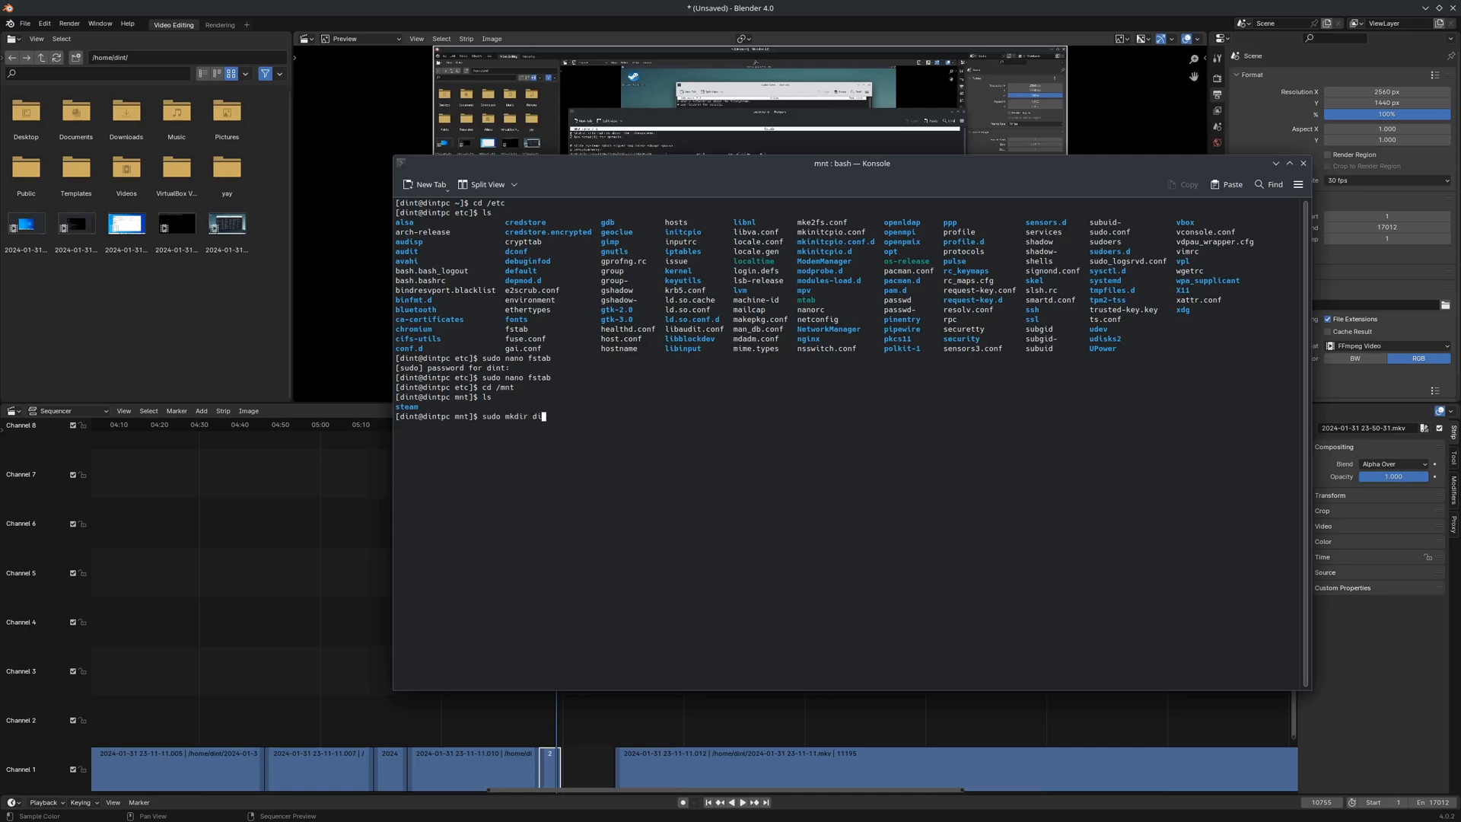
pyautogui.write('rive1')
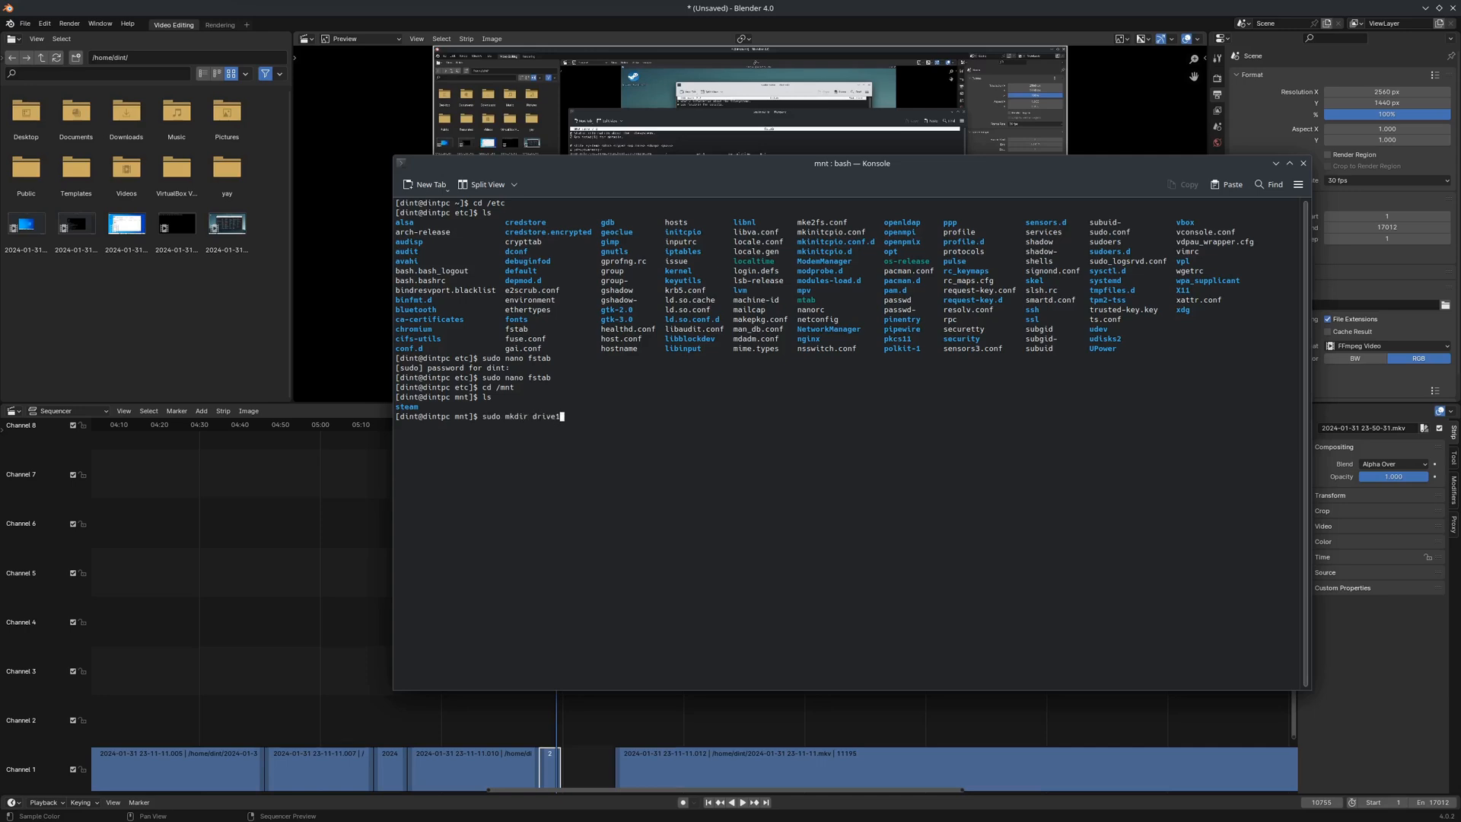
pyautogui.press('Return')
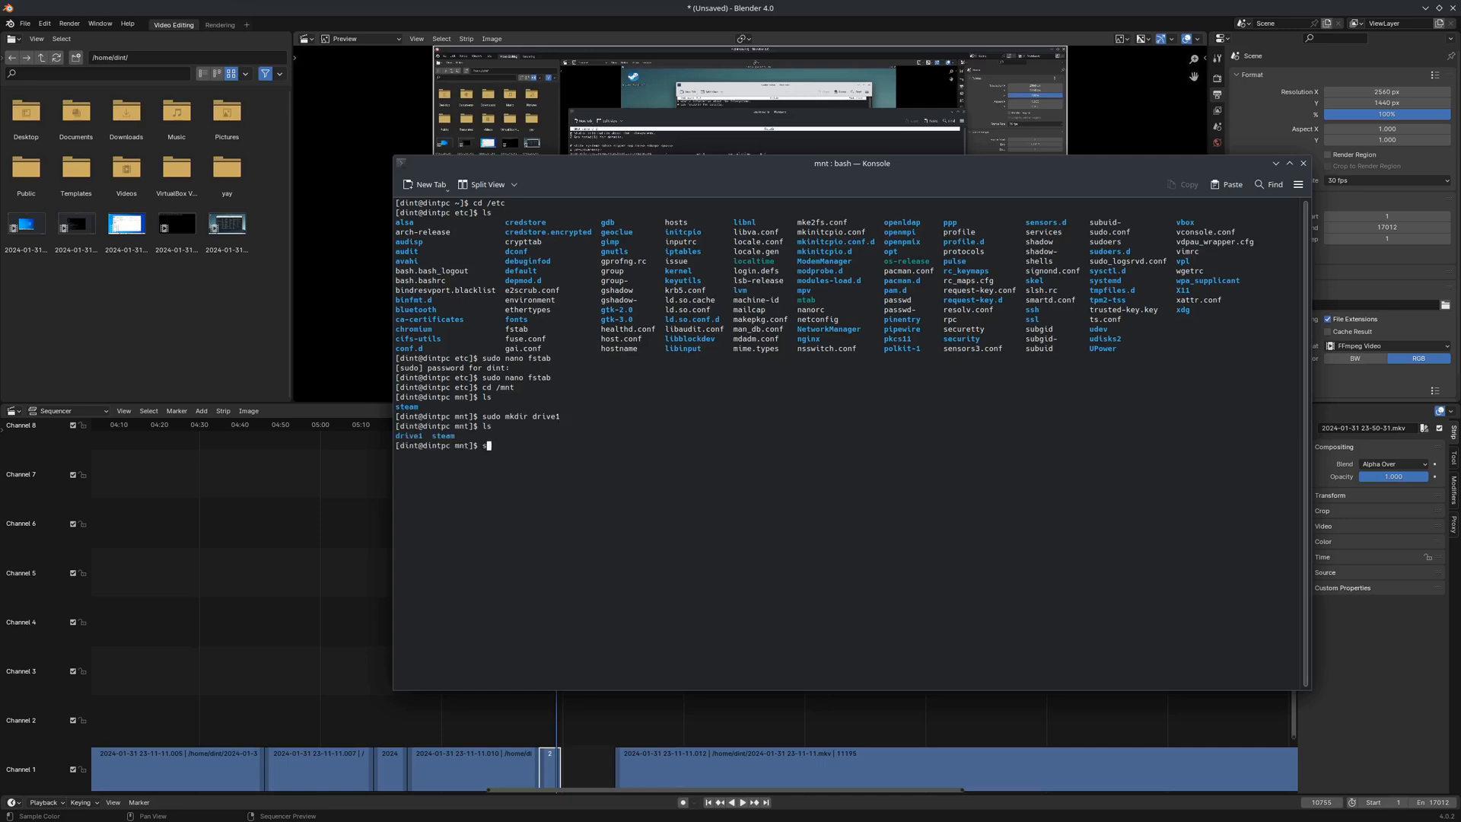
pyautogui.write('sudo rmdir')
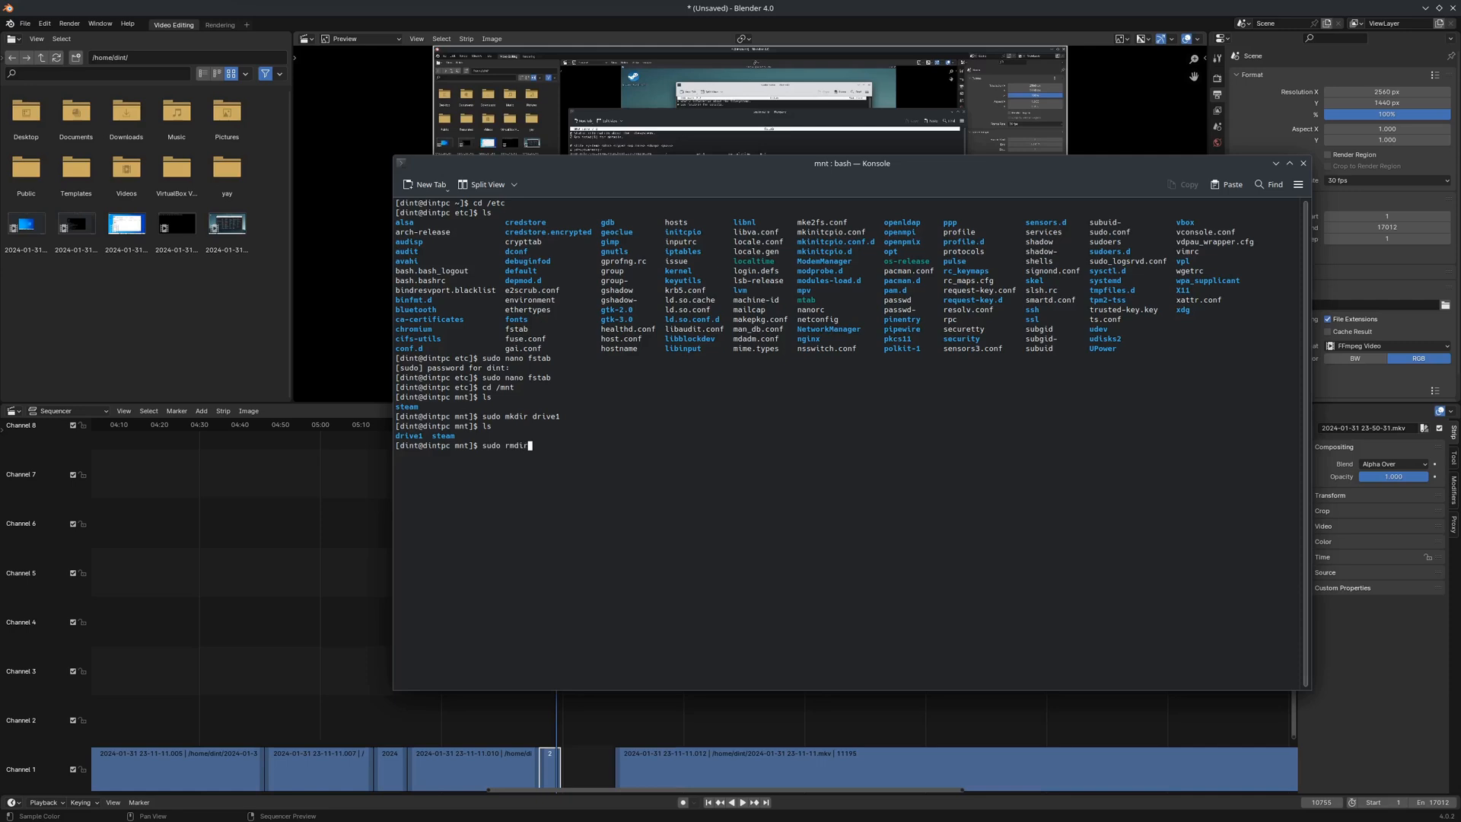
pyautogui.write('drive1')
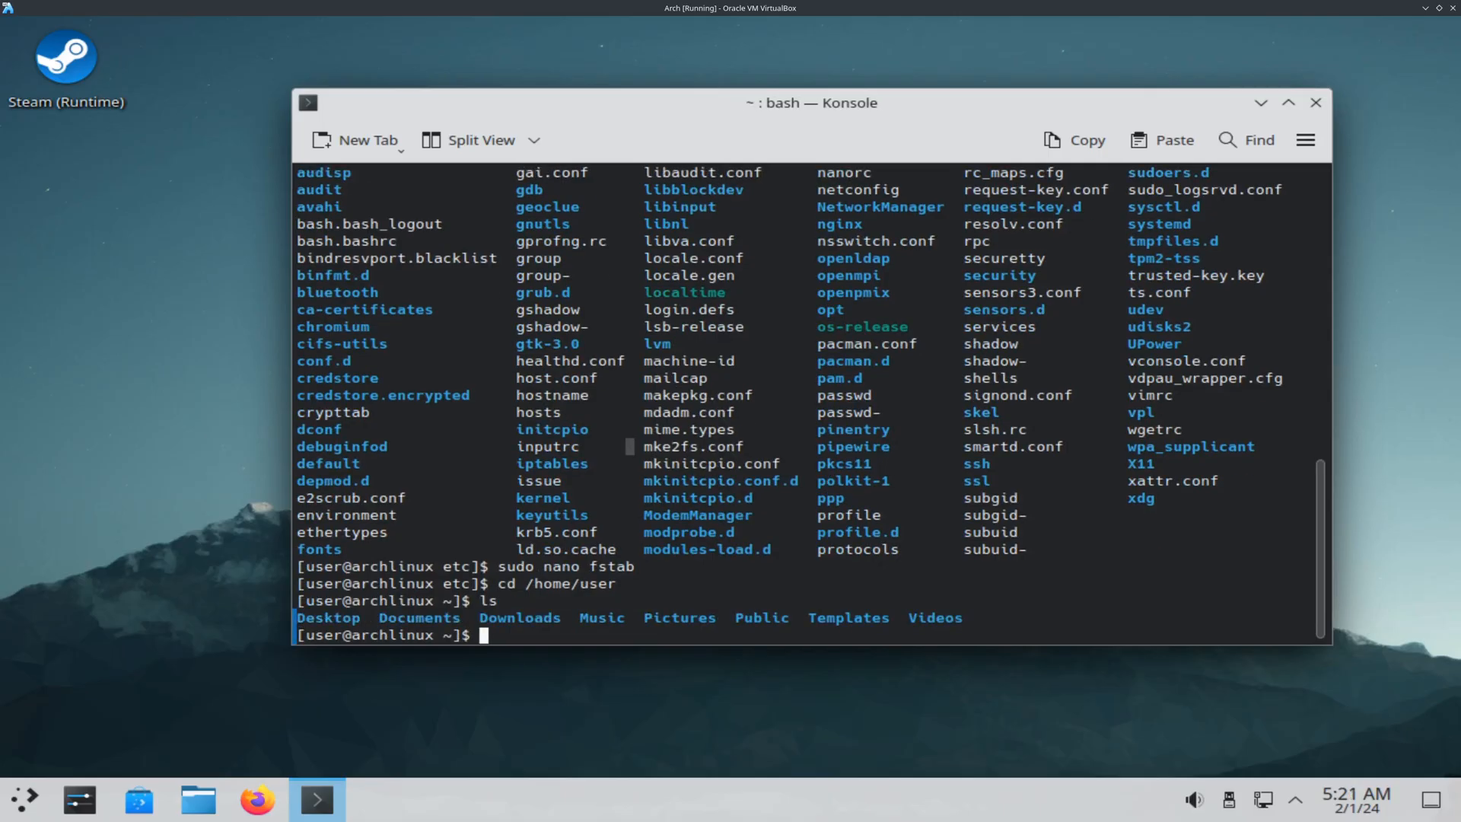
# List all home folder items, including hidden .steam and .config, with 'ls -a'
pyautogui.write('c')
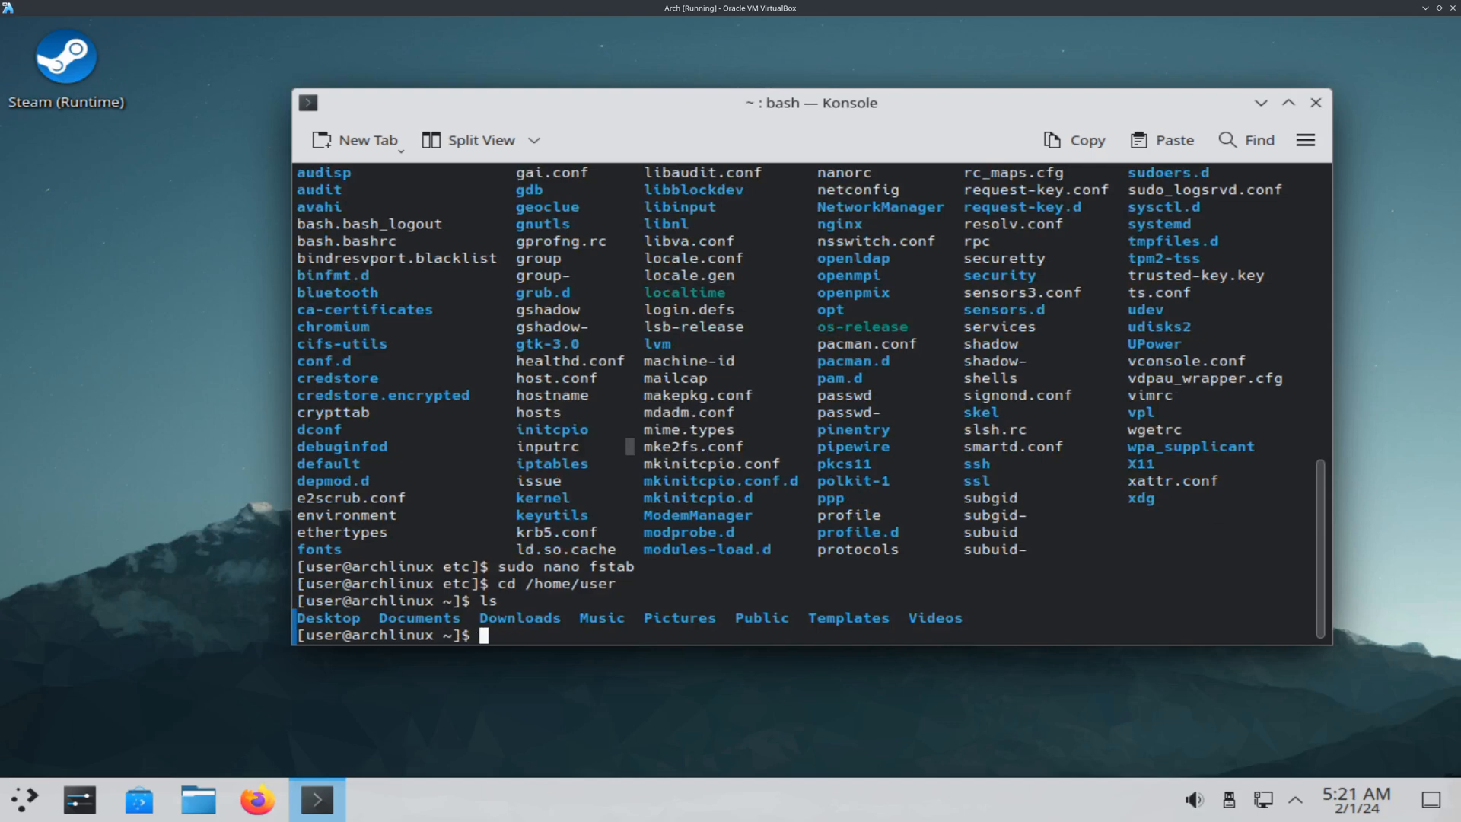
pyautogui.write('ls -a')
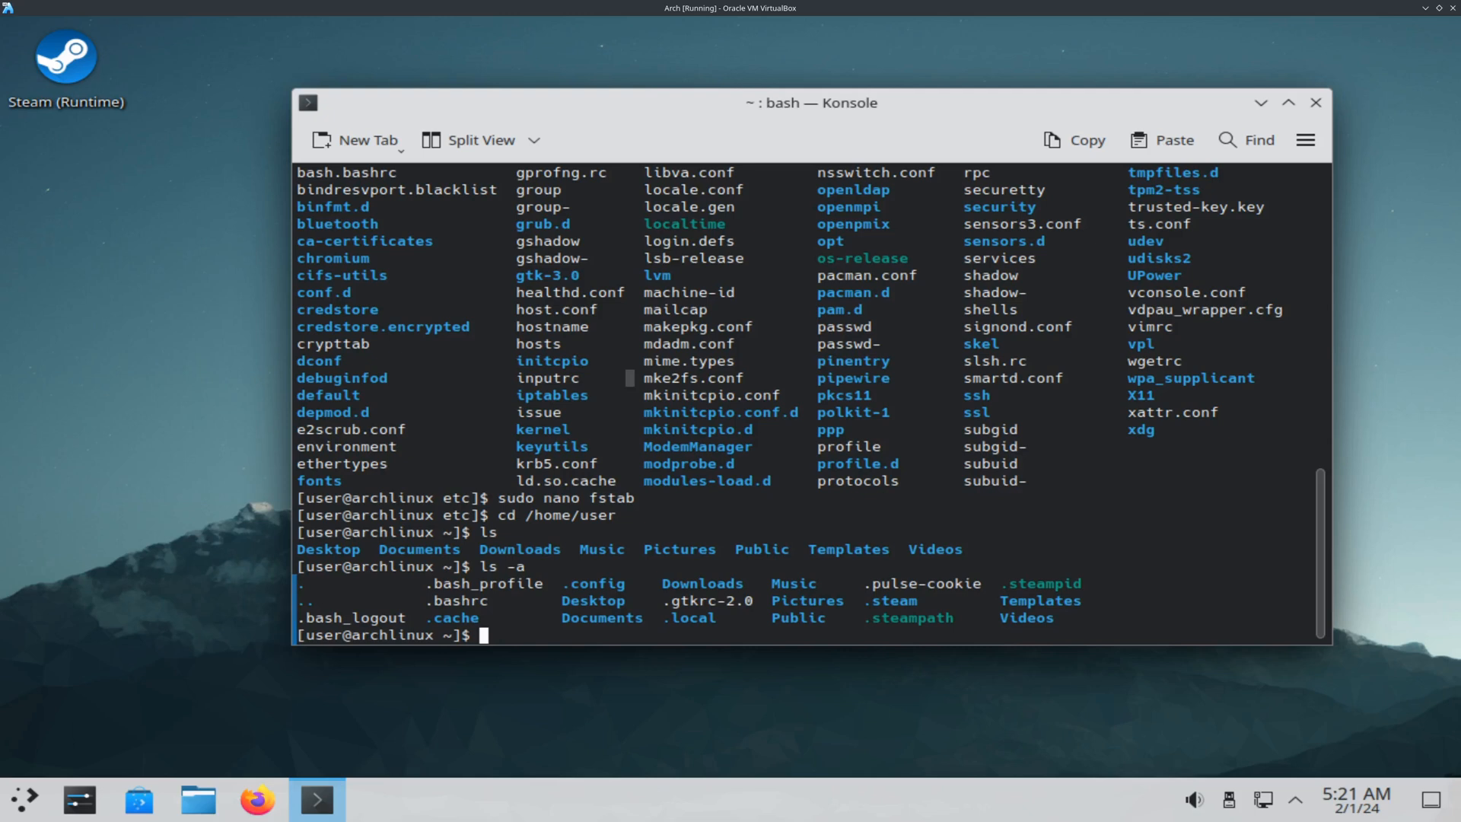
pyautogui.write('cd')
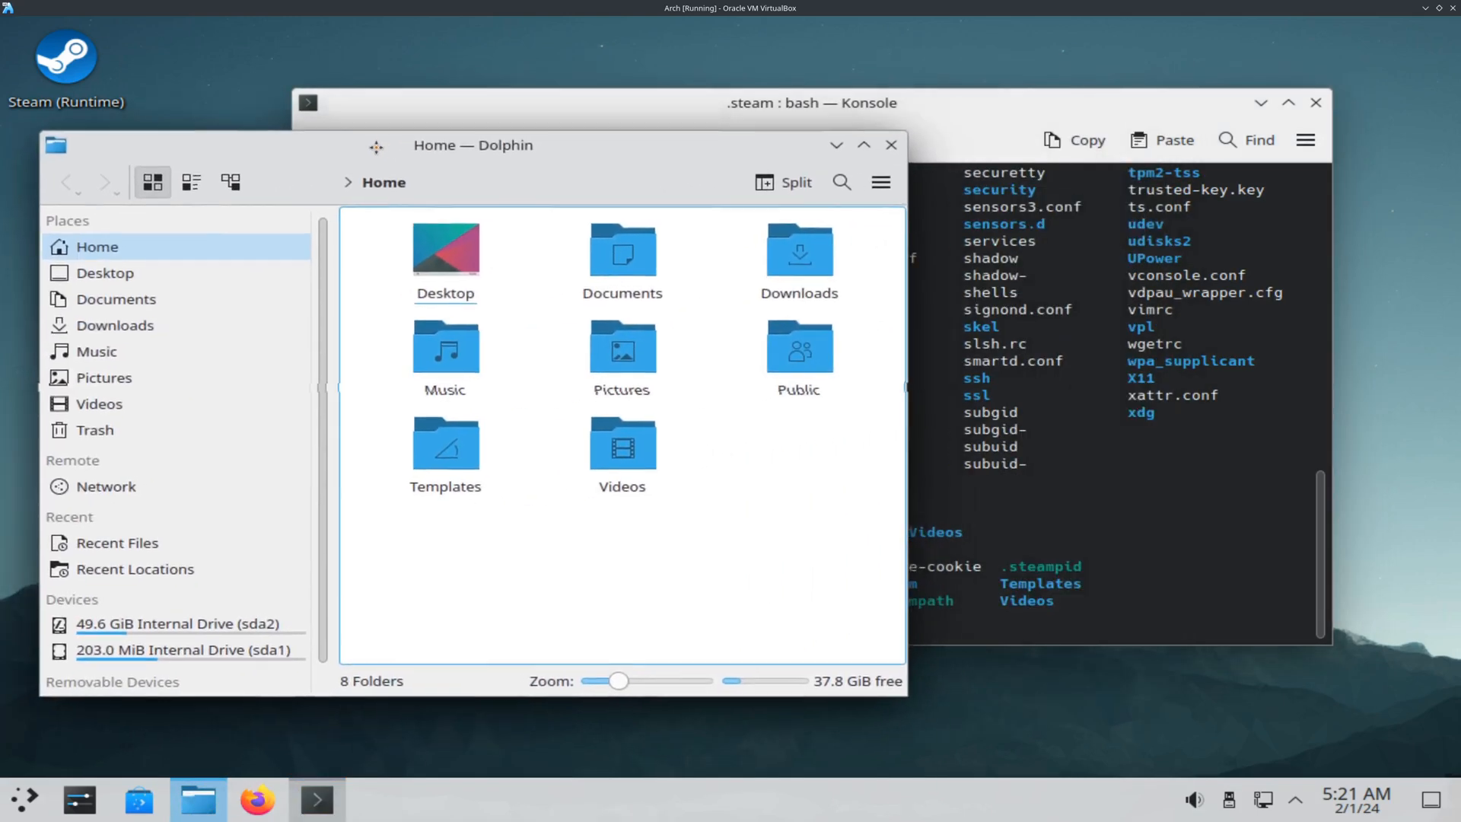
# Switch the desktop to Breeze Dark from Dolphin's menu via Quick Settings
pyautogui.click(879, 183)
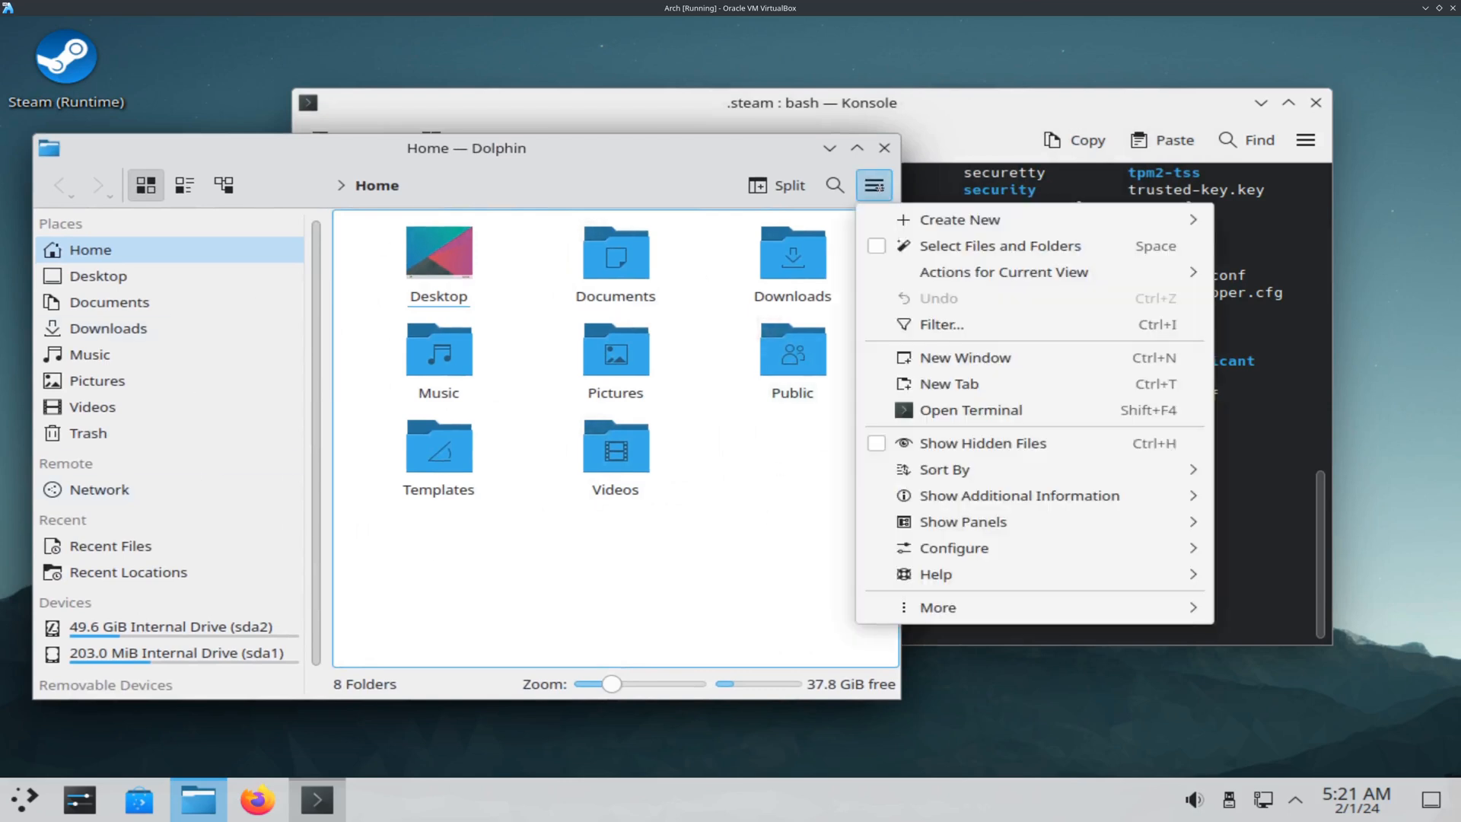
pyautogui.click(876, 442)
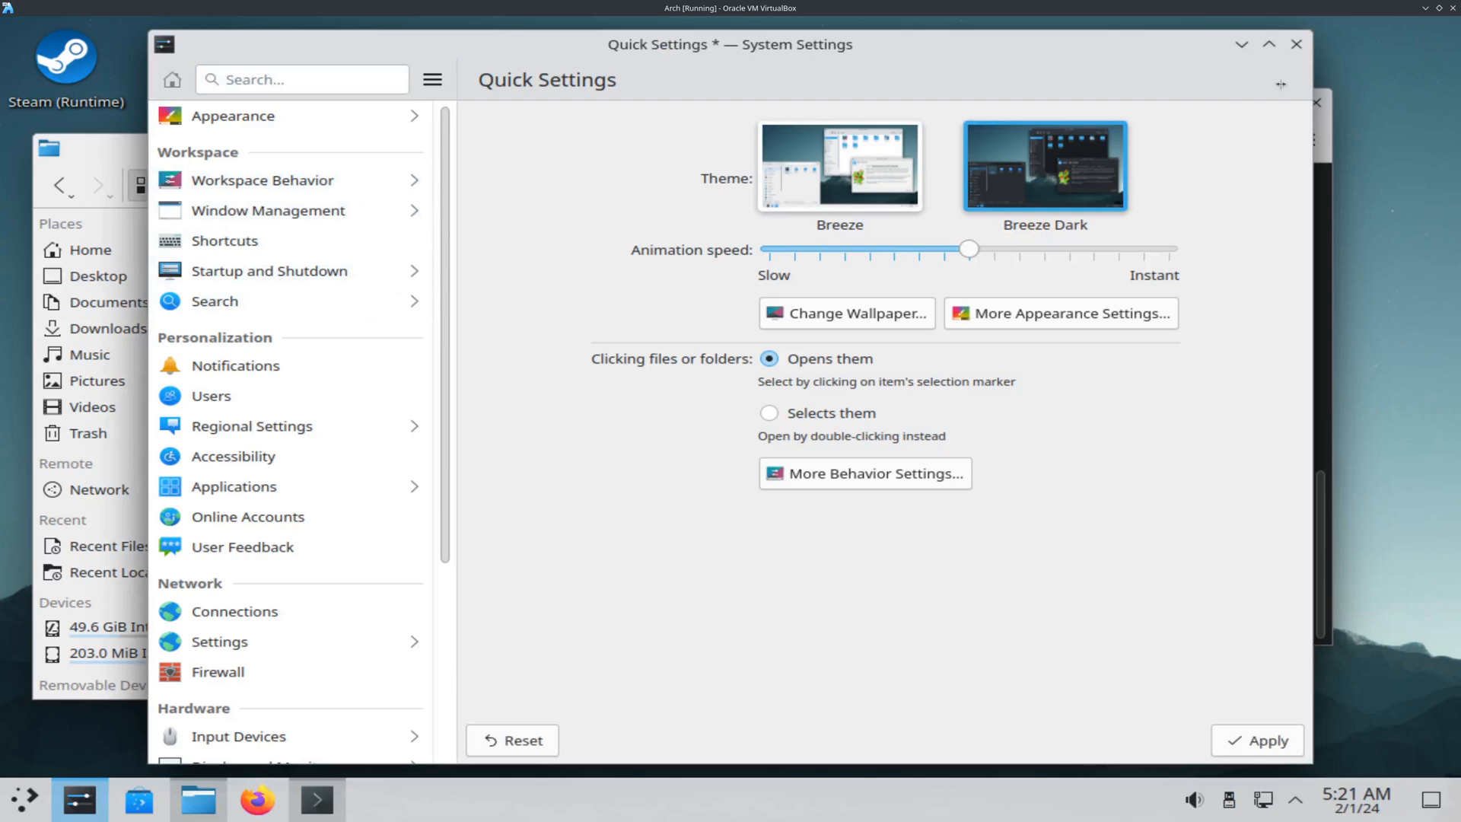
pyautogui.click(1258, 740)
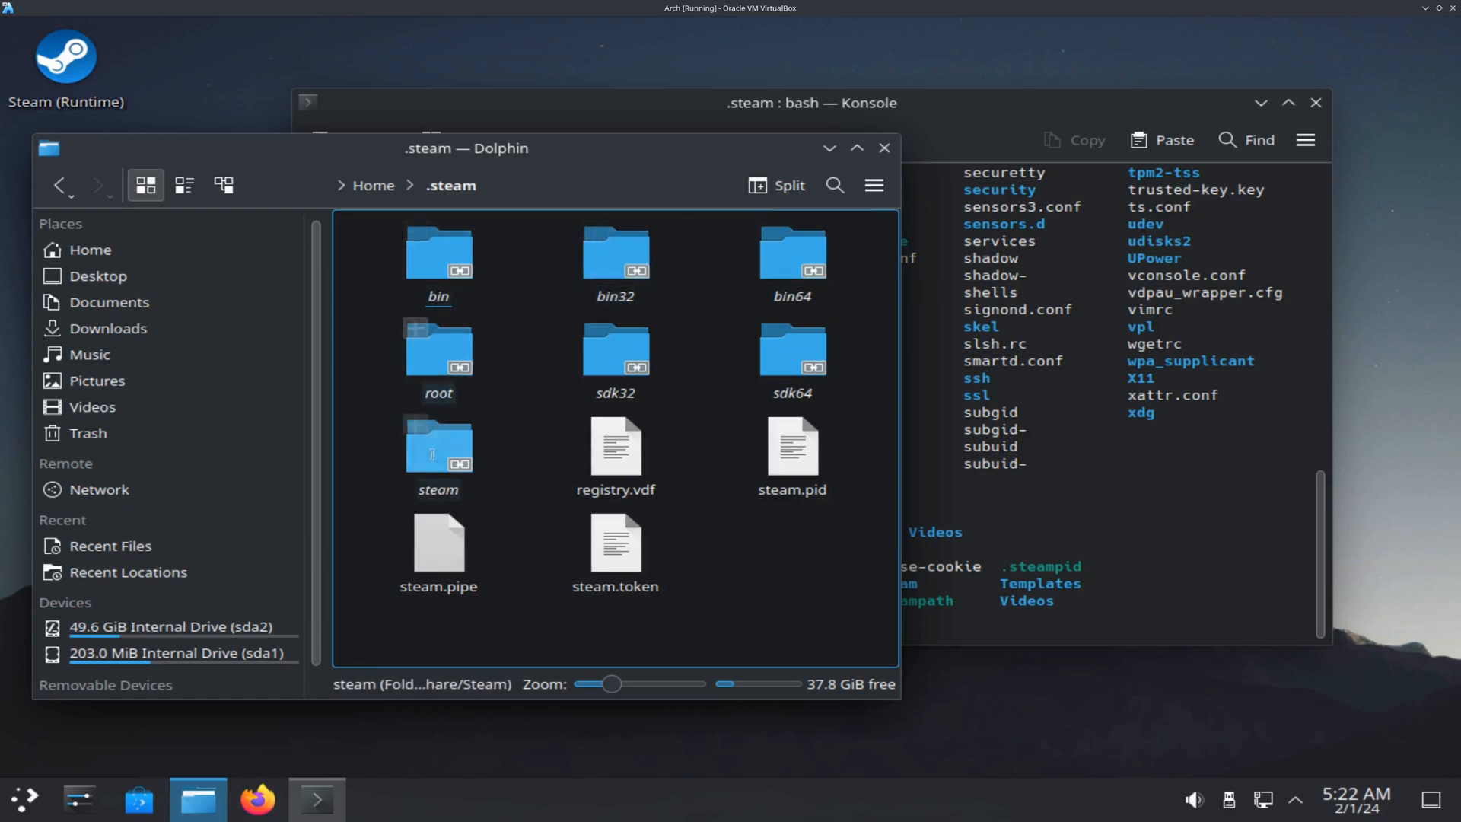
# Create an empty steam_dev.cfg text file in .steam/steam and open it in Kate
pyautogui.doubleClick(438, 445)
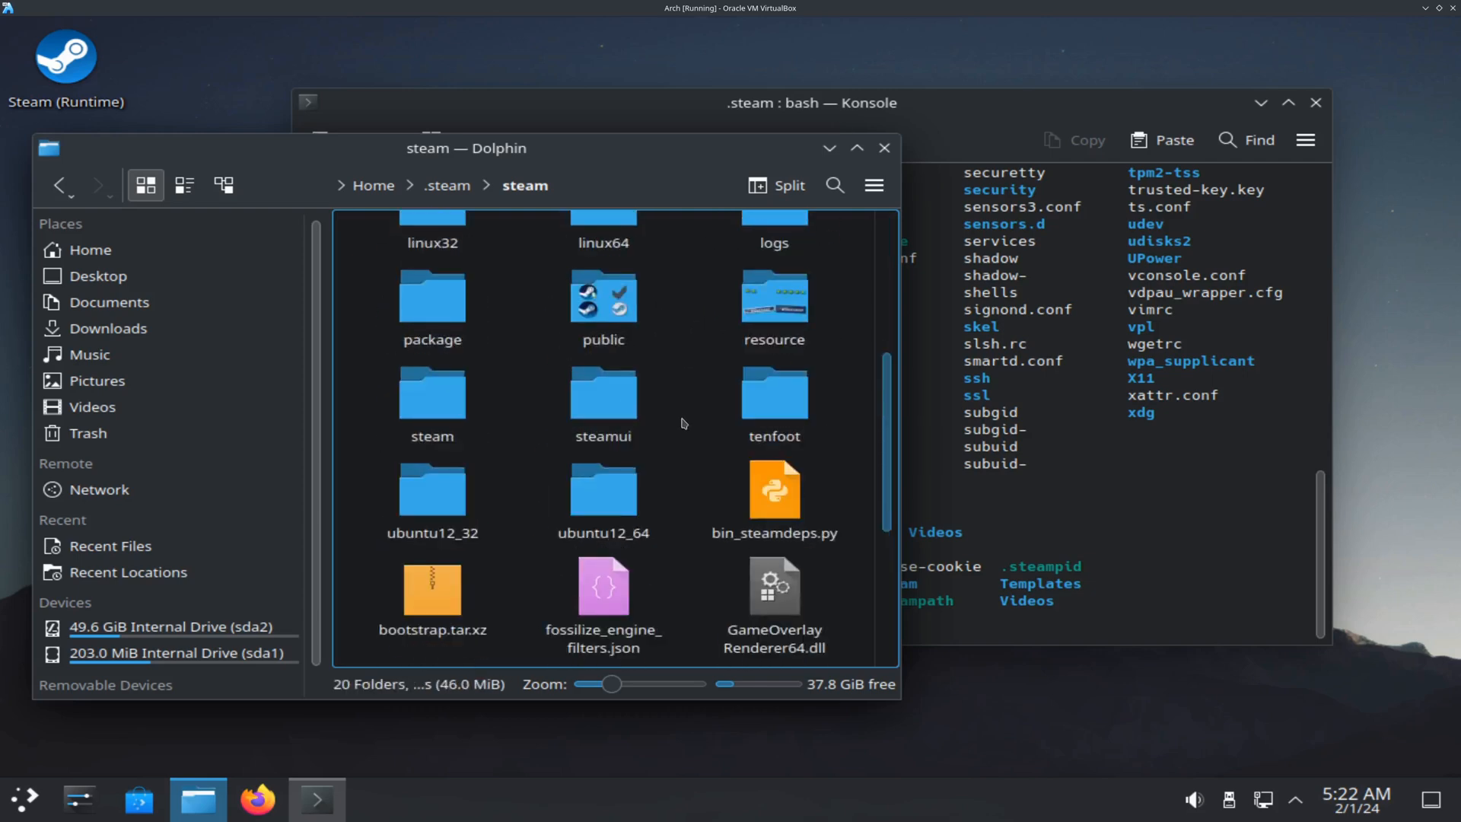
pyautogui.scroll(3)
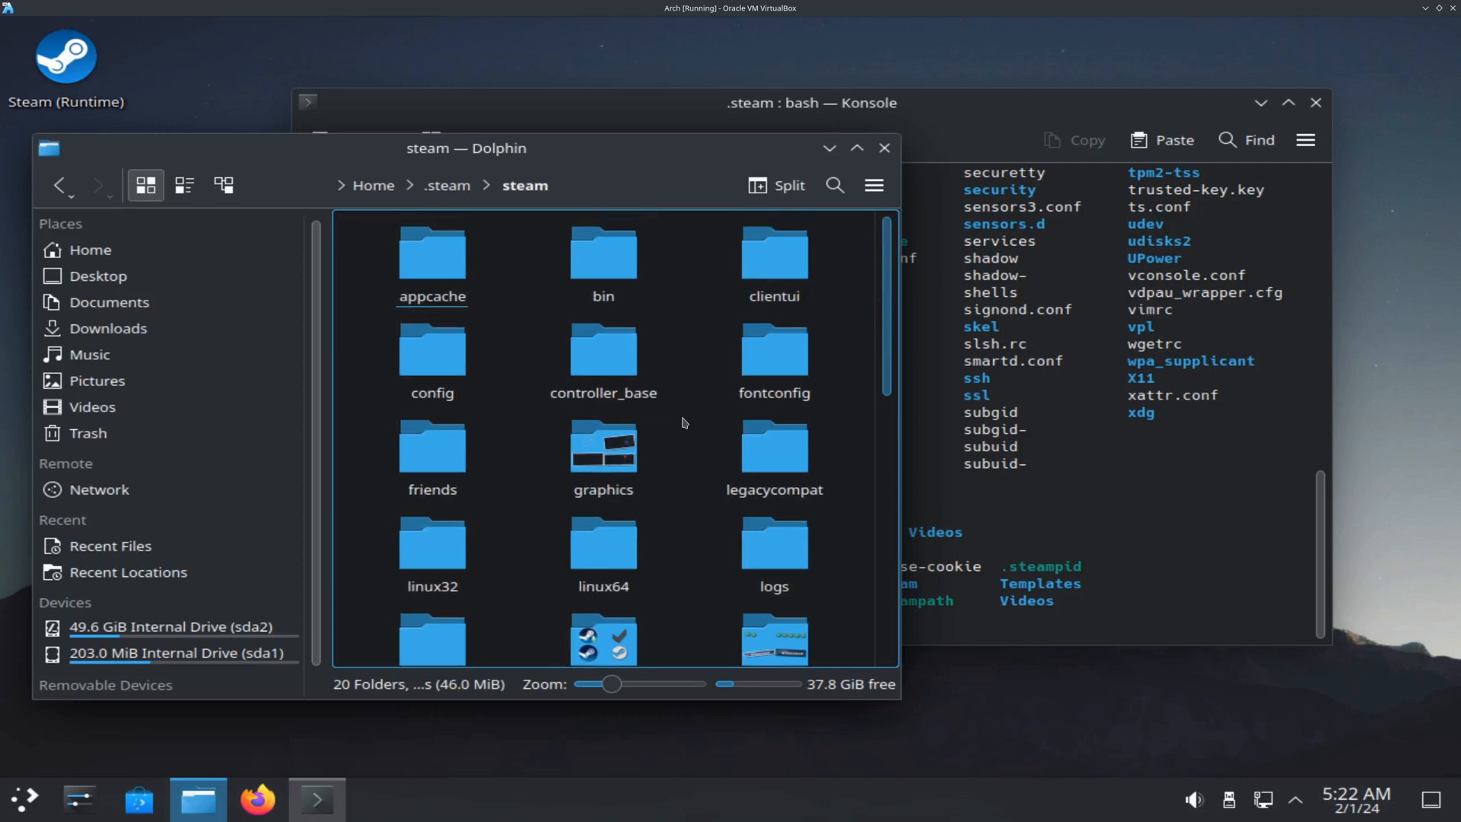
pyautogui.rightClick(603, 255)
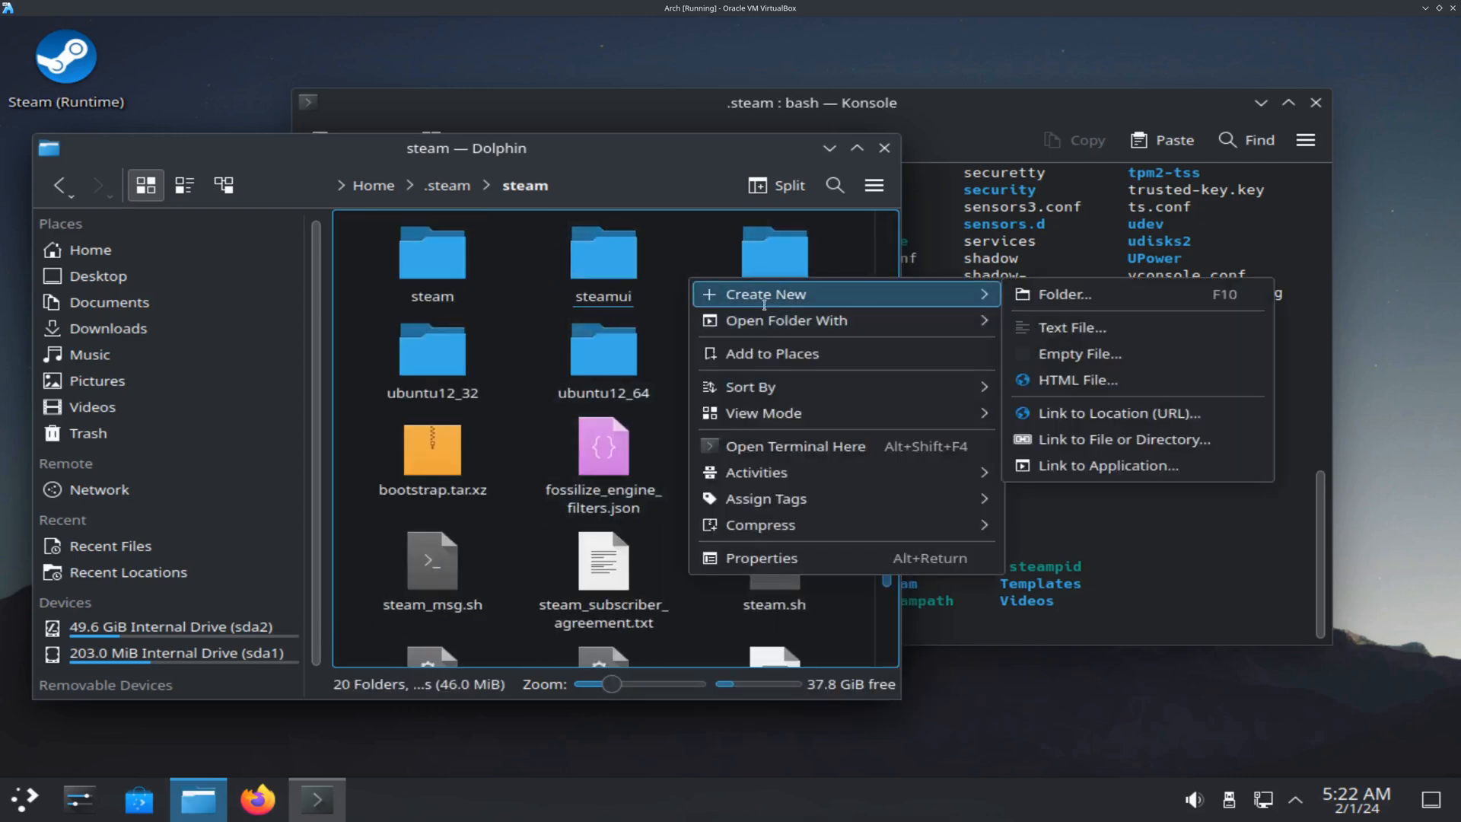
pyautogui.click(1072, 327)
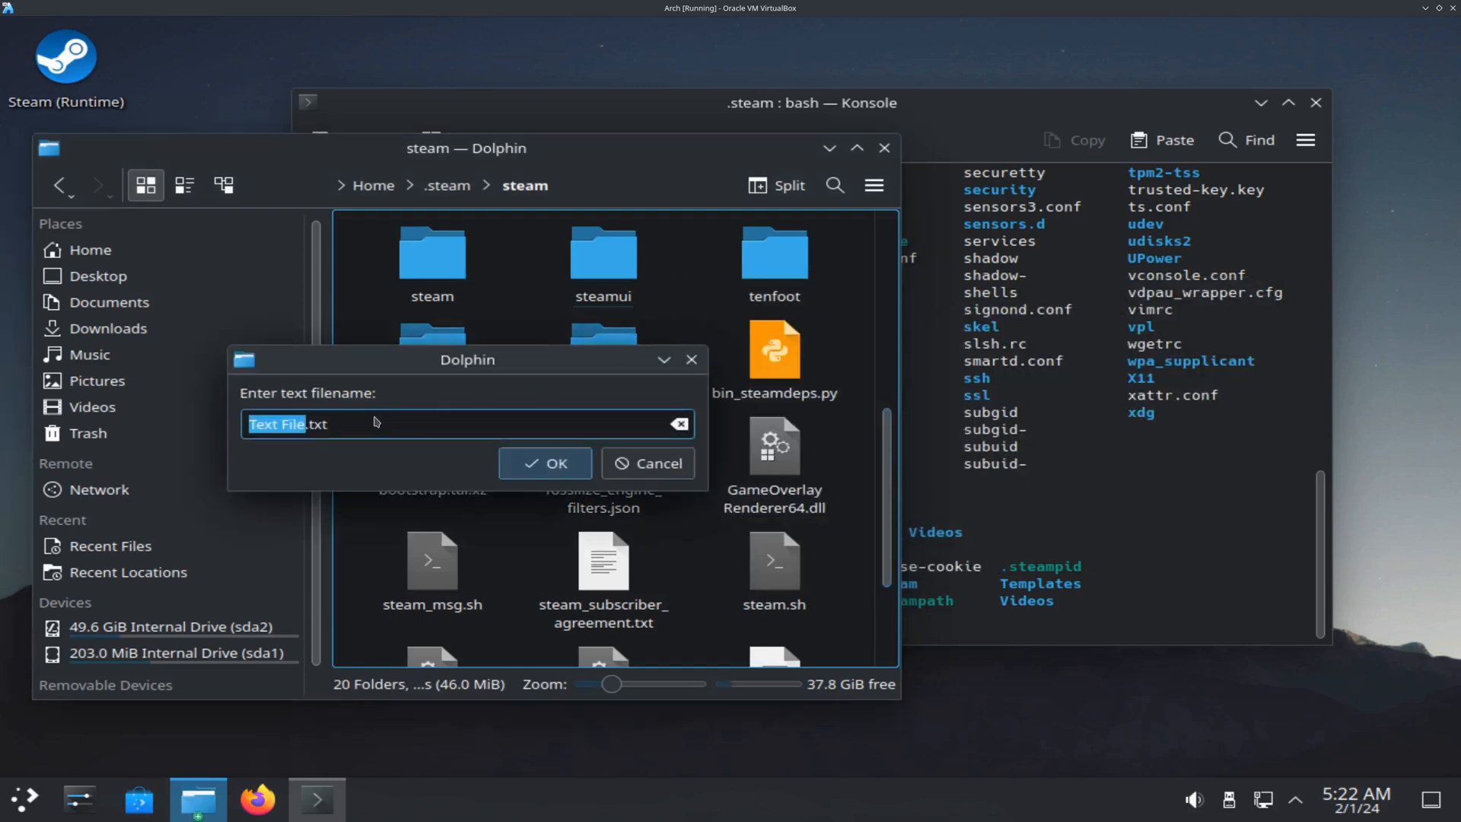
pyautogui.write('steam_dev')
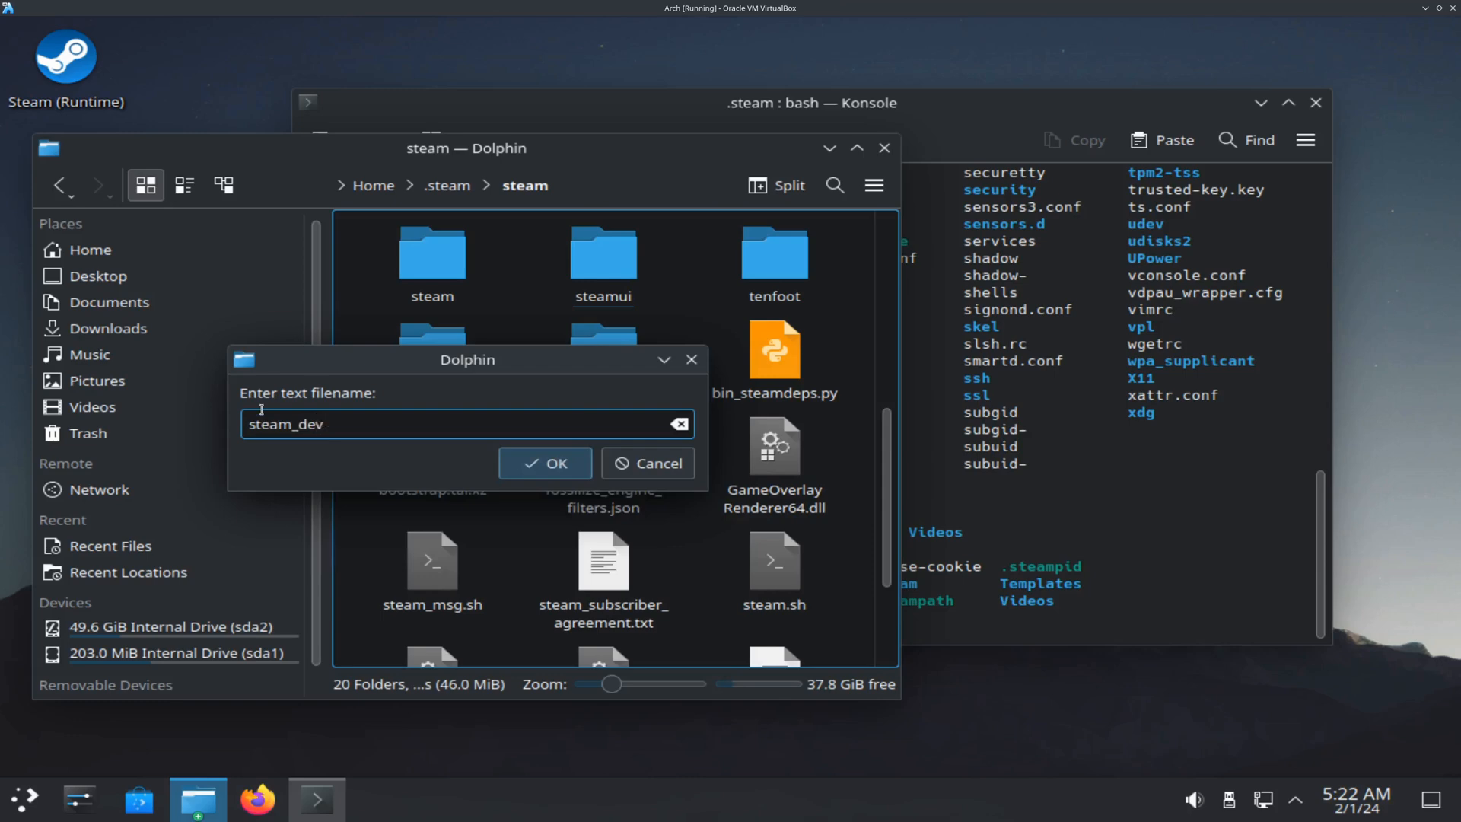
pyautogui.click(544, 464)
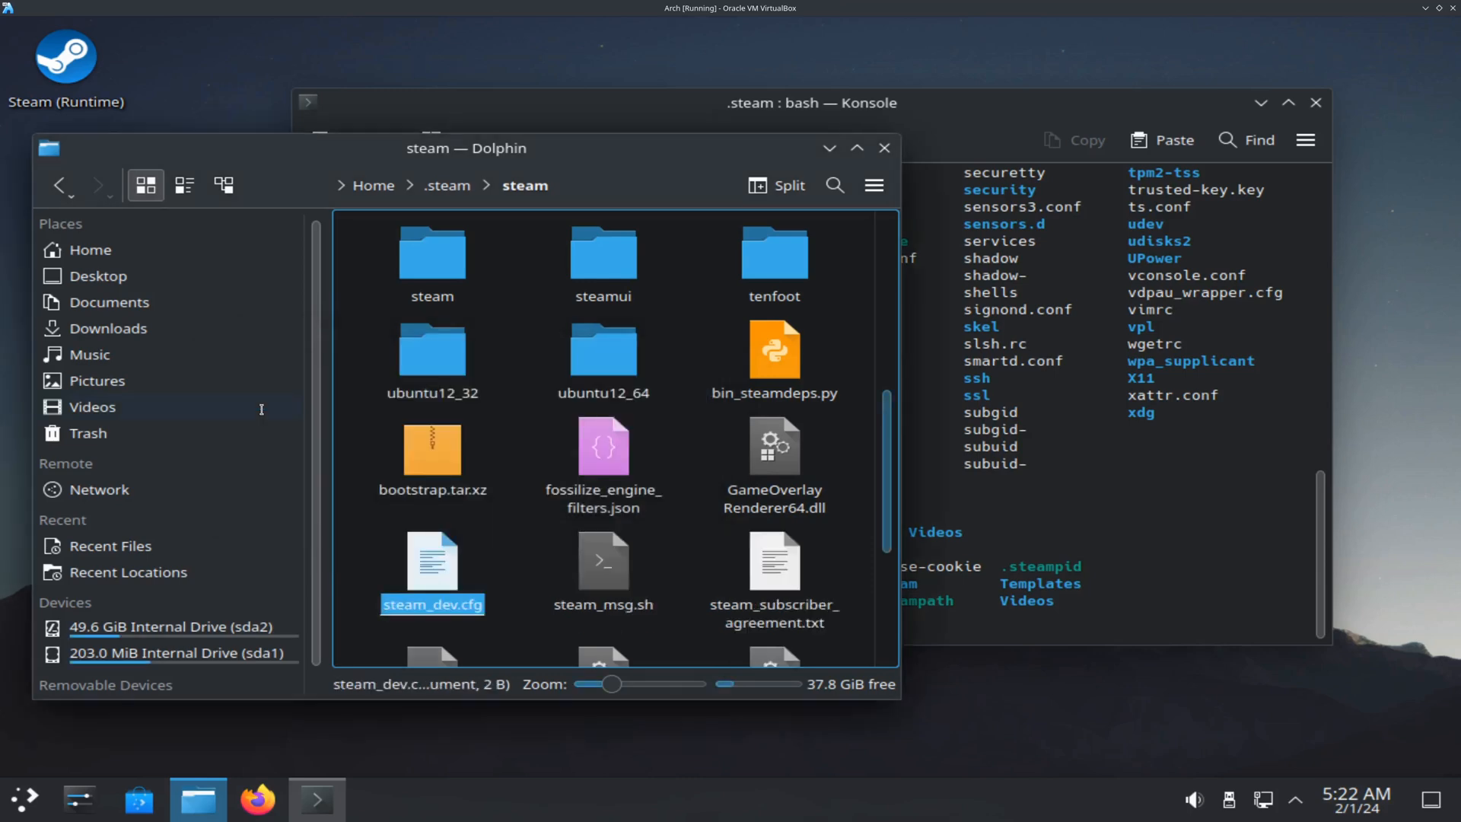
pyautogui.doubleClick(432, 561)
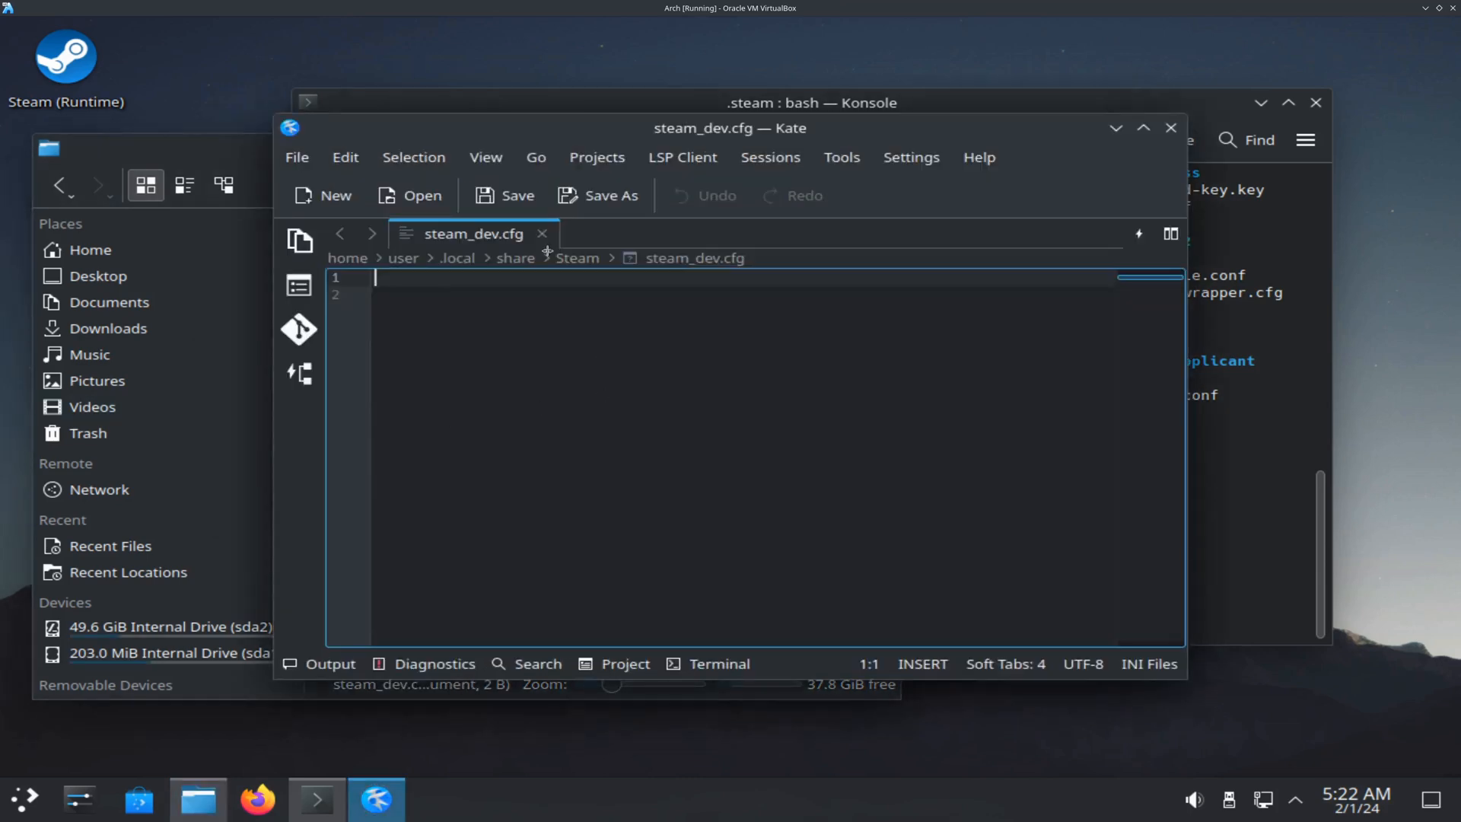
pyautogui.write('@nClientDownloadEnableHTTP2PlatformLinux 0')
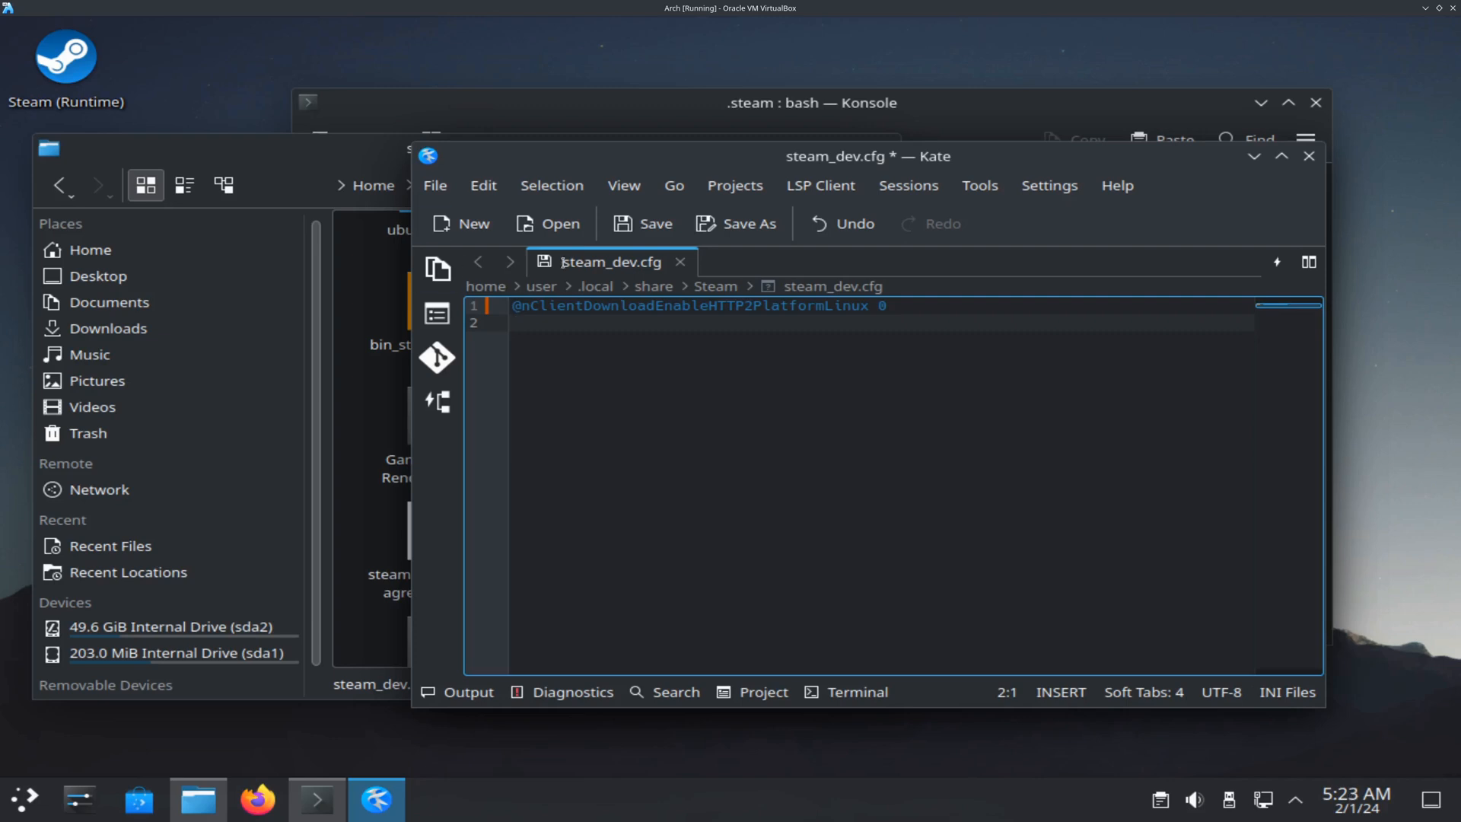
pyautogui.write('@fDownloadRateImprovementToAddAnotherConnection 1.0')
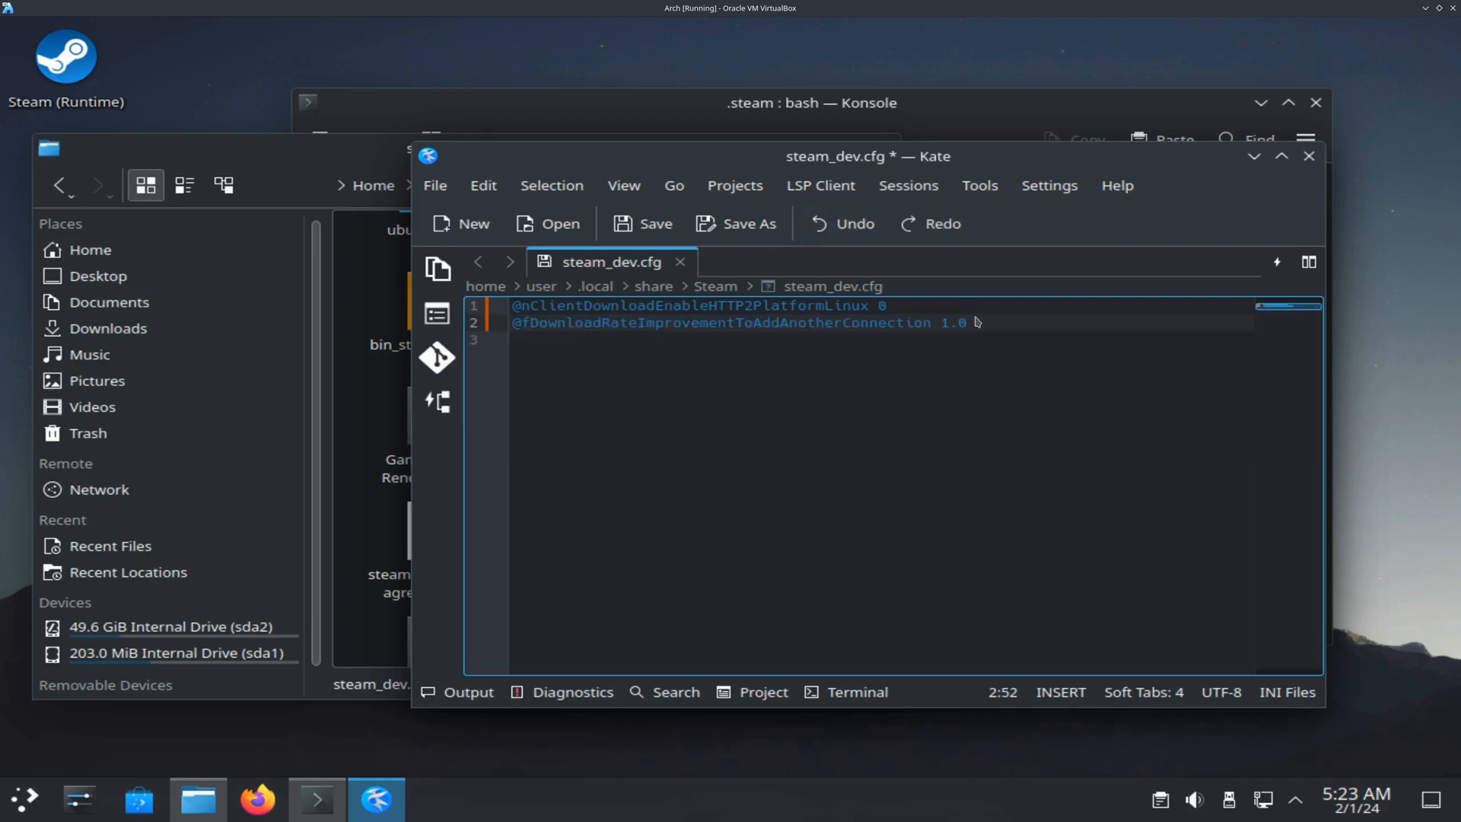
pyautogui.moveTo(1015, 322)
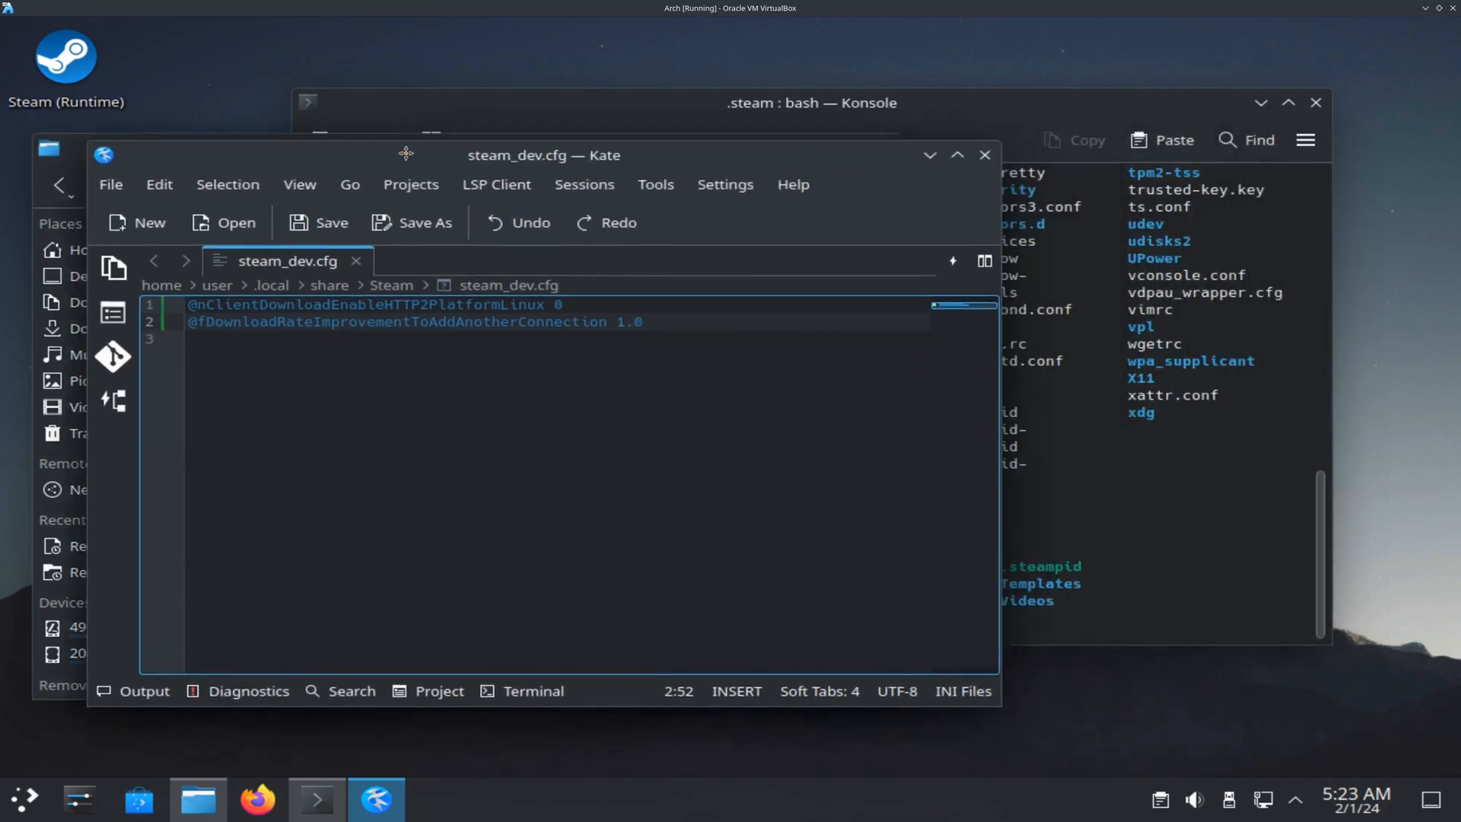
pyautogui.moveTo(405, 155); pyautogui.dragTo(456, 124)
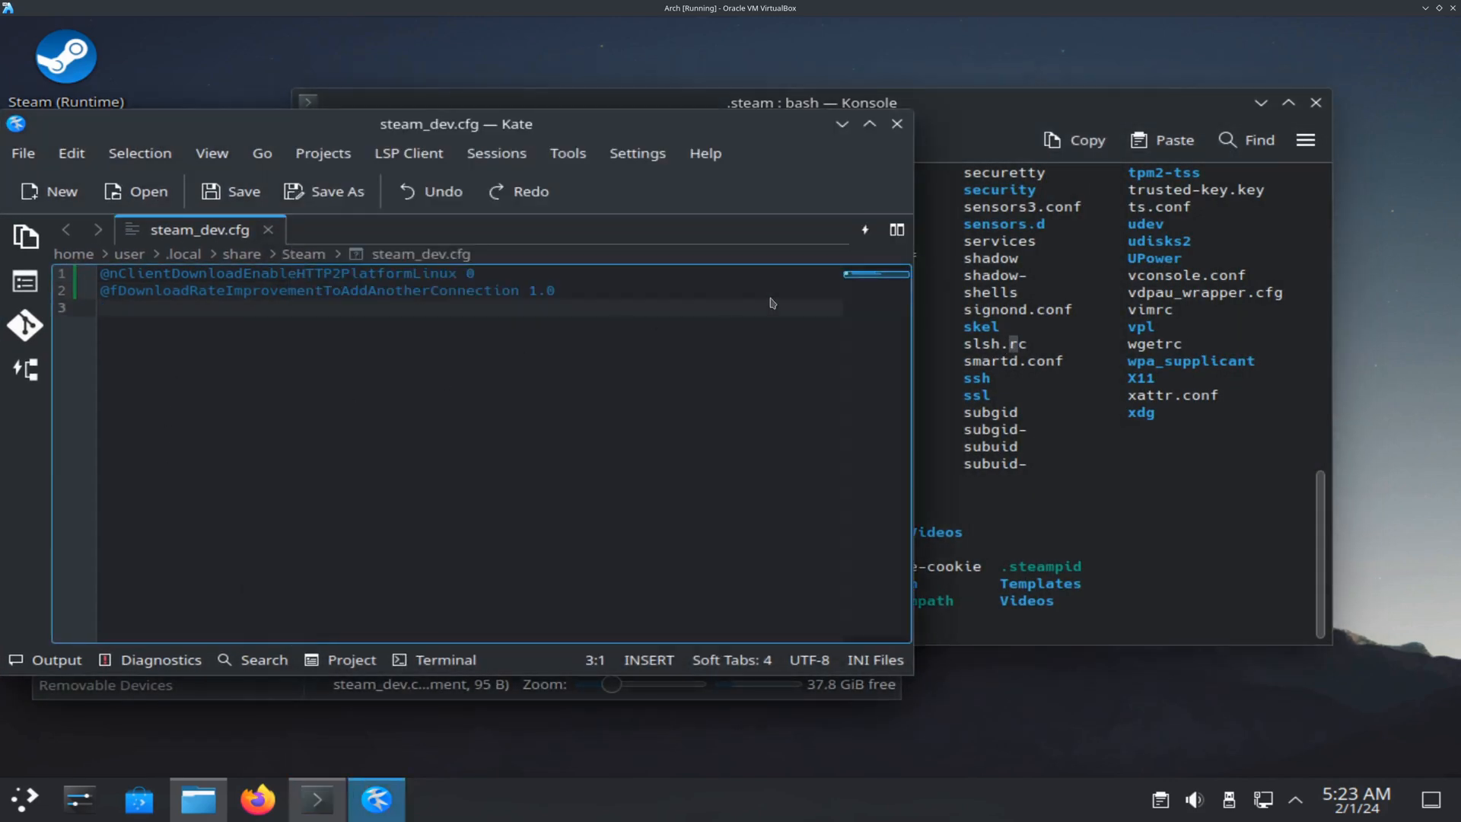
pyautogui.click(258, 799)
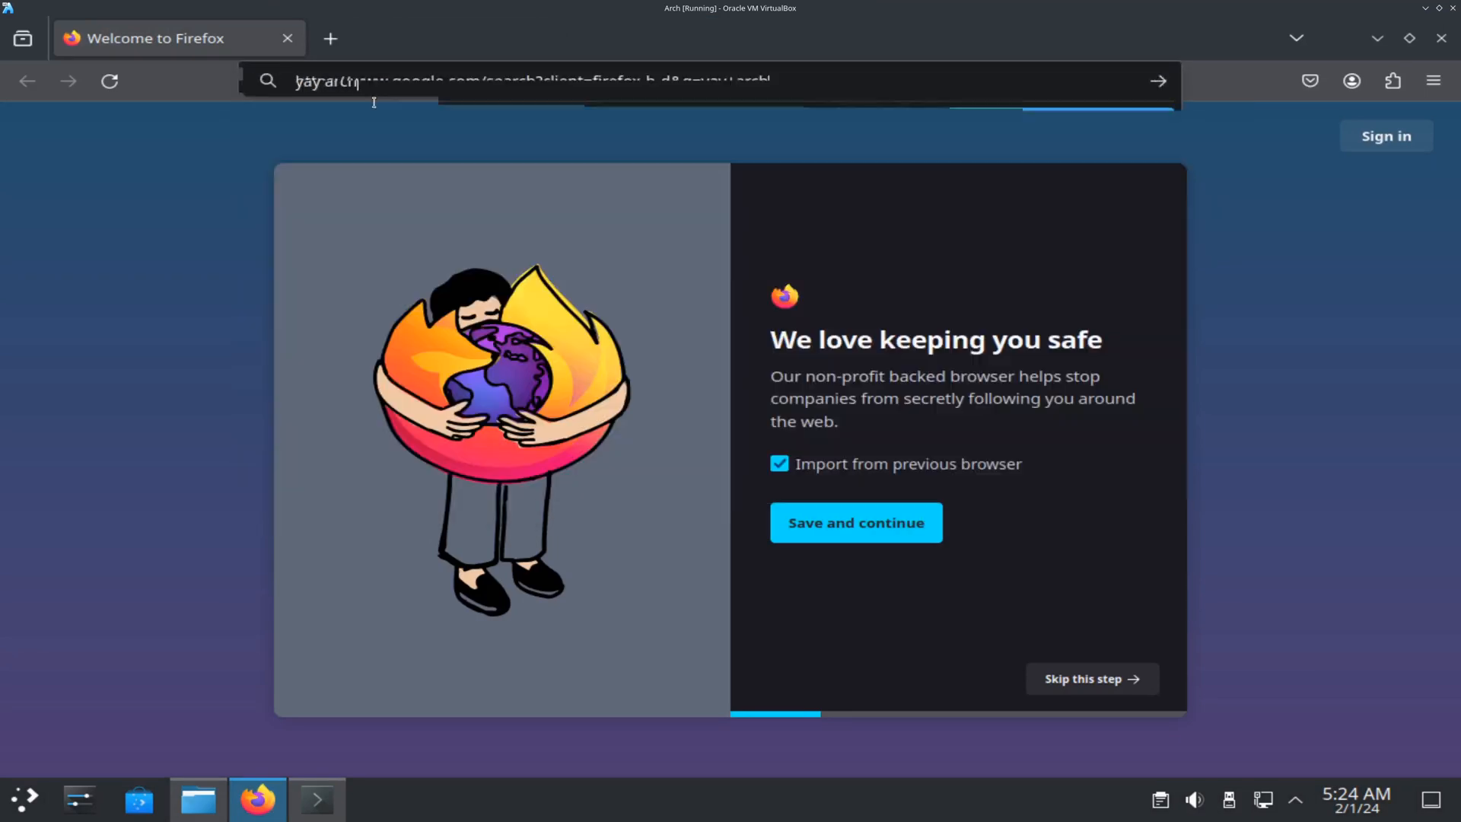
# Search Google for 'yay arch' and open the AUR yay package result
pyautogui.press('Return')
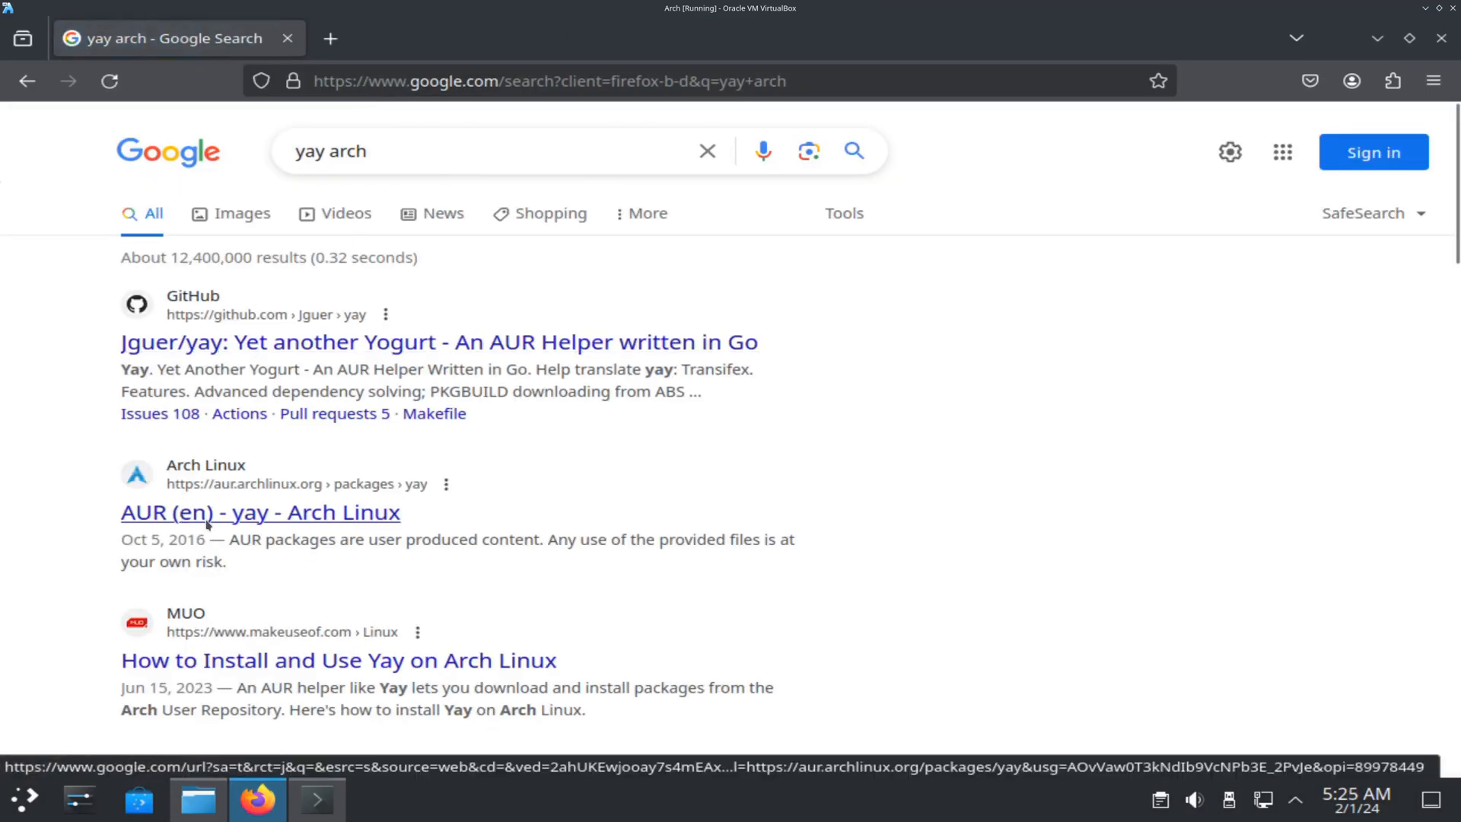
pyautogui.click(261, 513)
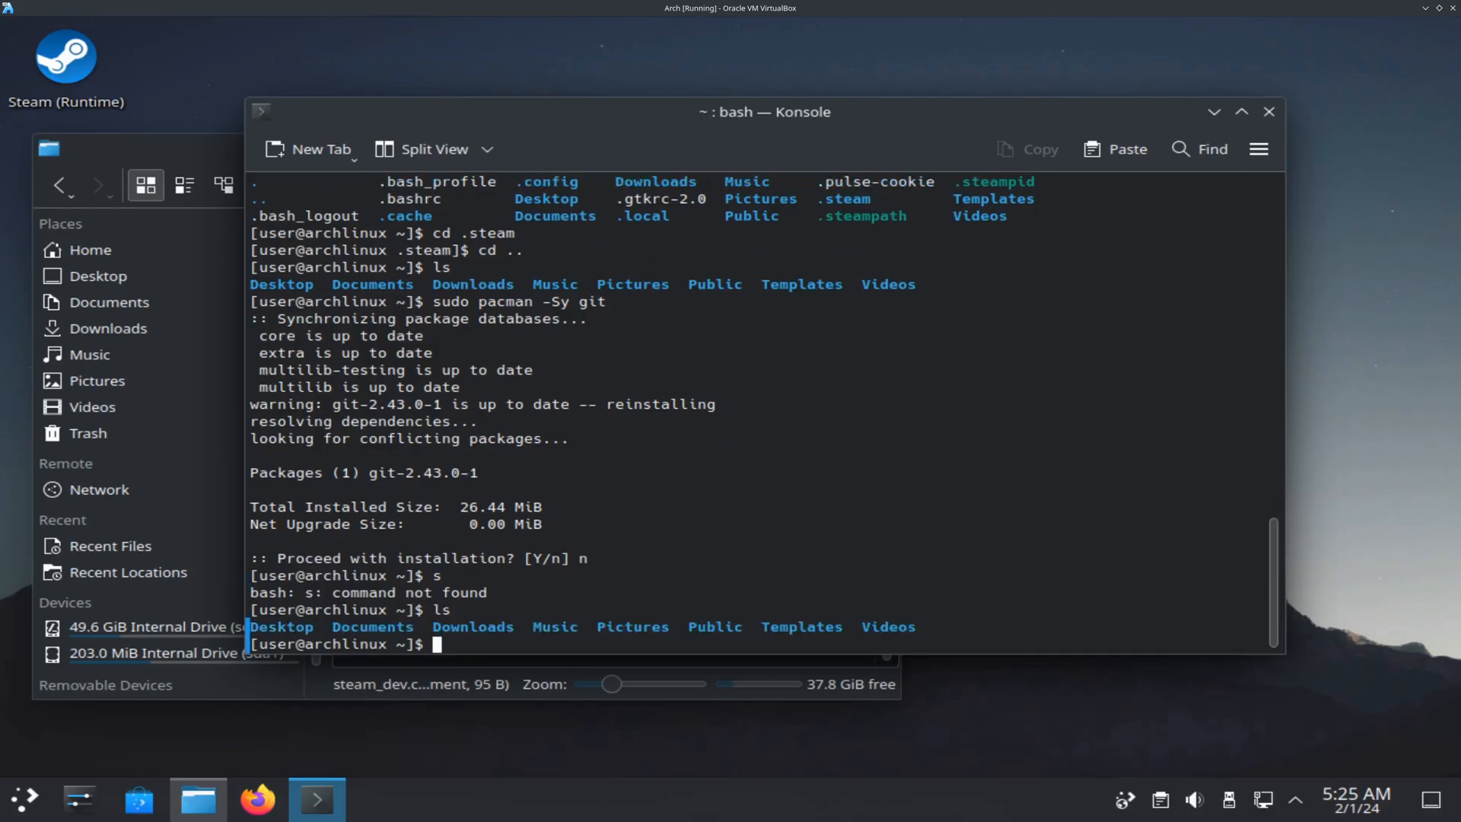
pyautogui.write('mkdir')
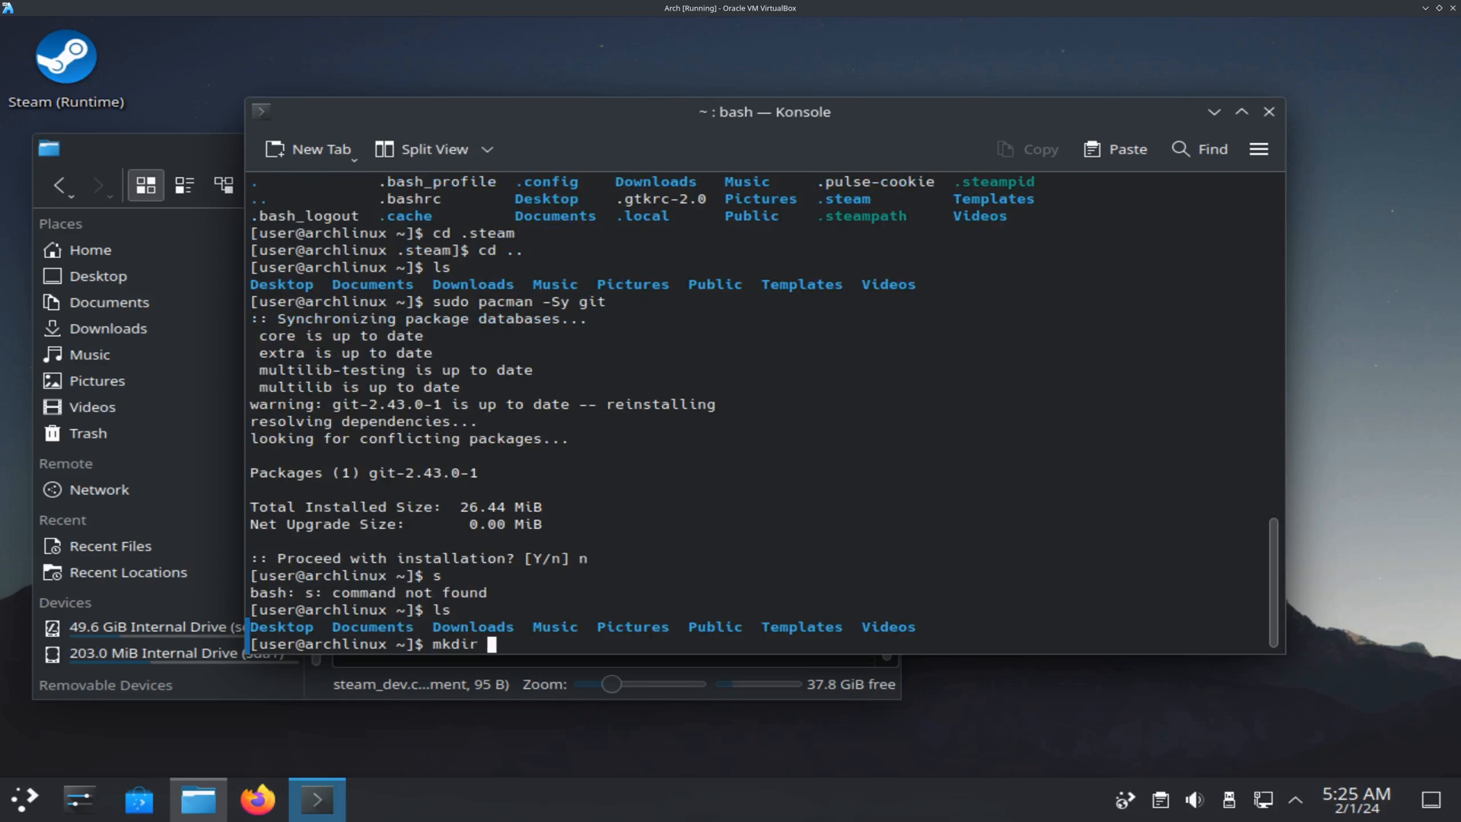
pyautogui.write('yay')
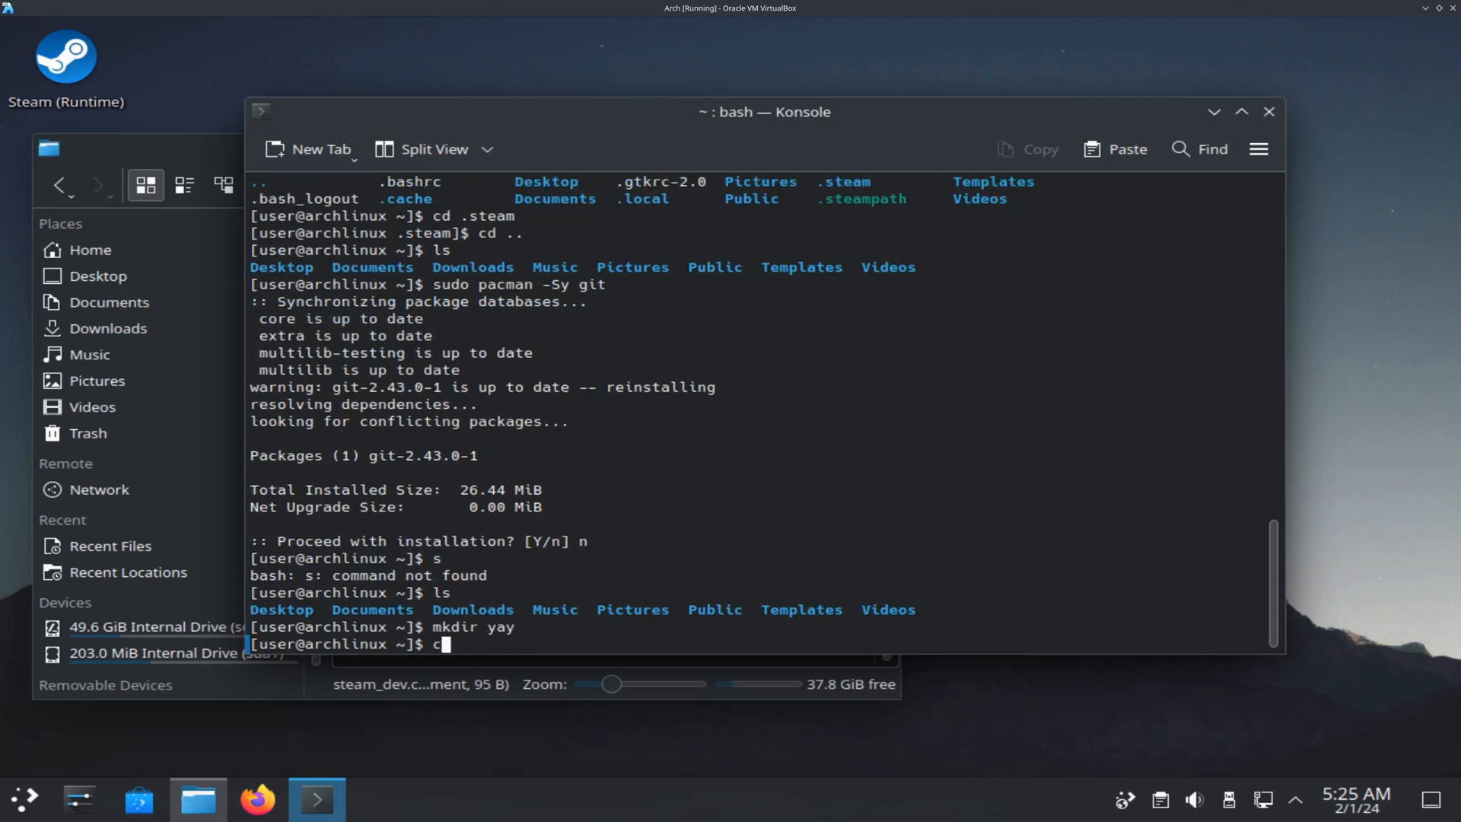
pyautogui.write('d yay')
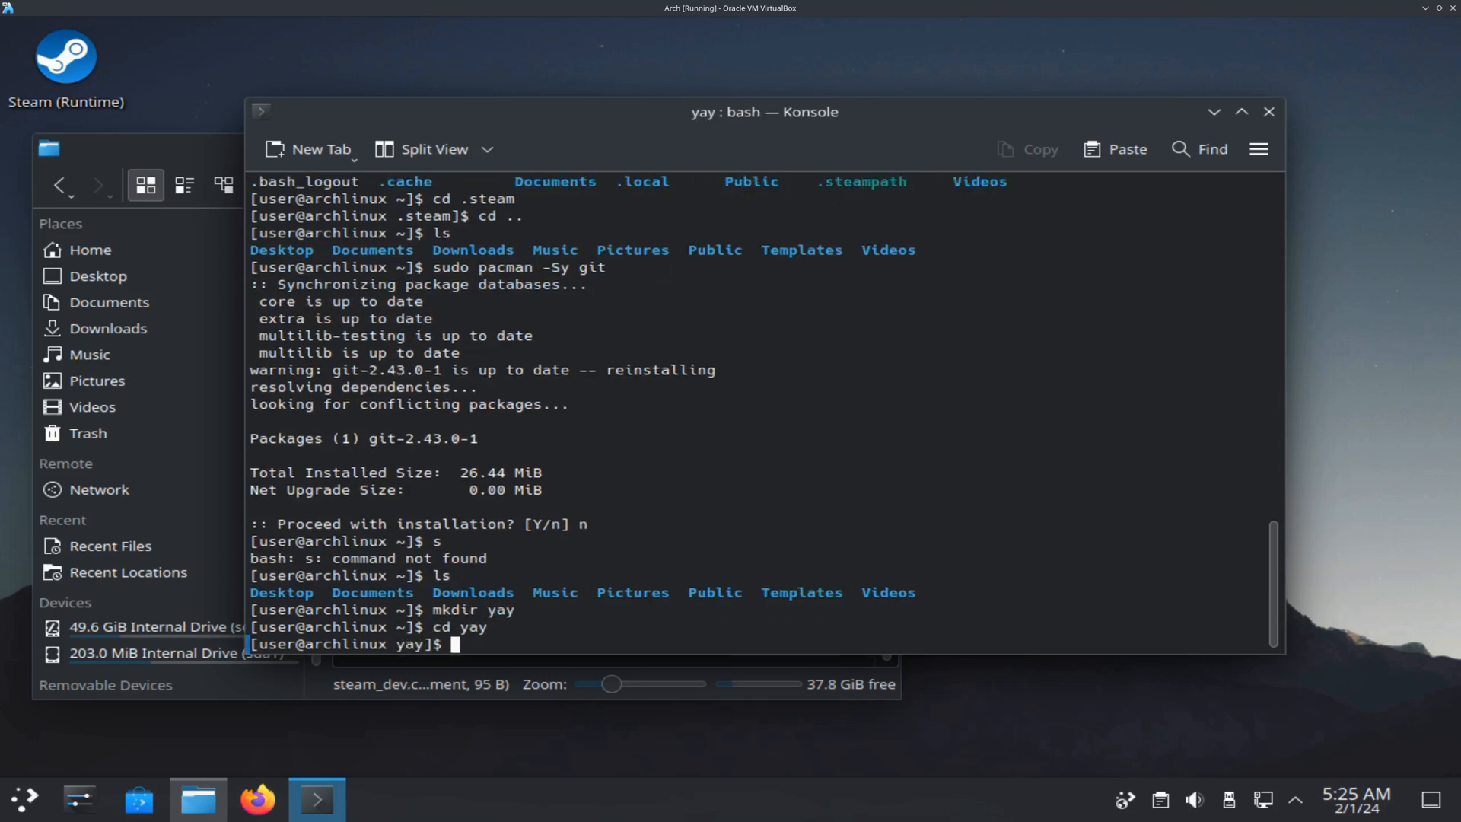
pyautogui.write('git clone')
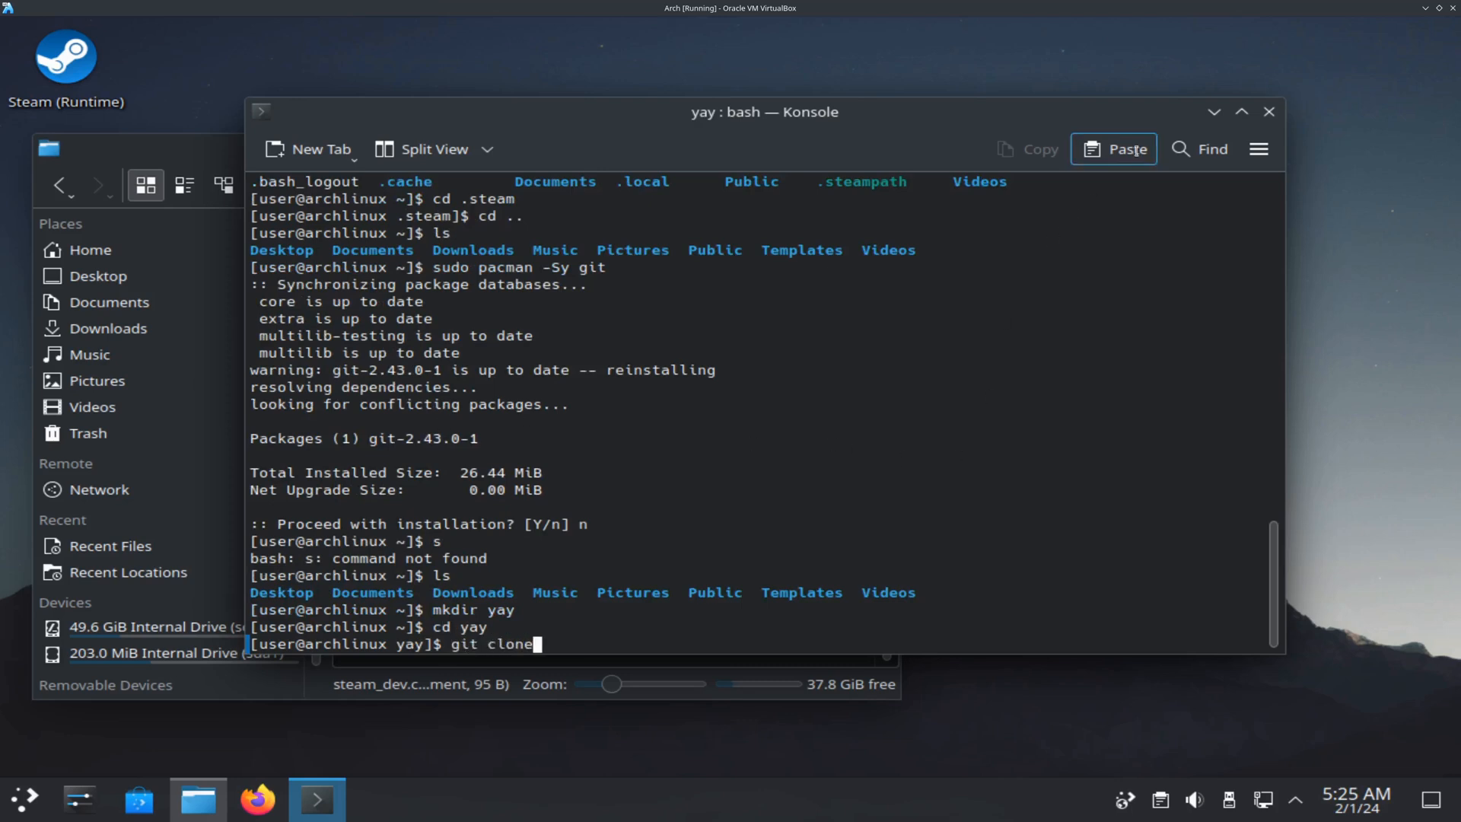
pyautogui.click(1124, 149)
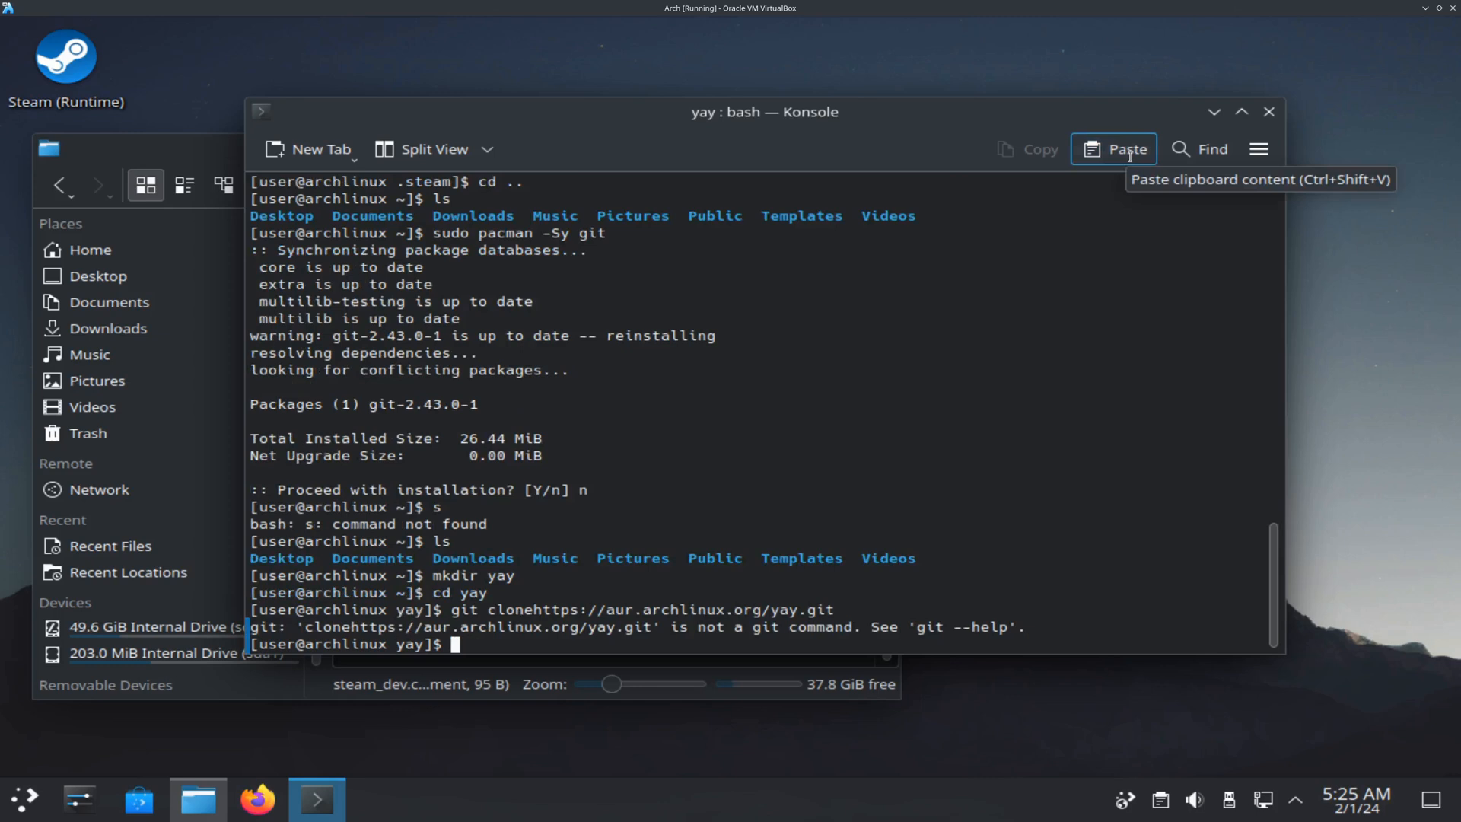
pyautogui.write('git c')
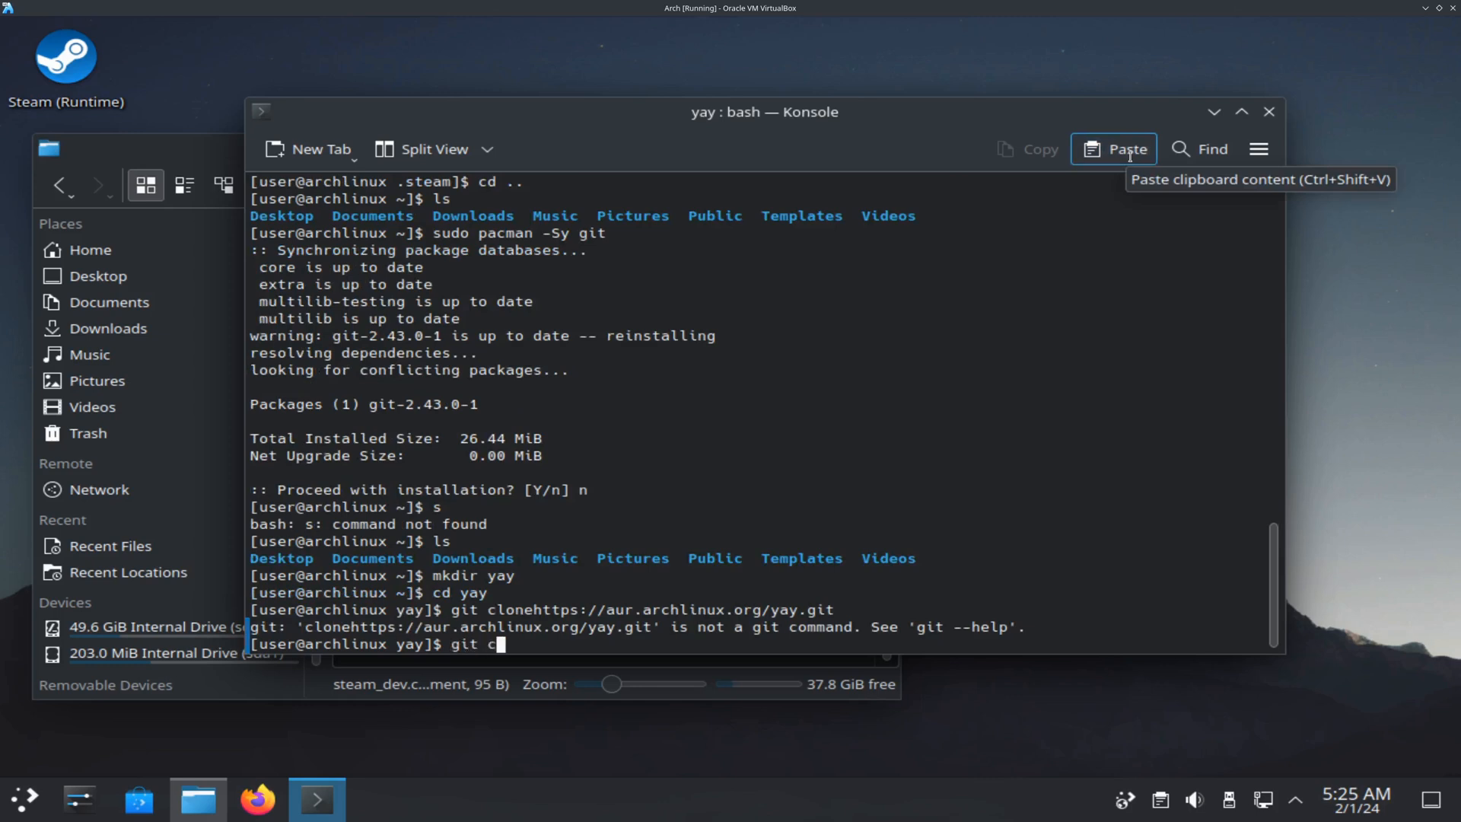
pyautogui.write('lone https://aur.archlinux.org/yay.git')
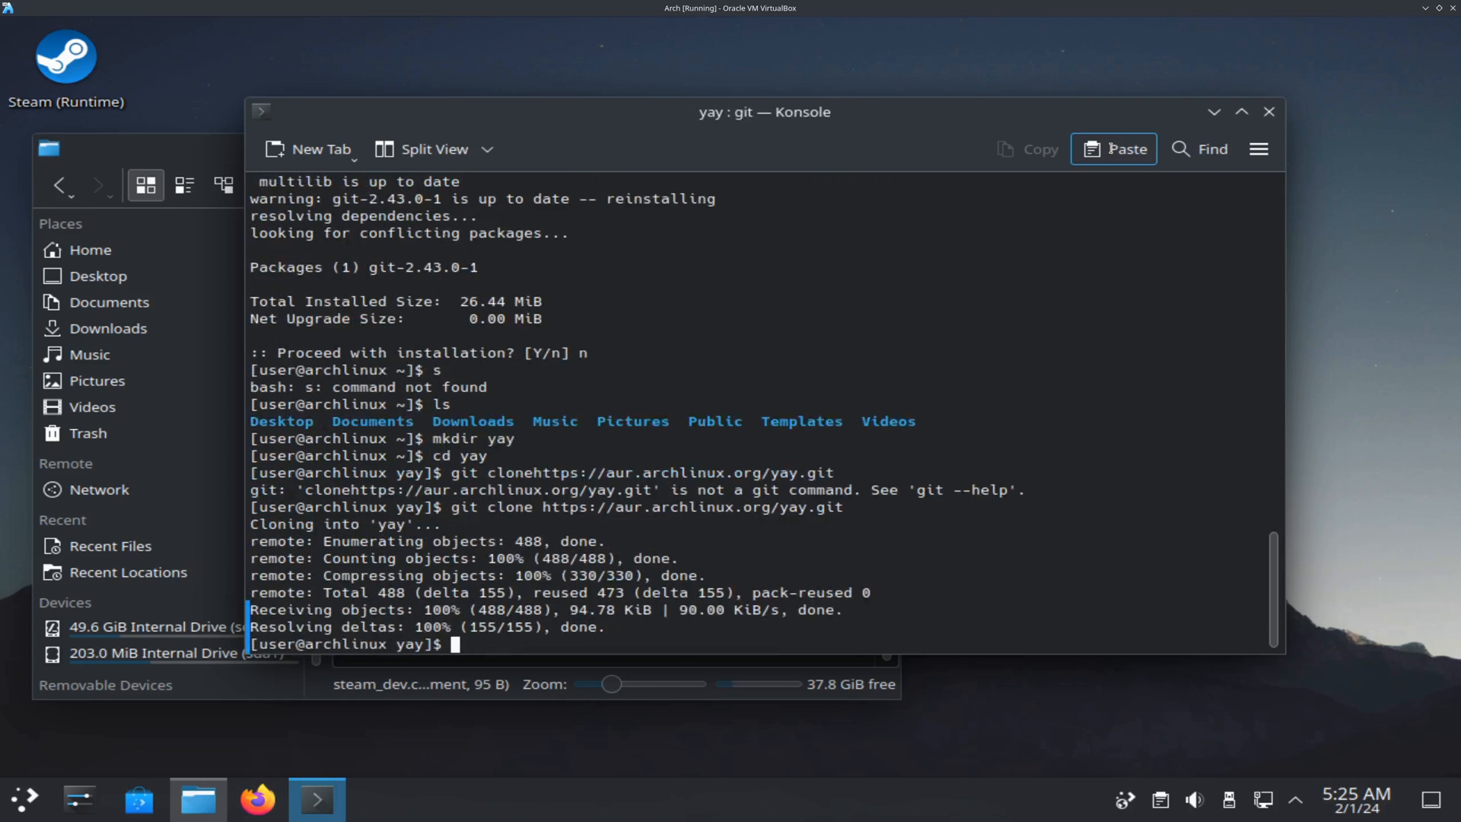
# Build and install yay with 'makepkg -si'
pyautogui.write('mak')
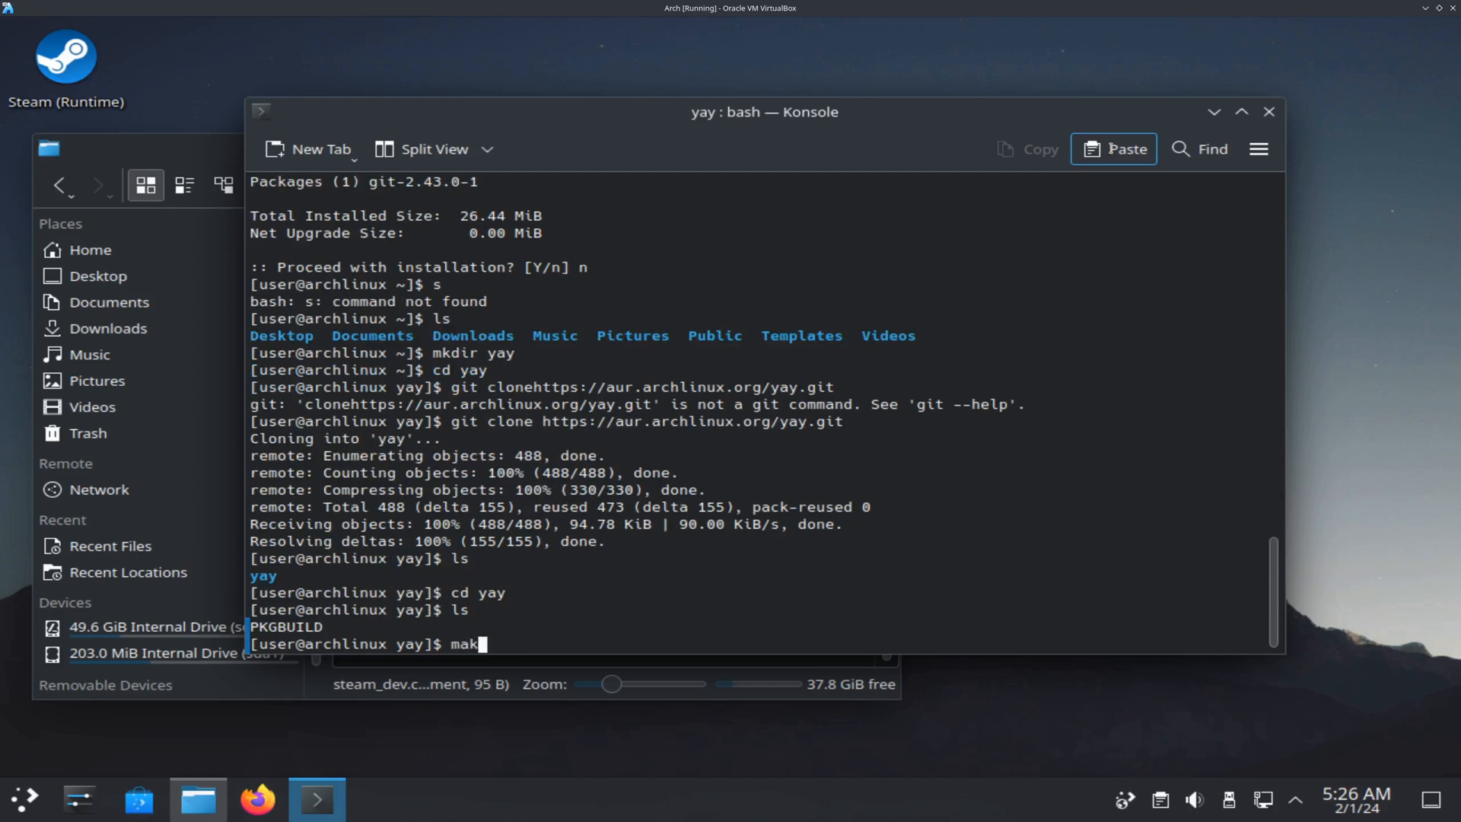
pyautogui.write('epkg')
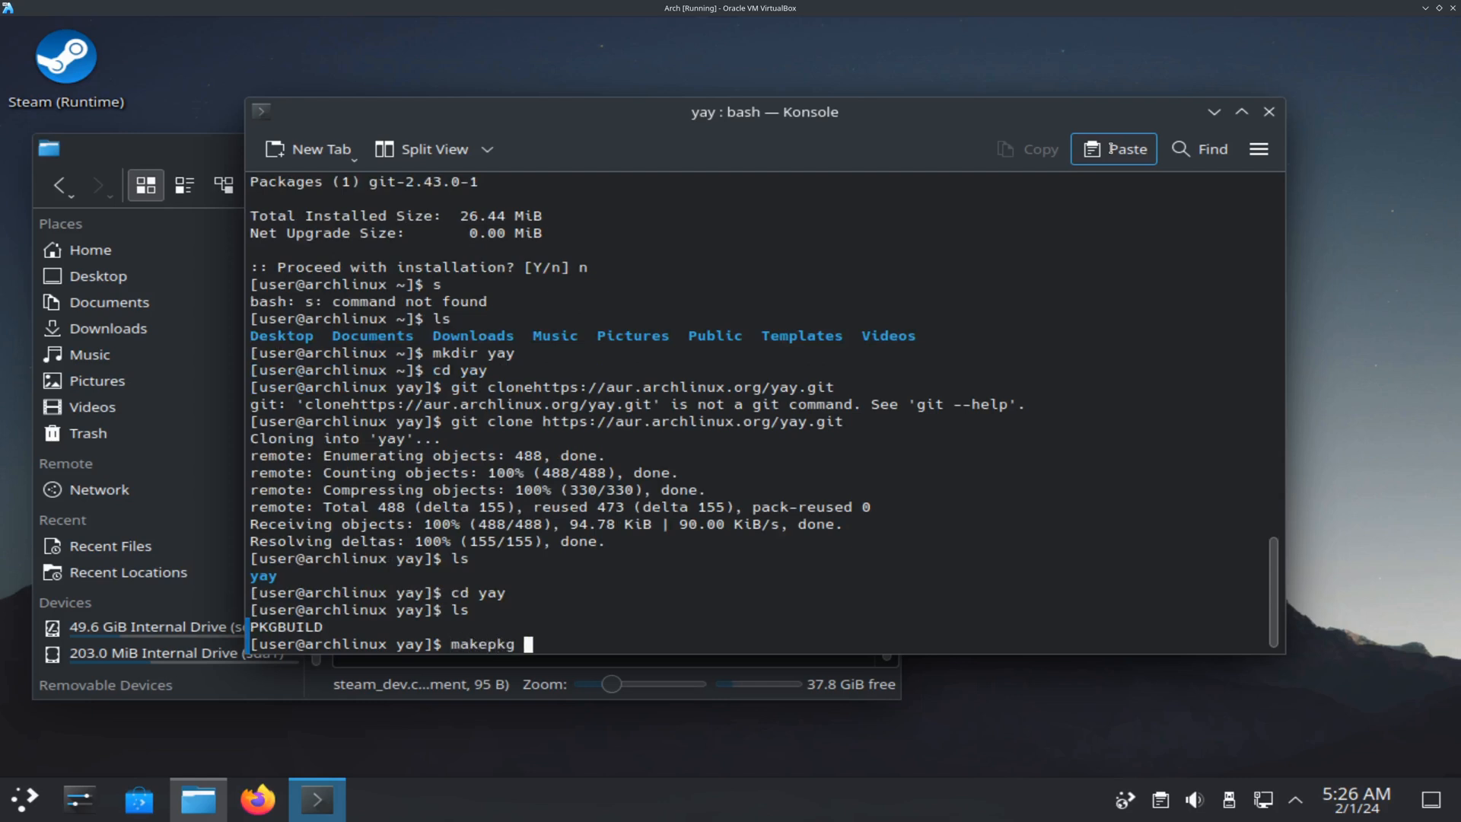
pyautogui.write('-si')
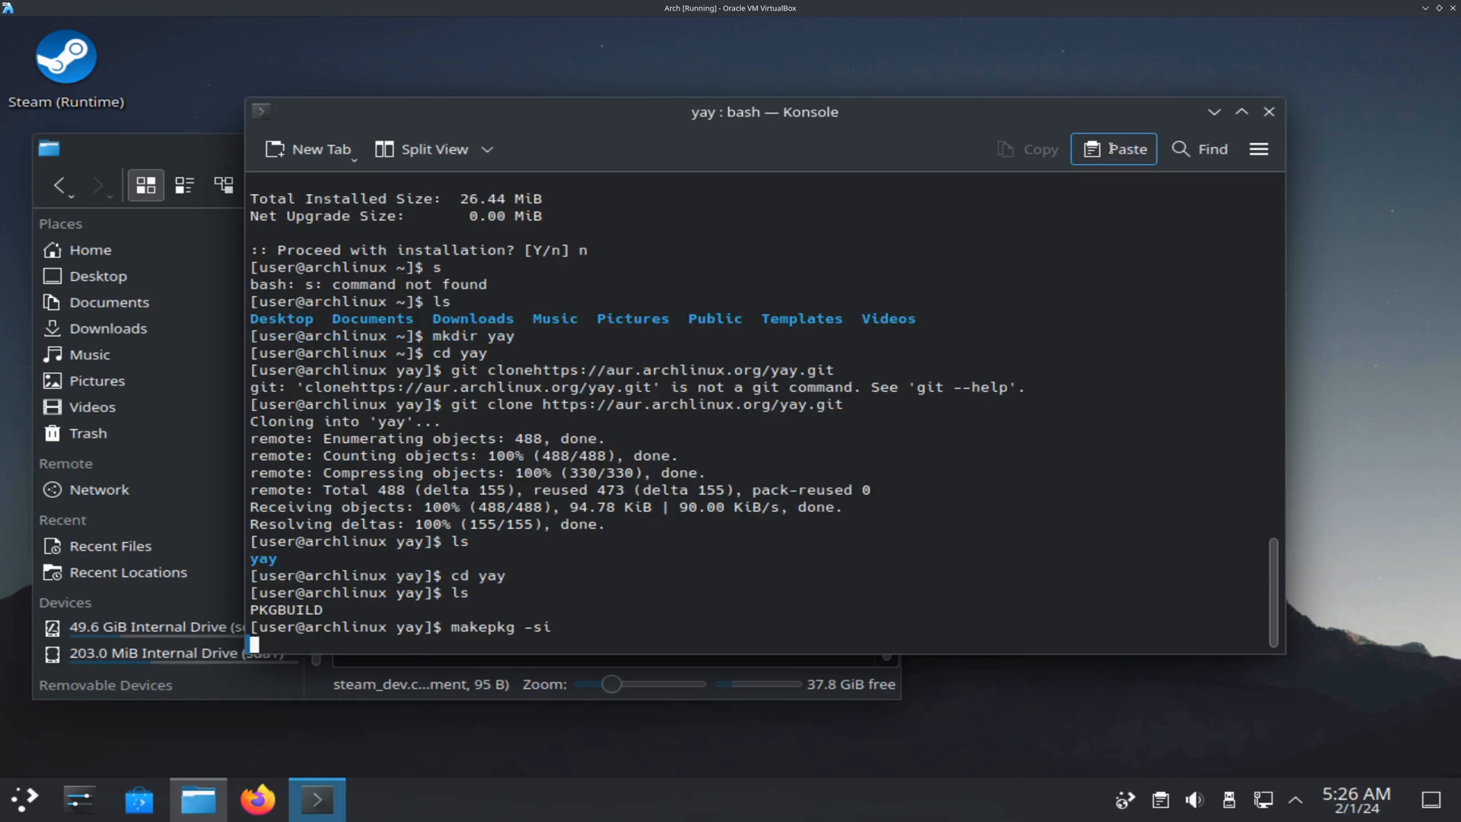
pyautogui.press('Return')
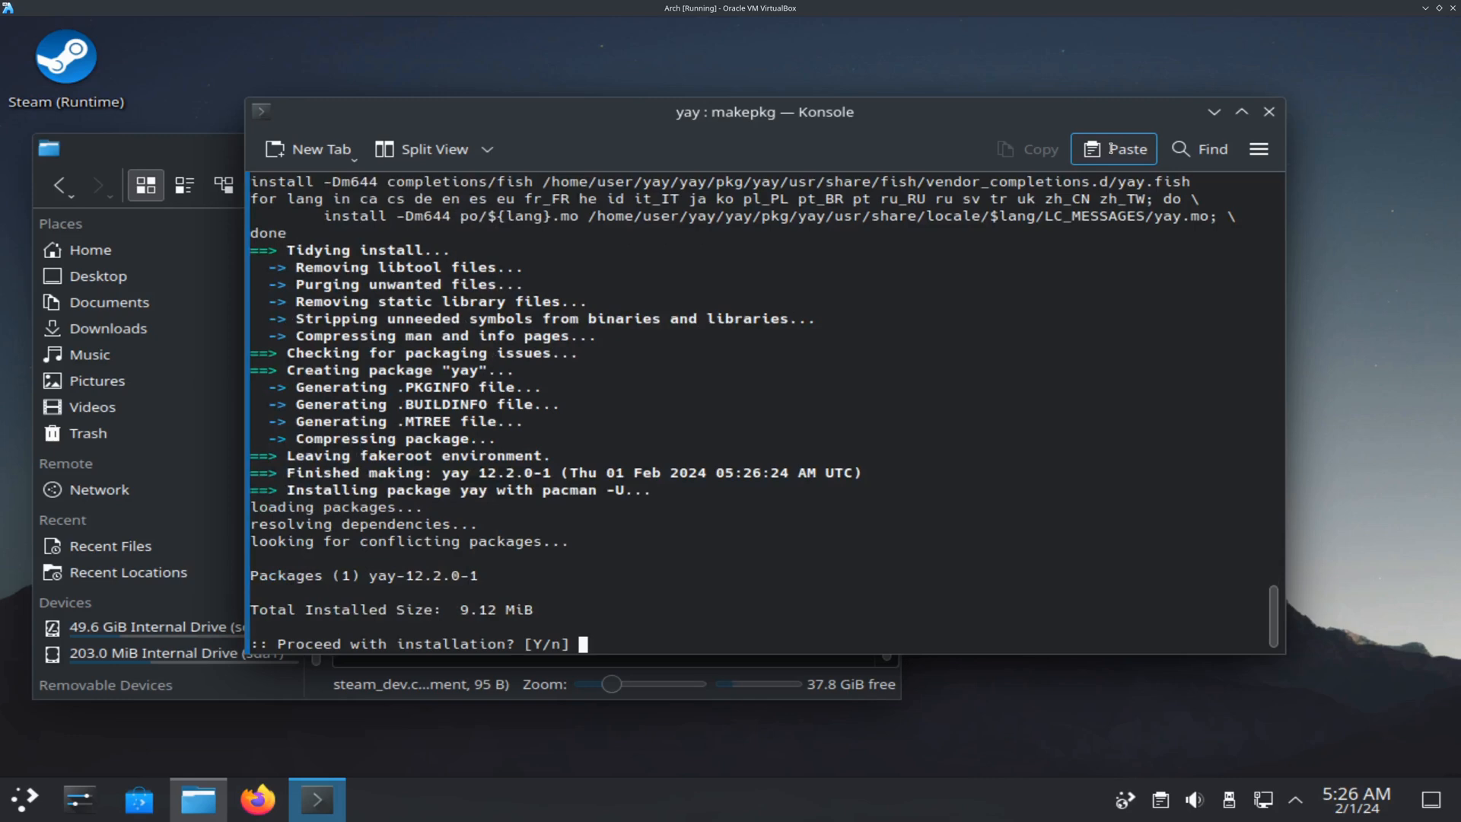
# Answer y to install the built yay package, then start typing neofetch
pyautogui.write('y')
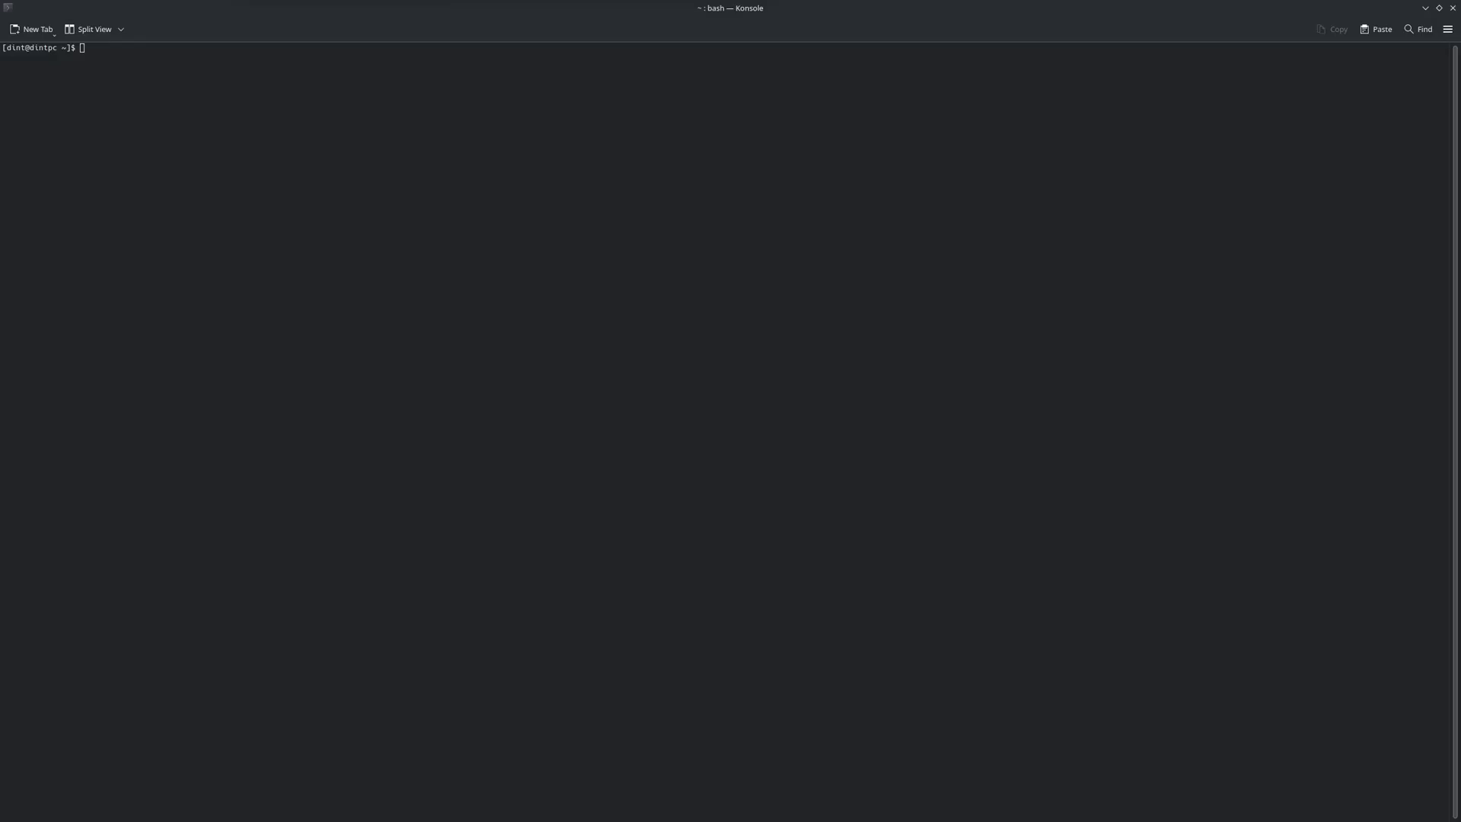
pyautogui.write('neofecth')
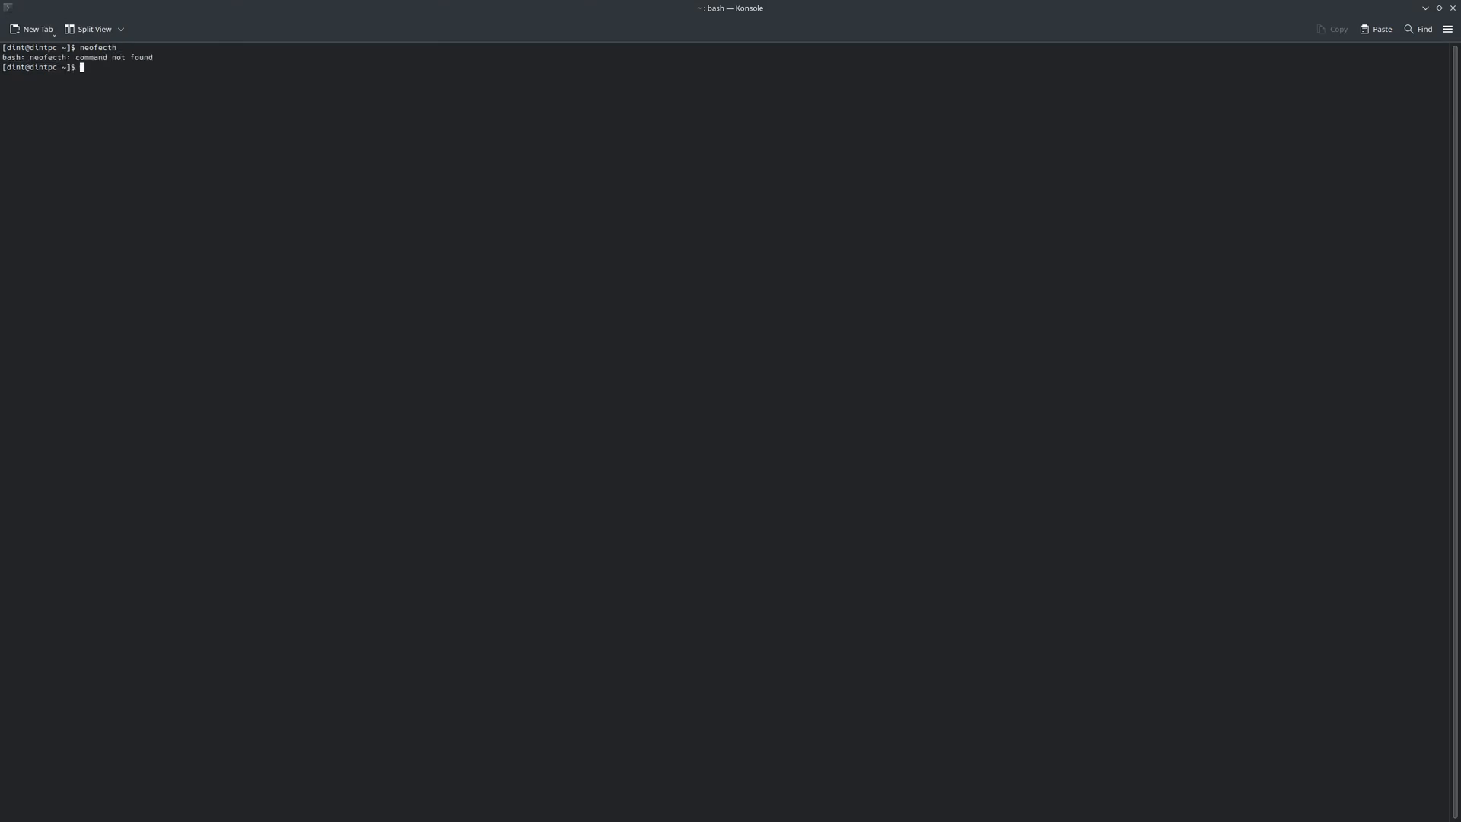
# Retype and run neofetch after the command-not-found error
pyautogui.write('neofetc')
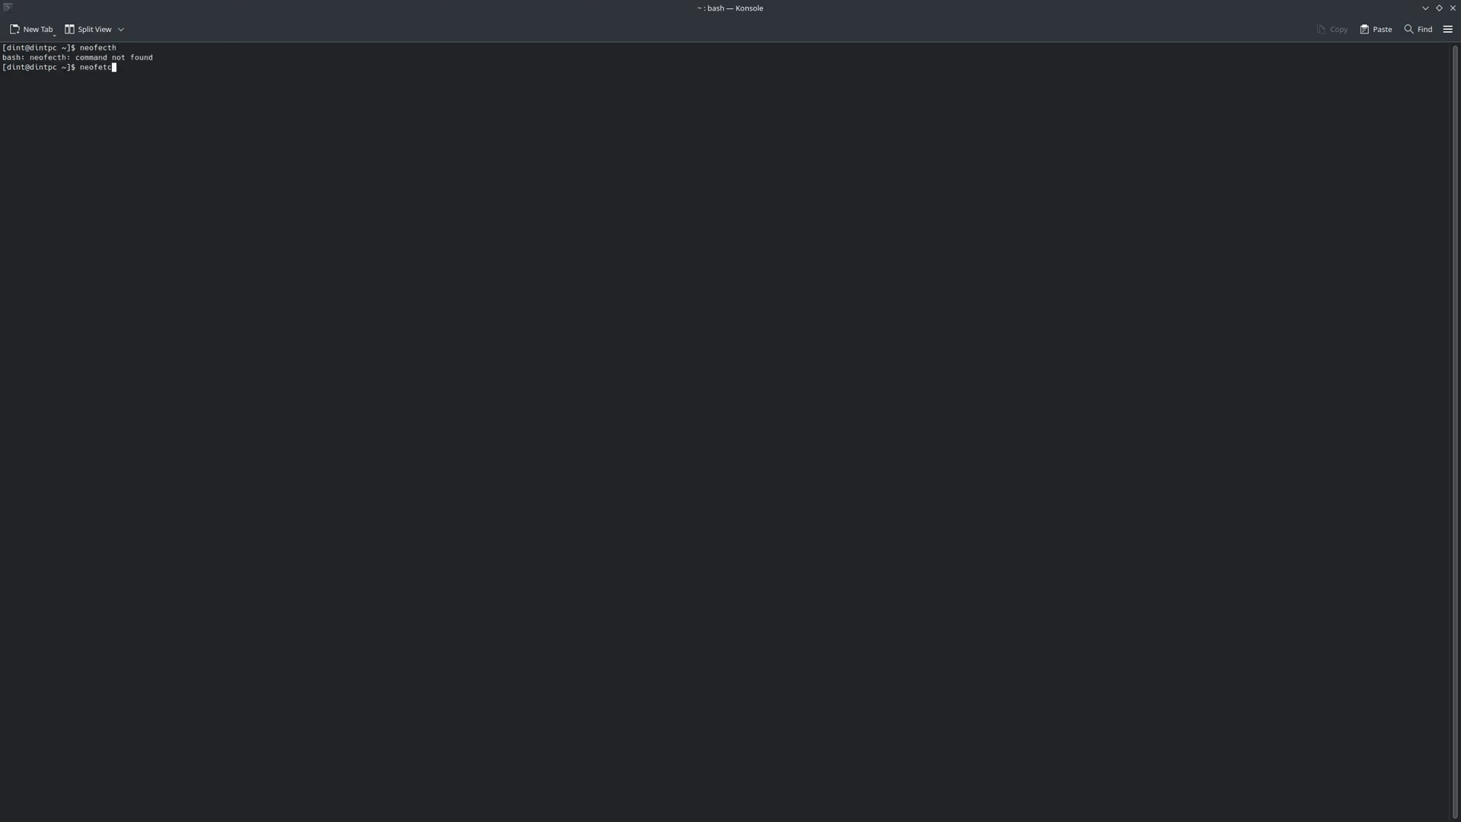
pyautogui.press('Return')
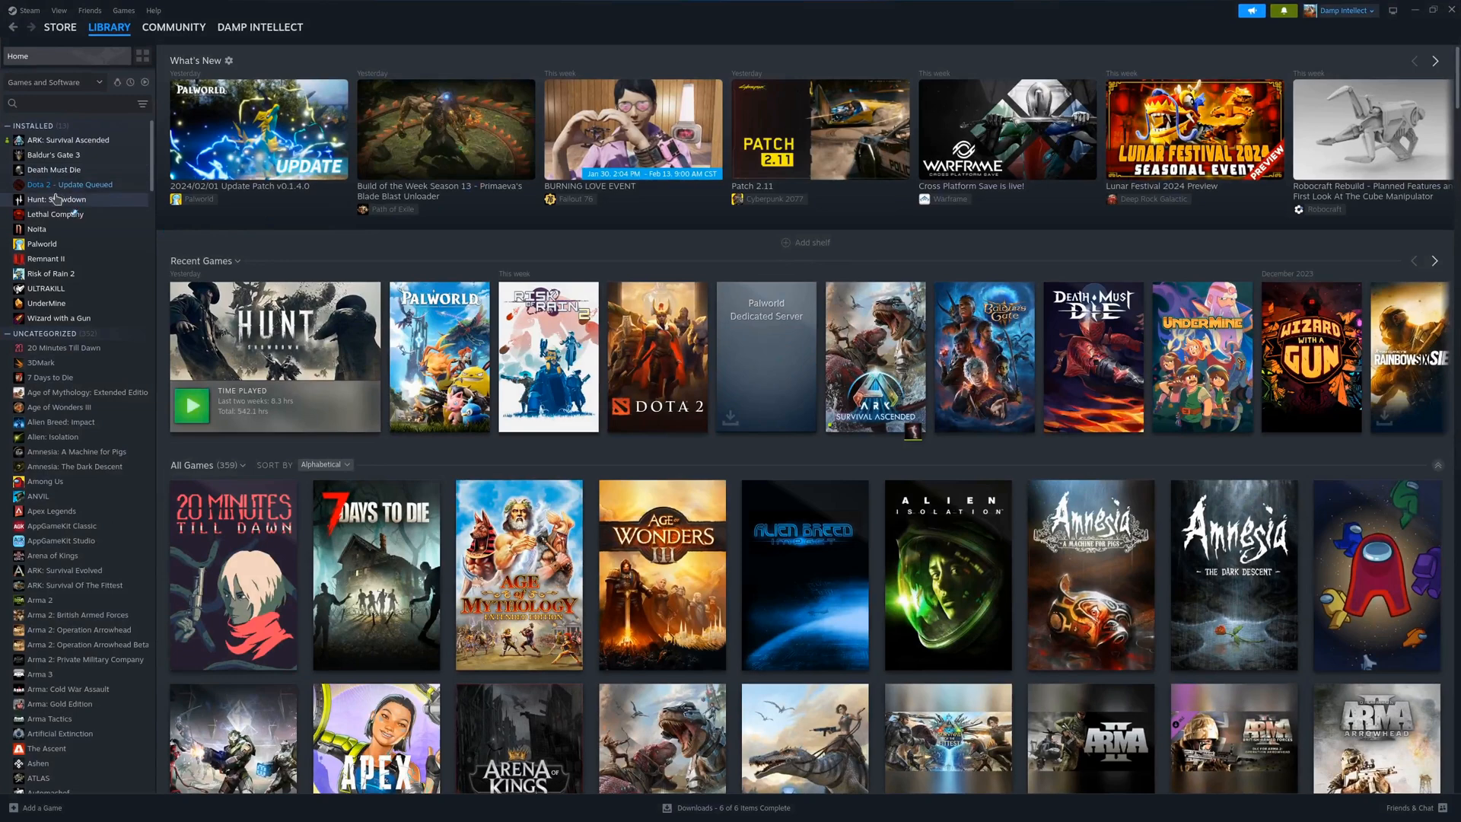
# Launch Hunt: Showdown from the library, return to its lobby, and request to quit
pyautogui.click(51, 198)
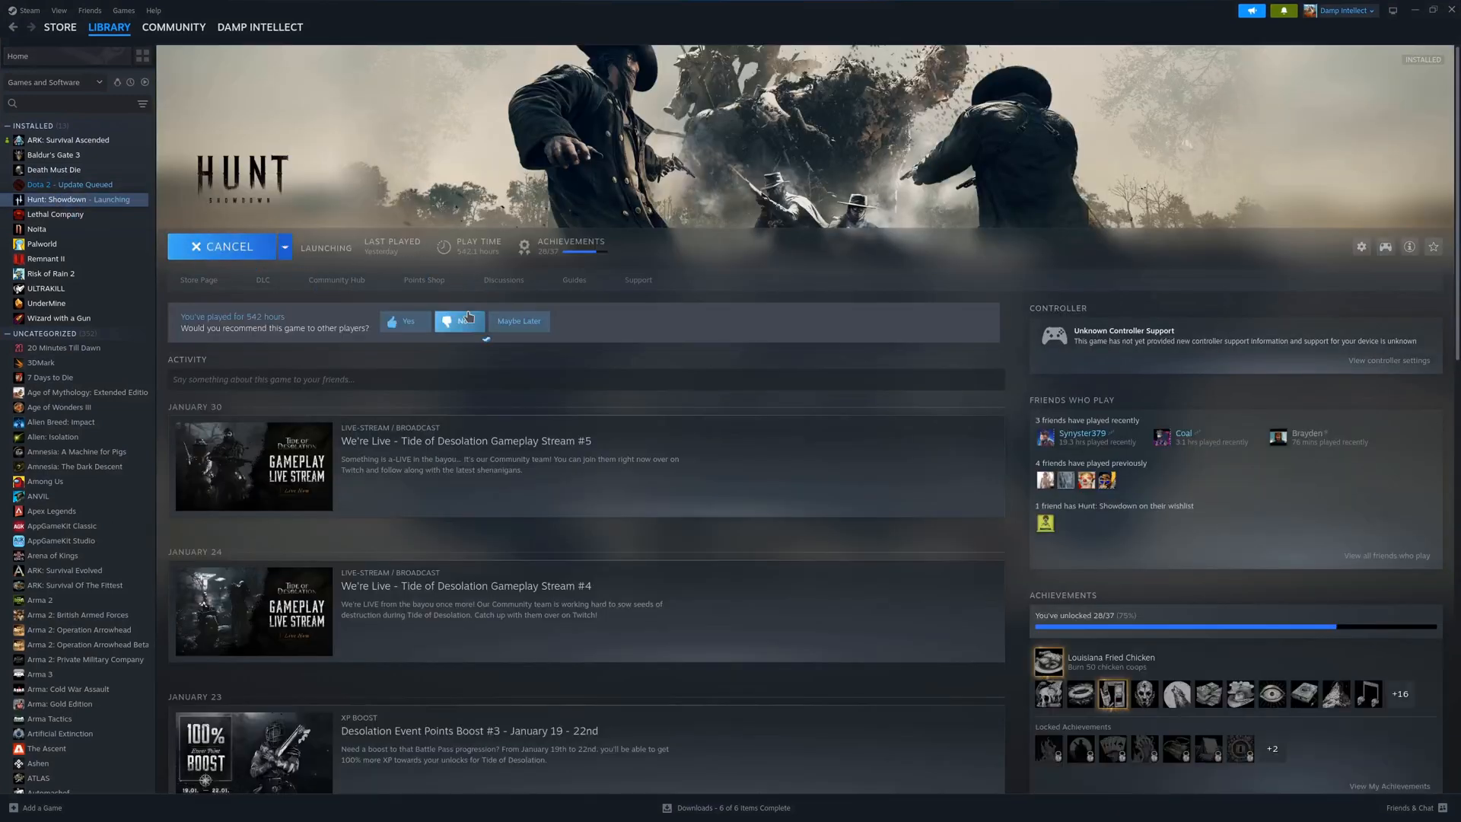
pyautogui.moveTo(621, 217)
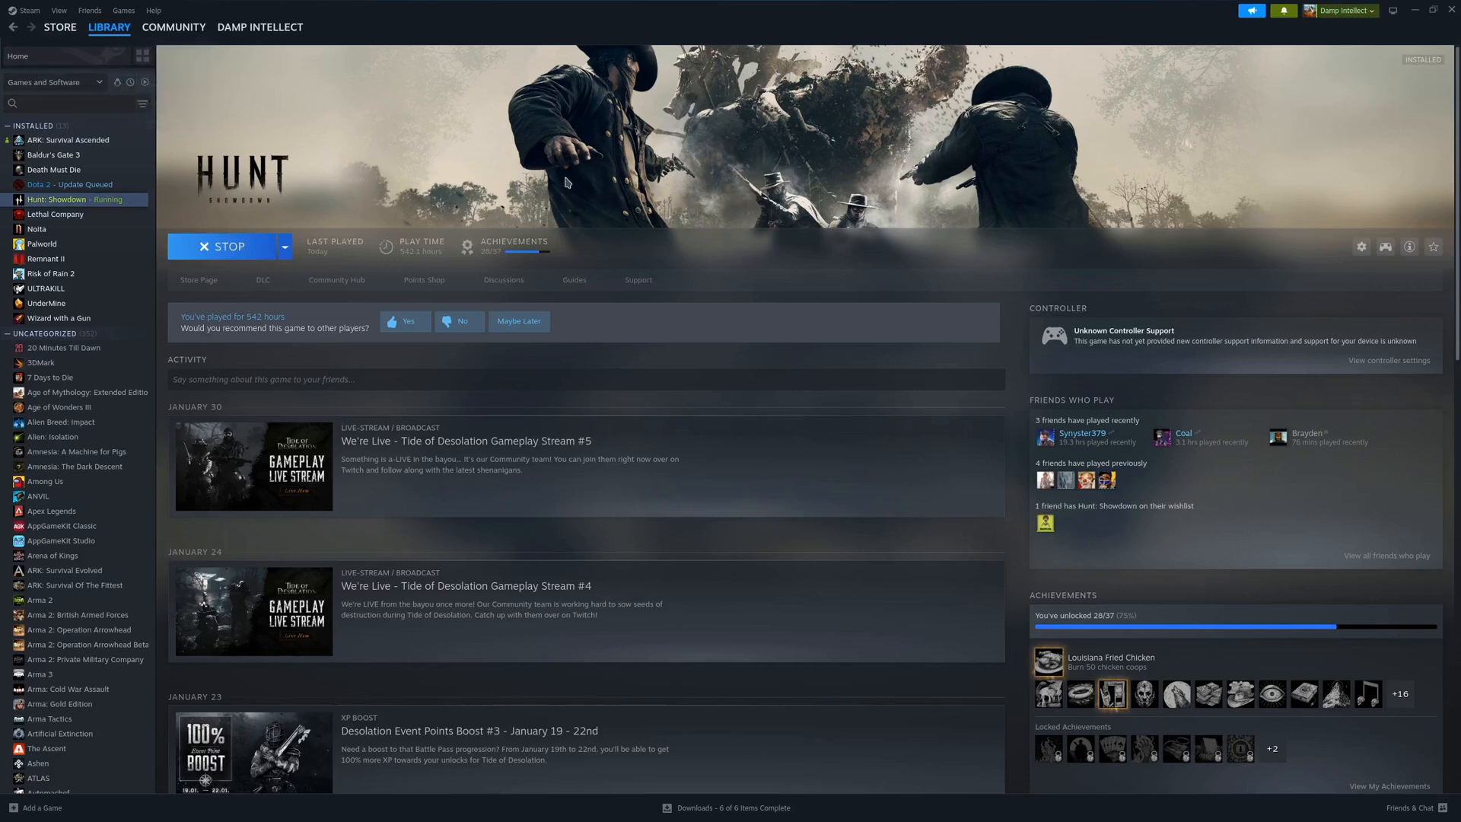
pyautogui.moveTo(339, 216)
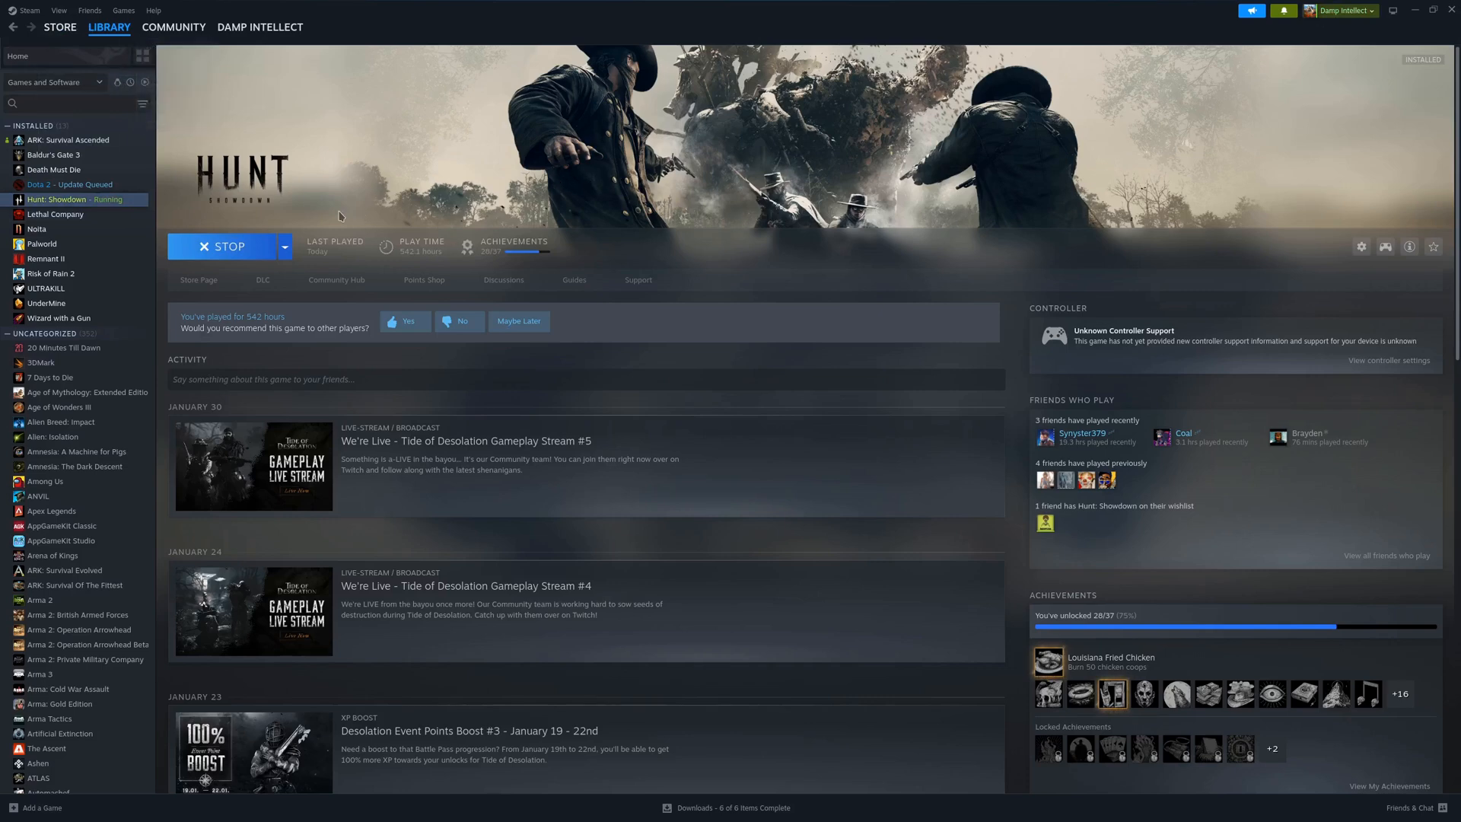
pyautogui.moveTo(617, 327)
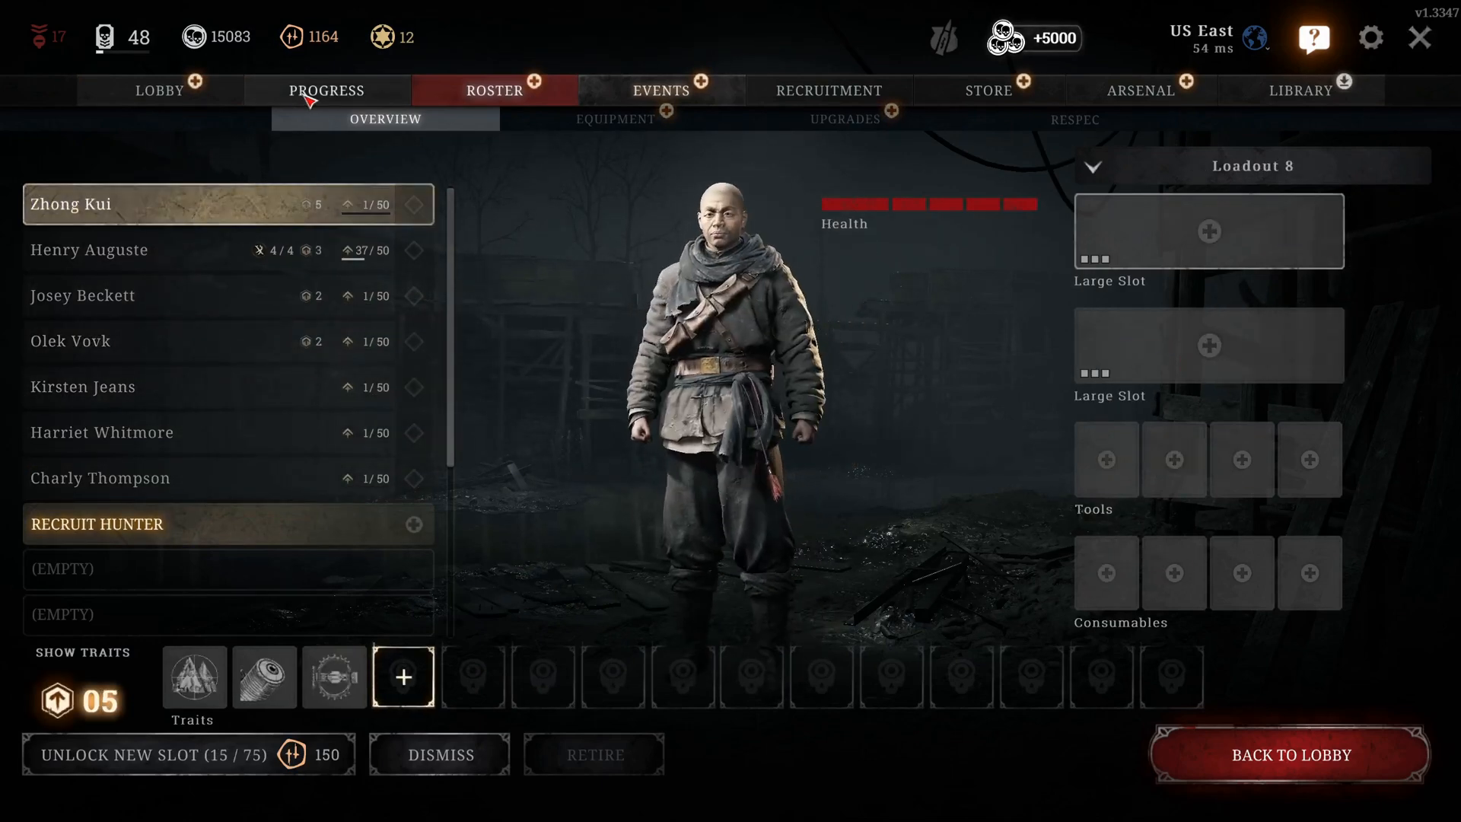
pyautogui.click(159, 90)
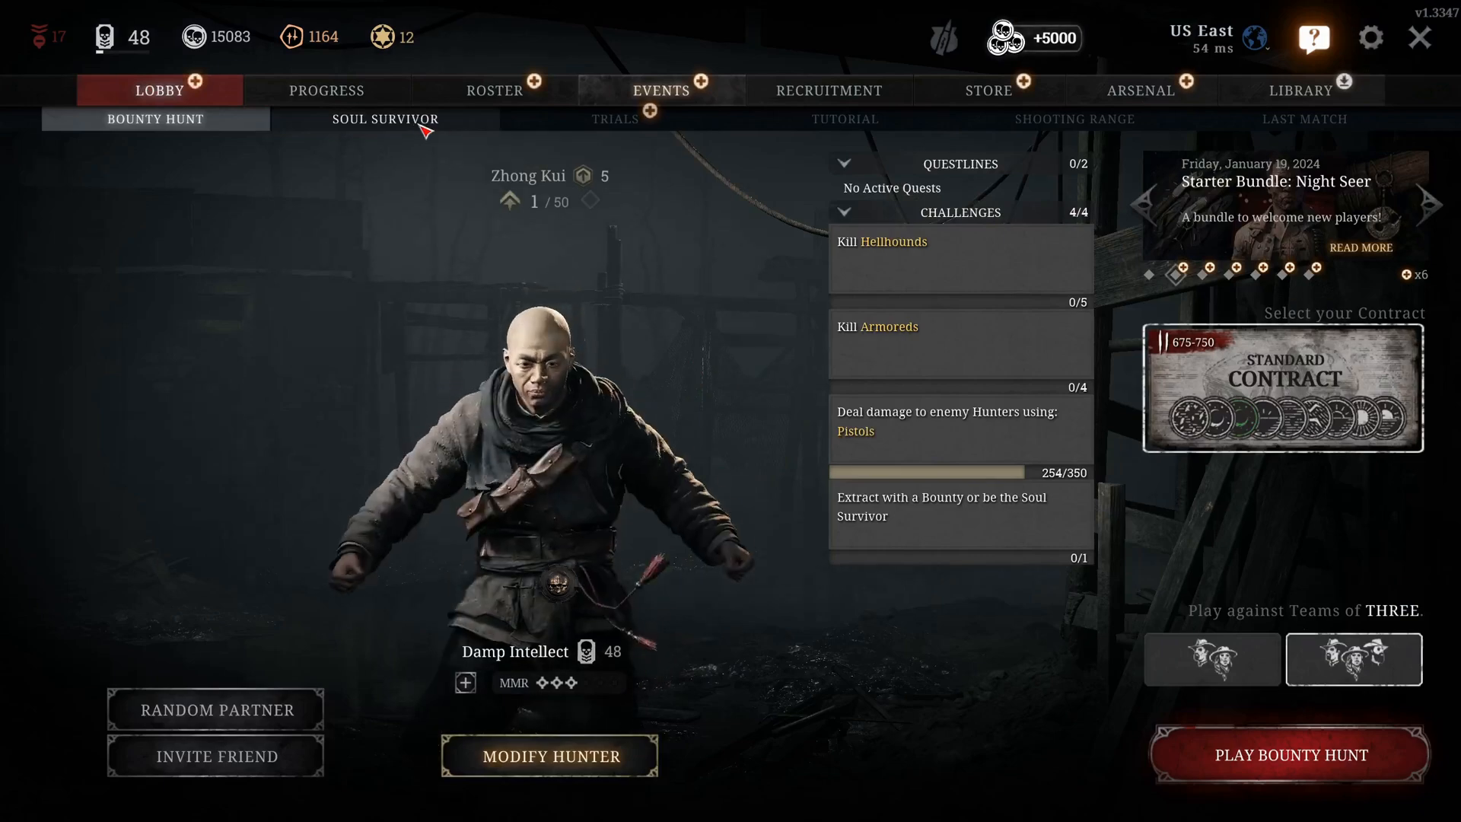
pyautogui.click(1417, 38)
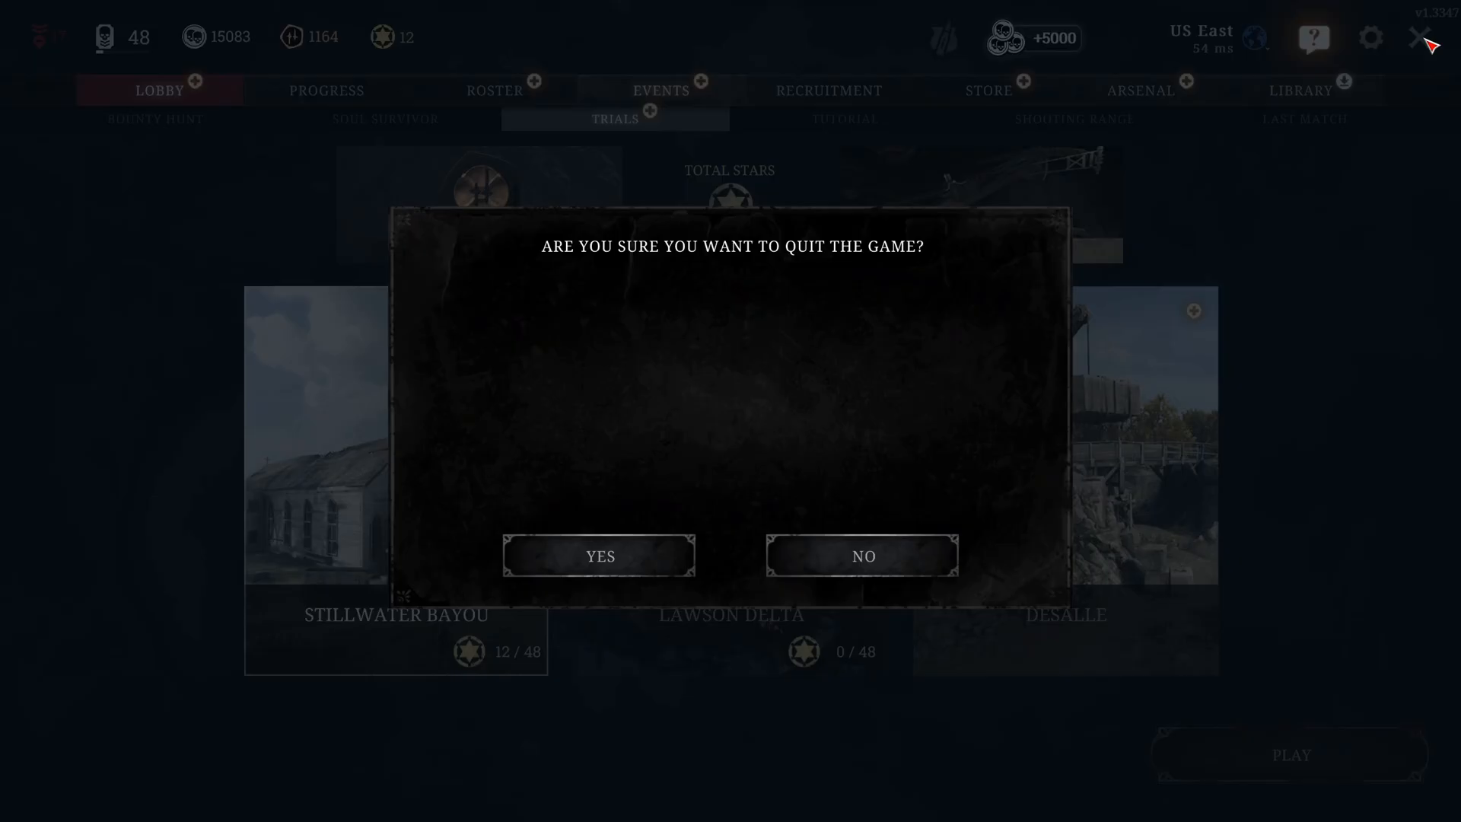